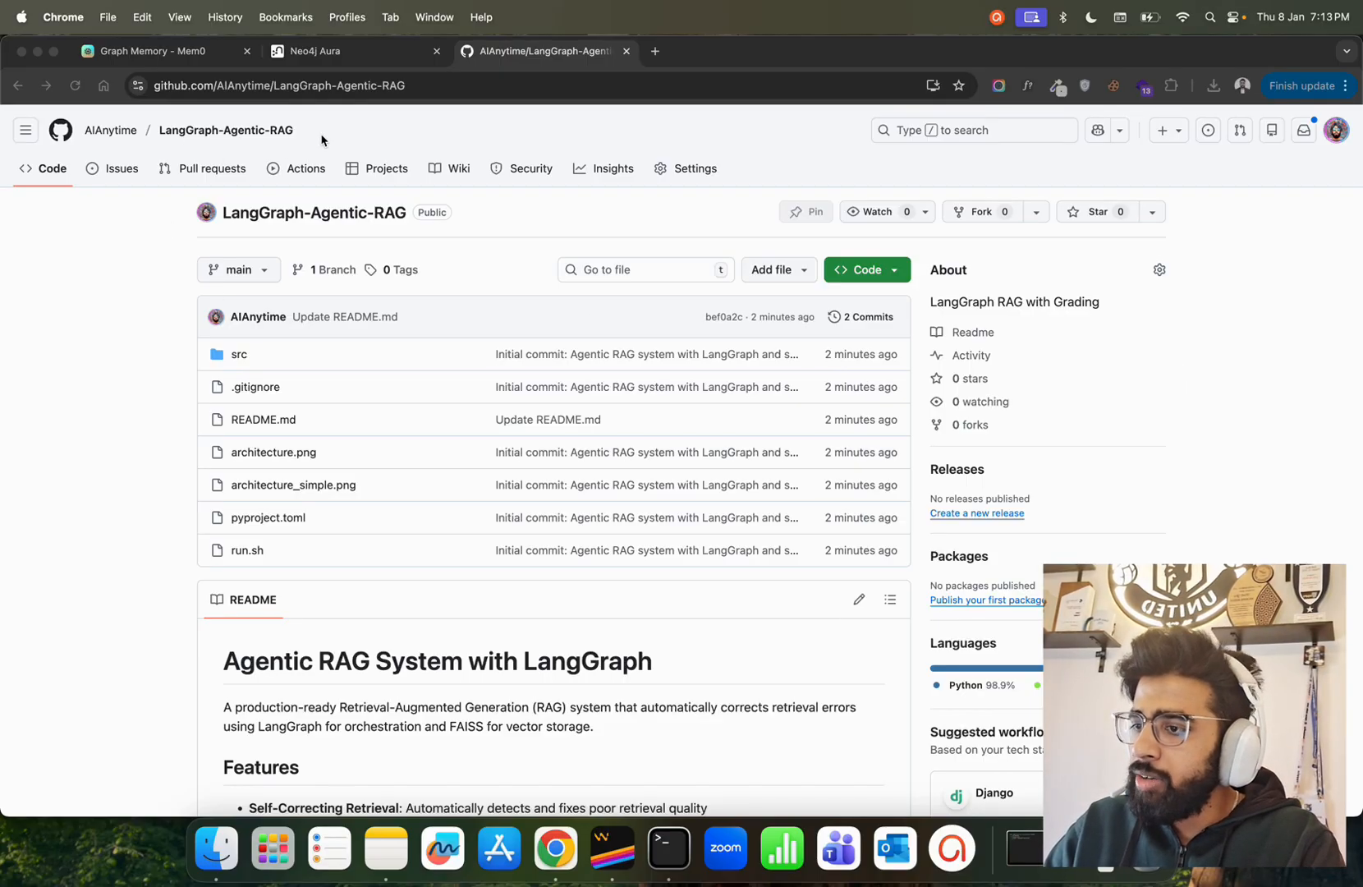
mouse_move(418, 146)
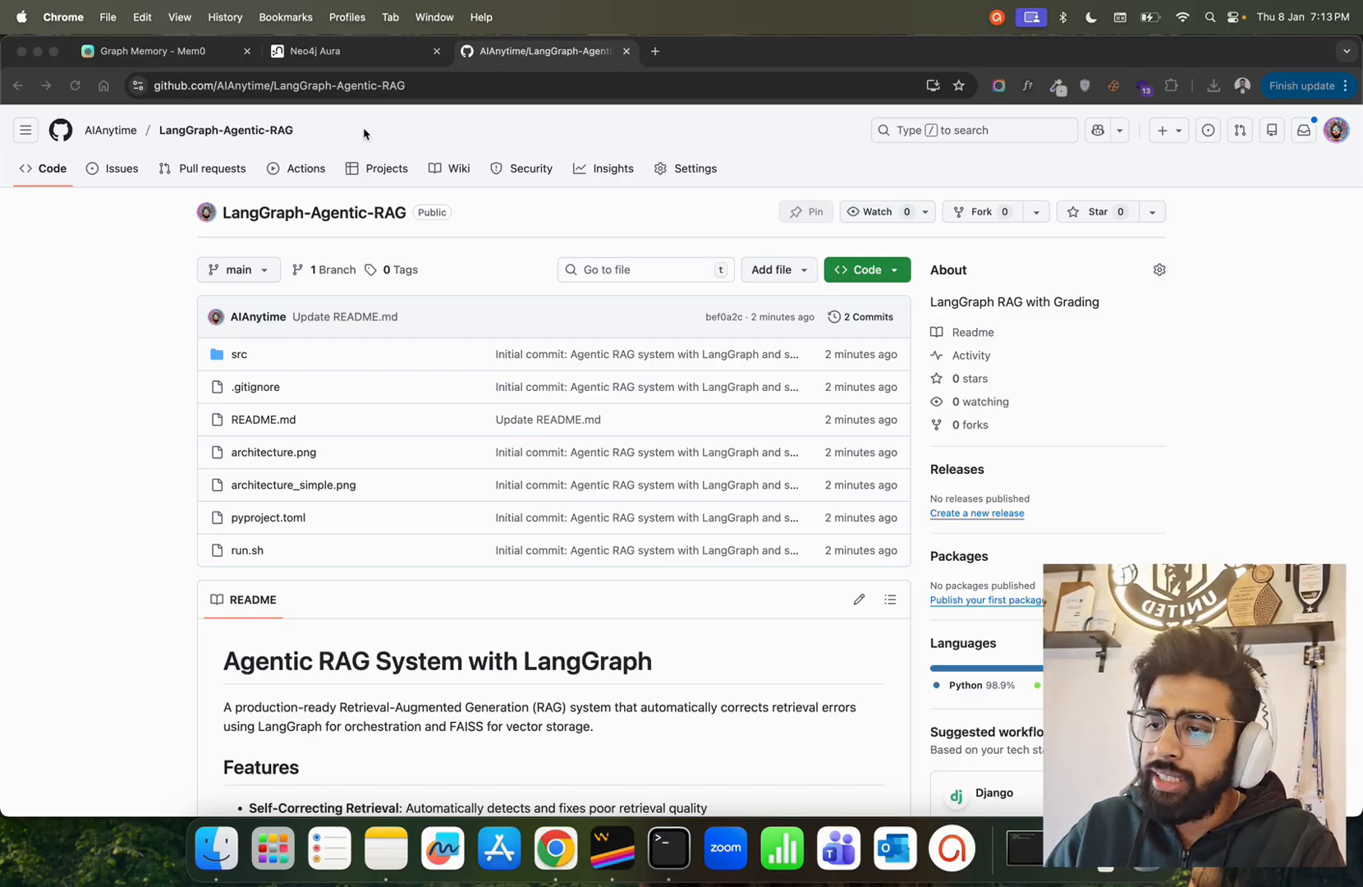
- Scroll the GitHub repository page down to the README's title and Features section
scroll("down", 3)
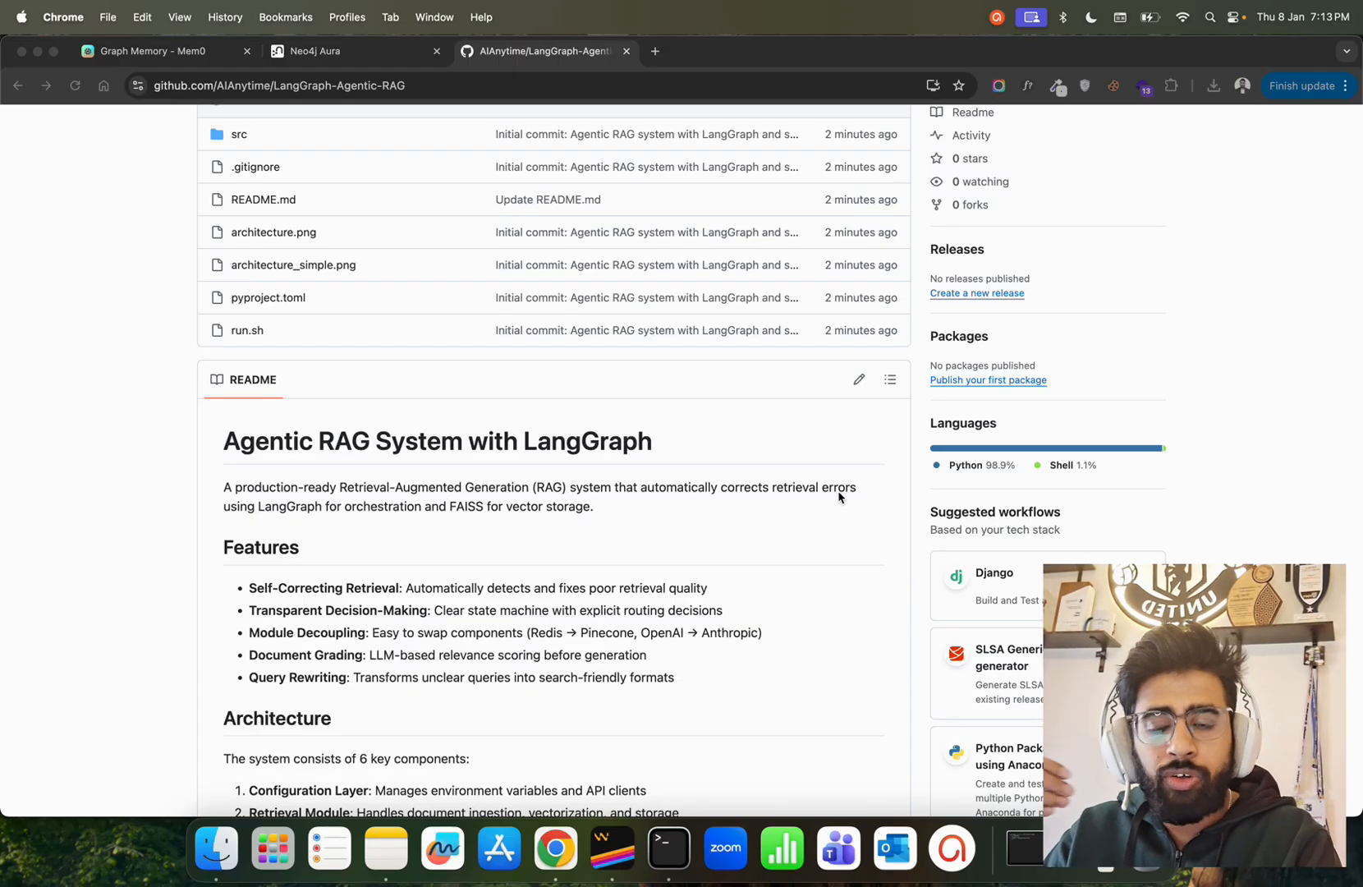
mouse_move(497, 518)
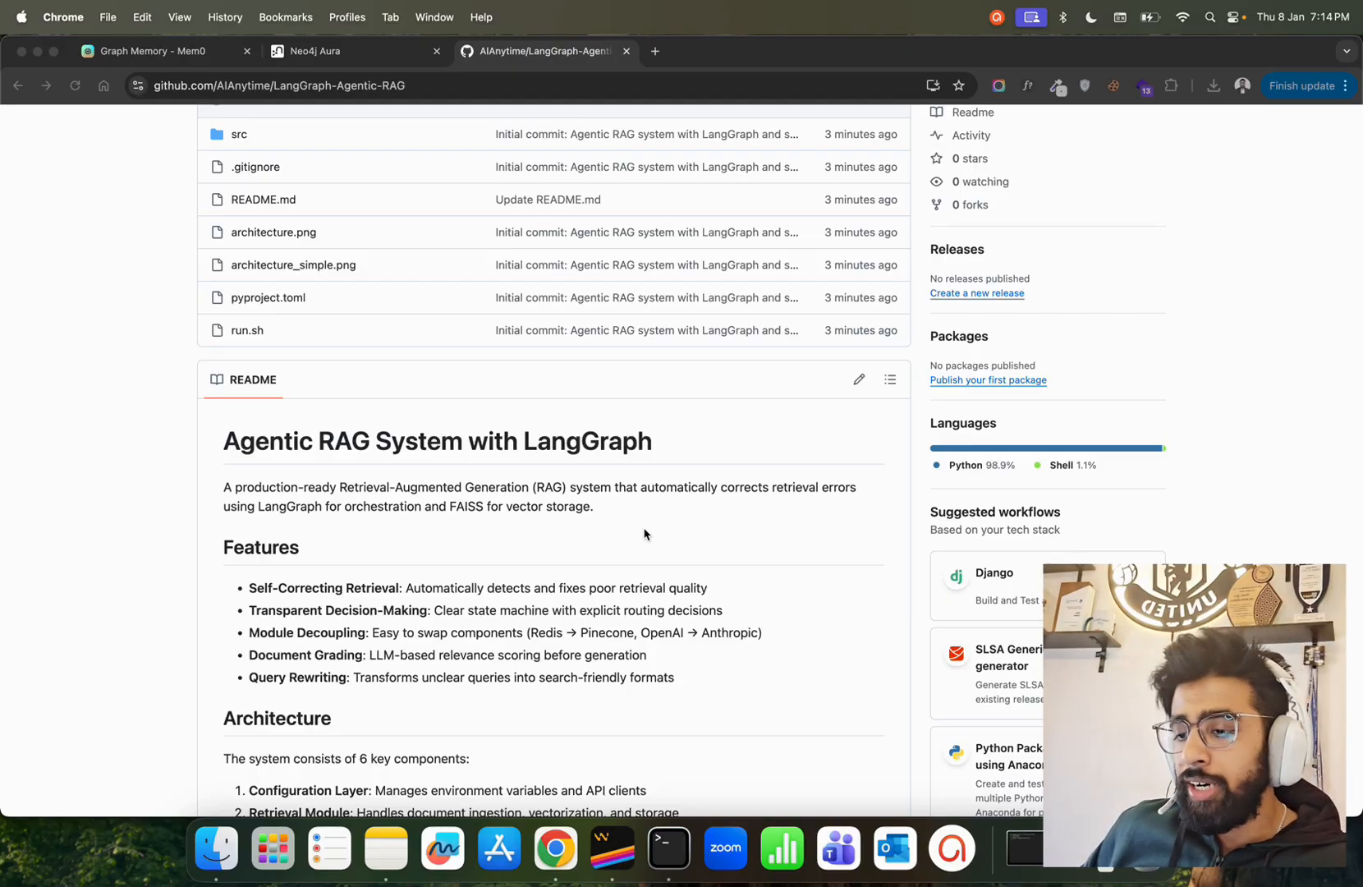
- Scroll the README down to the Architecture component list and Project Structure
scroll("down", 3)
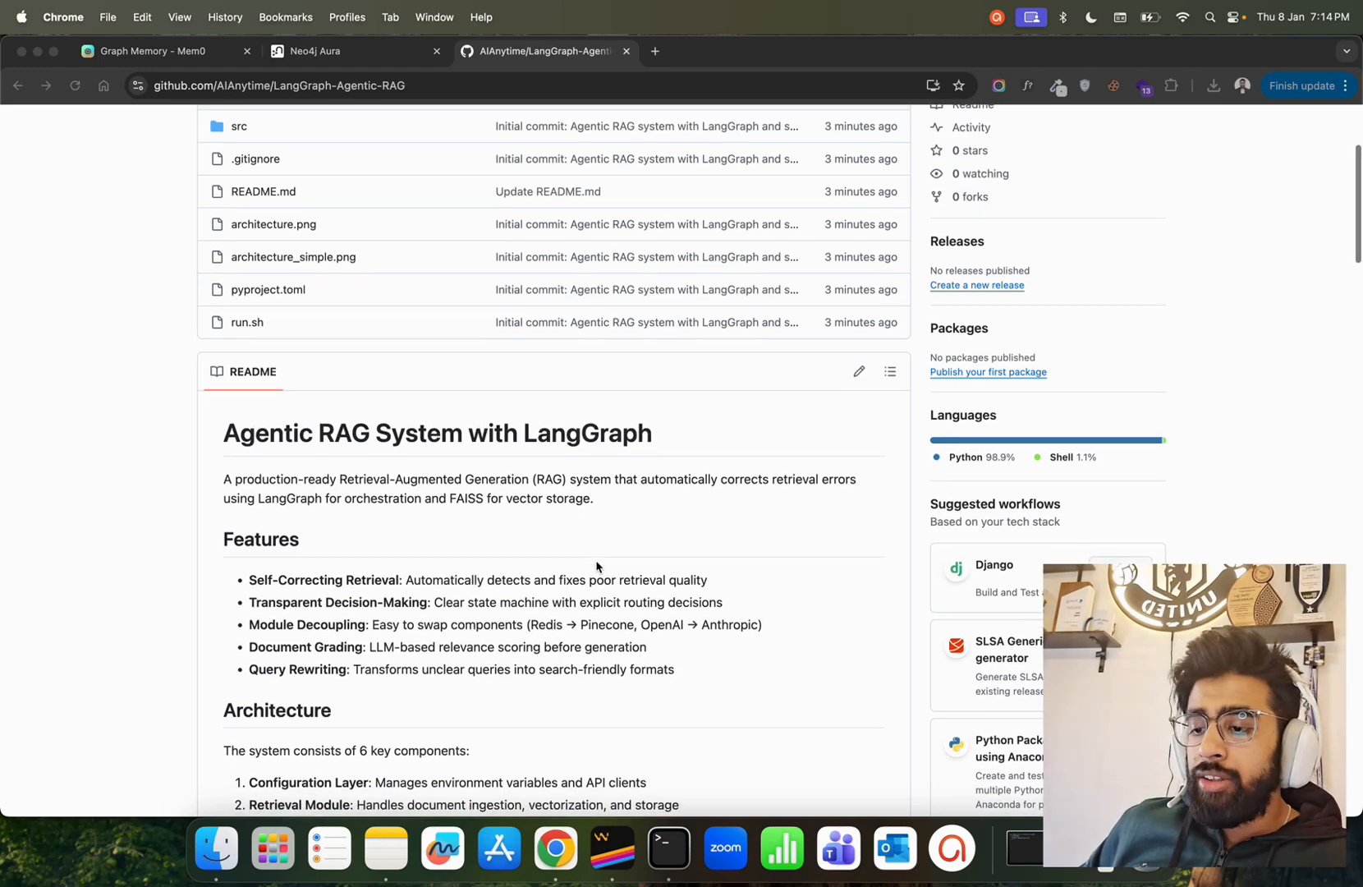
scroll("down", 3)
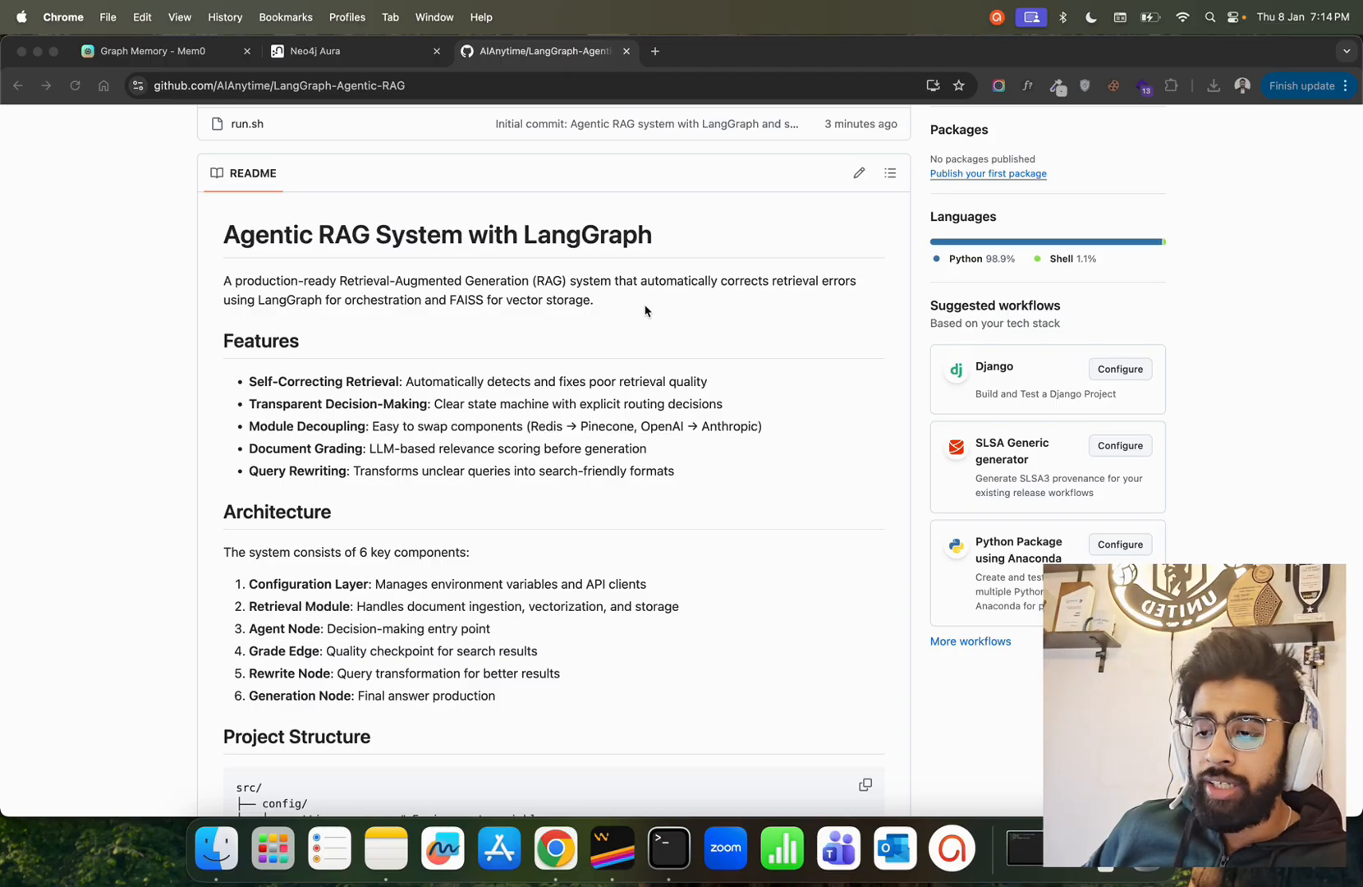
mouse_move(622, 324)
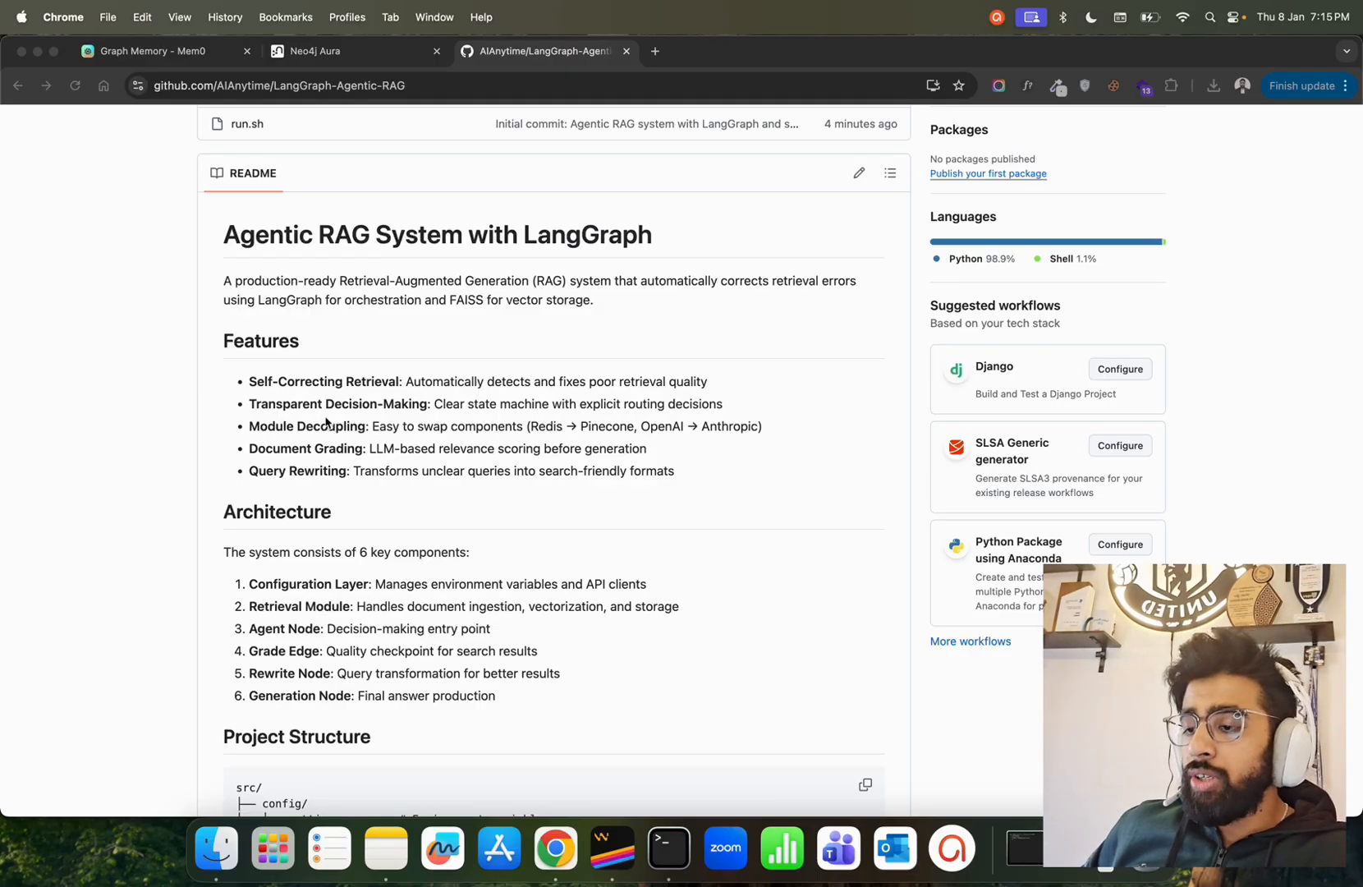
scroll("down", 3)
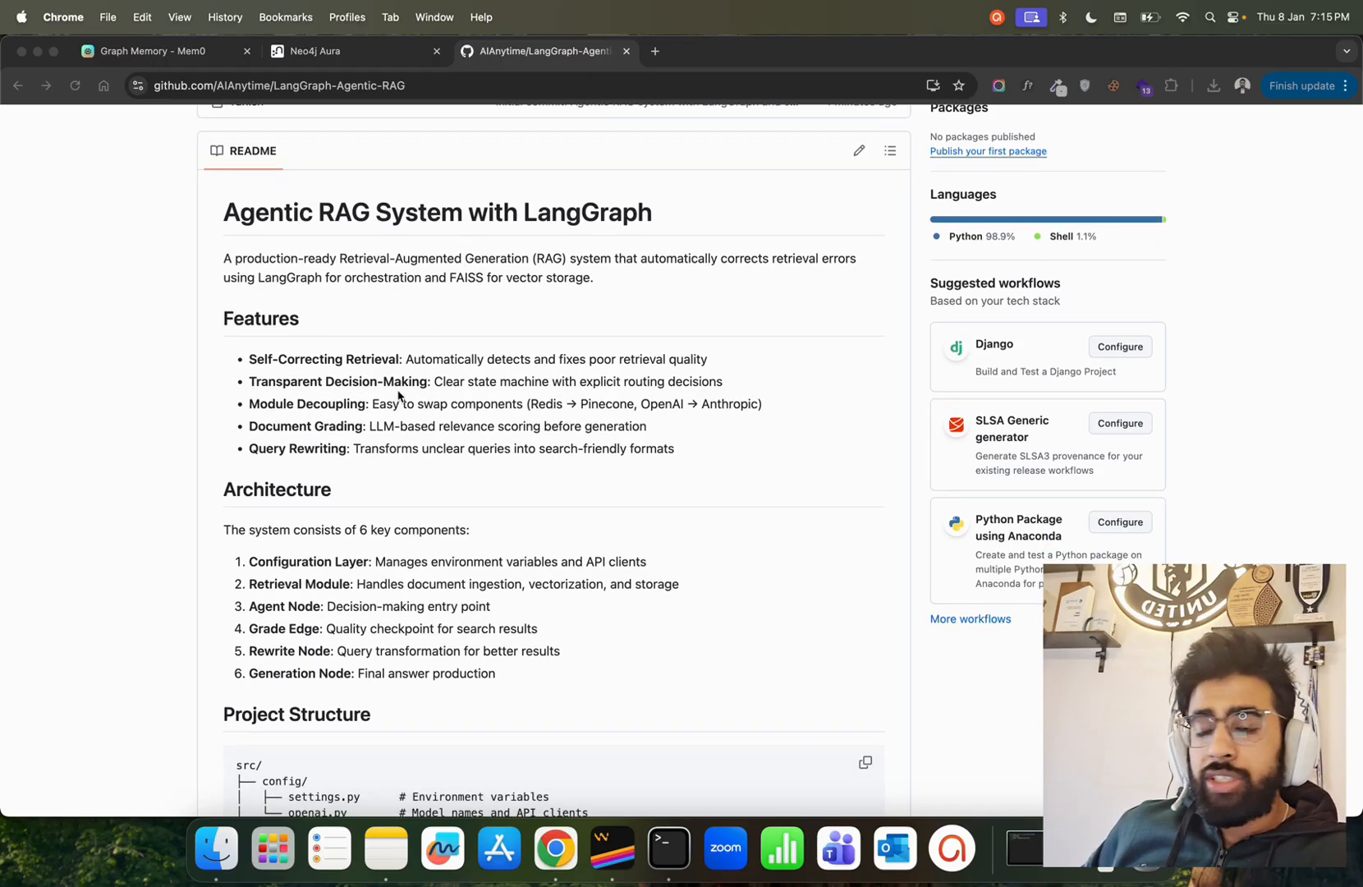
mouse_move(338, 369)
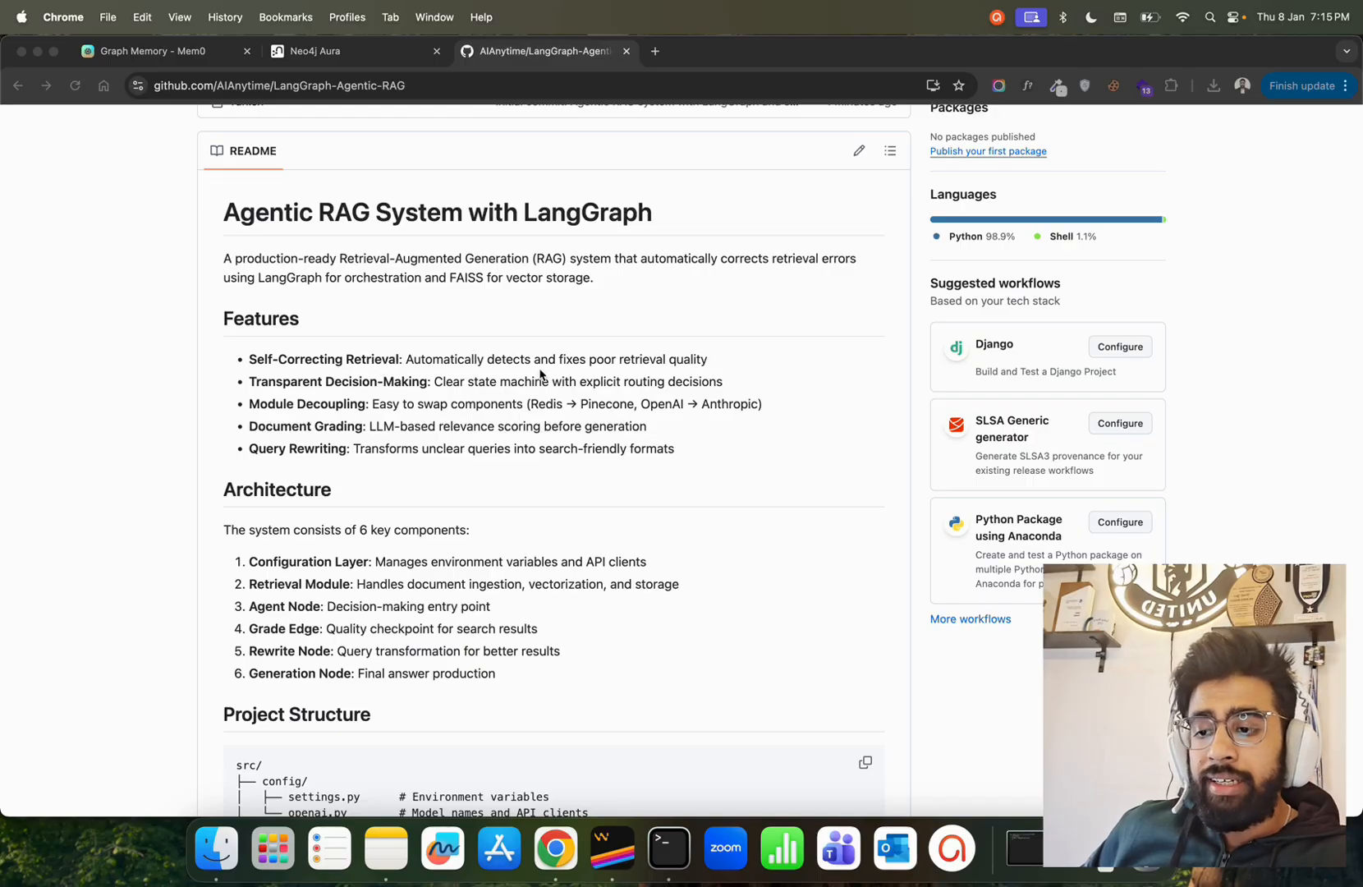
mouse_move(725, 375)
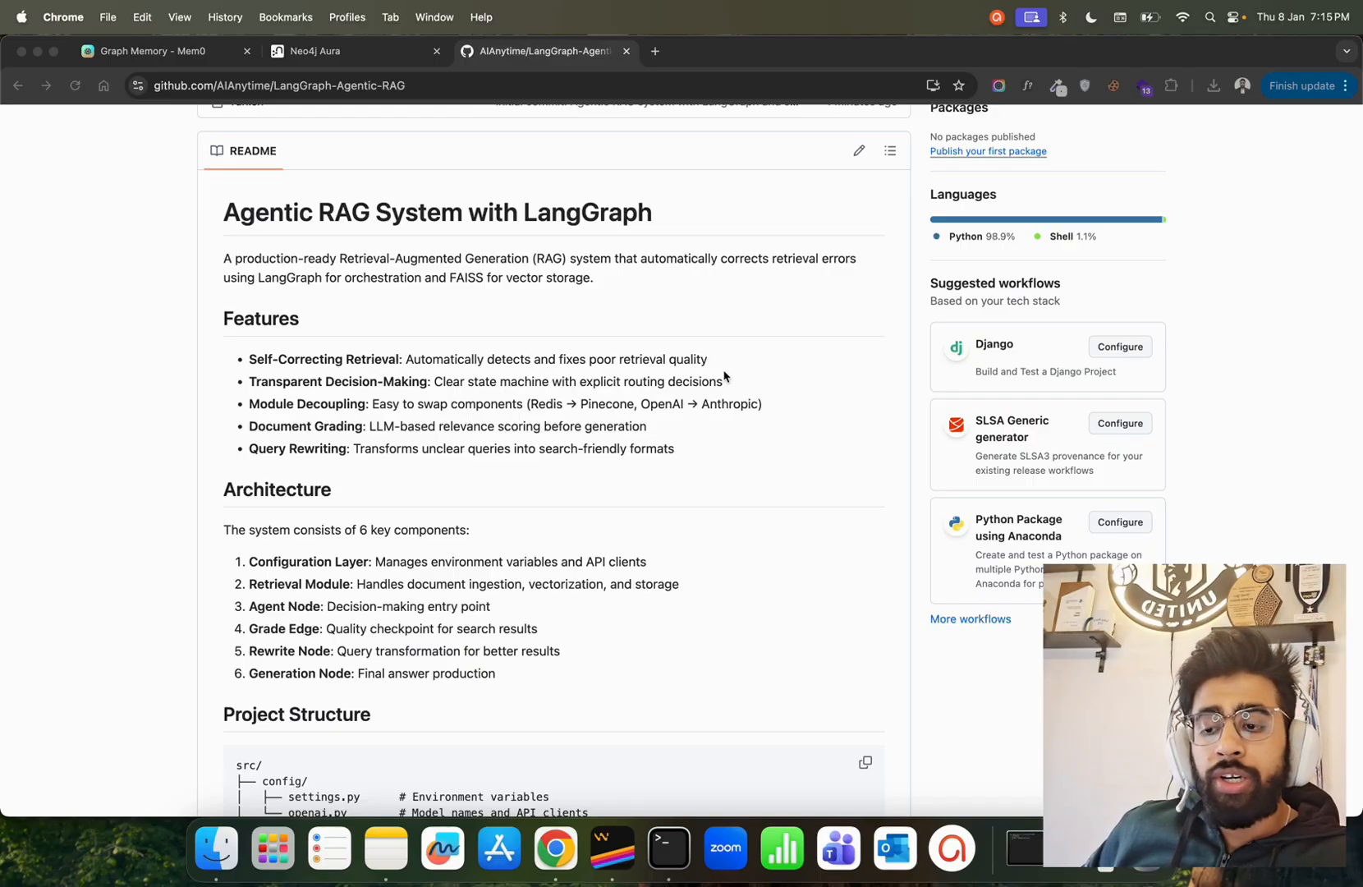
mouse_move(712, 356)
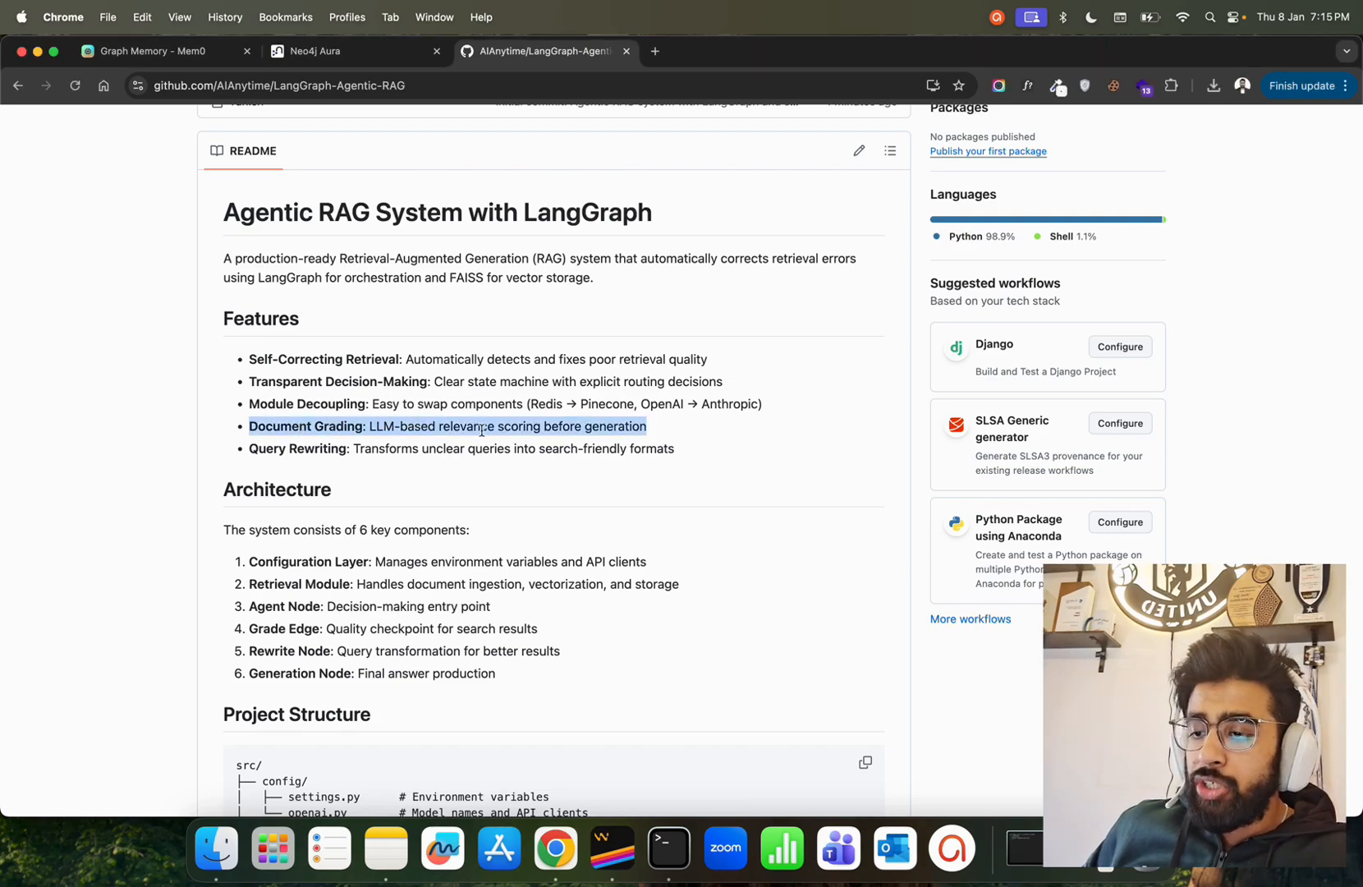
- Highlight feature lines such as Self-Correcting Retrieval while explaining them
left_click(648, 441)
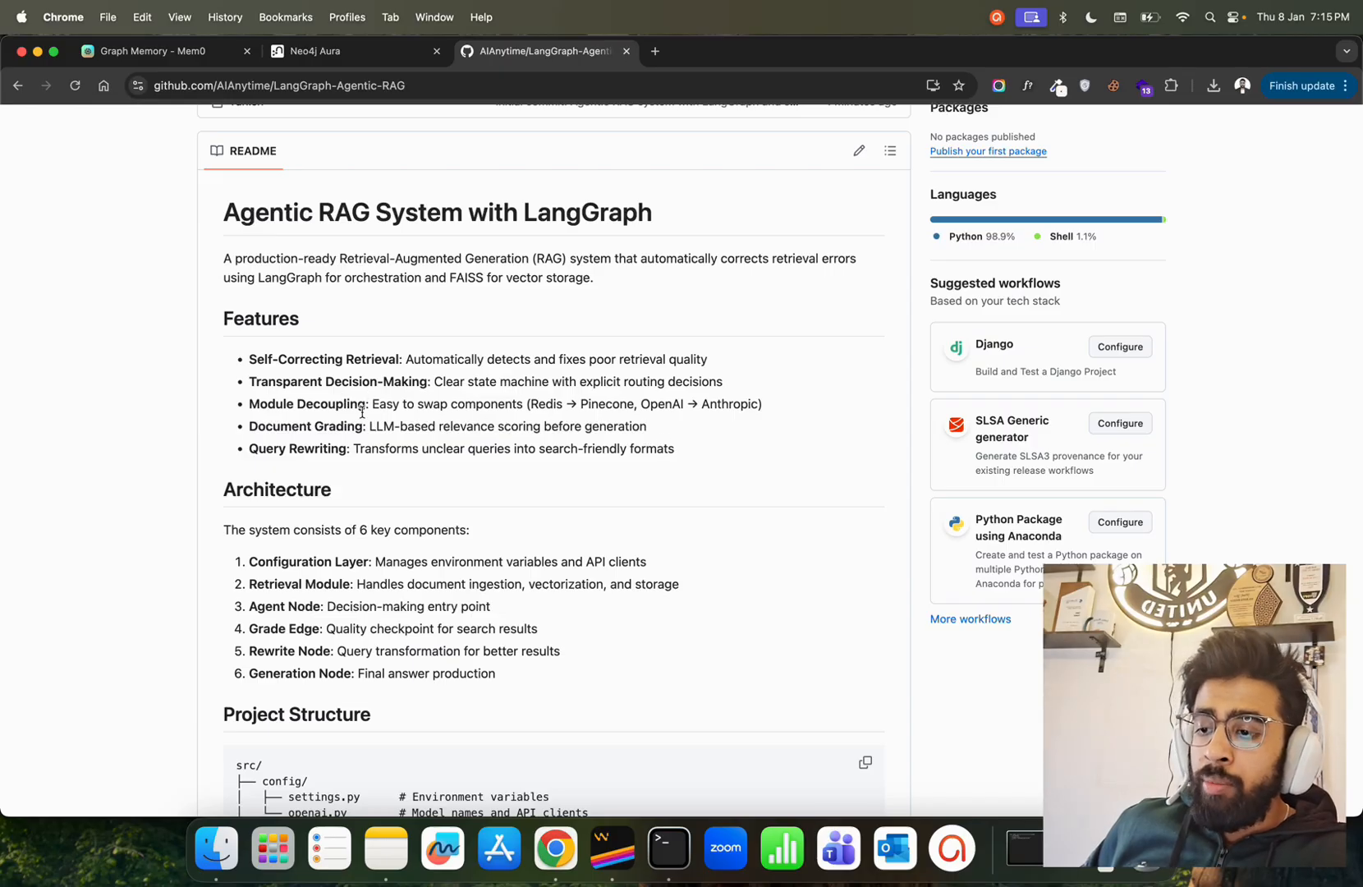
double_click(296, 403)
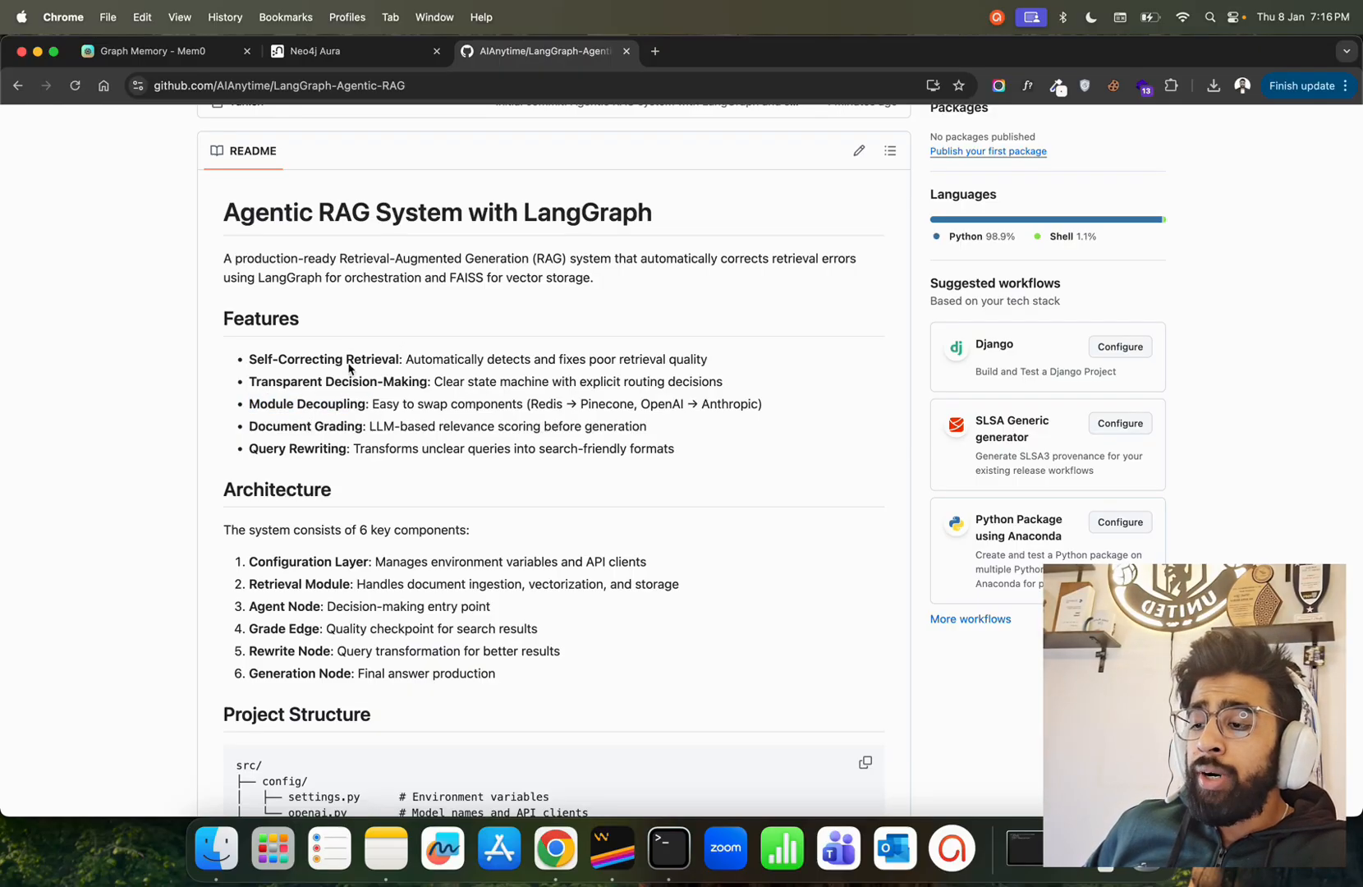
left_click_drag(249, 358, 413, 359)
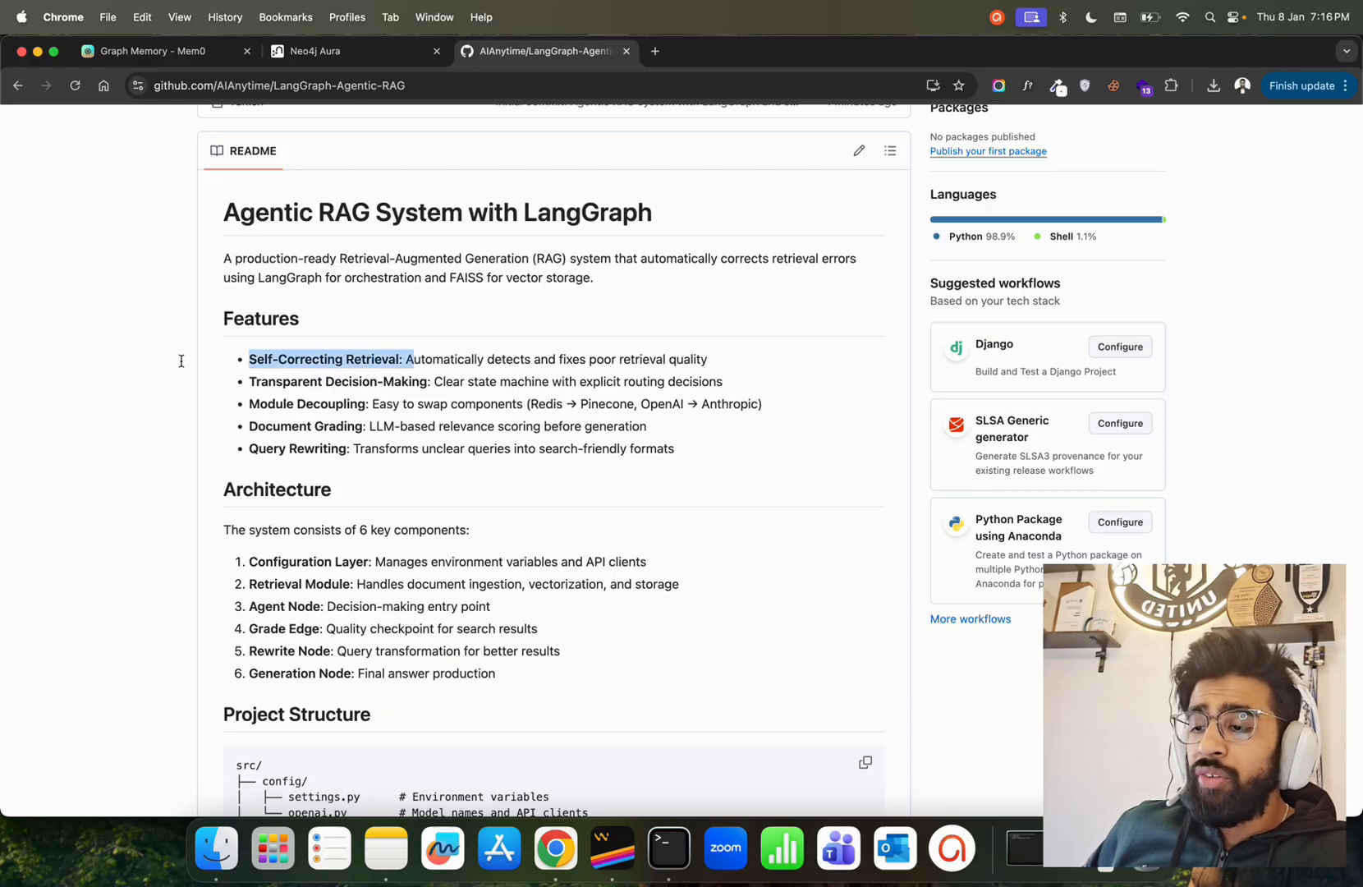
double_click(305, 426)
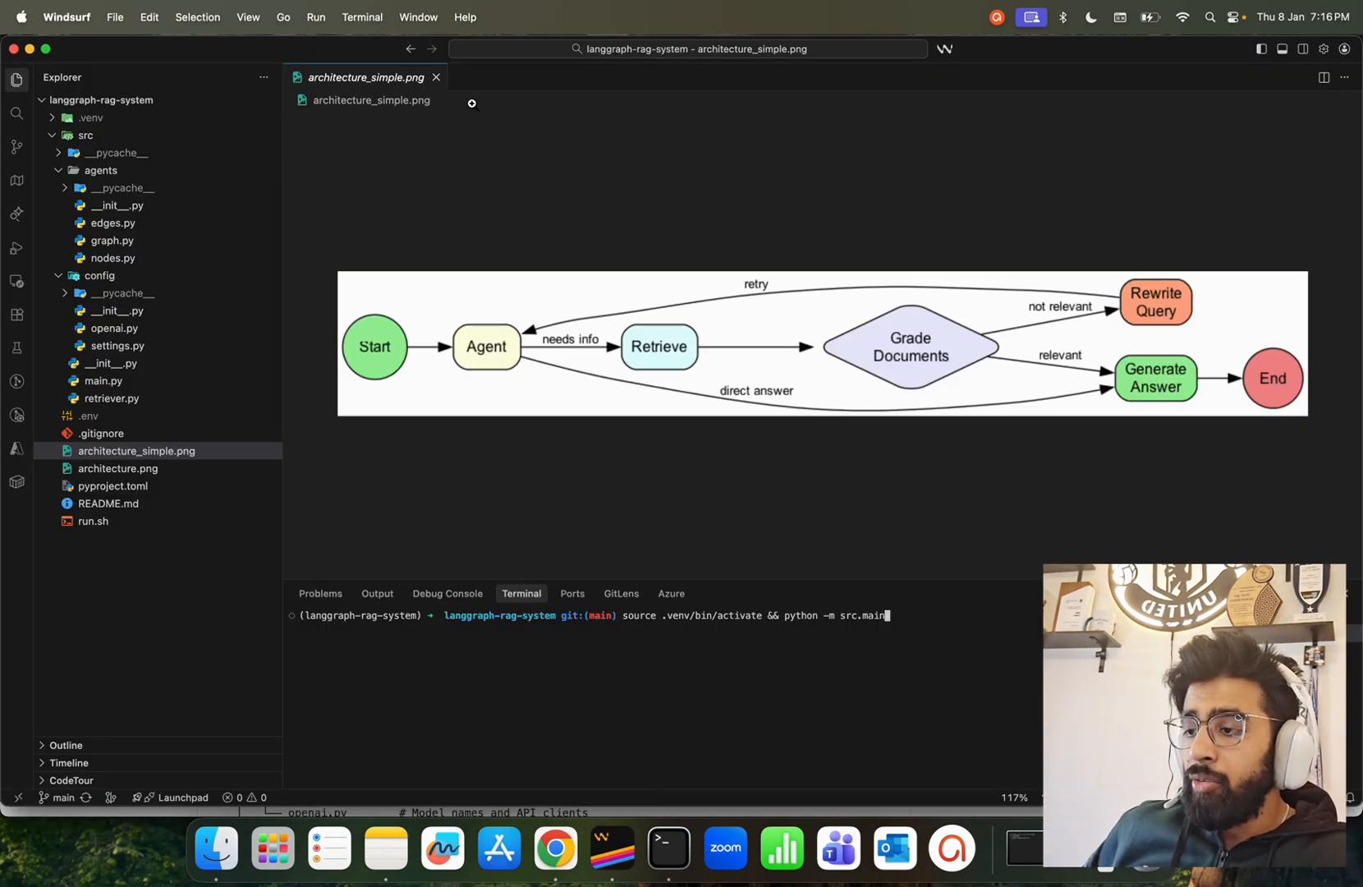
mouse_move(694, 93)
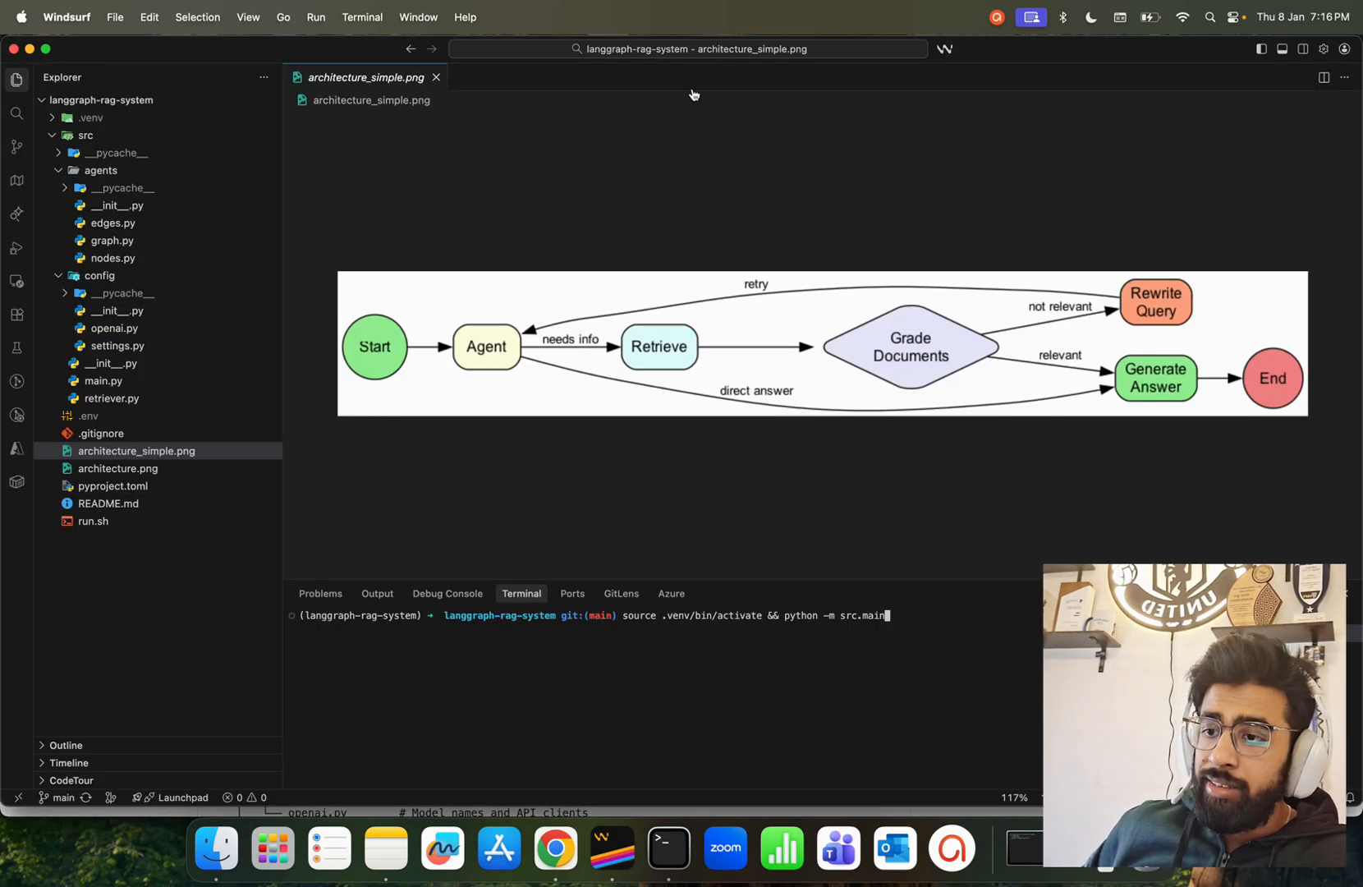
mouse_move(595, 290)
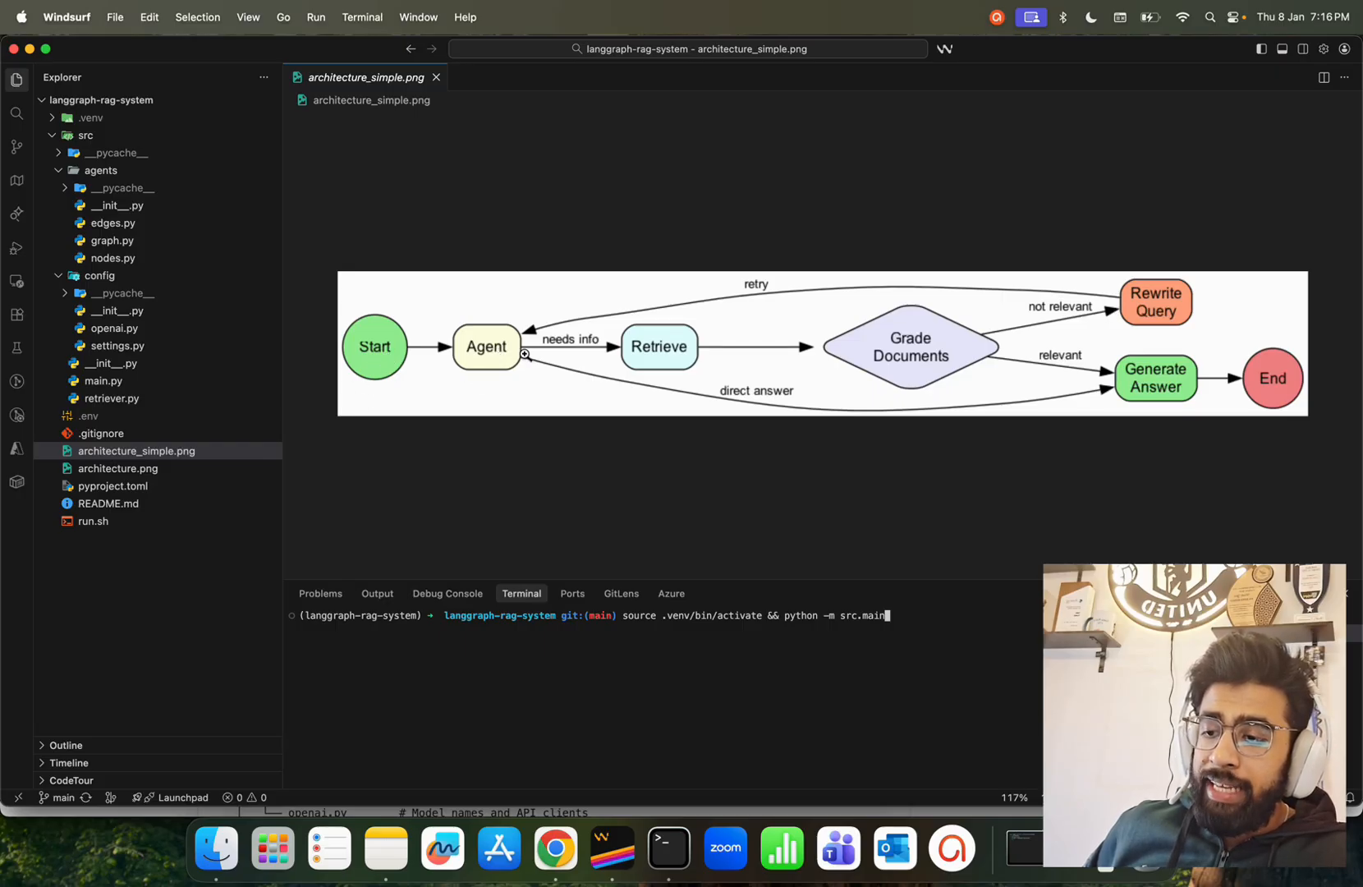
mouse_move(659, 358)
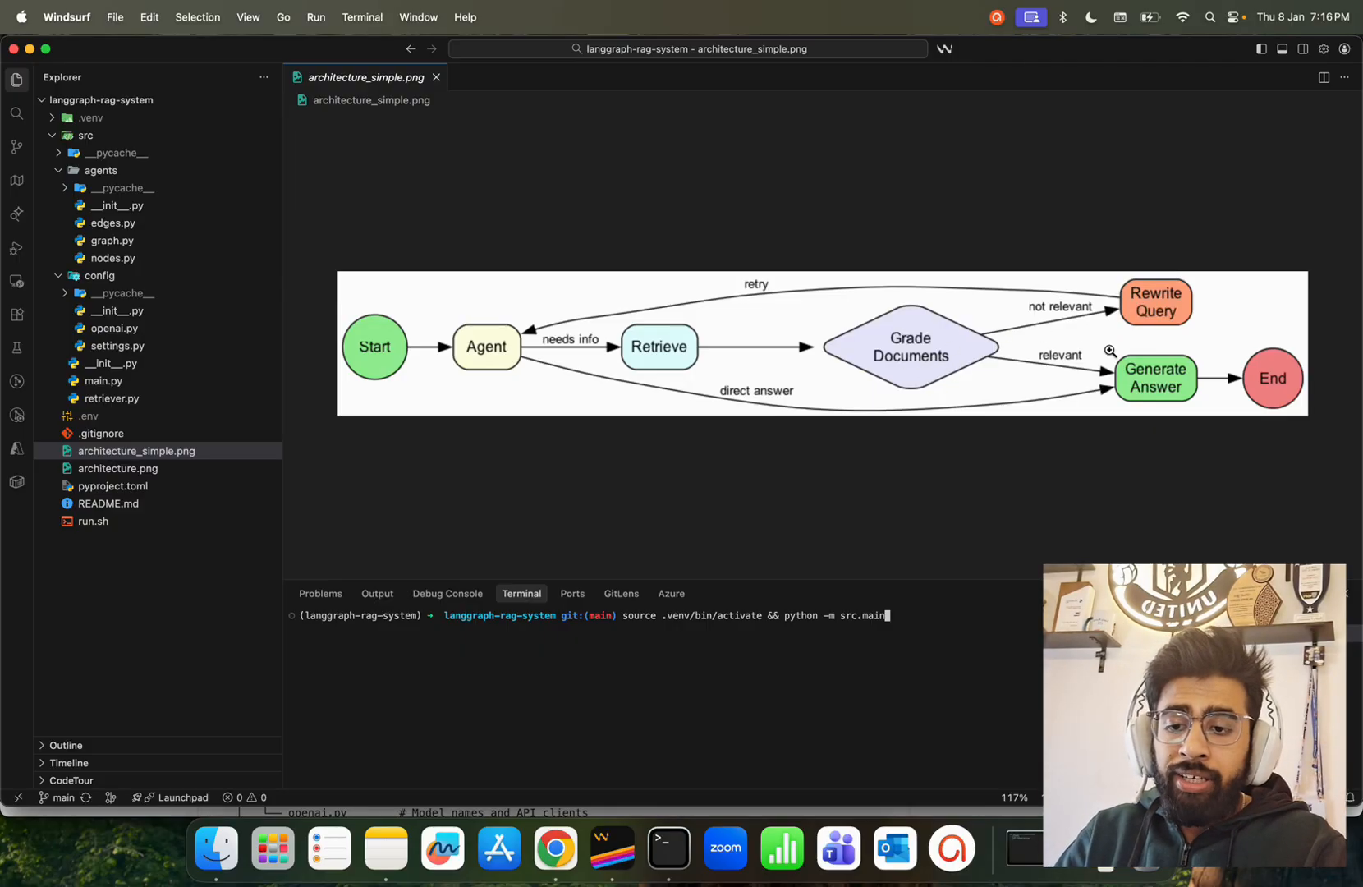
mouse_move(1133, 375)
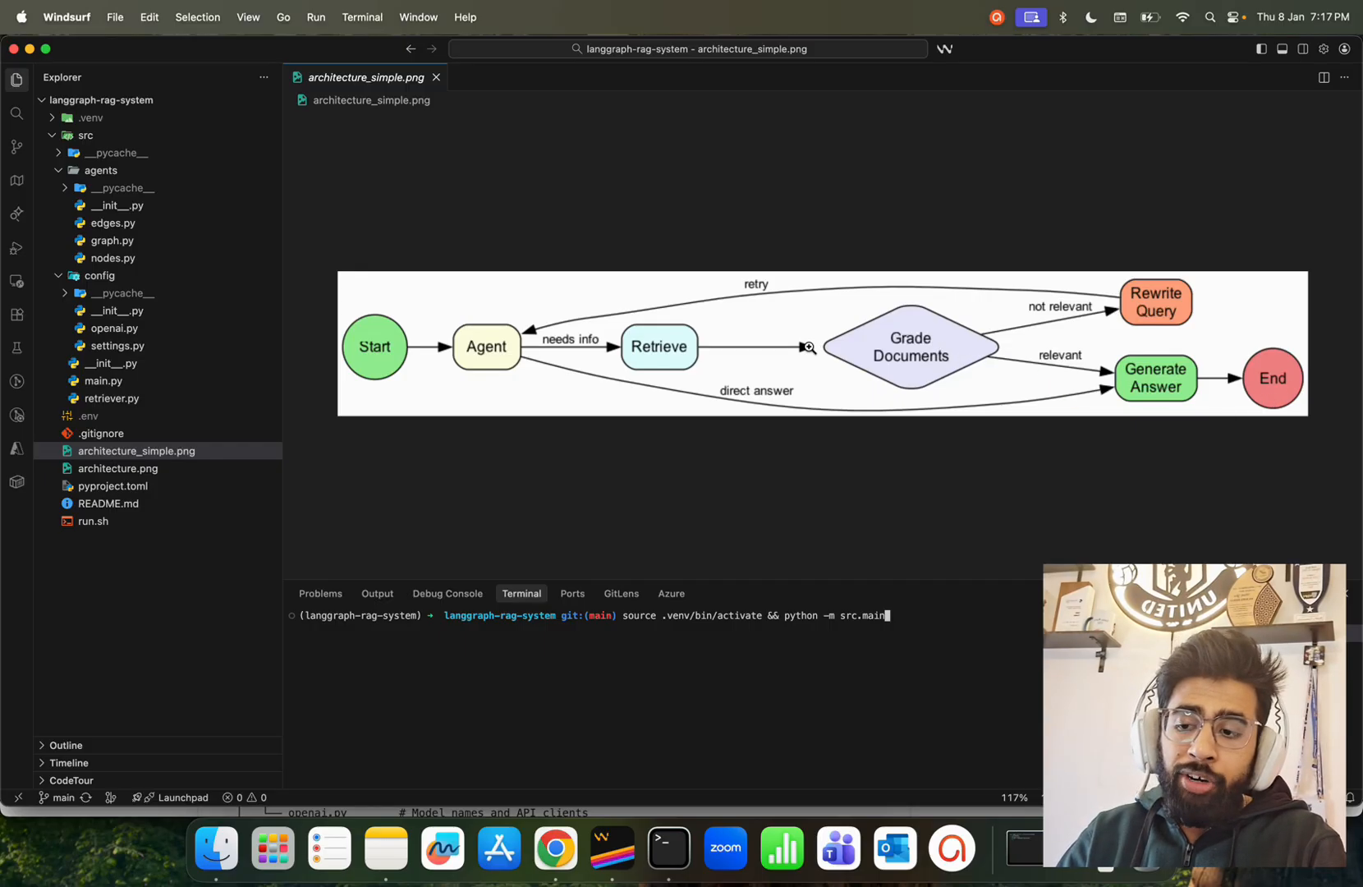
mouse_move(1067, 320)
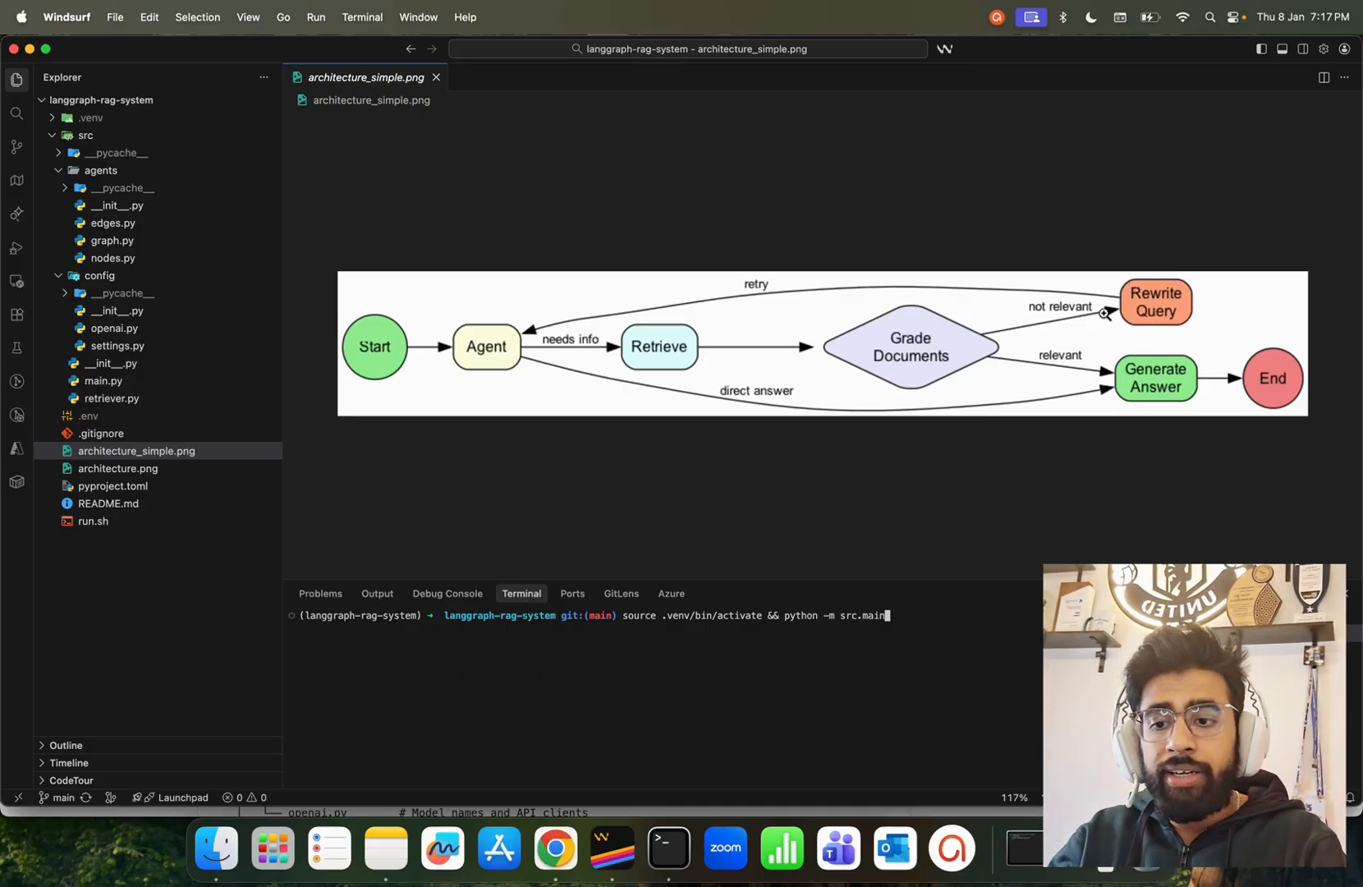
mouse_move(1175, 262)
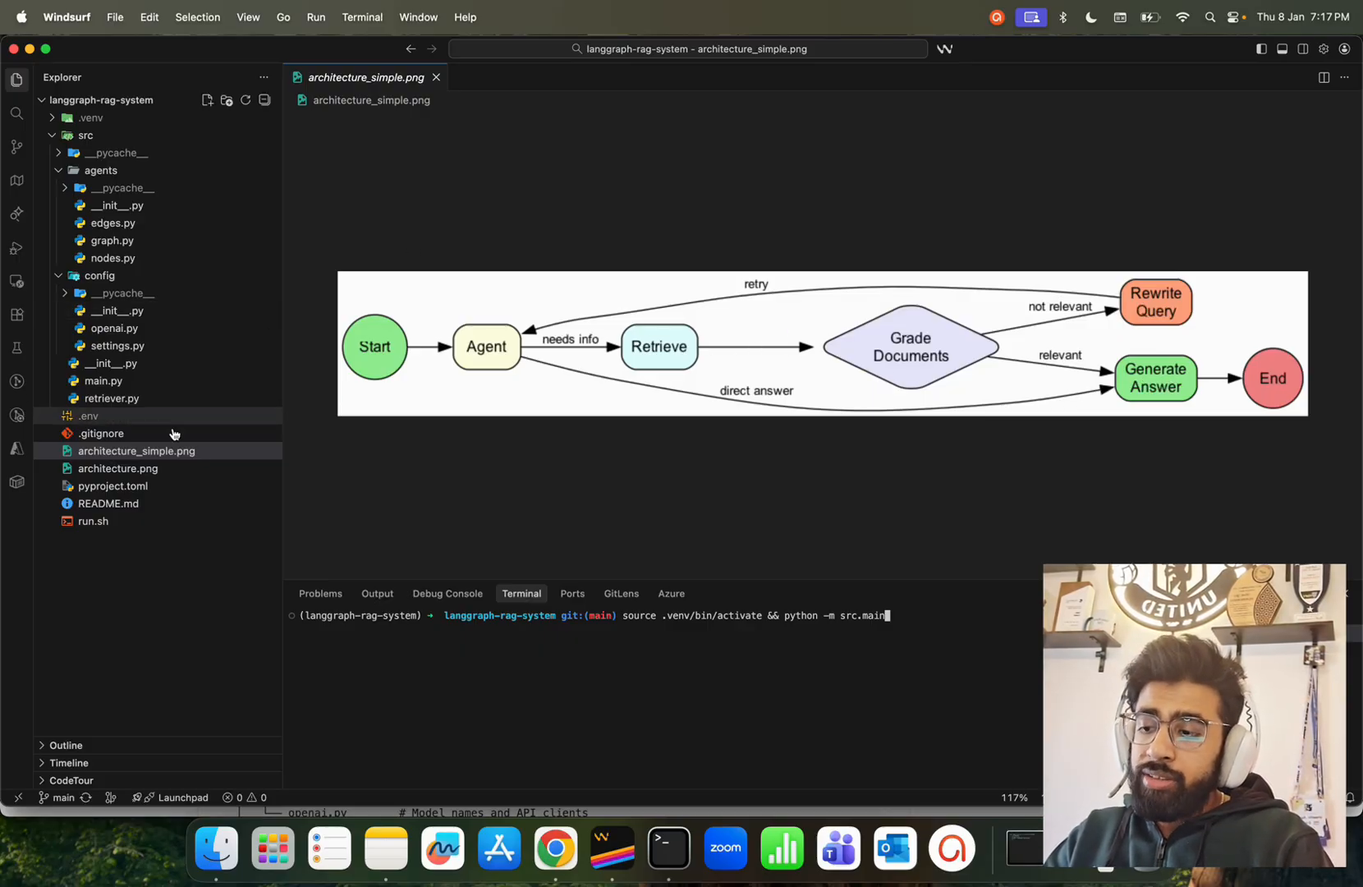
- Open architecture.png from the Explorer to view the detailed node and module diagram
left_click(119, 468)
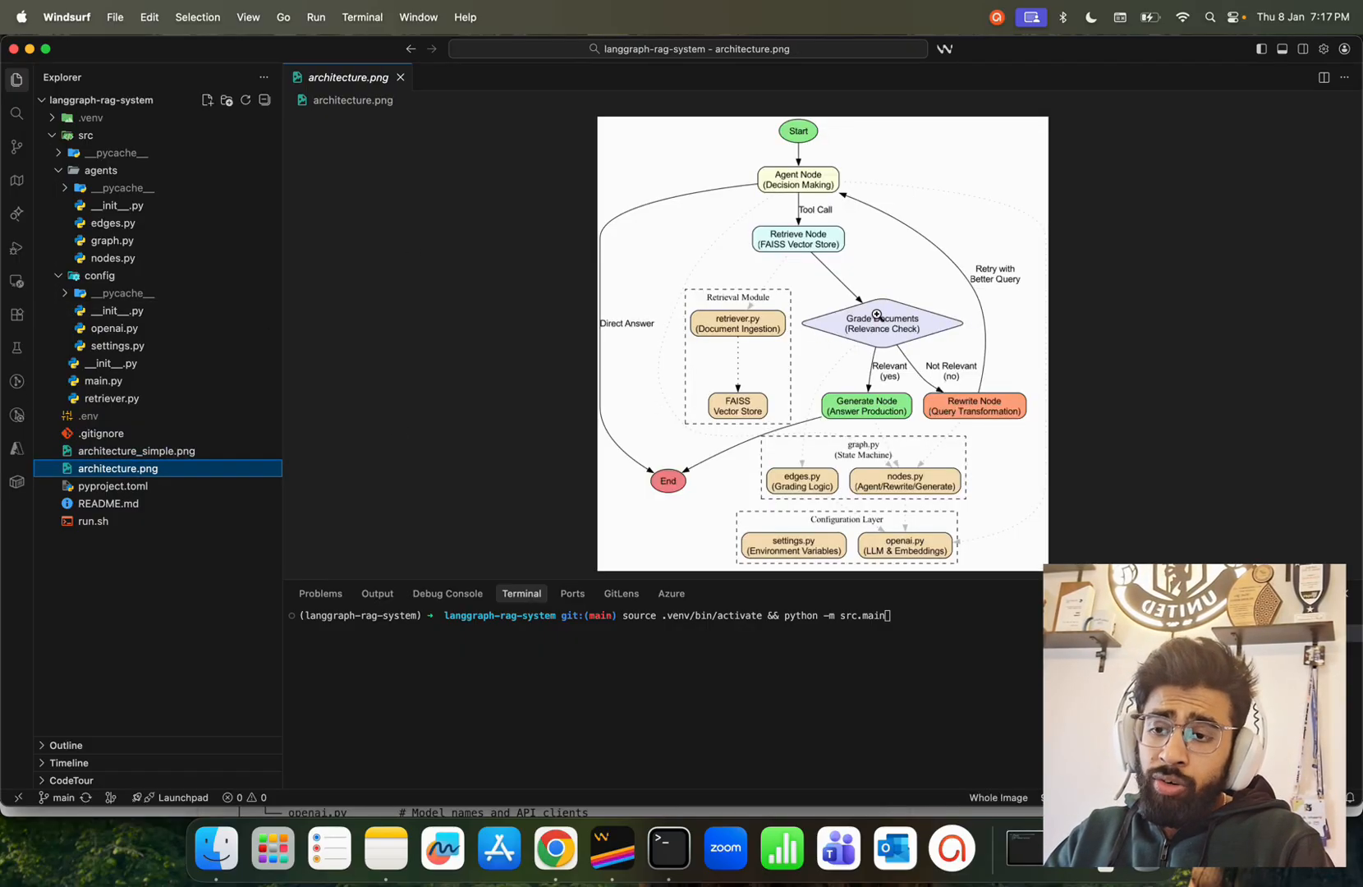
mouse_move(917, 364)
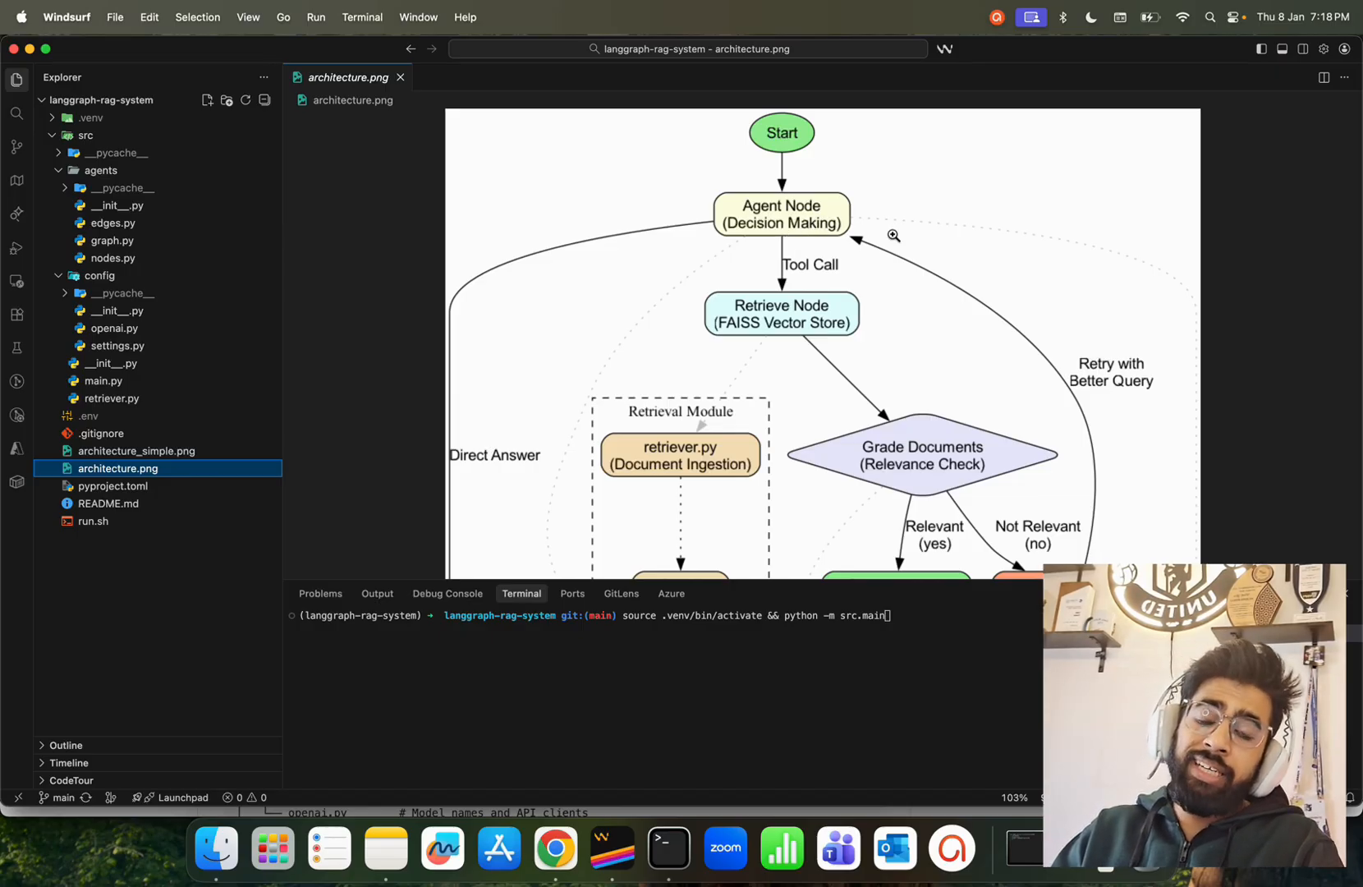
scroll("down", 3)
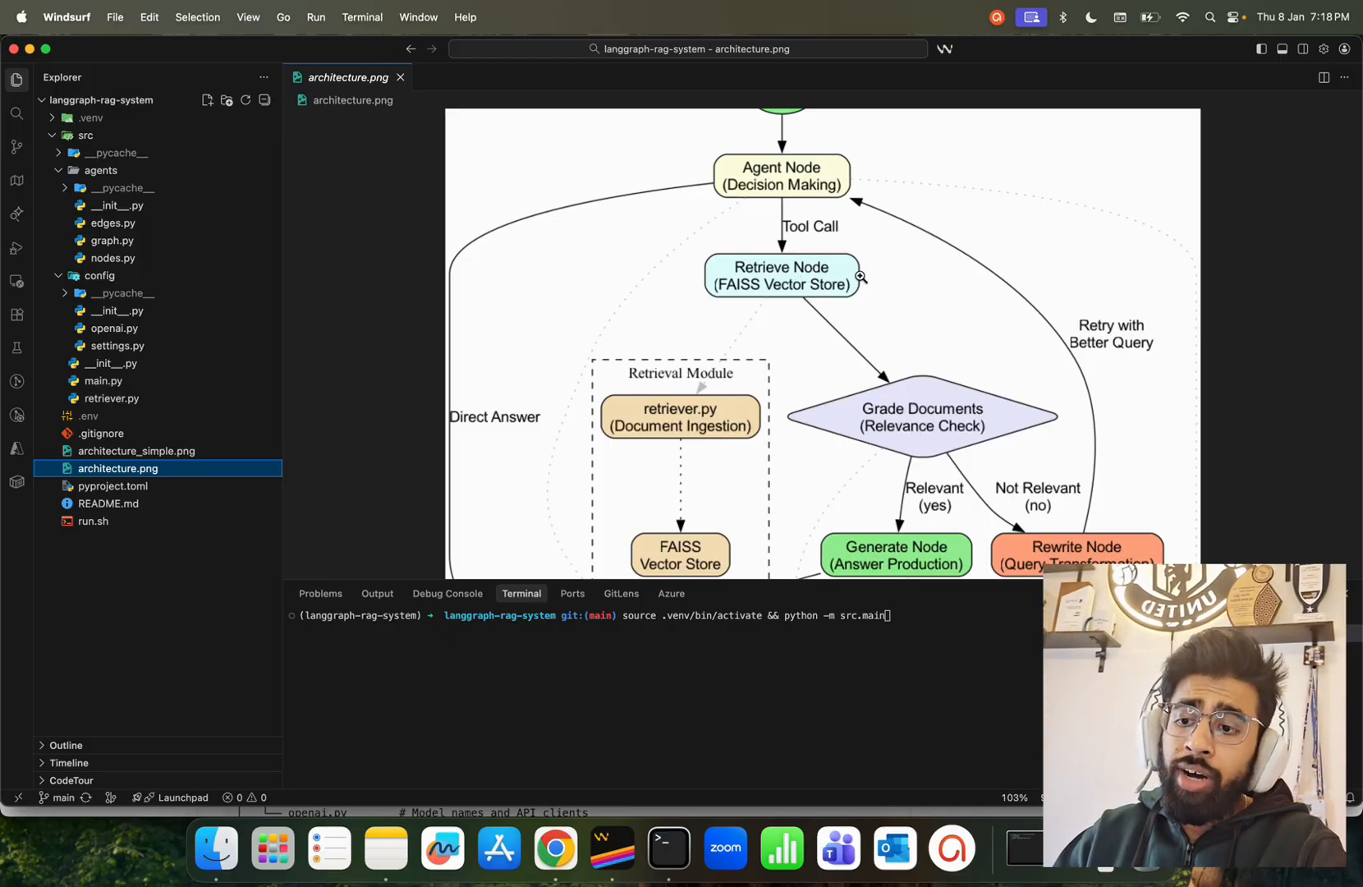
scroll("down", 3)
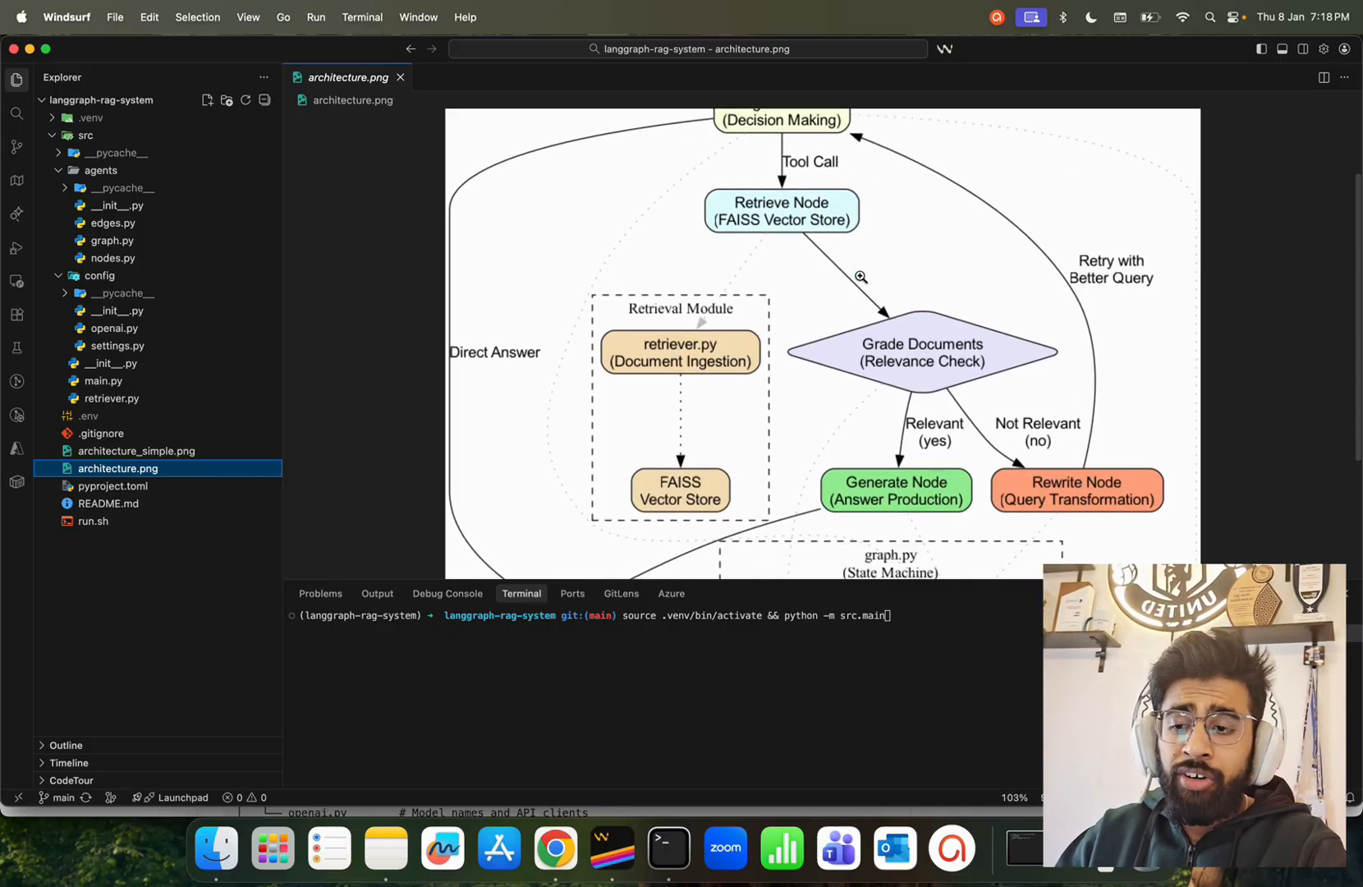
scroll("down", 3)
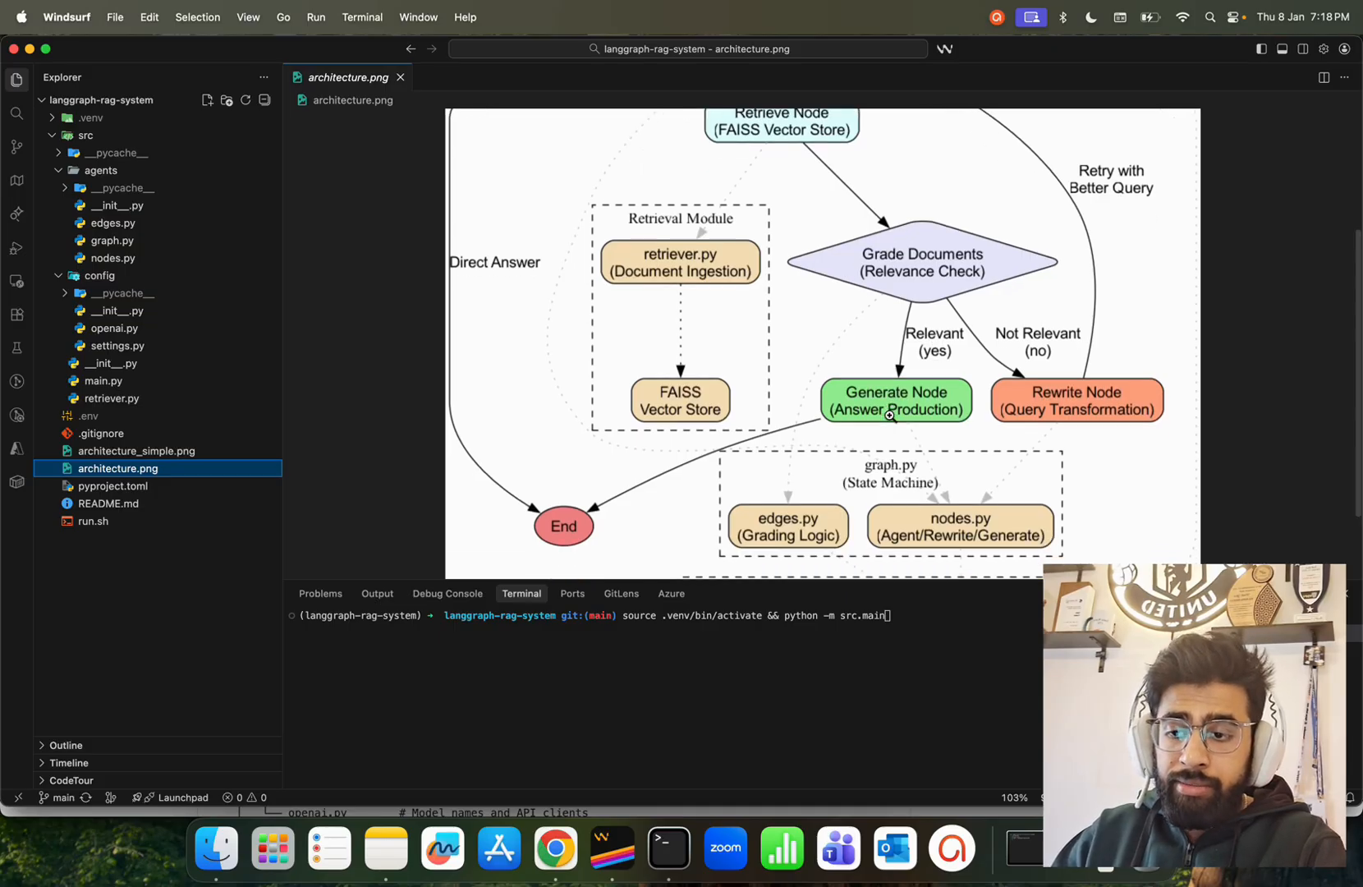
scroll("down", 3)
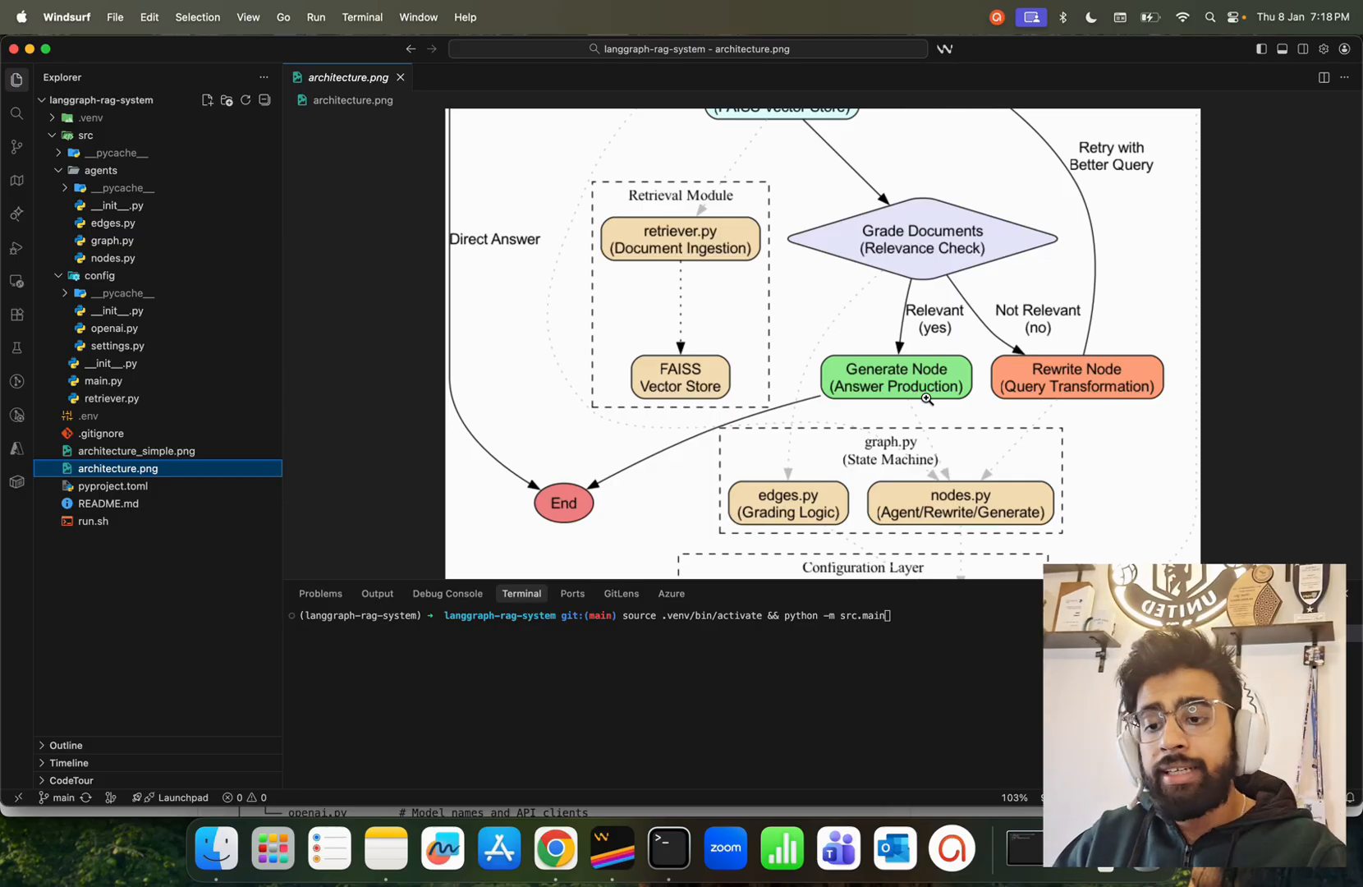
mouse_move(1010, 307)
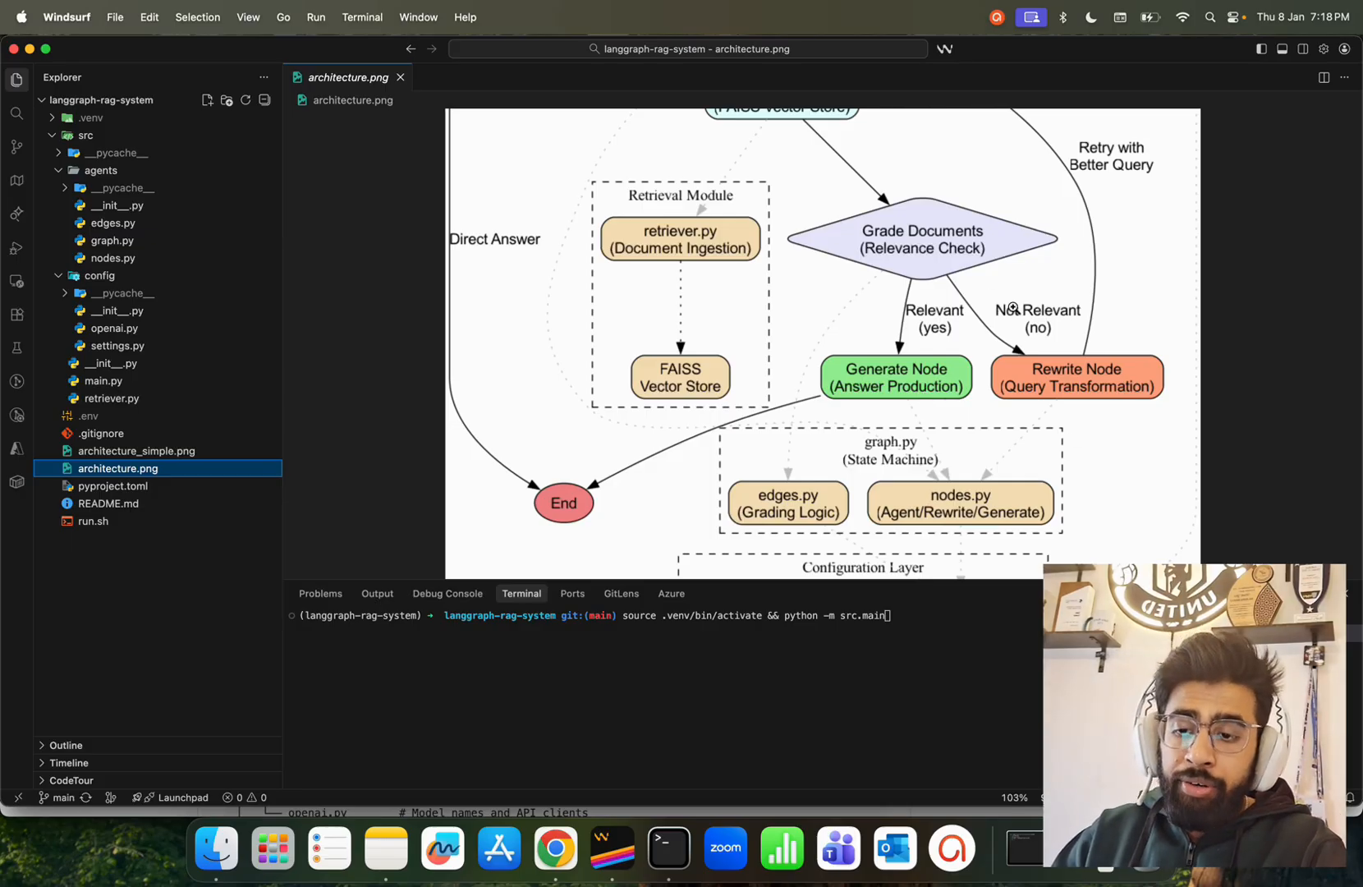
mouse_move(1109, 385)
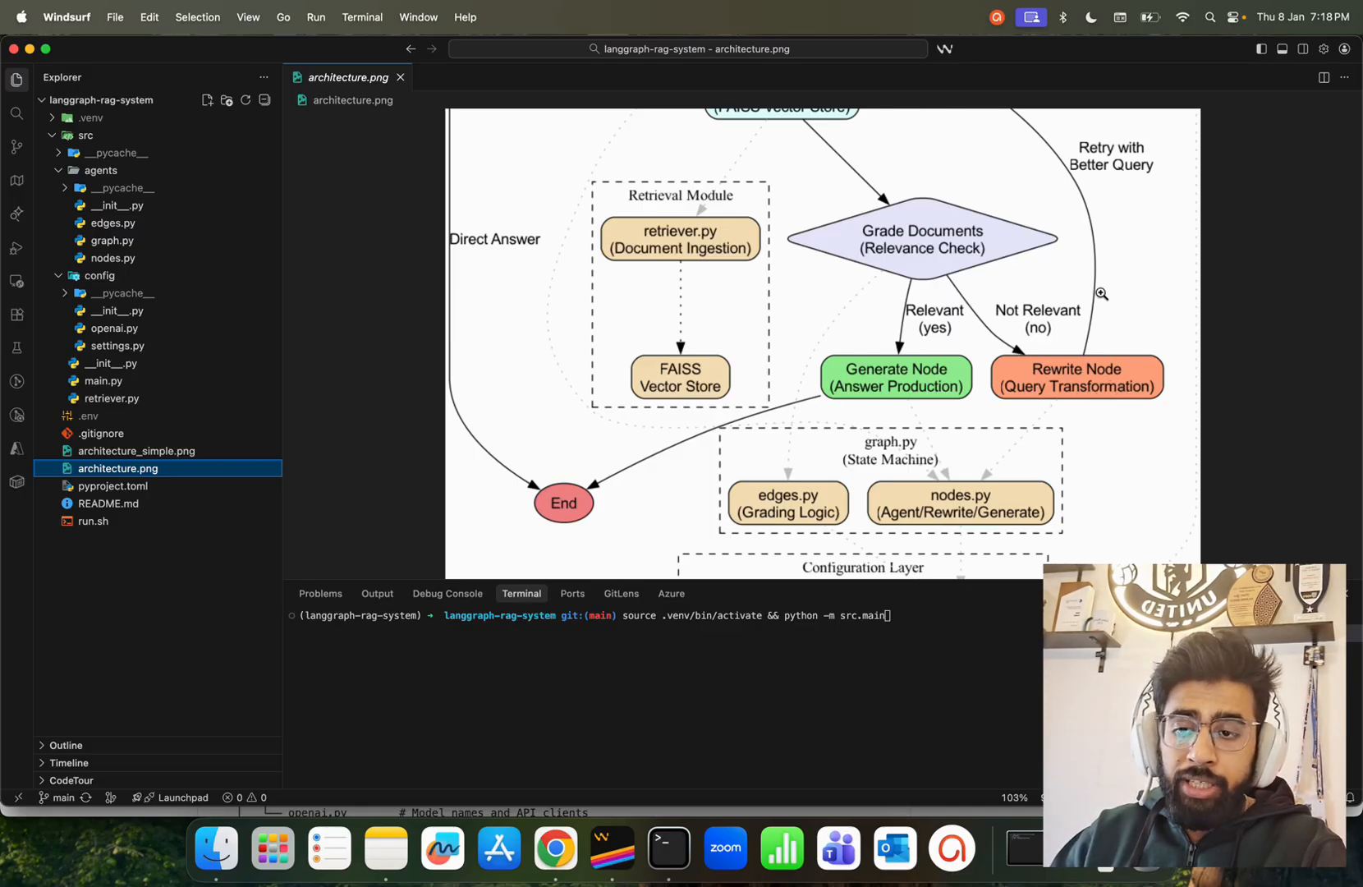
scroll("down", 3)
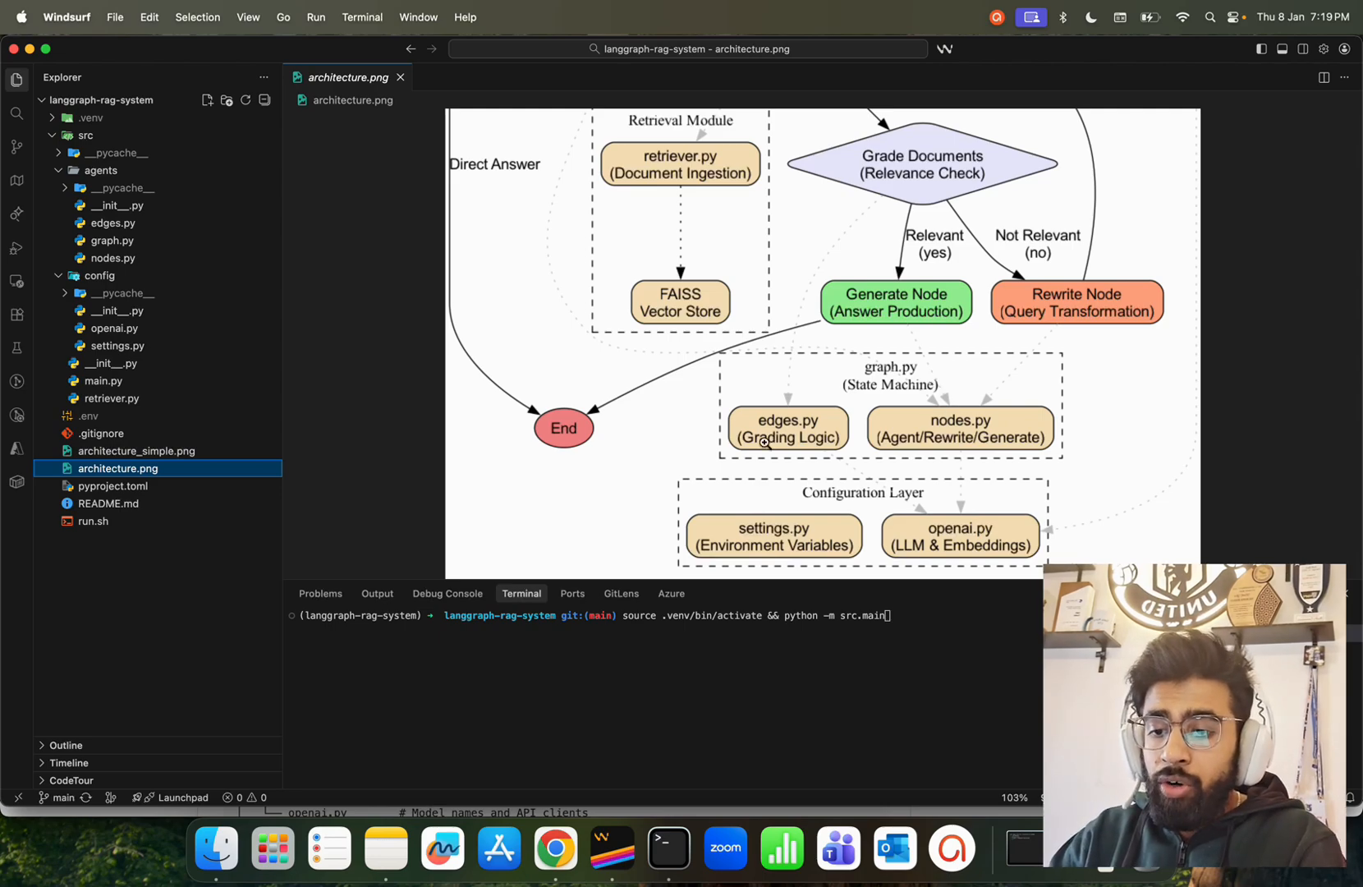
mouse_move(950, 450)
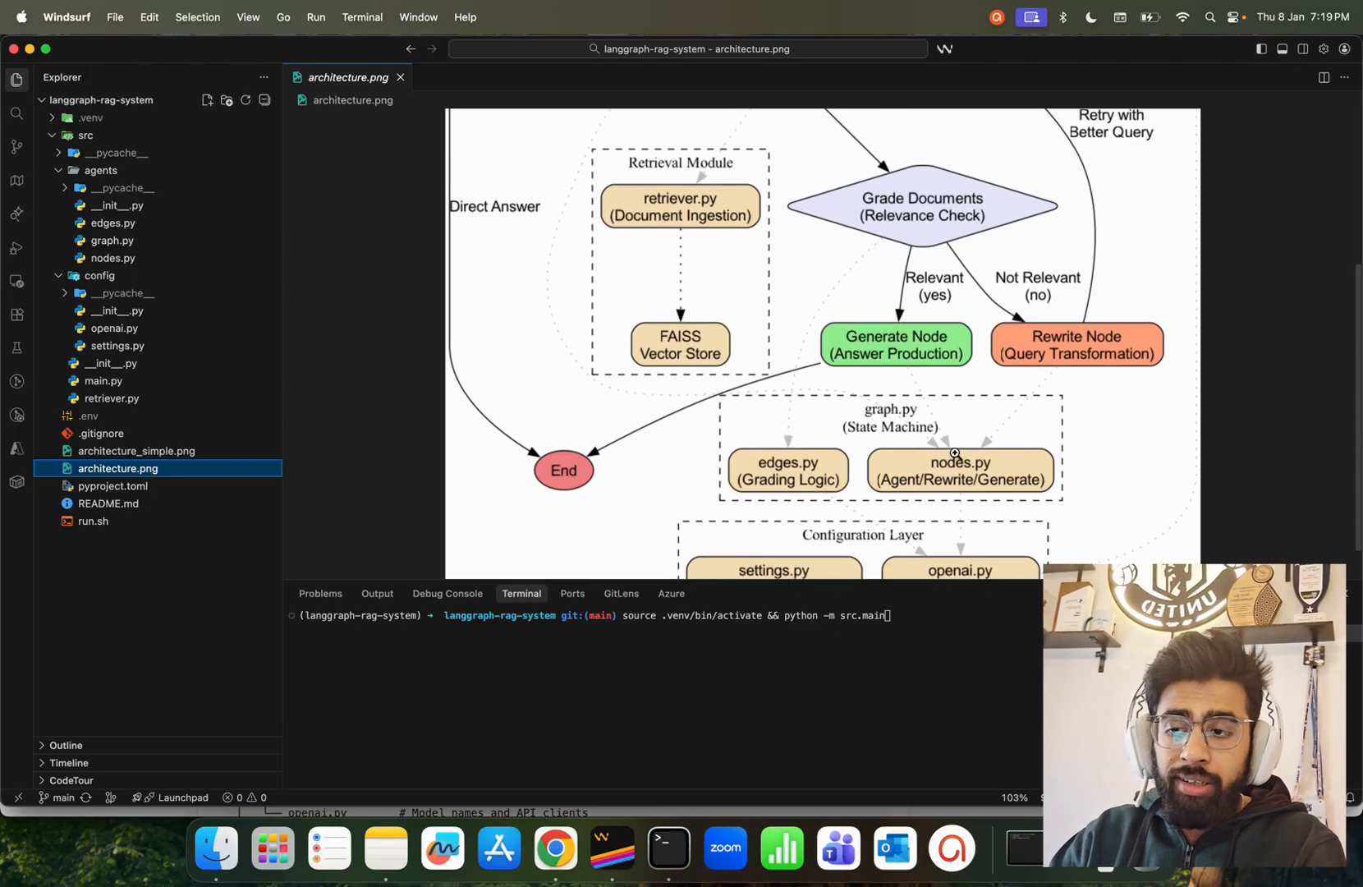
scroll("down", 3)
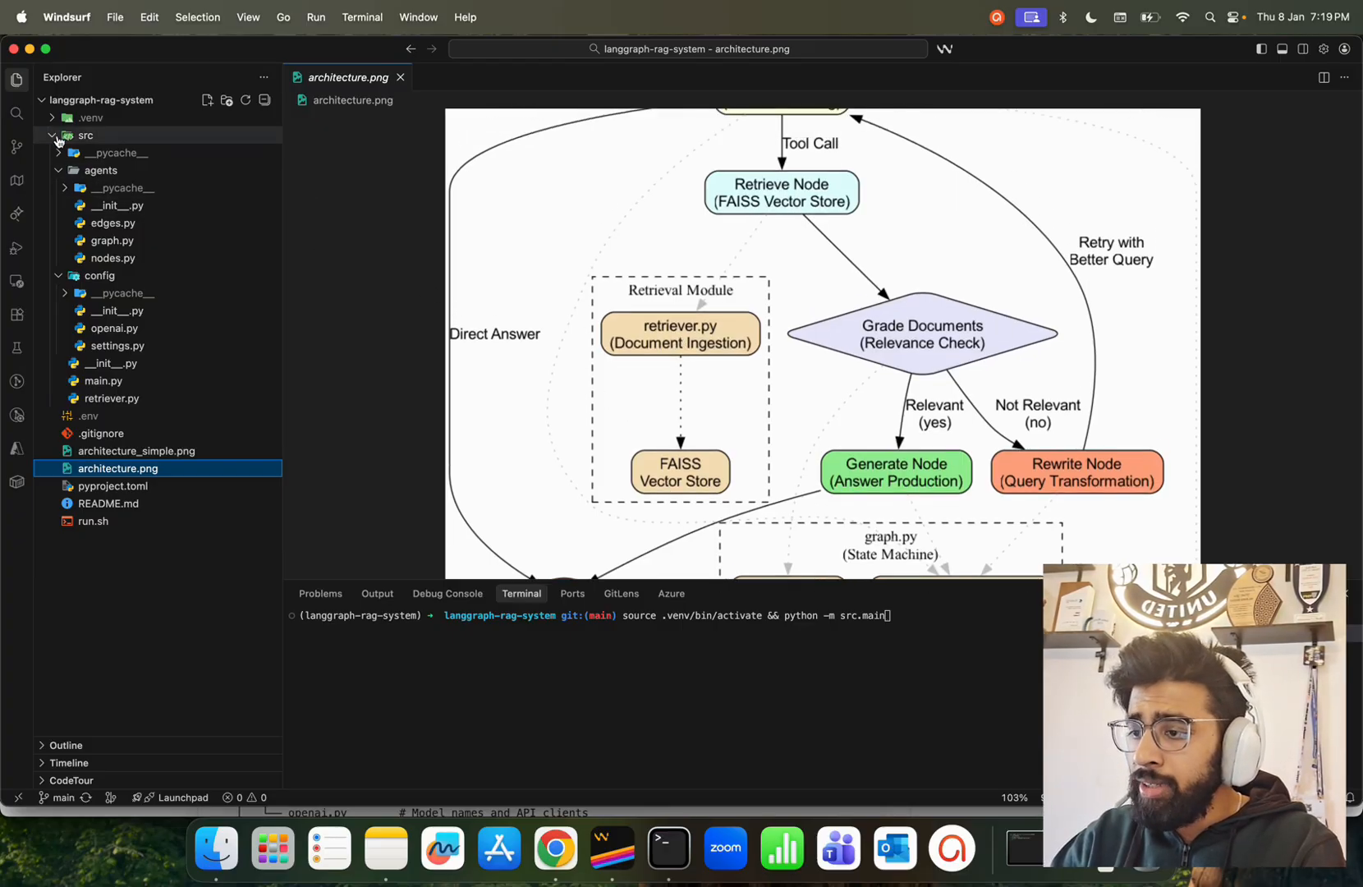
- Collapse the src folder so only top-level project files show beside the diagram
left_click(51, 135)
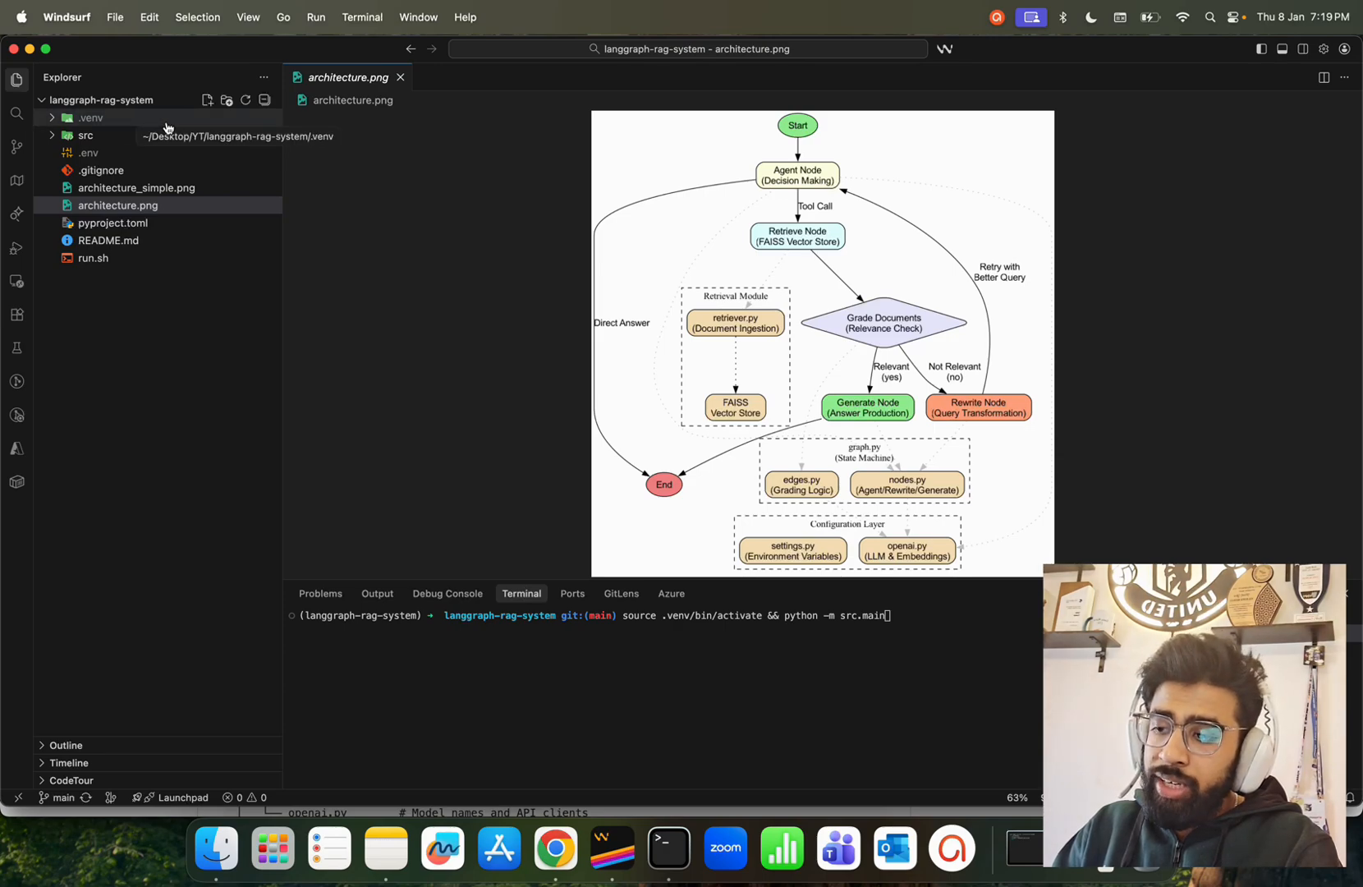
mouse_move(146, 233)
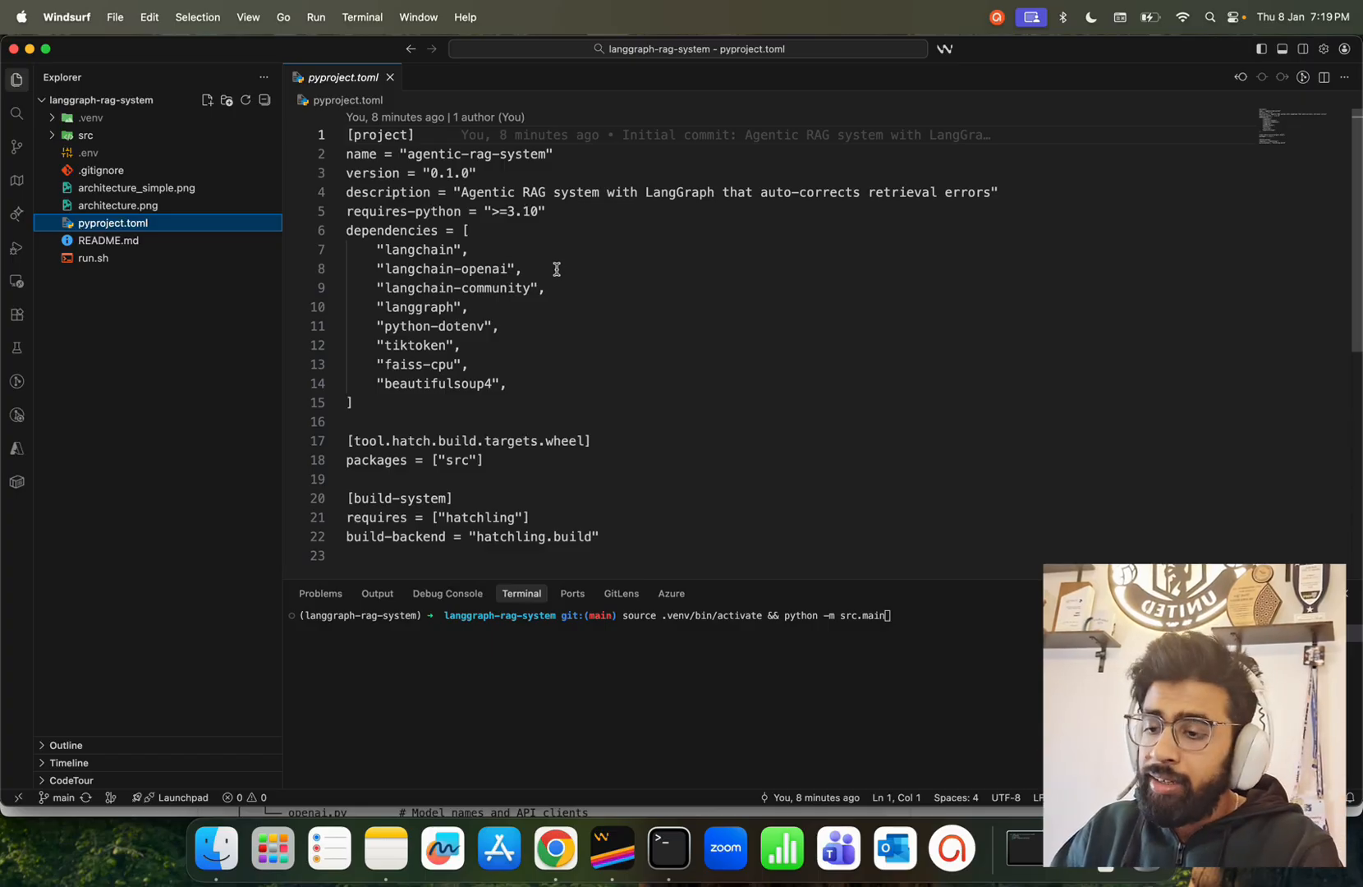
mouse_move(422, 307)
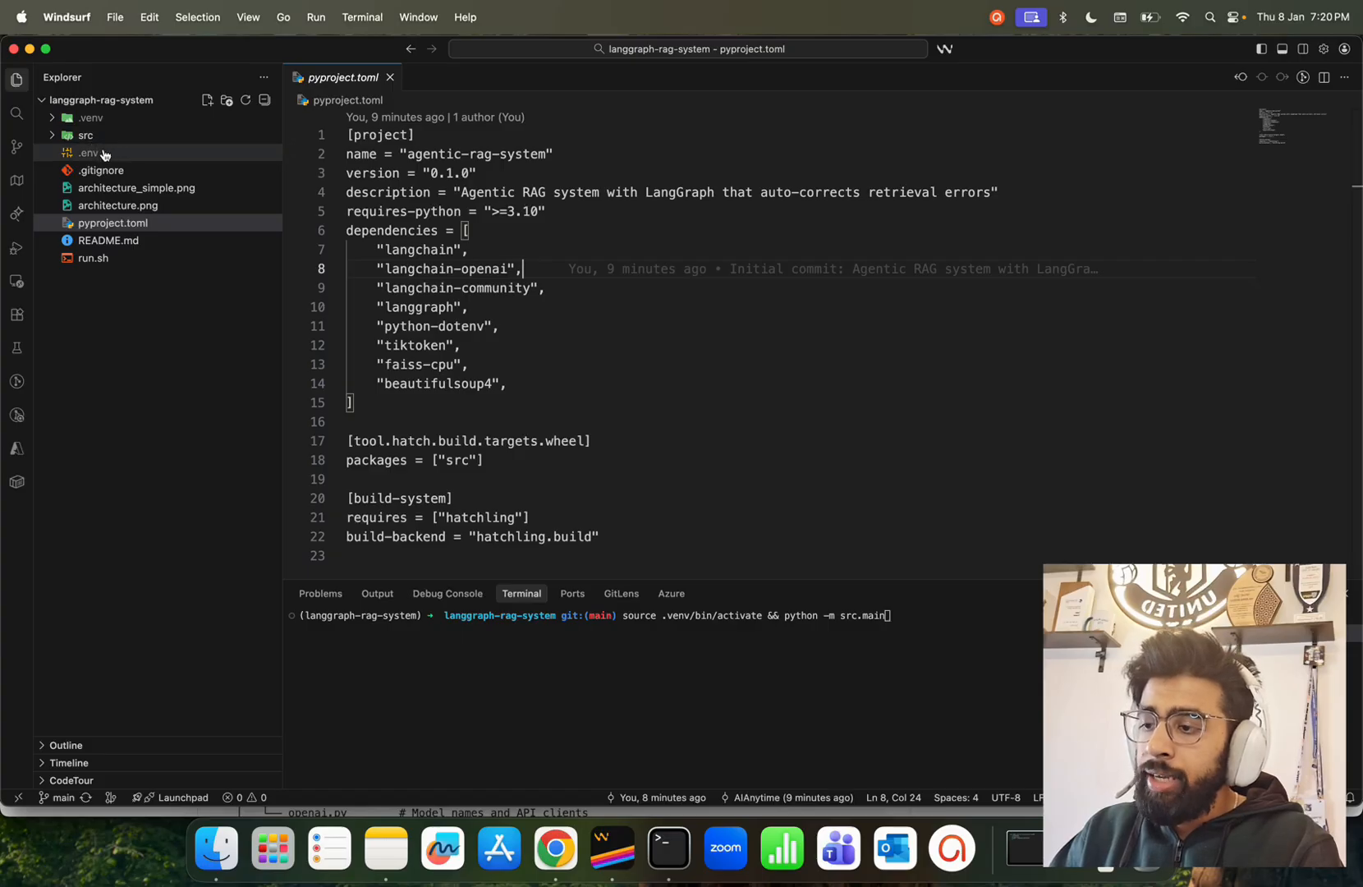
- Expand the src folder and re-expand its config subfolder in the project tree
left_click(84, 135)
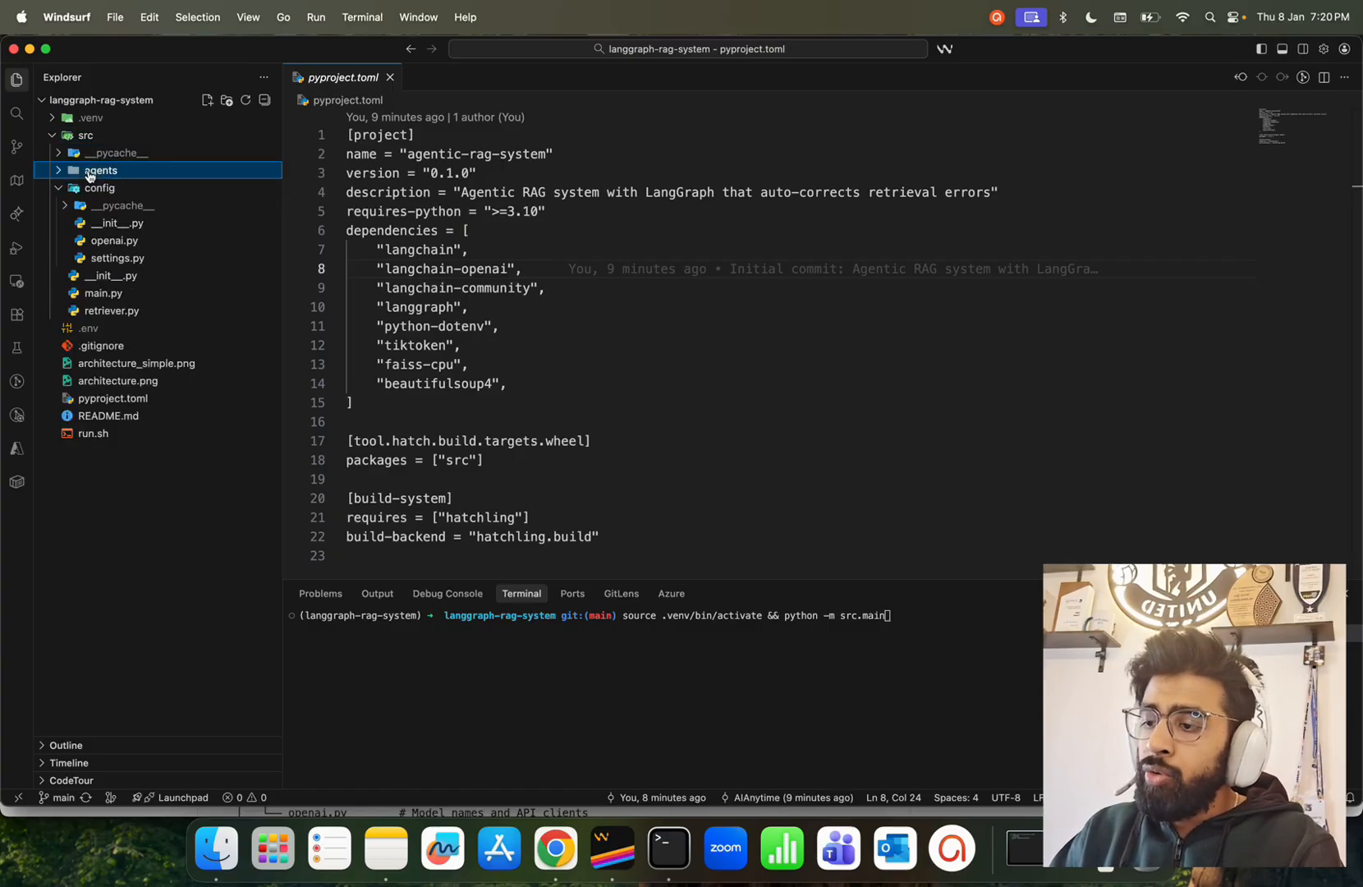
left_click(99, 188)
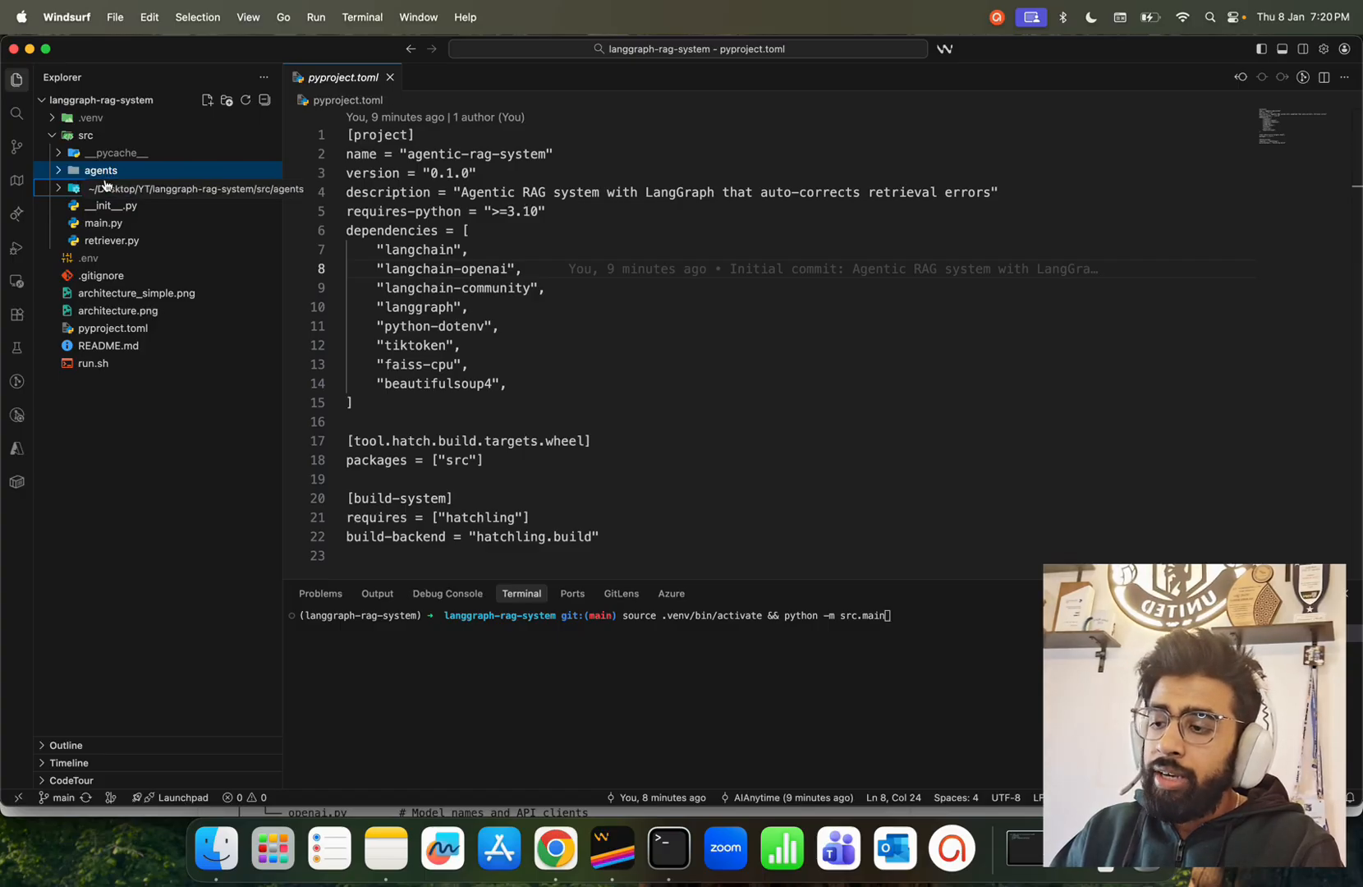
left_click(99, 188)
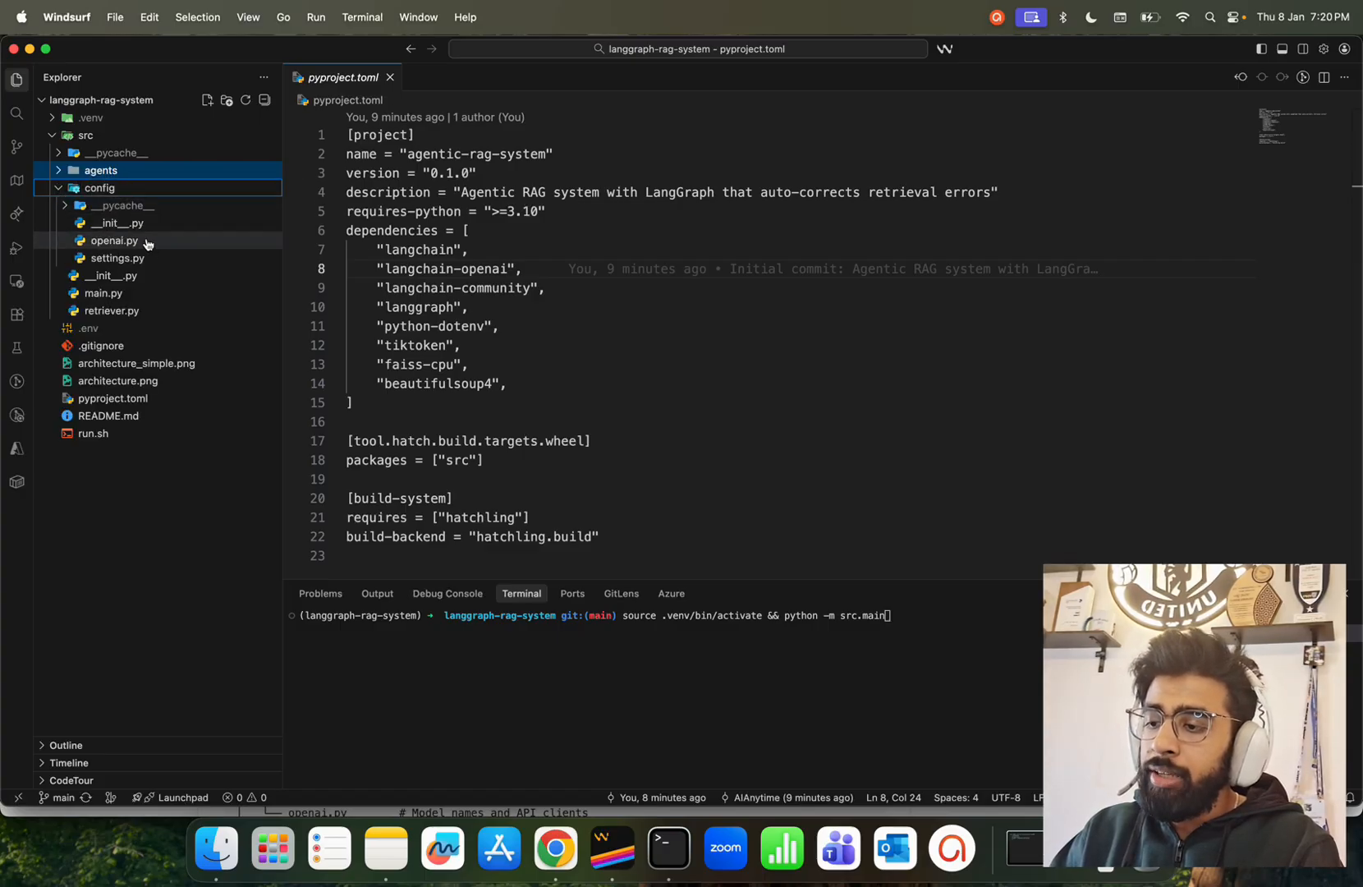
- Review openai.py's get_llm and get_embeddings helpers, then bring up settings.py
left_click(114, 241)
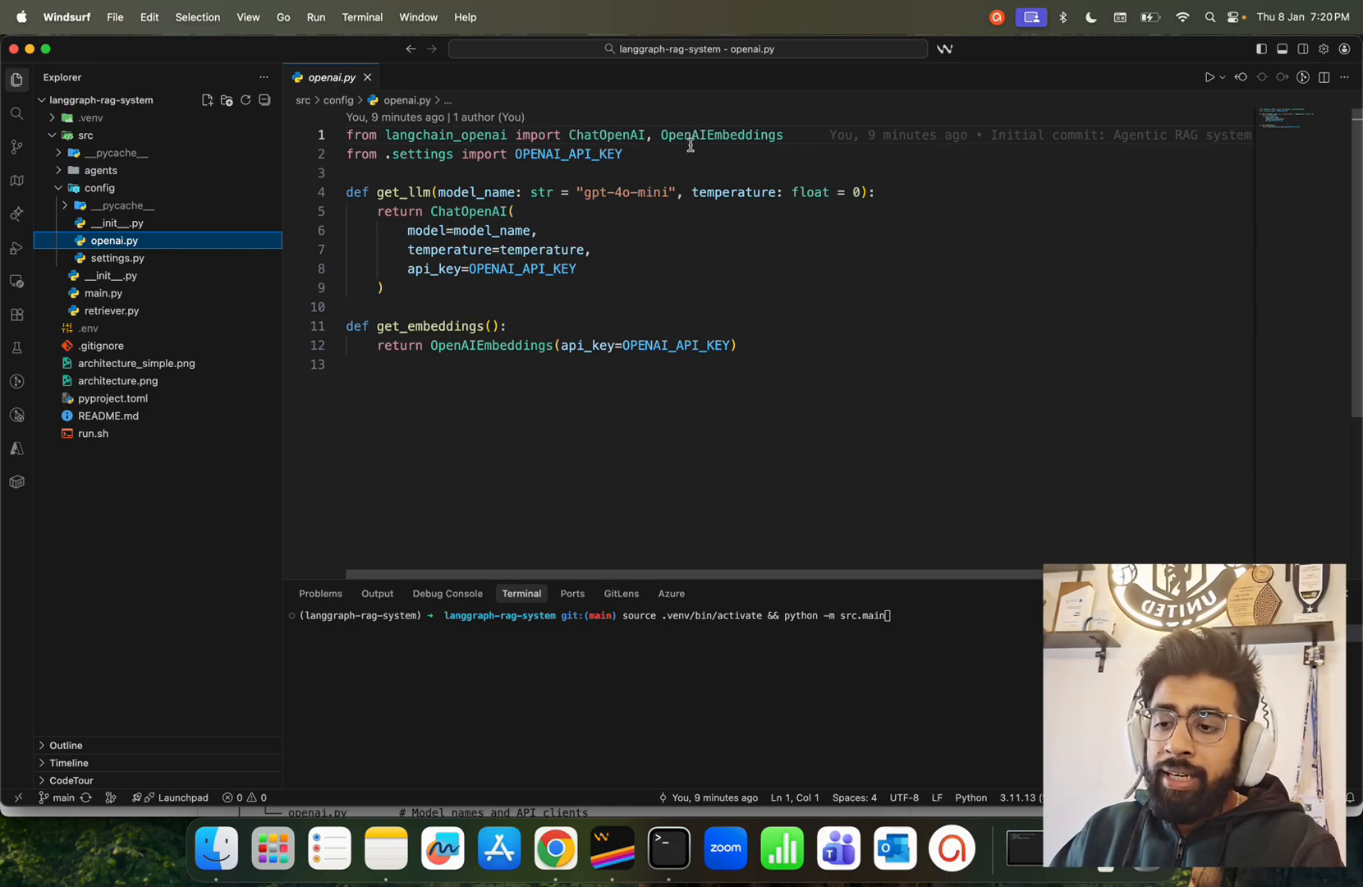
mouse_move(654, 144)
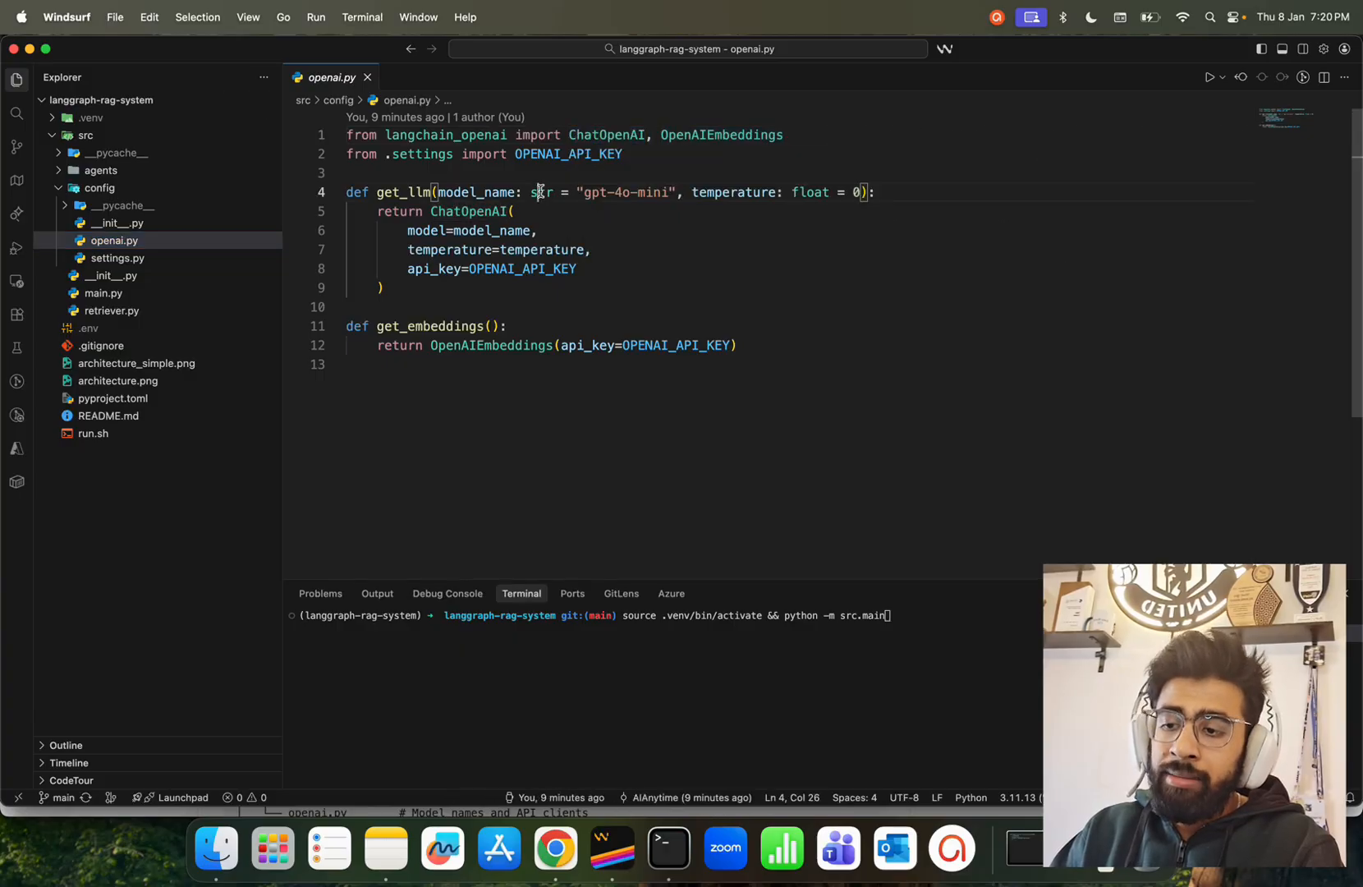
double_click(624, 192)
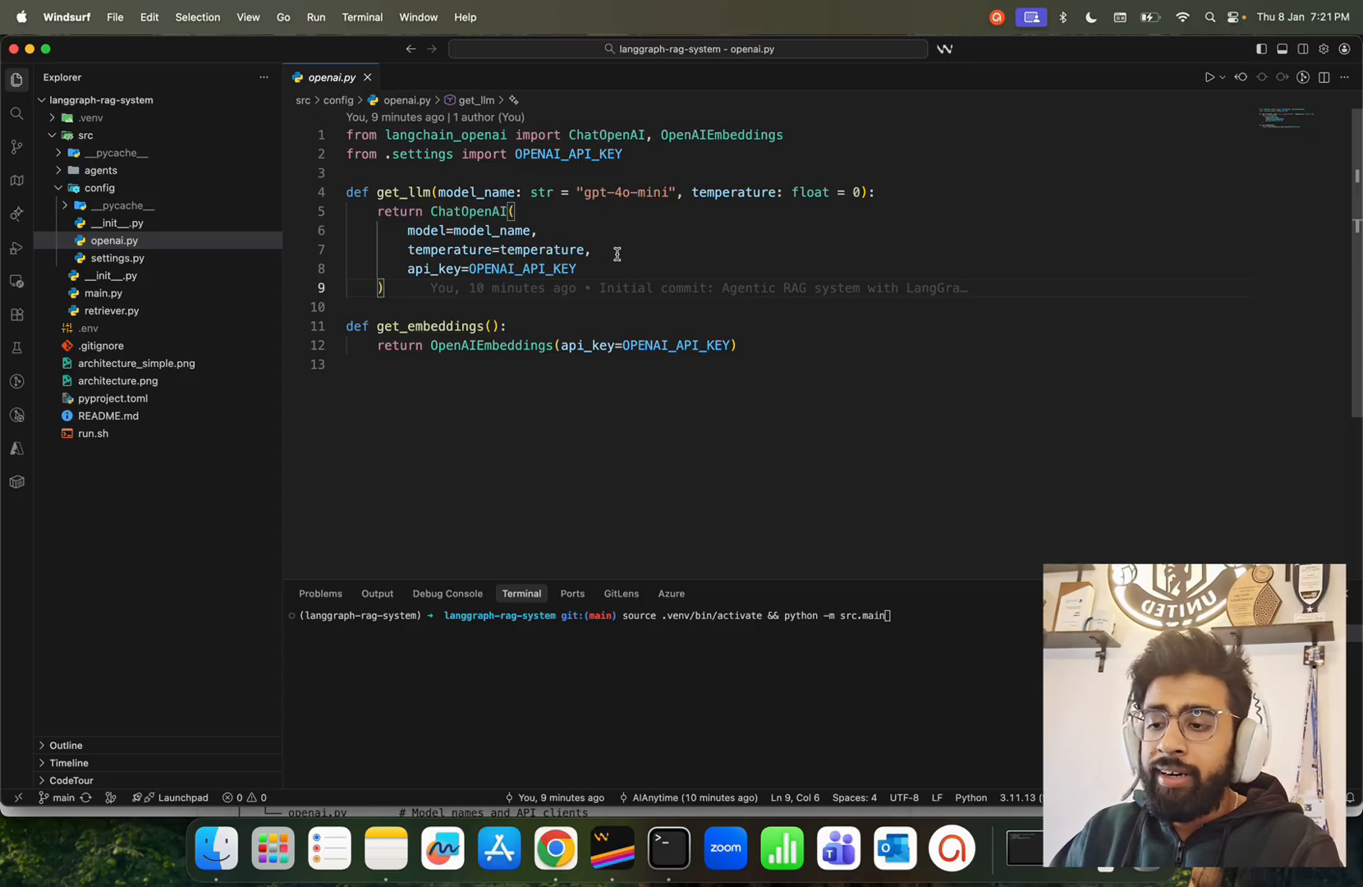
left_click(491, 326)
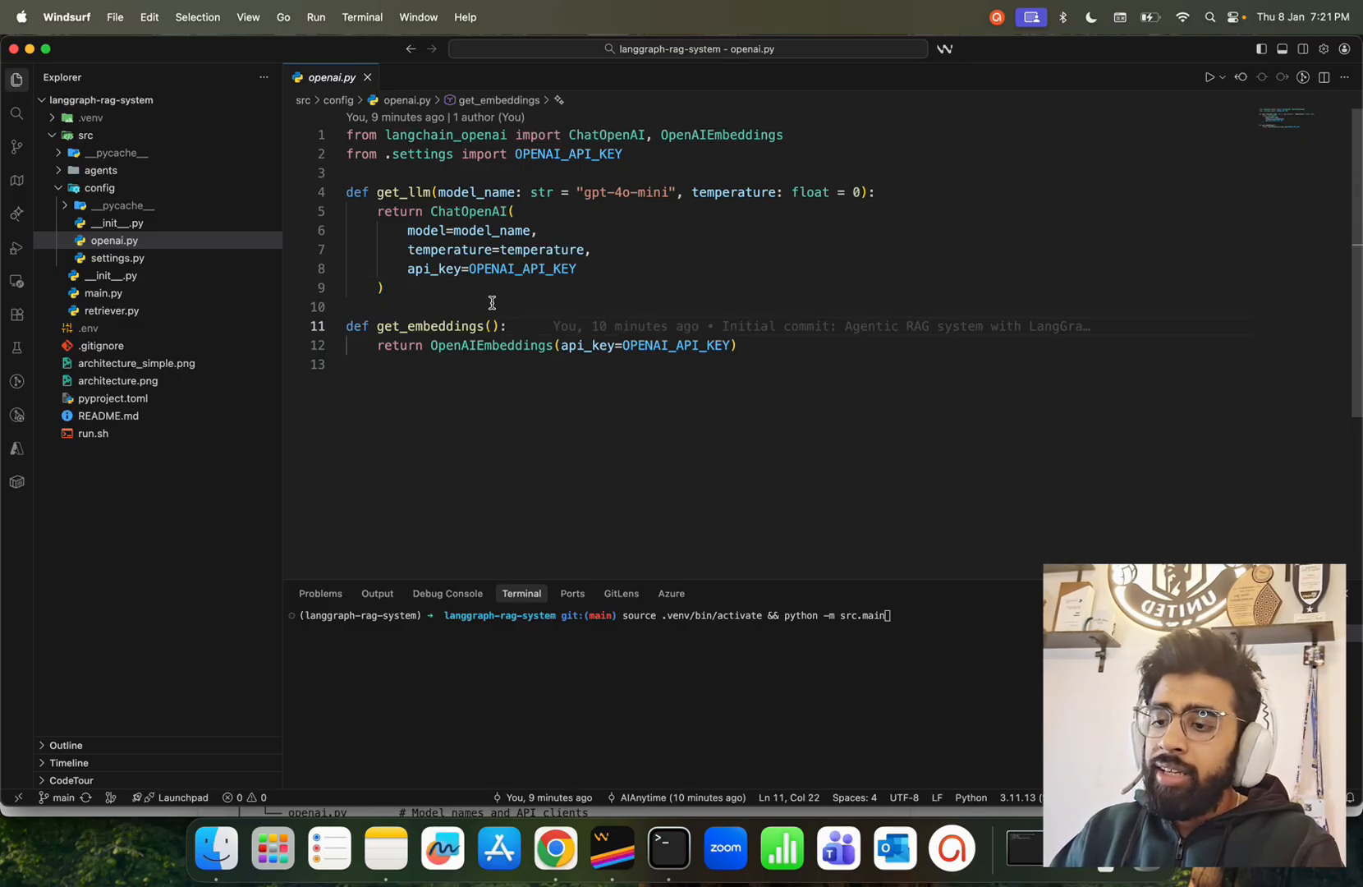
mouse_move(513, 359)
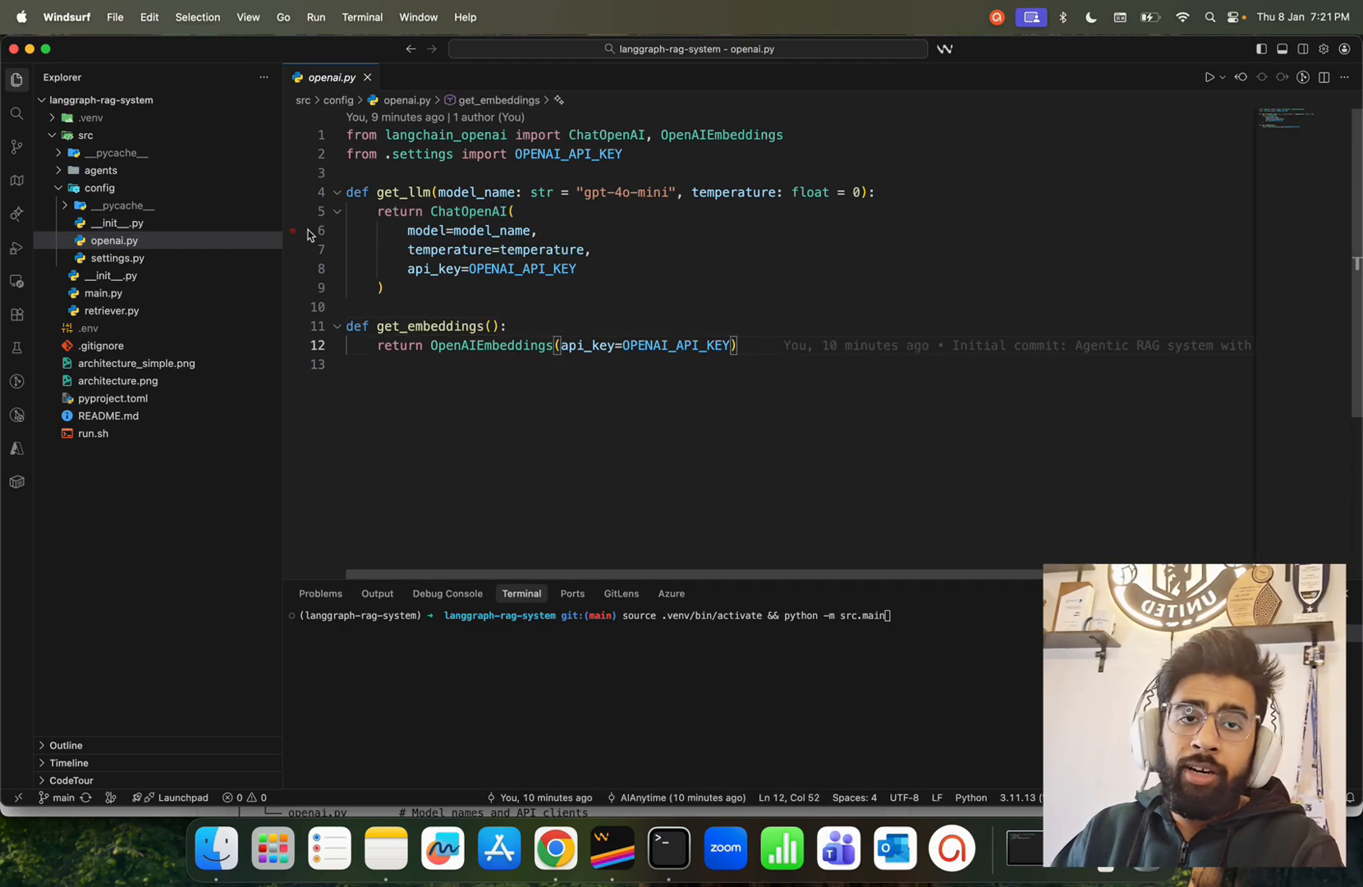
left_click(118, 257)
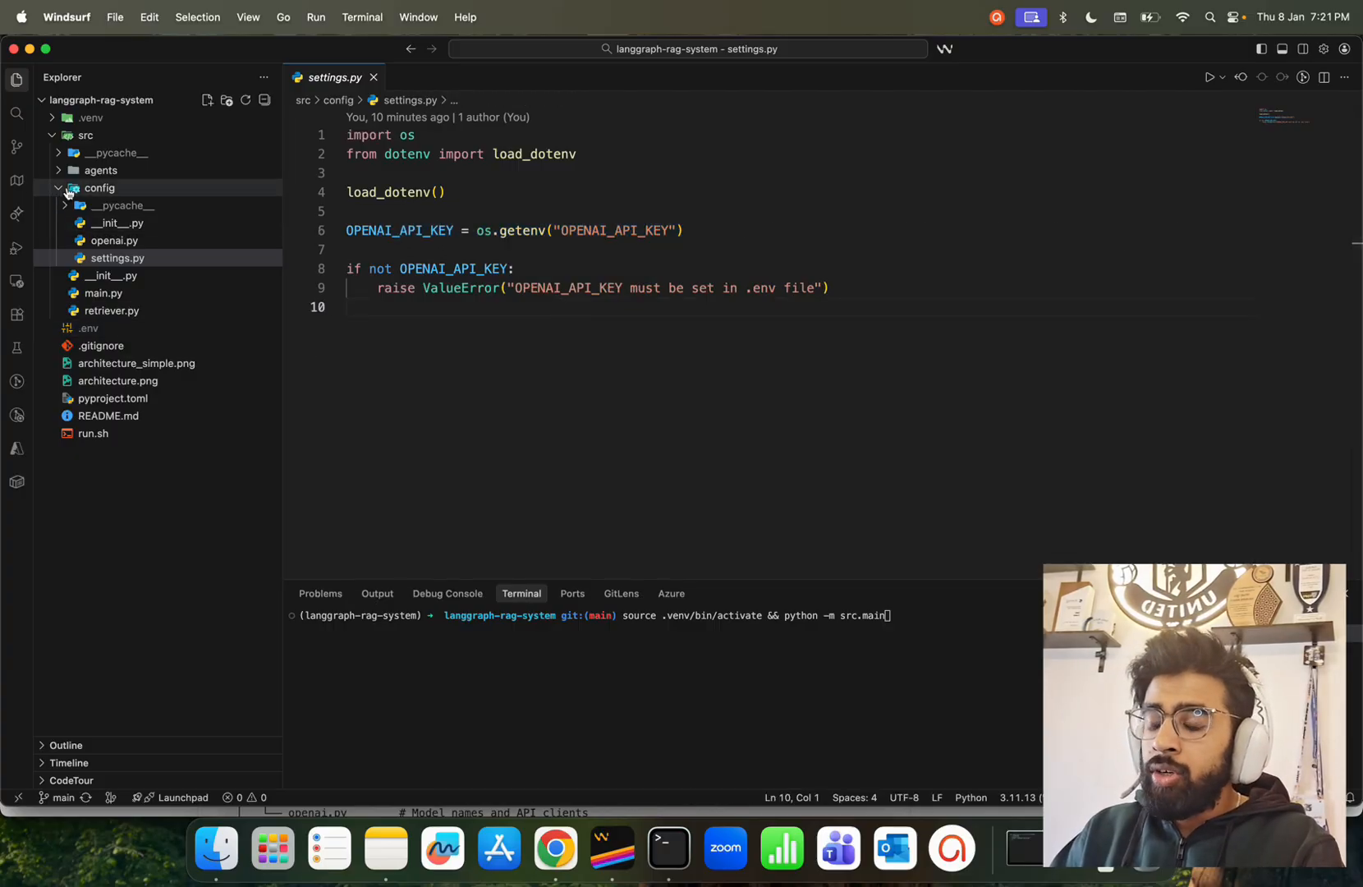
- Collapse config, expand agents and open nodes.py with the agent and rewrite nodes
left_click(99, 188)
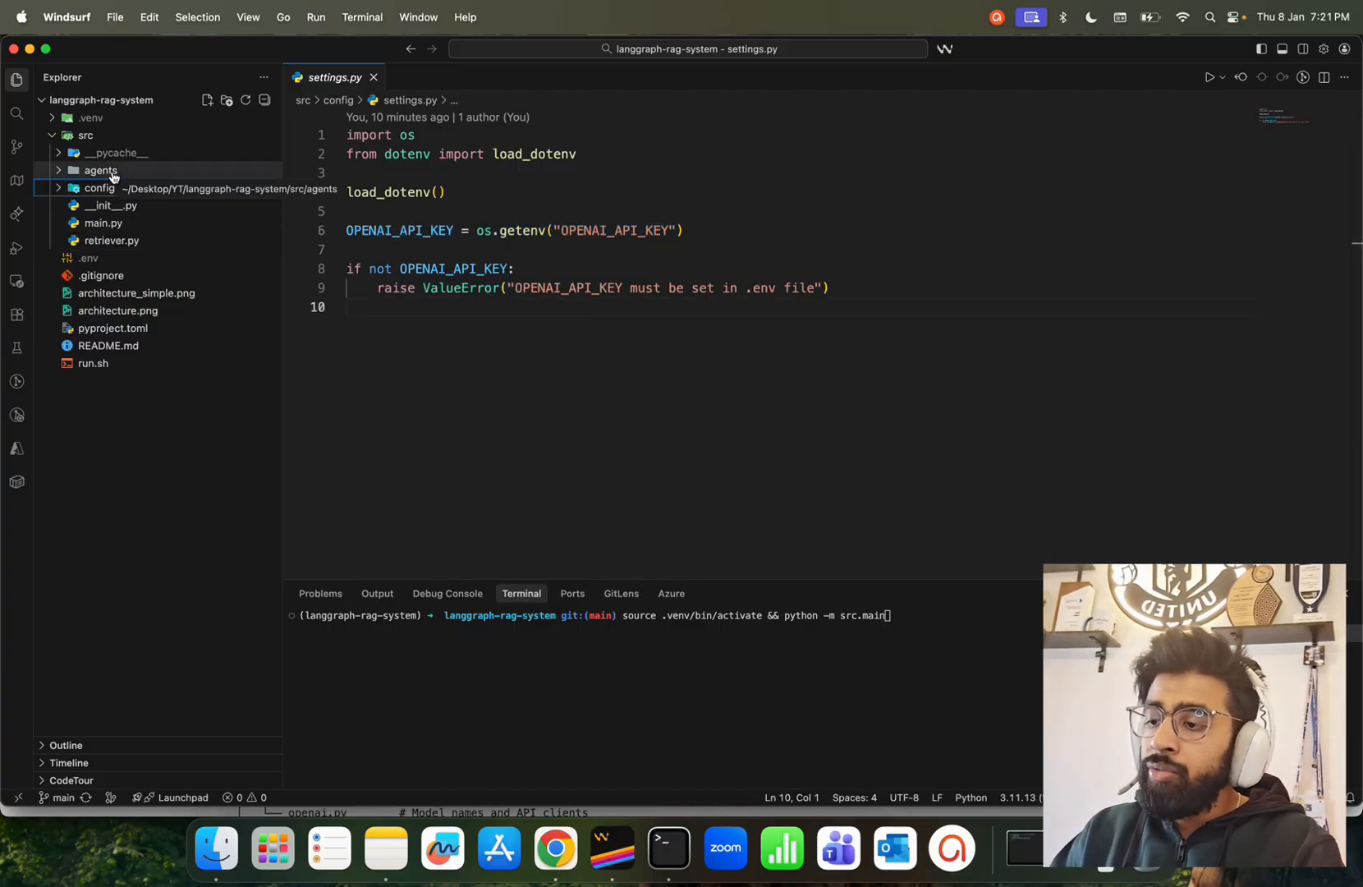
left_click(101, 169)
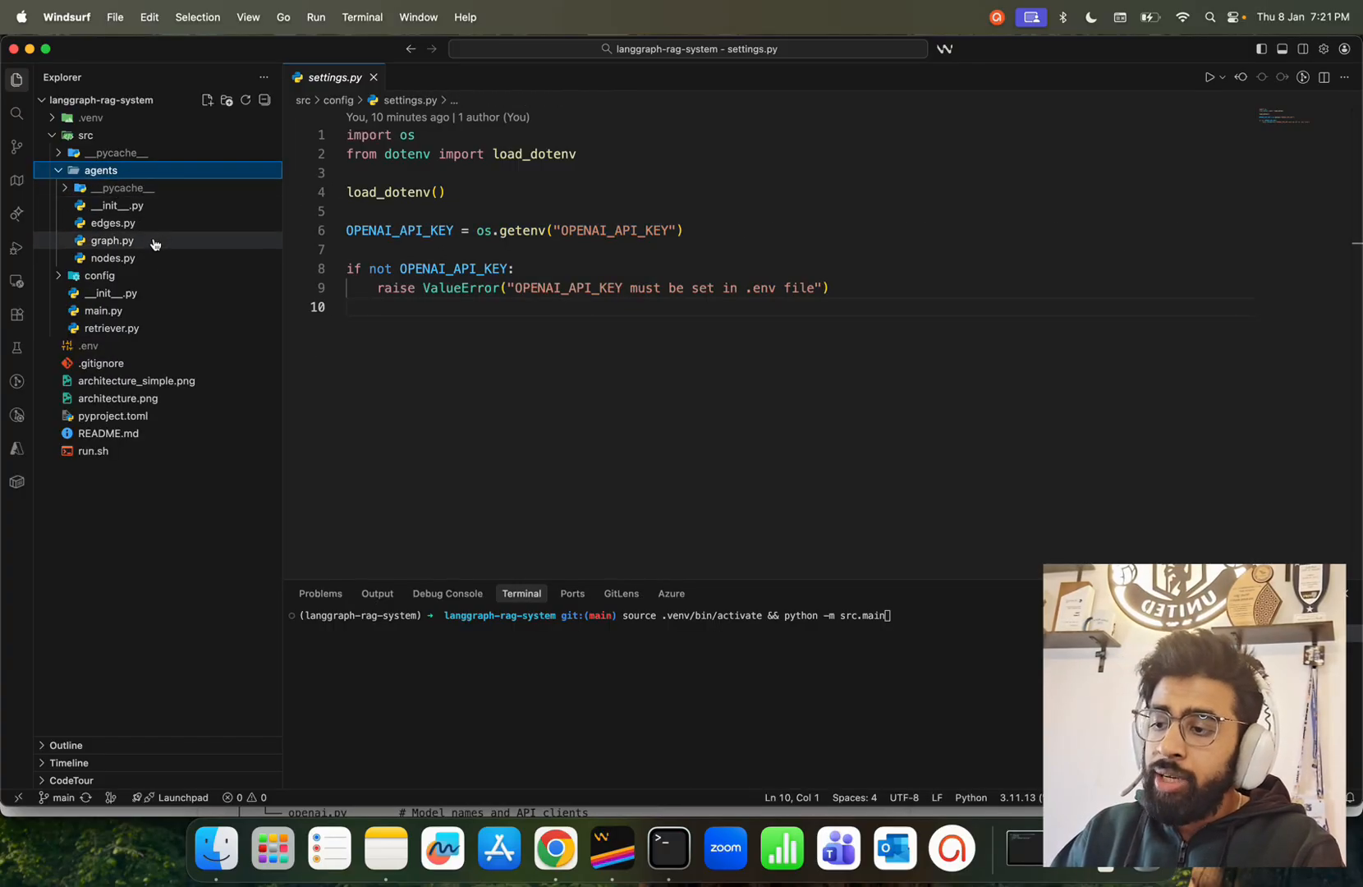
mouse_move(113, 223)
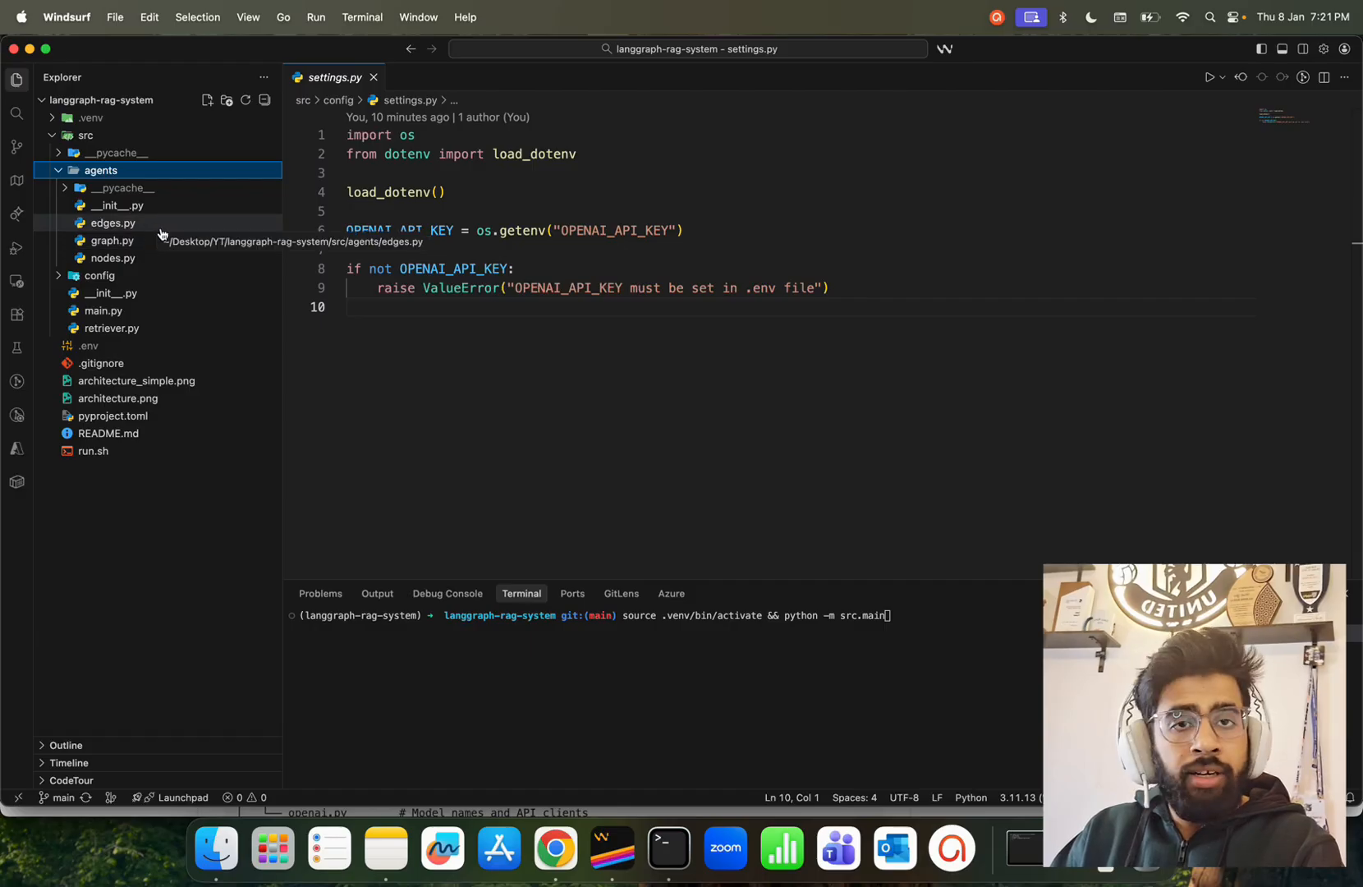
mouse_move(114, 262)
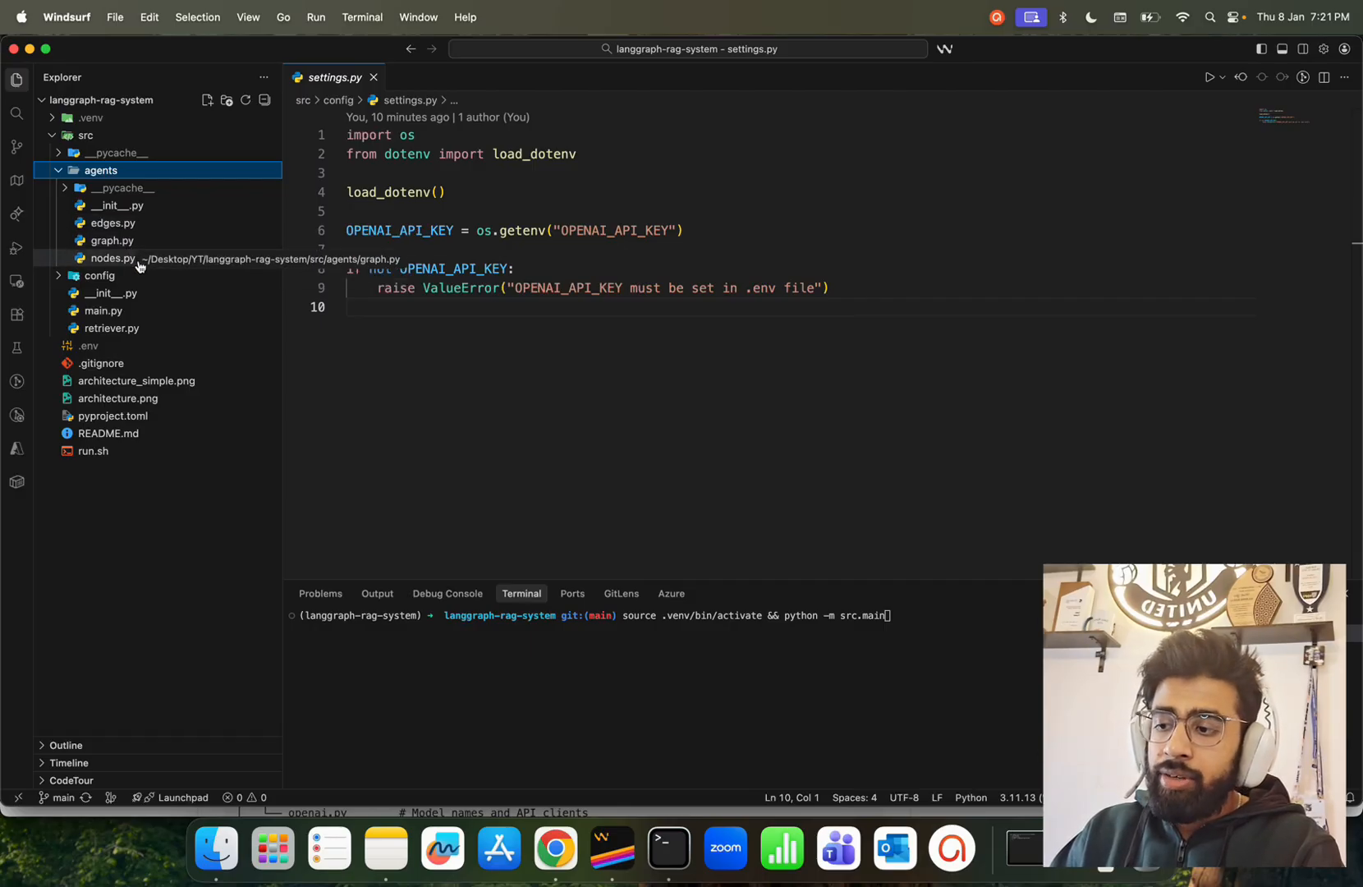
left_click(112, 258)
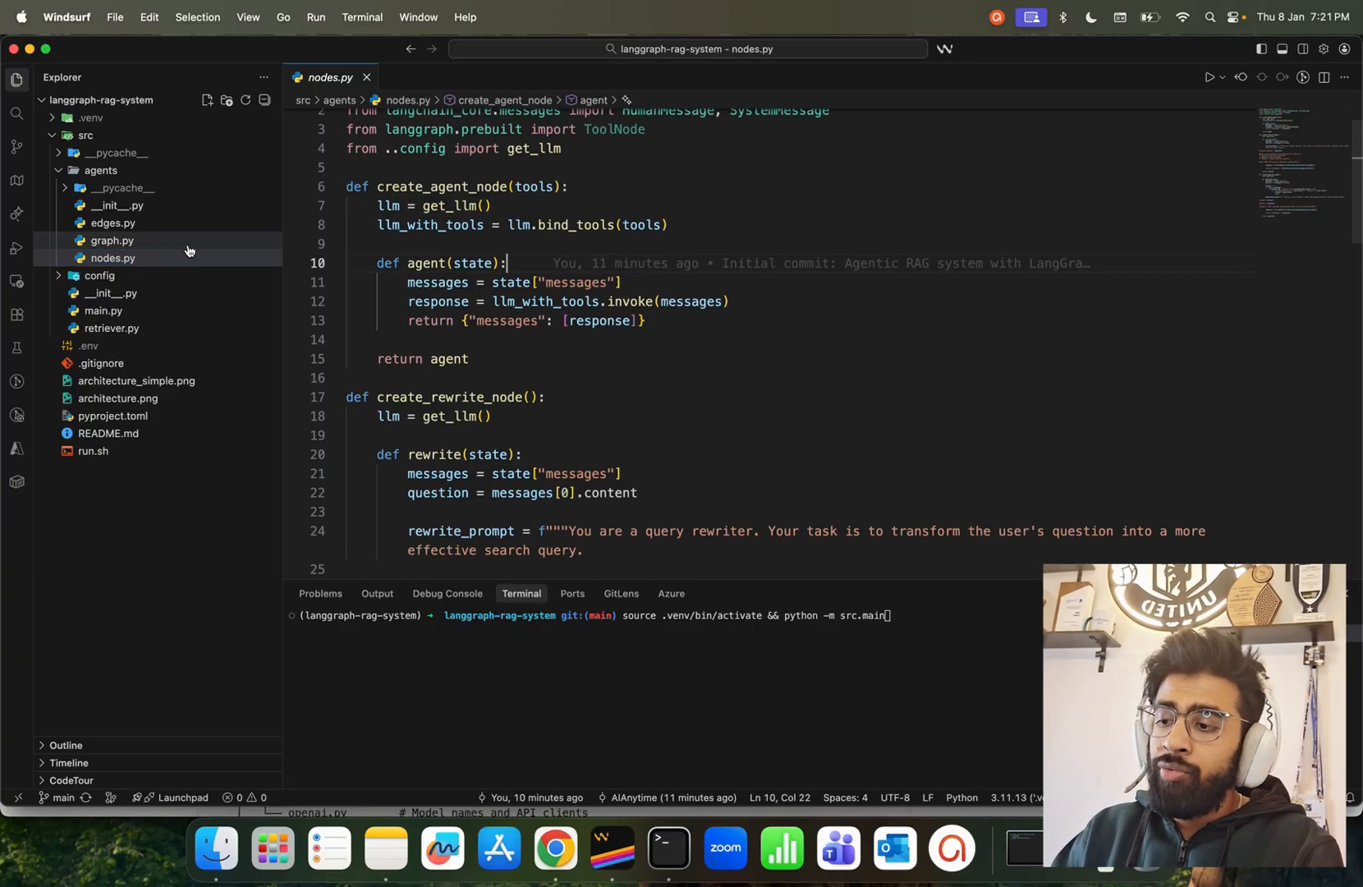
- Scroll through nodes.py's rewrite prompt and generate node context-building code
scroll("down", 3)
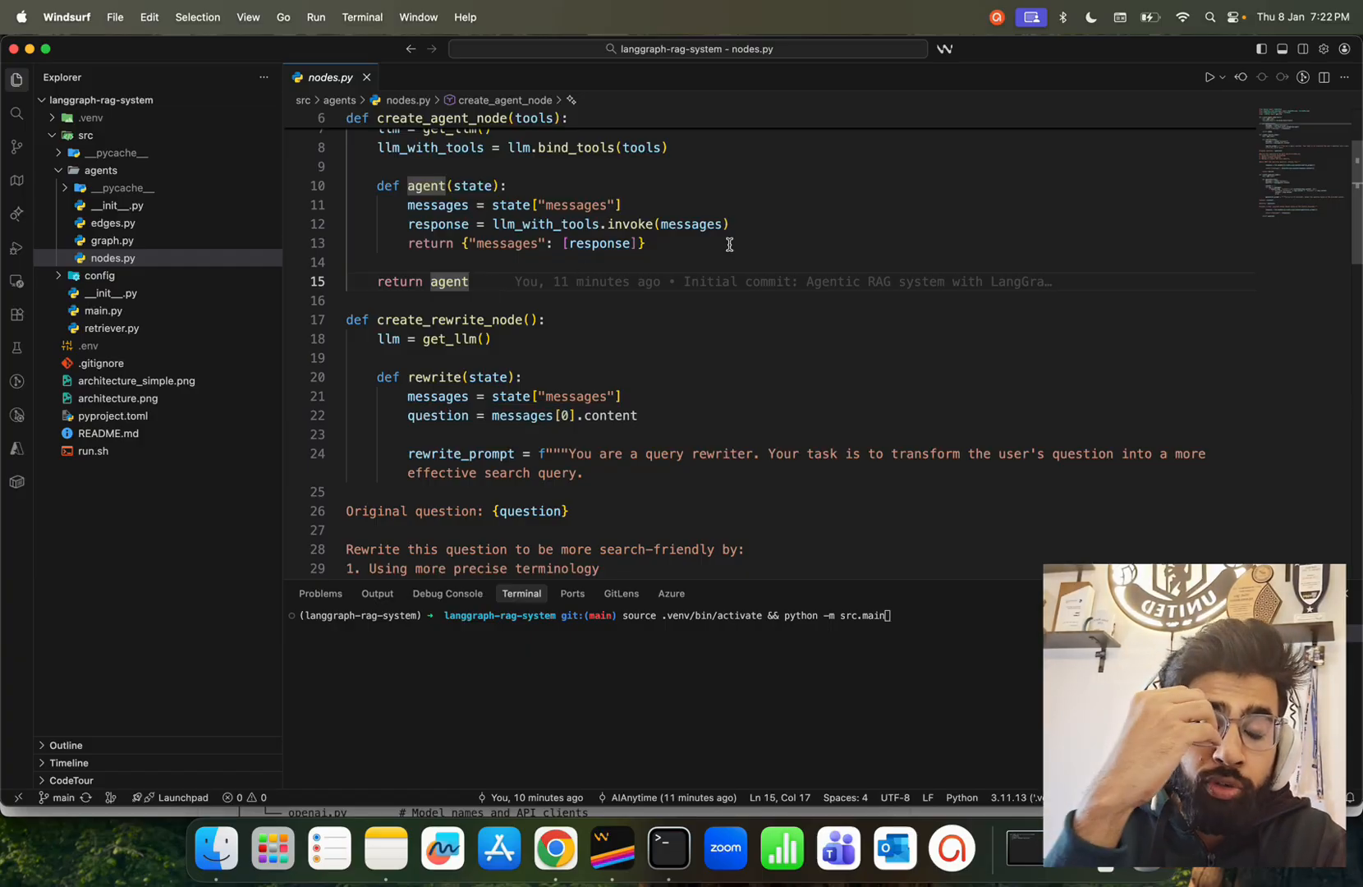
scroll("down", 3)
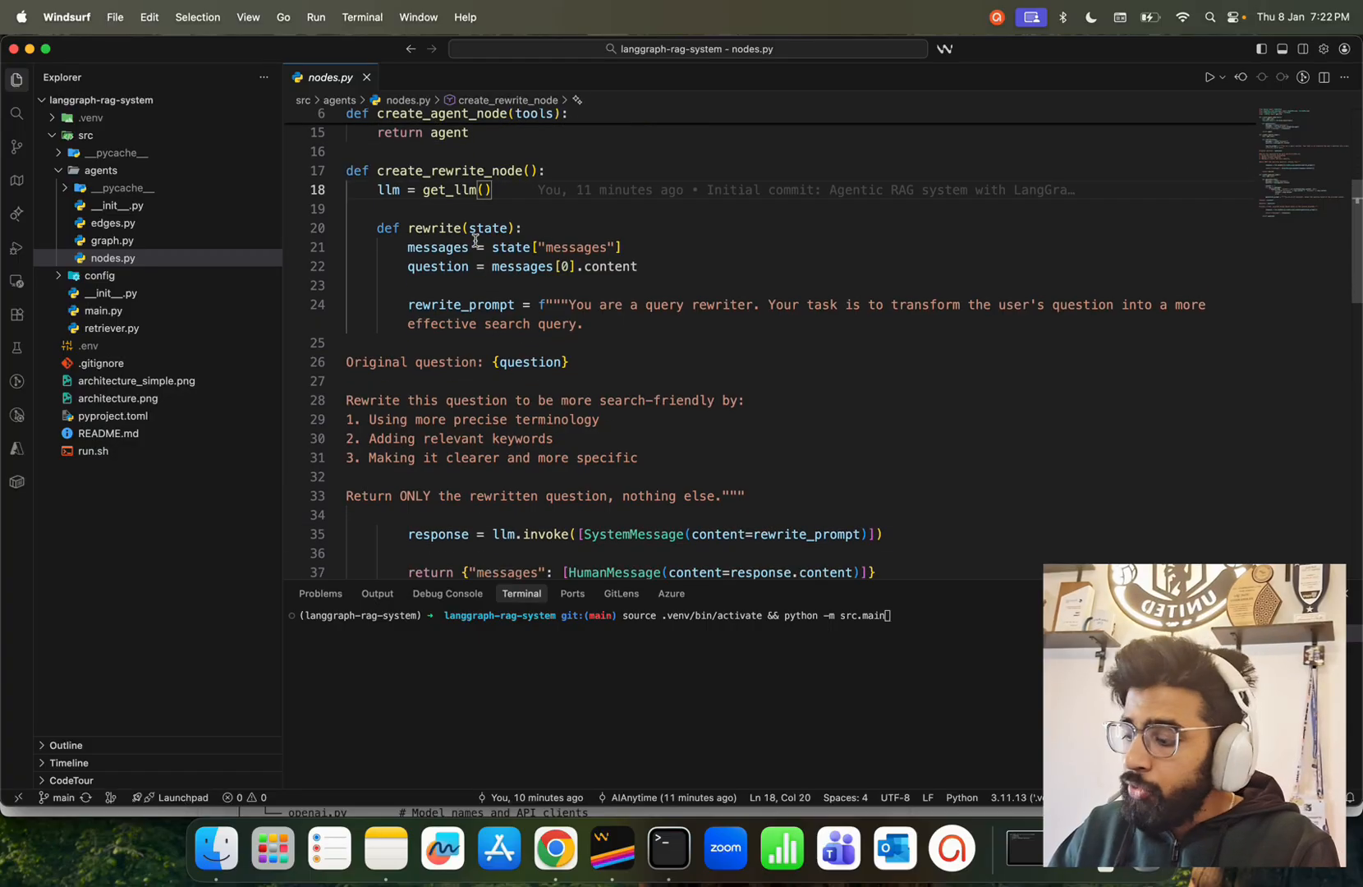
scroll("down", 3)
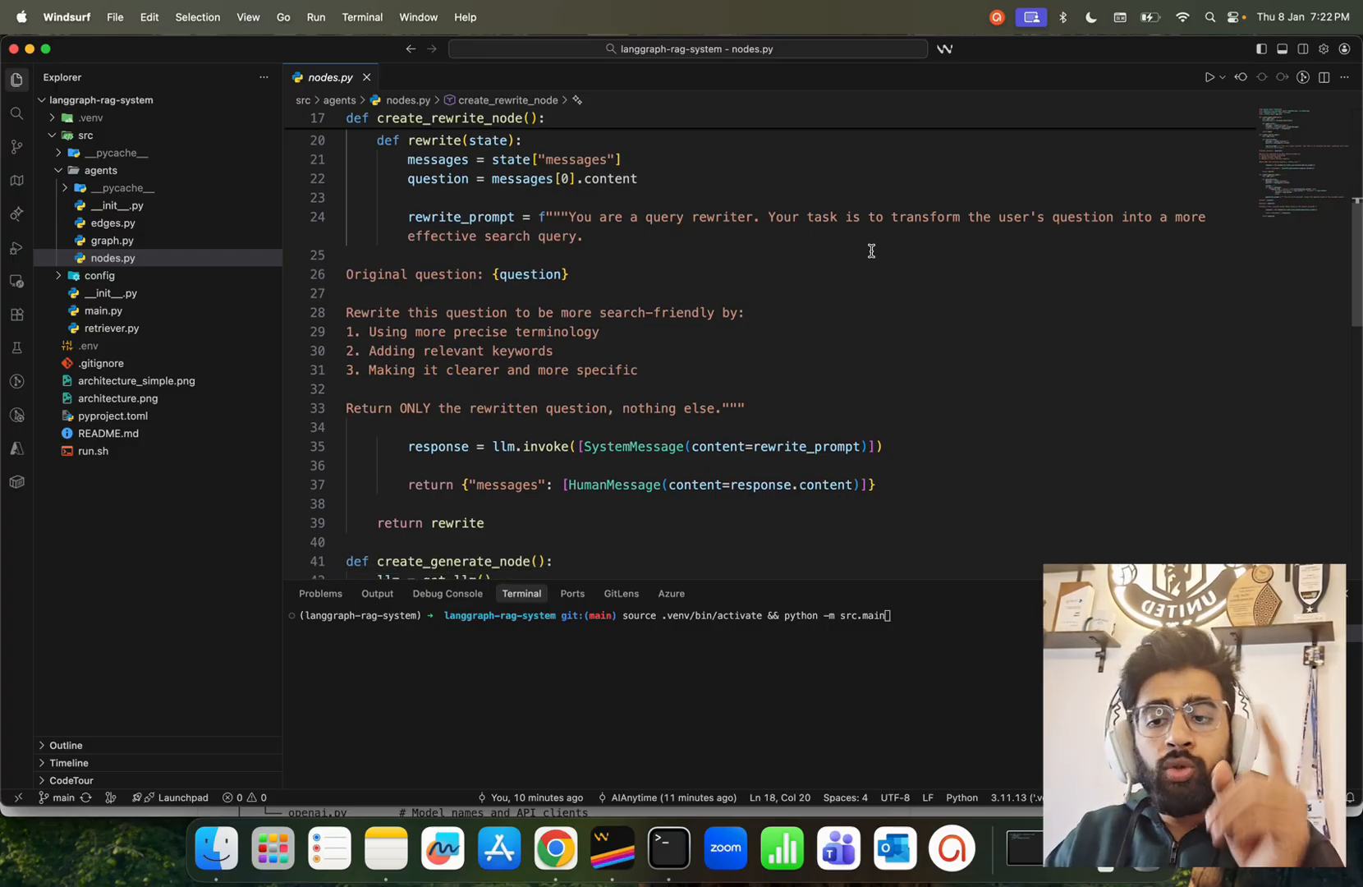
mouse_move(1184, 230)
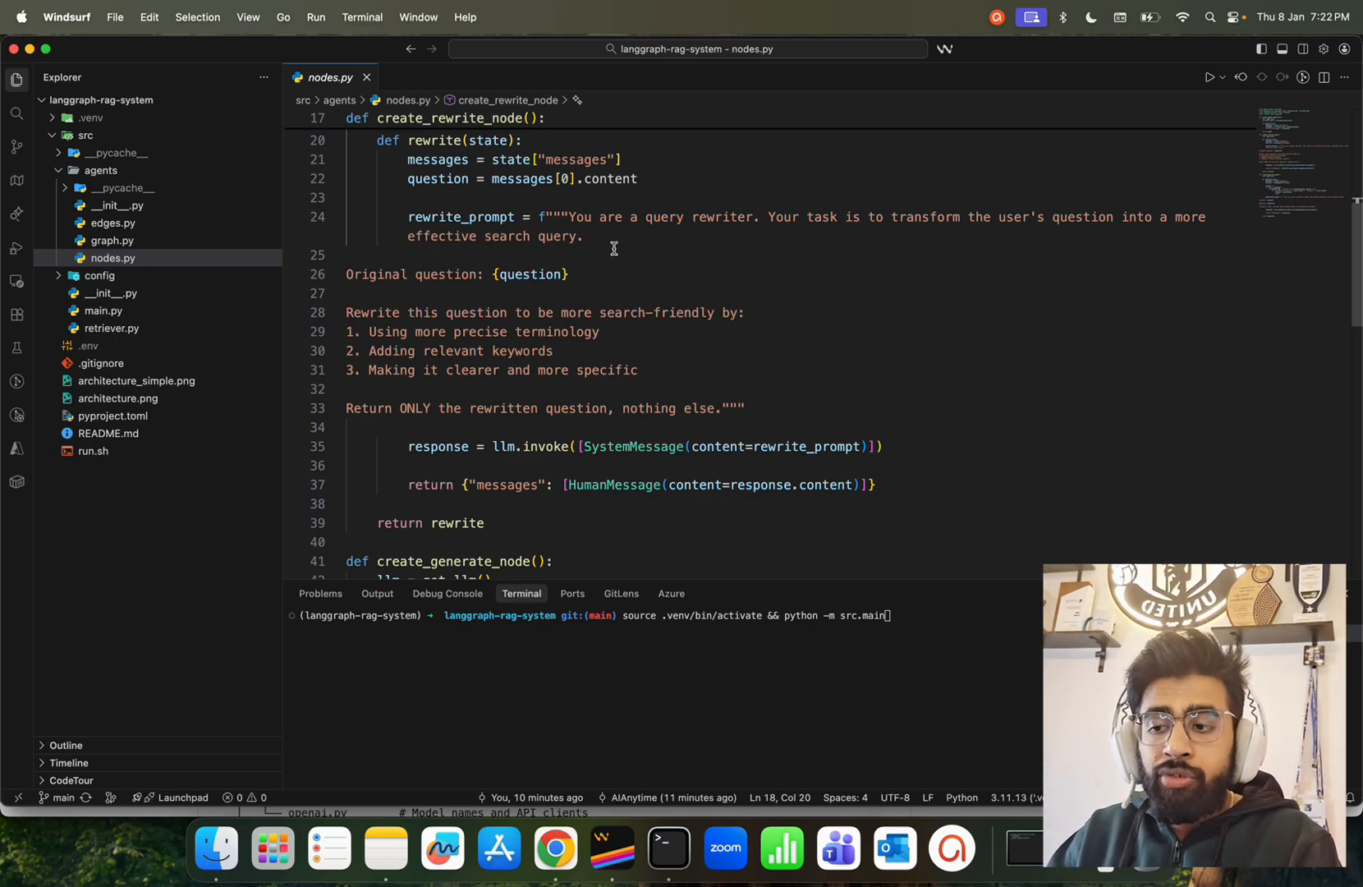
scroll("down", 3)
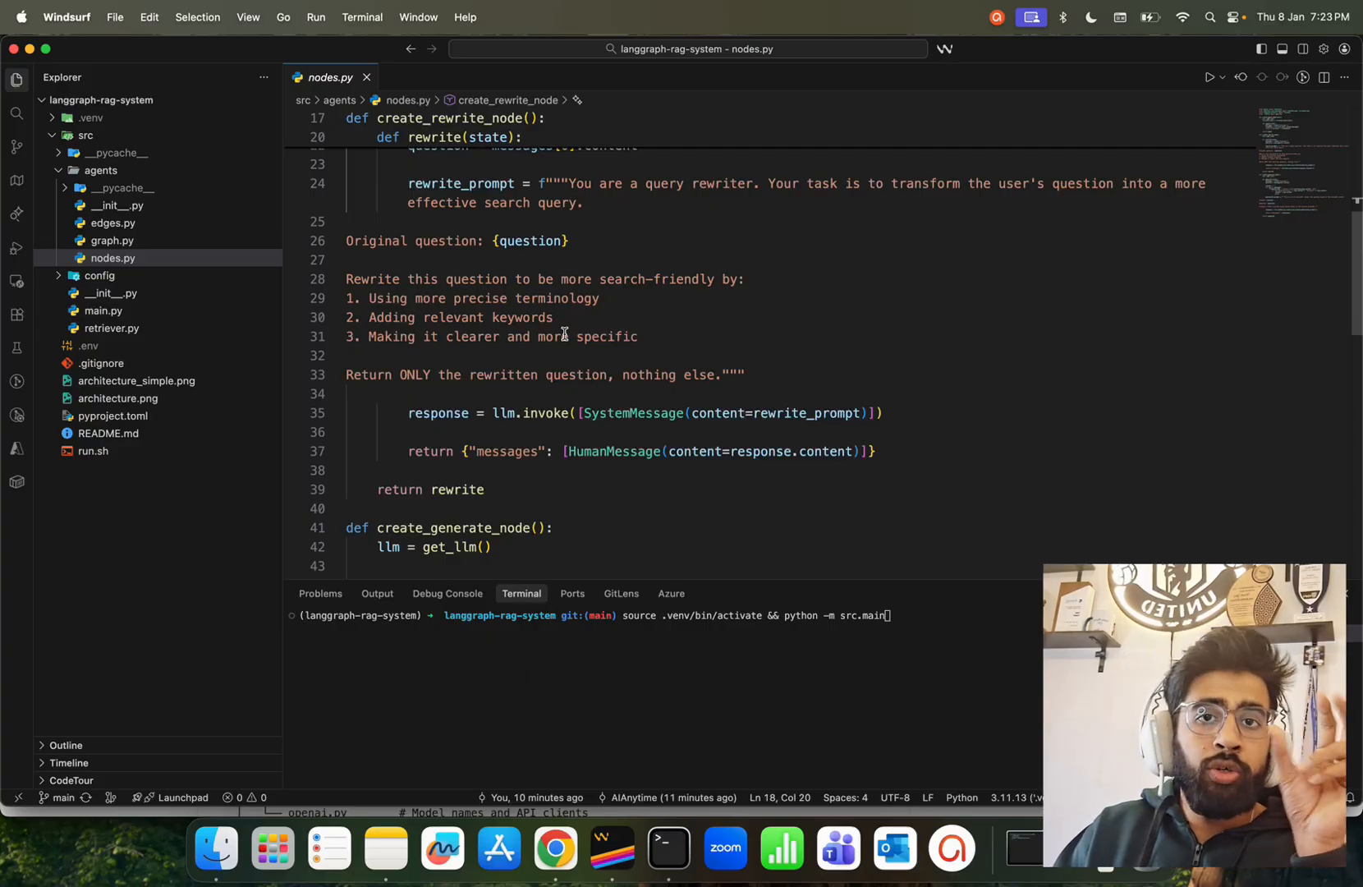
scroll("down", 3)
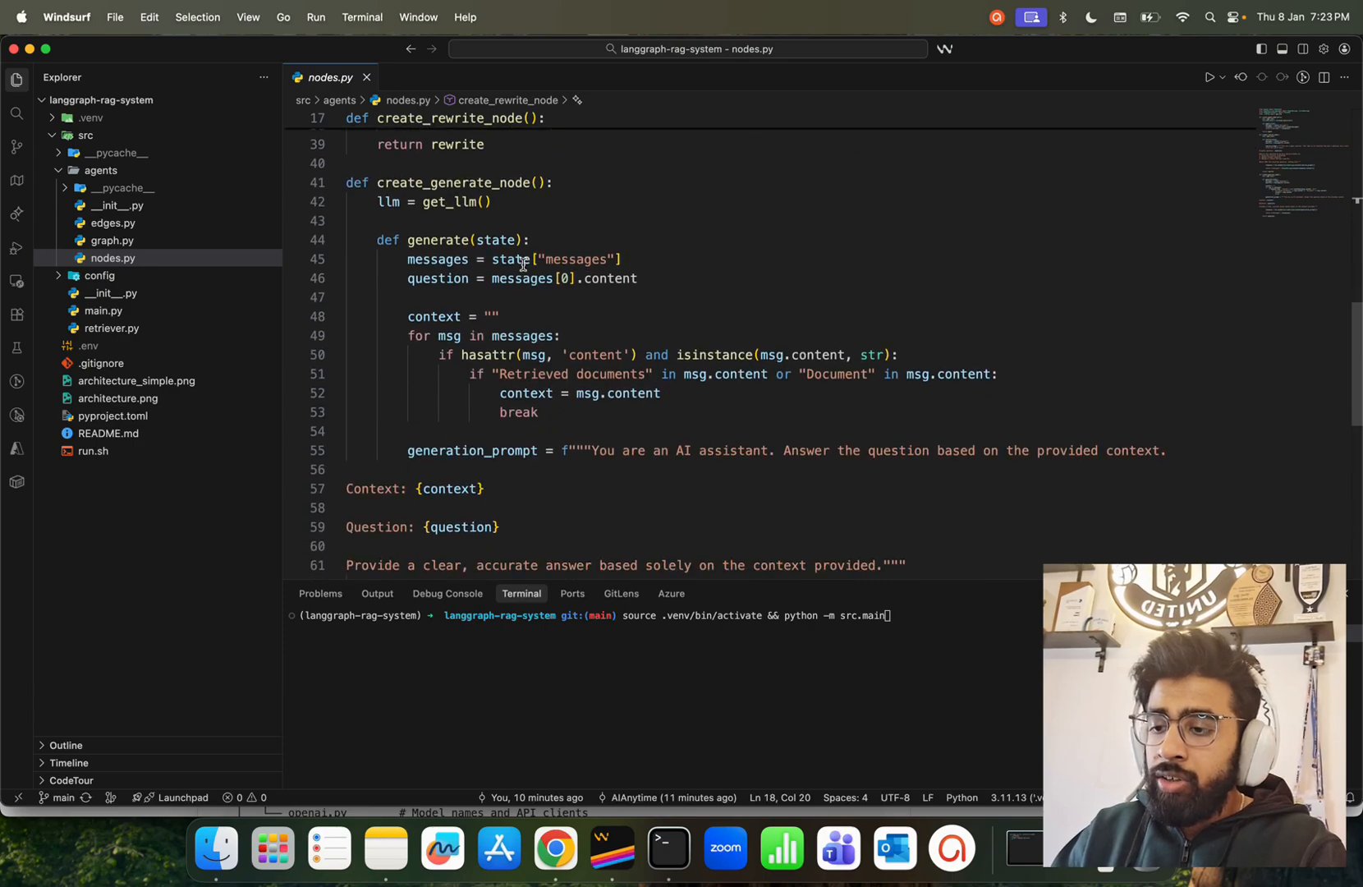
scroll("down", 3)
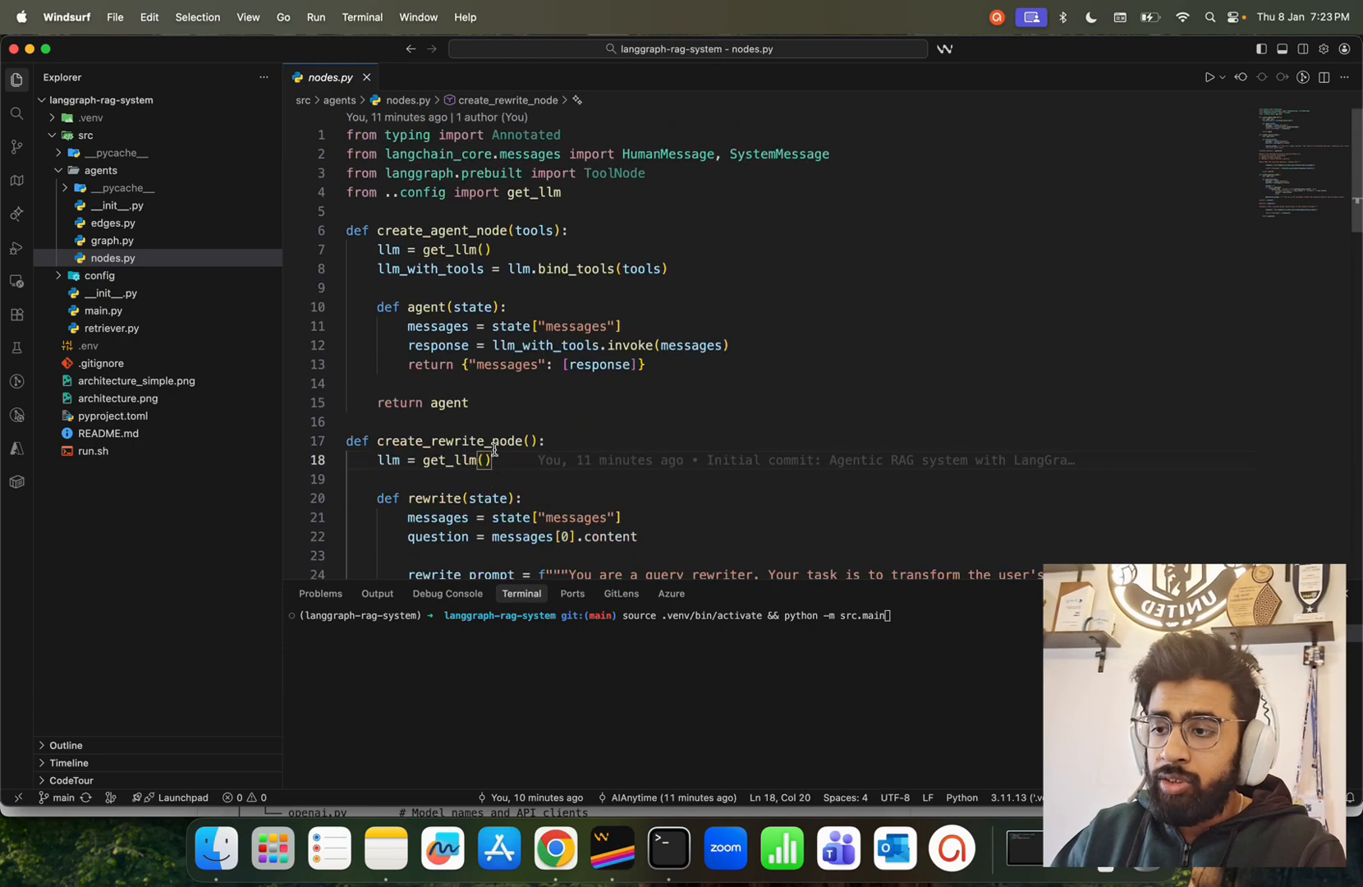
- Walk through edges.py's GradeDocuments grader, grading prompt and route_after_agent routing
left_click(113, 223)
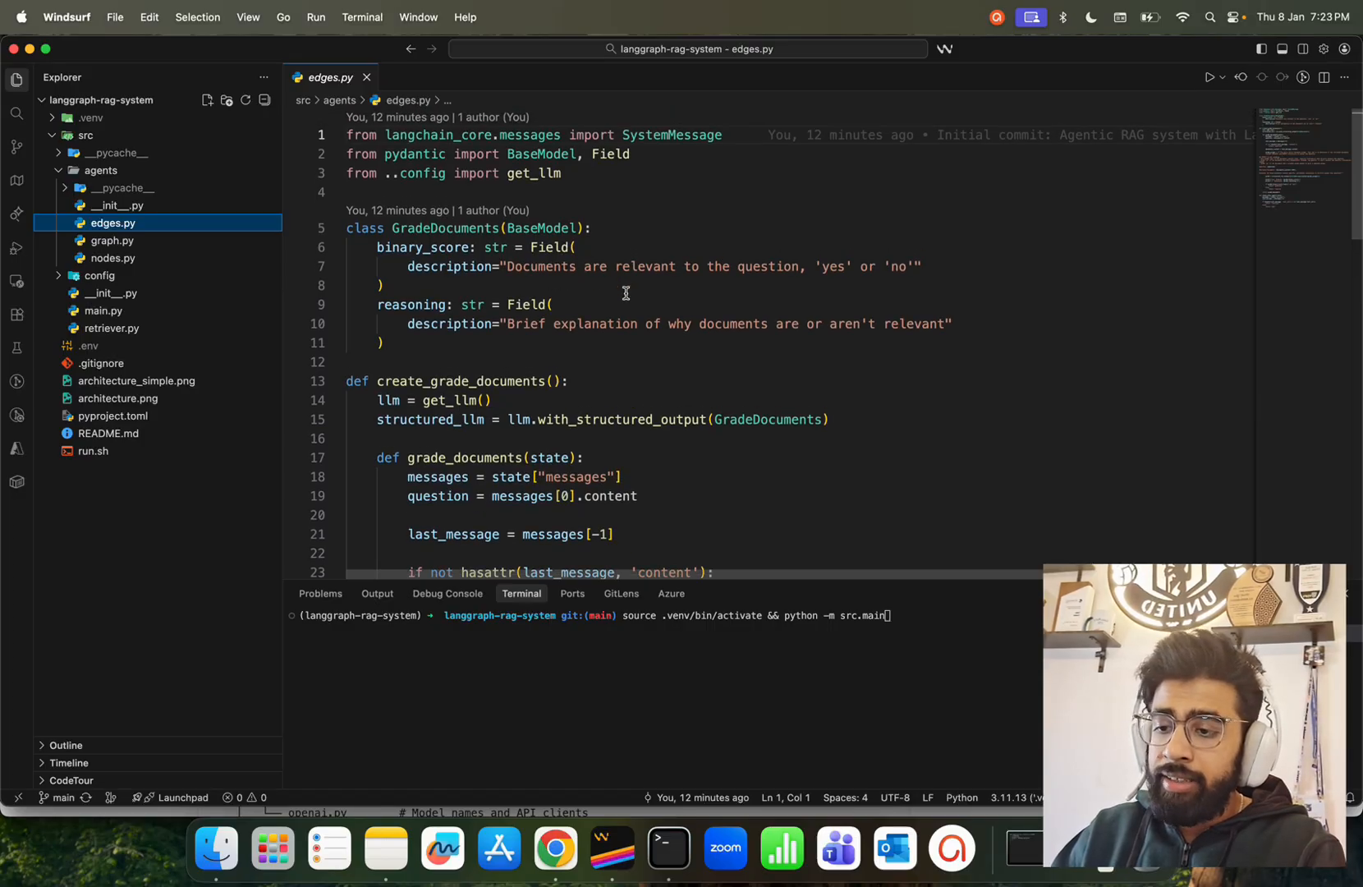
mouse_move(890, 273)
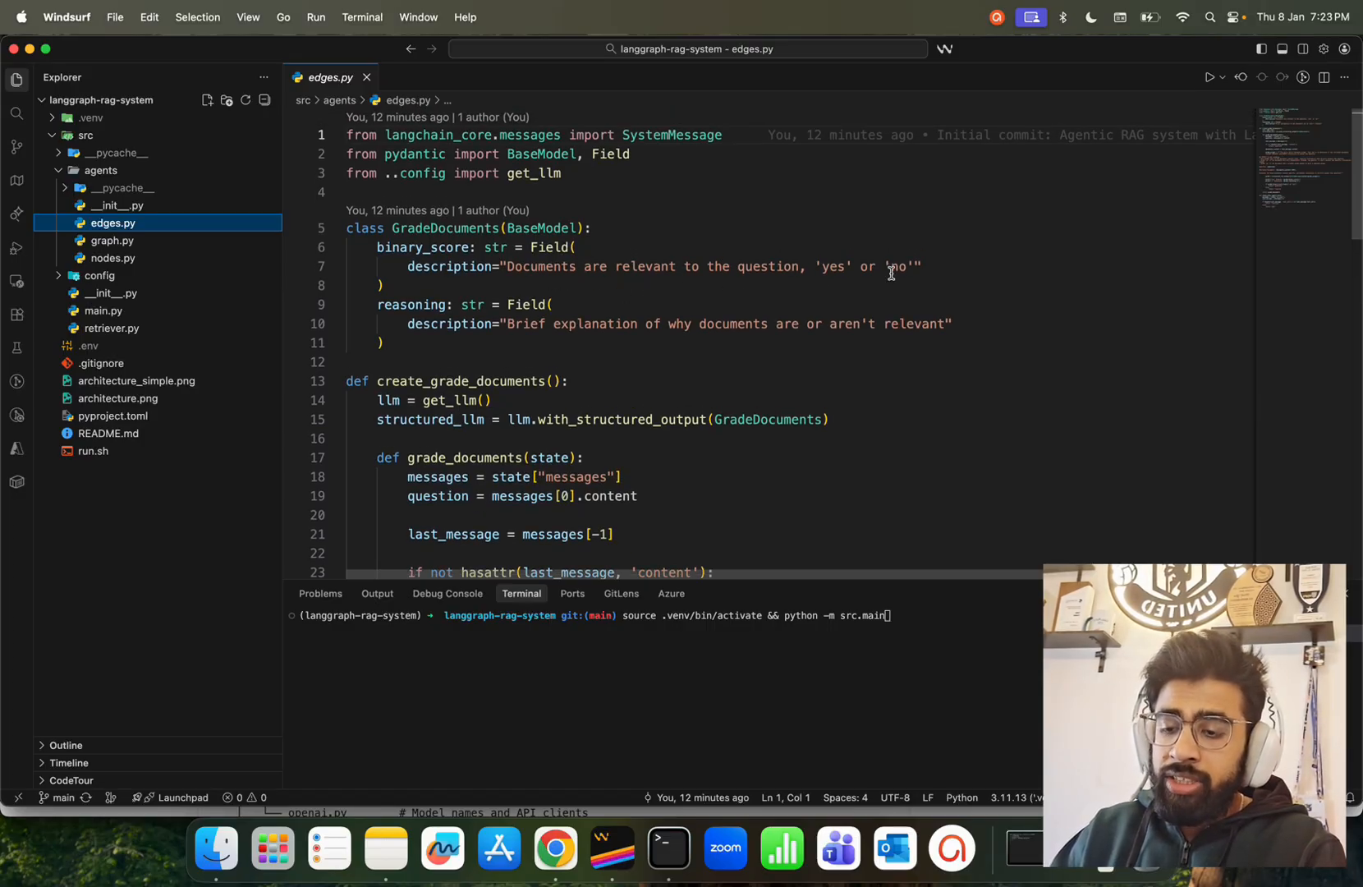
scroll("down", 3)
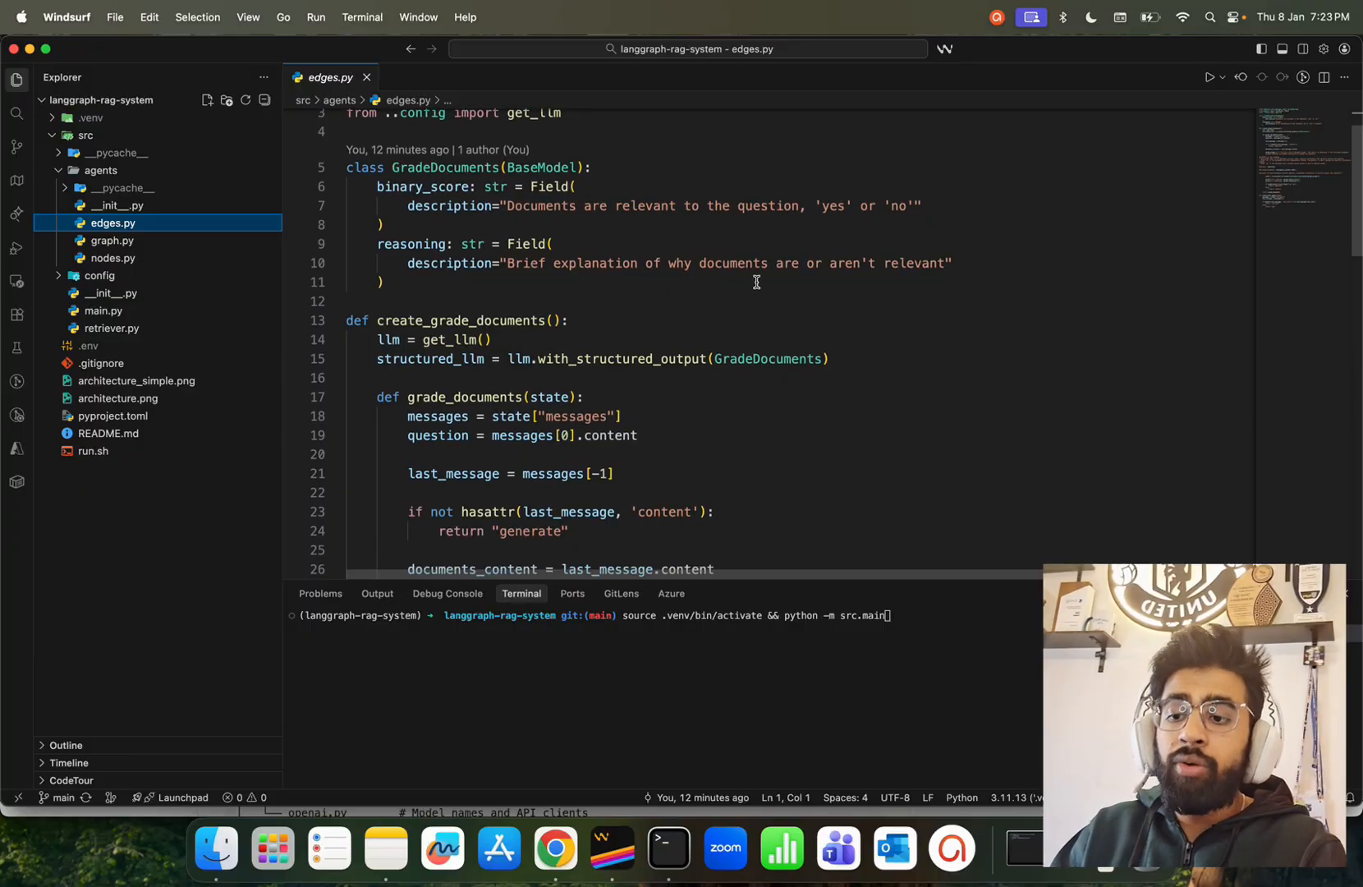
mouse_move(815, 303)
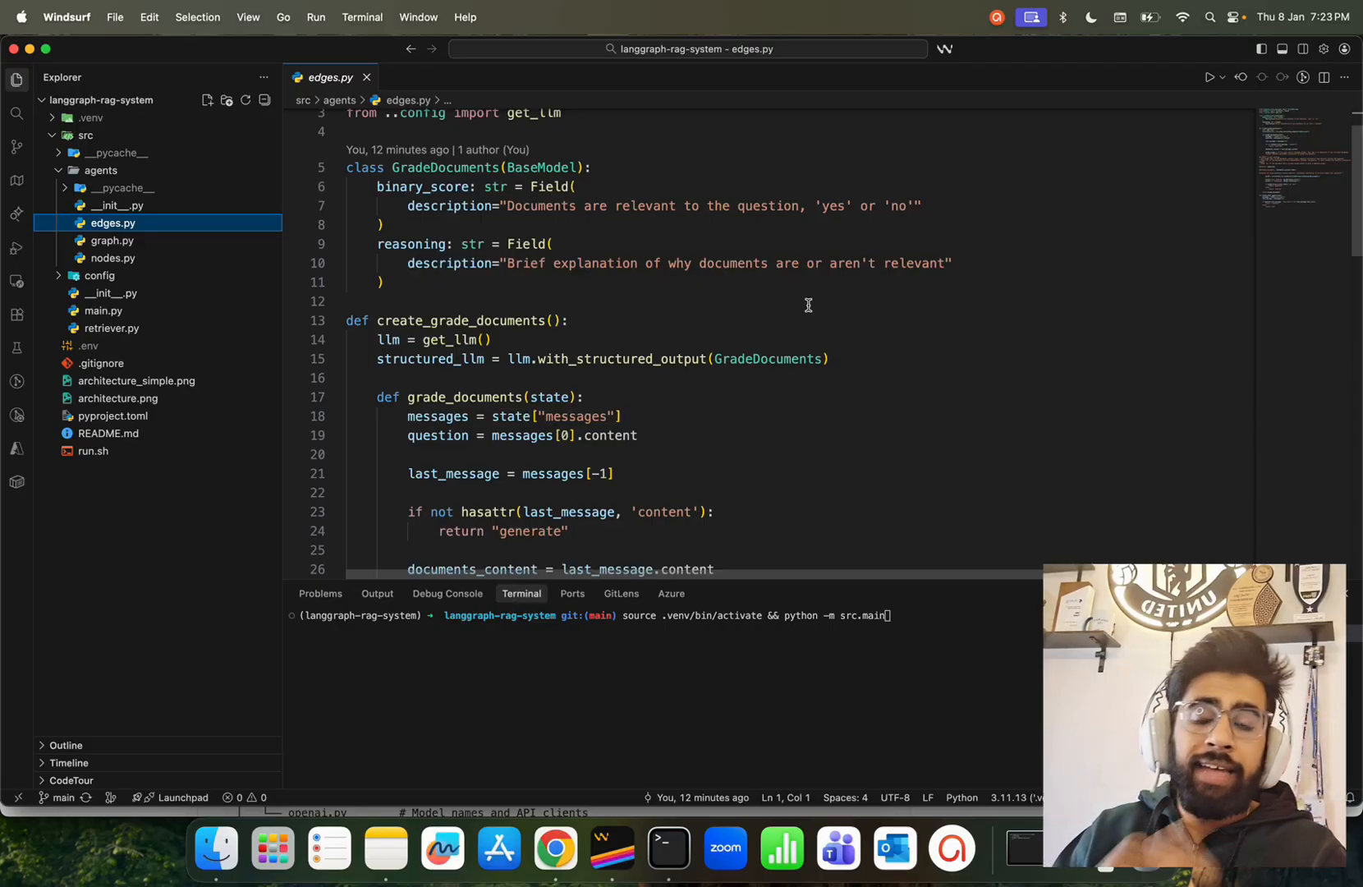
scroll("down", 3)
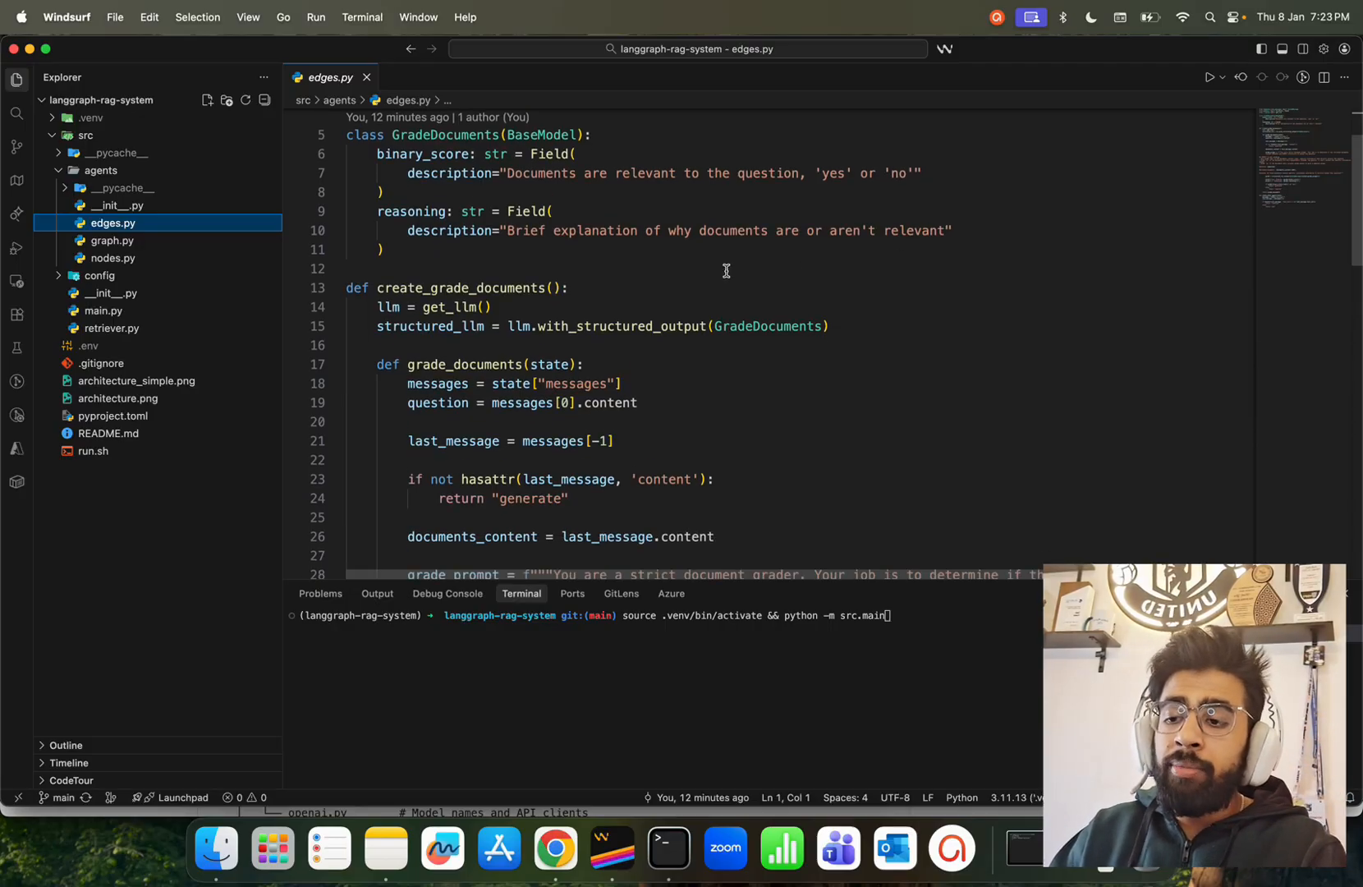
scroll("down", 3)
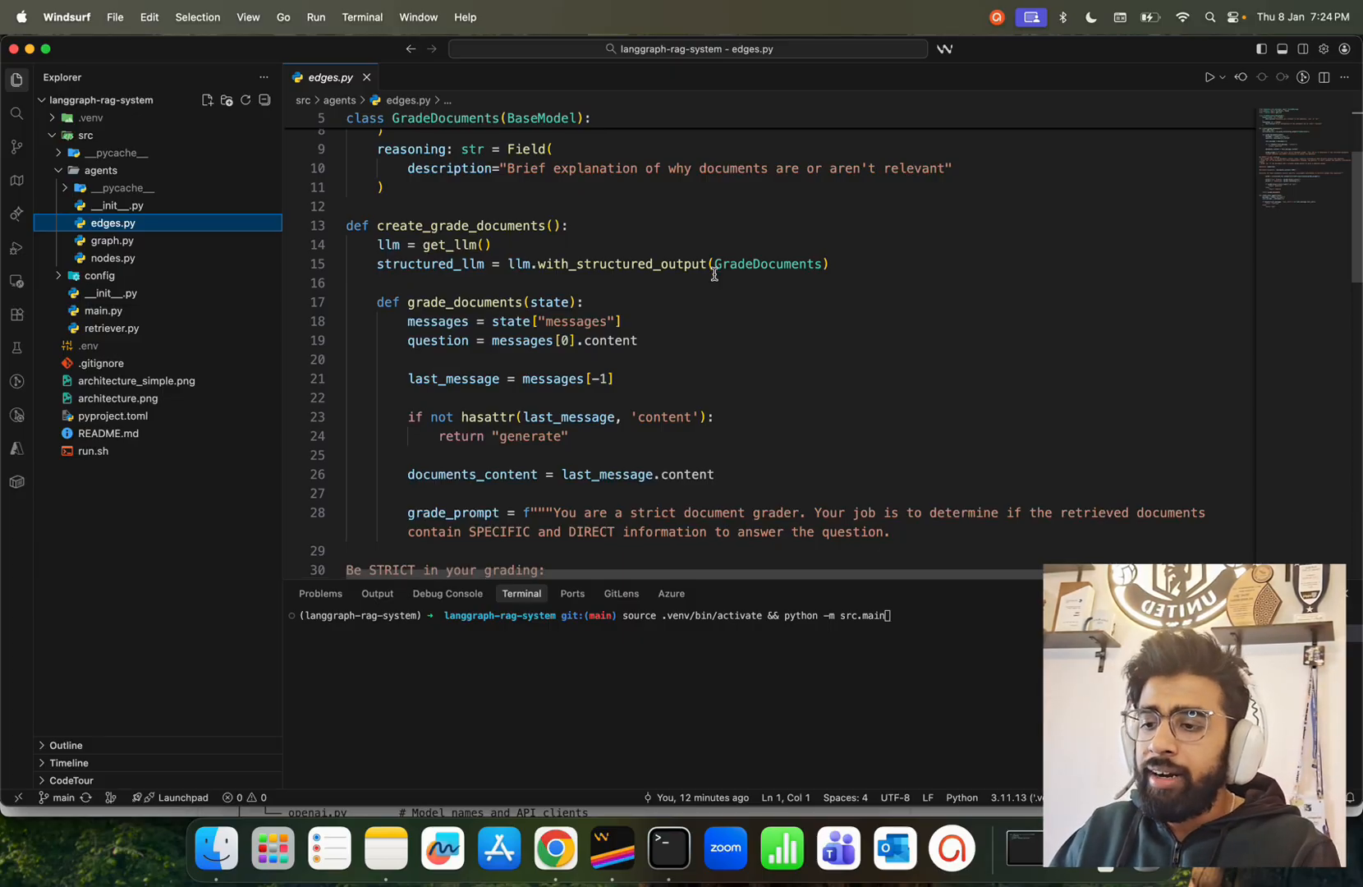
scroll("down", 3)
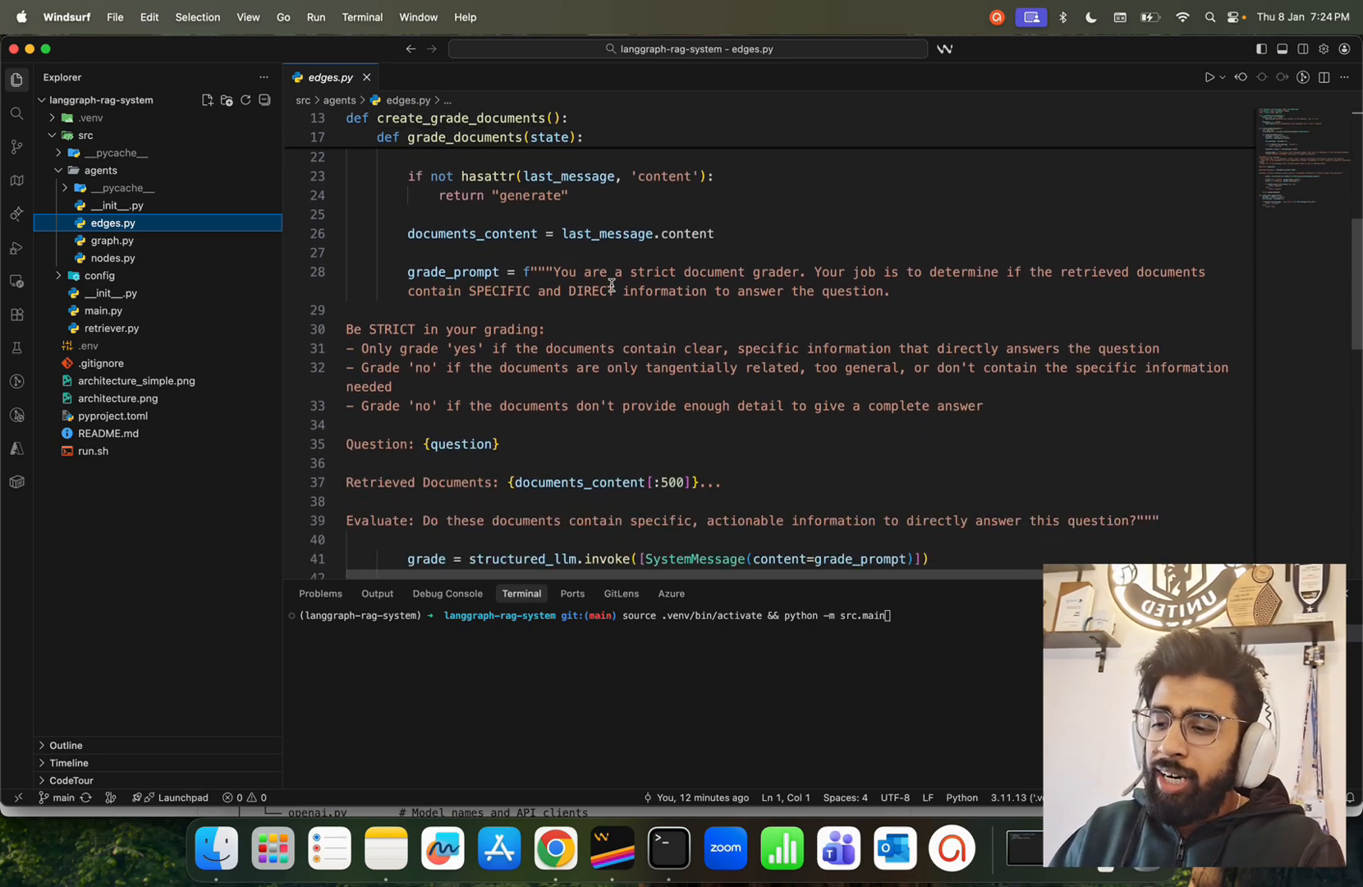
scroll("down", 3)
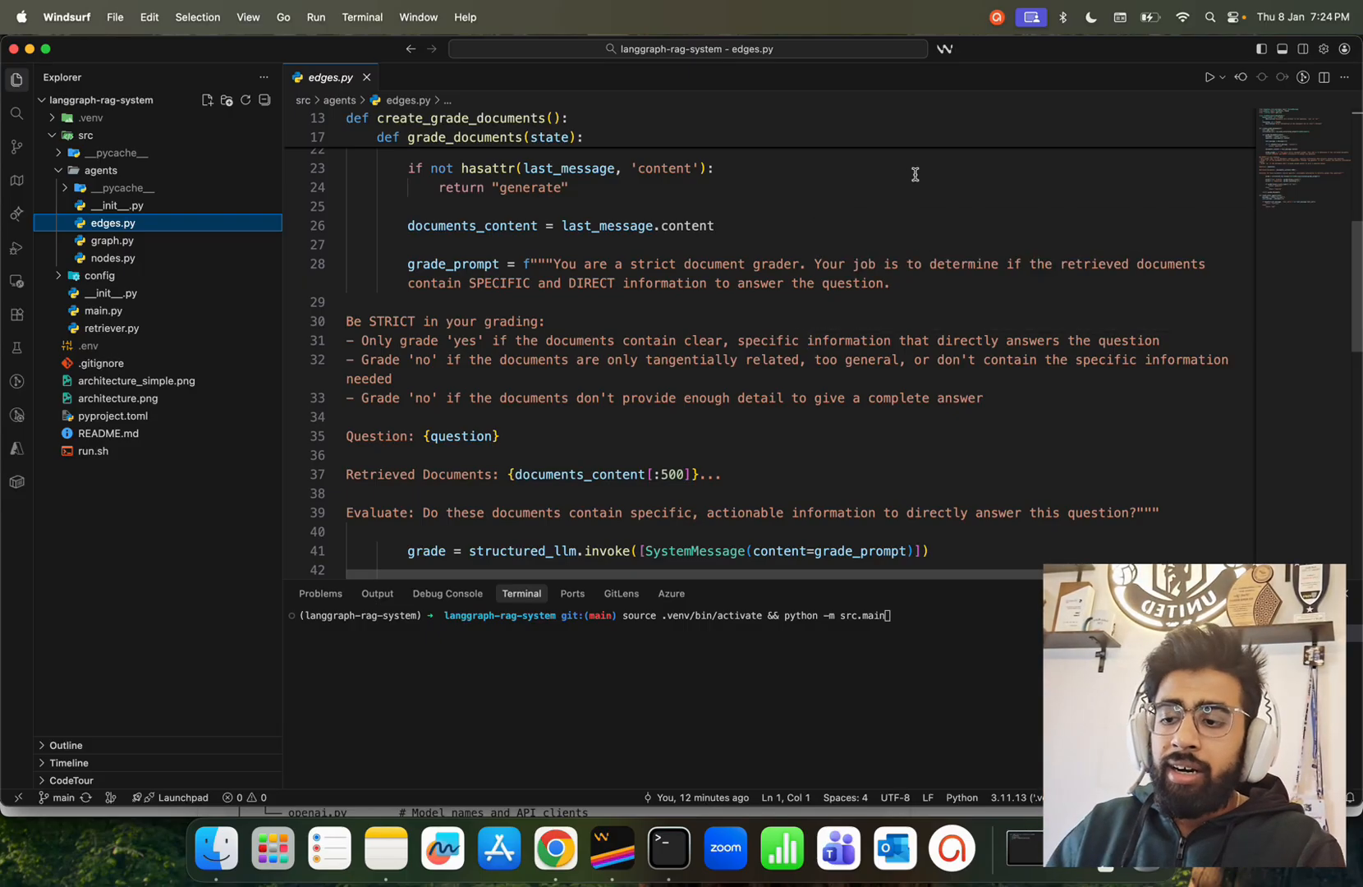
scroll("down", 3)
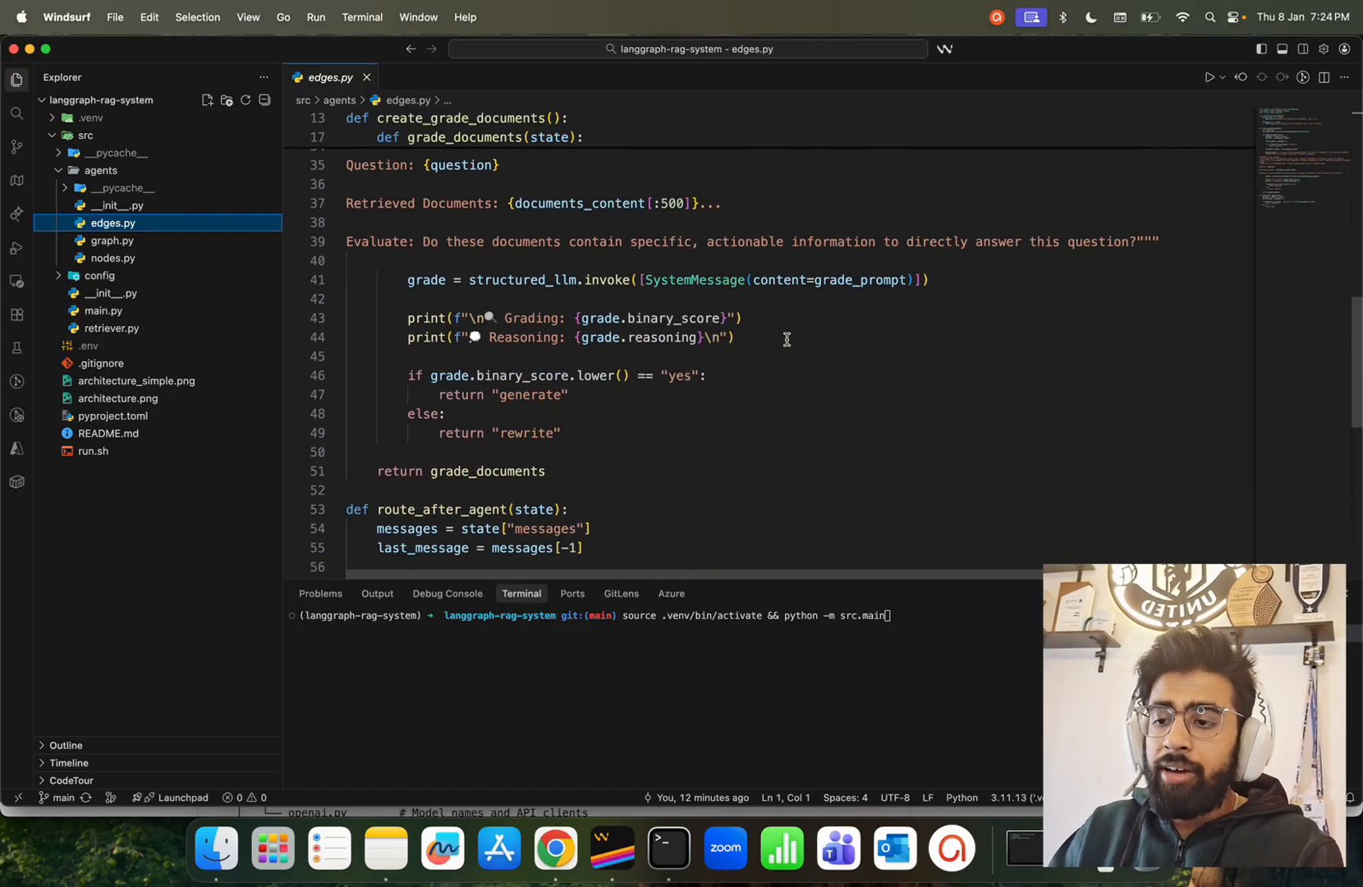
scroll("down", 3)
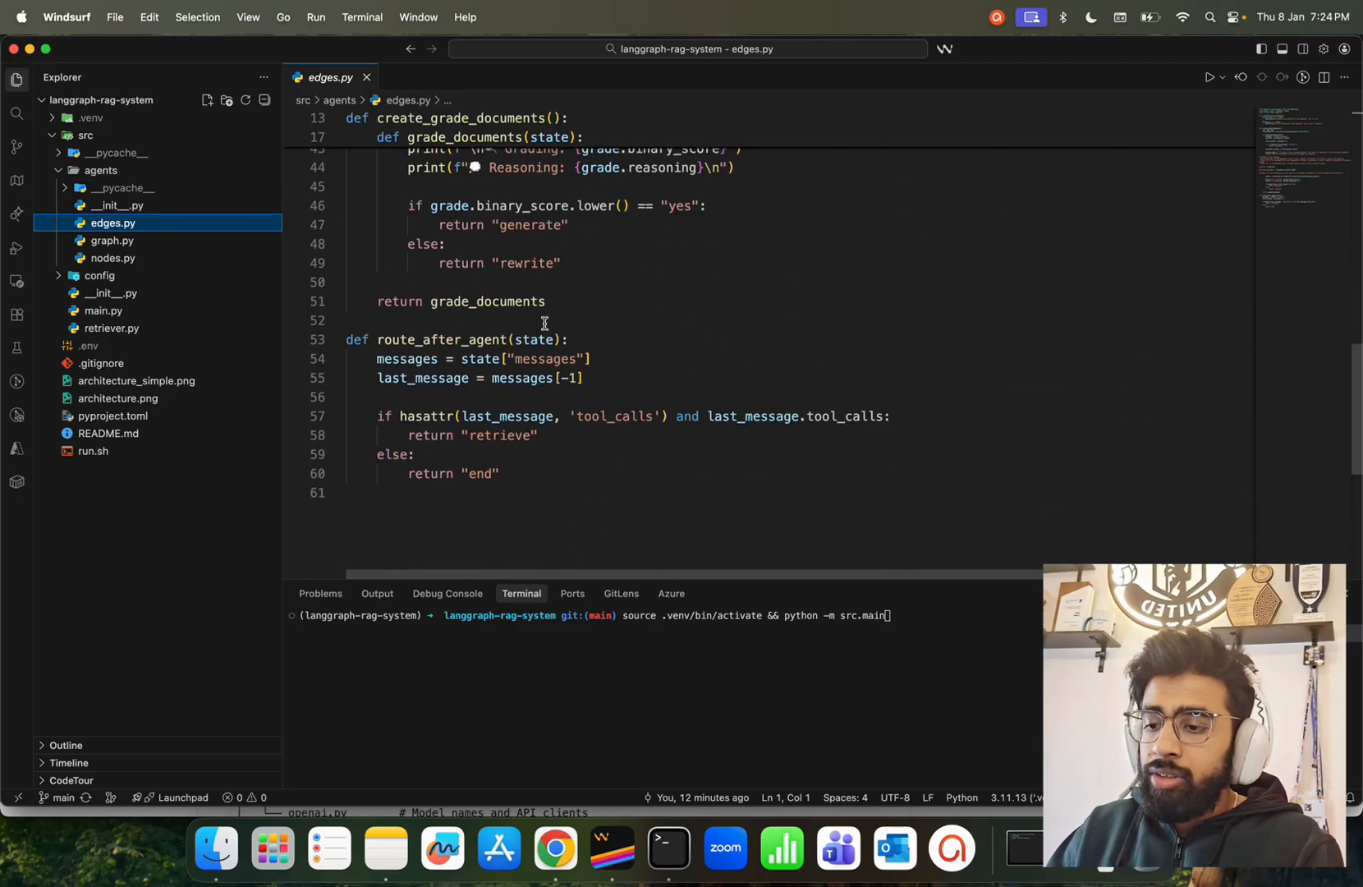
- Walk through graph.py's build_graph nodes, conditional edges and compiled app
left_click(111, 240)
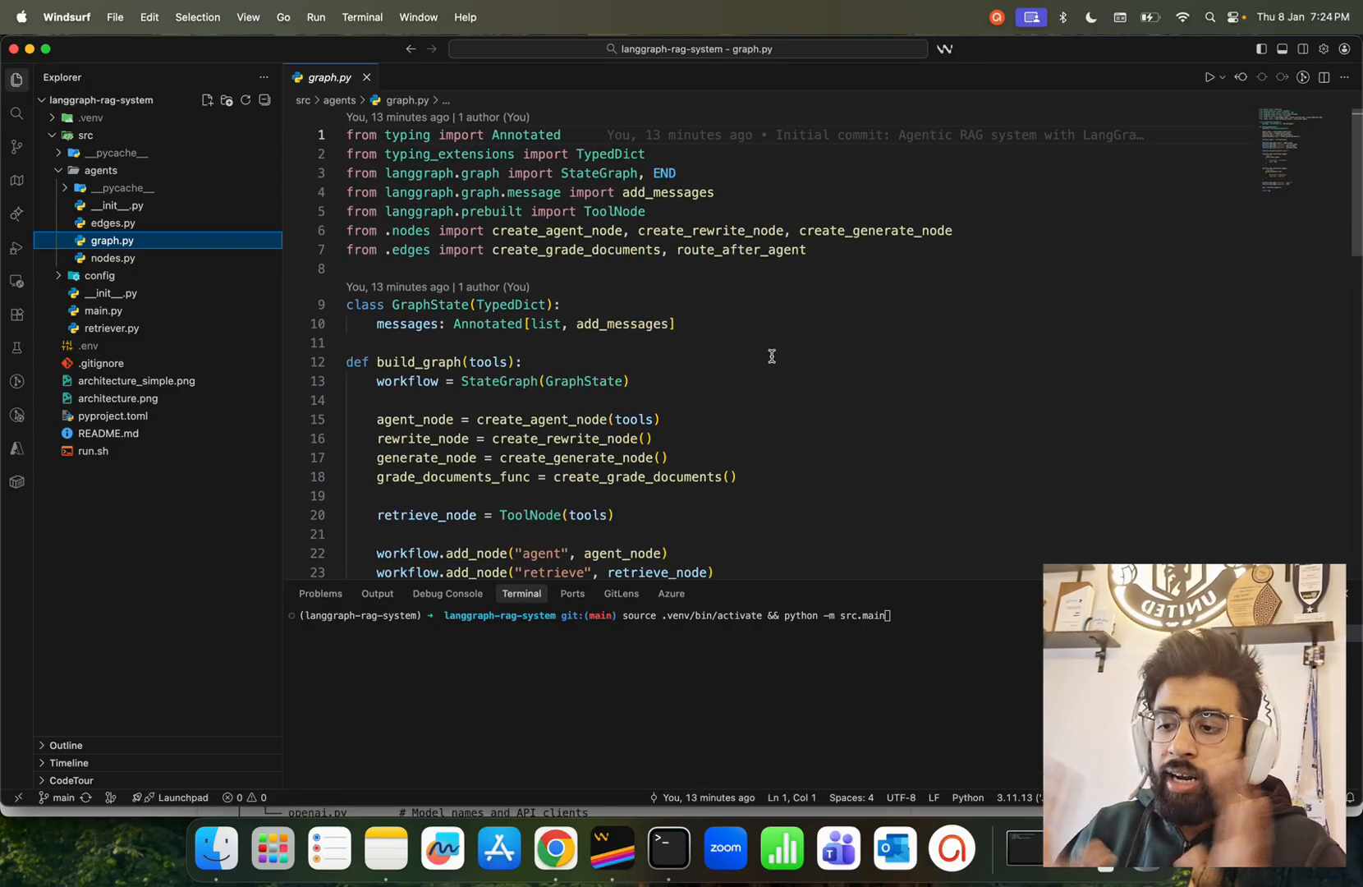
scroll("down", 3)
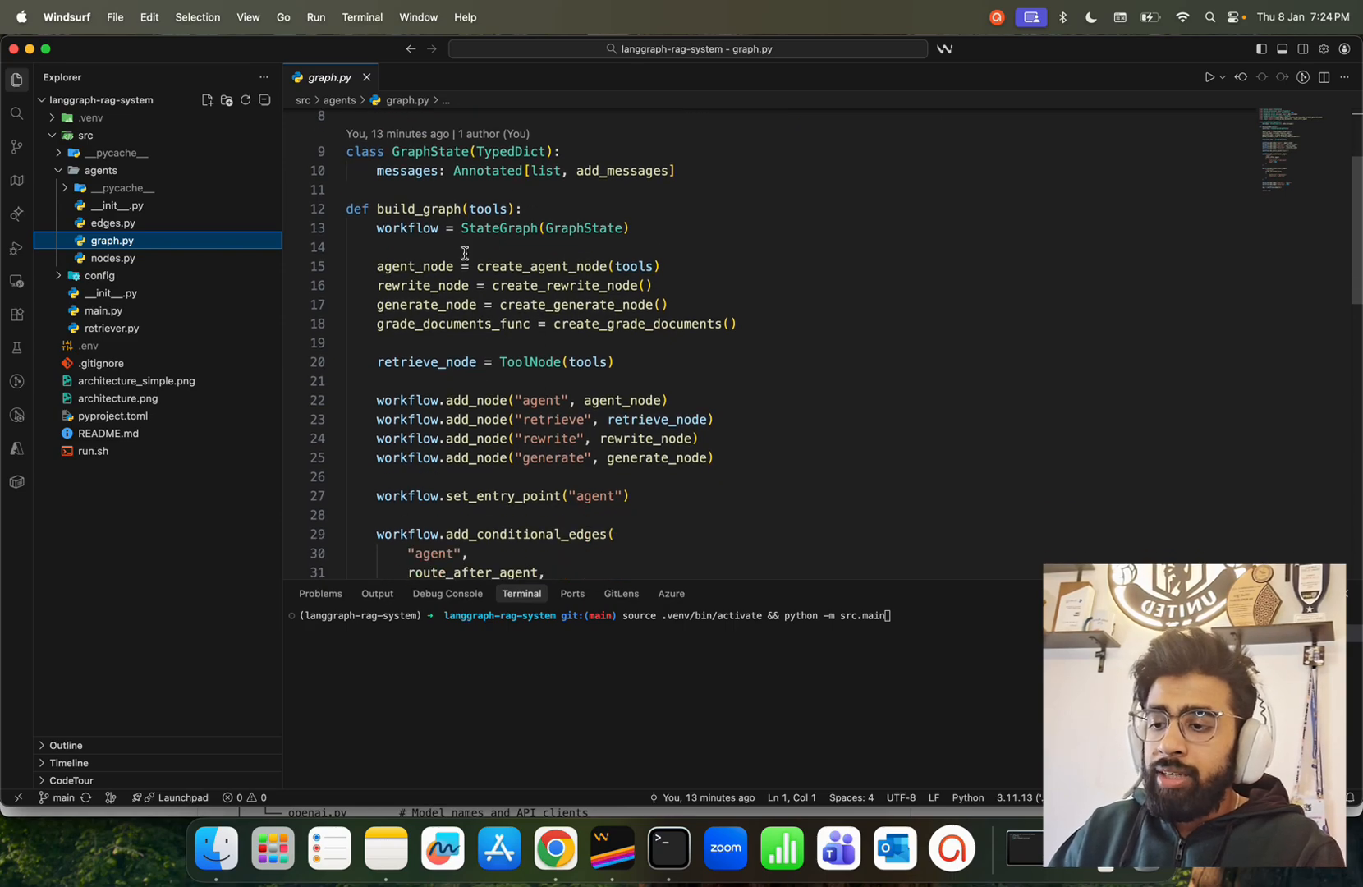
scroll("down", 3)
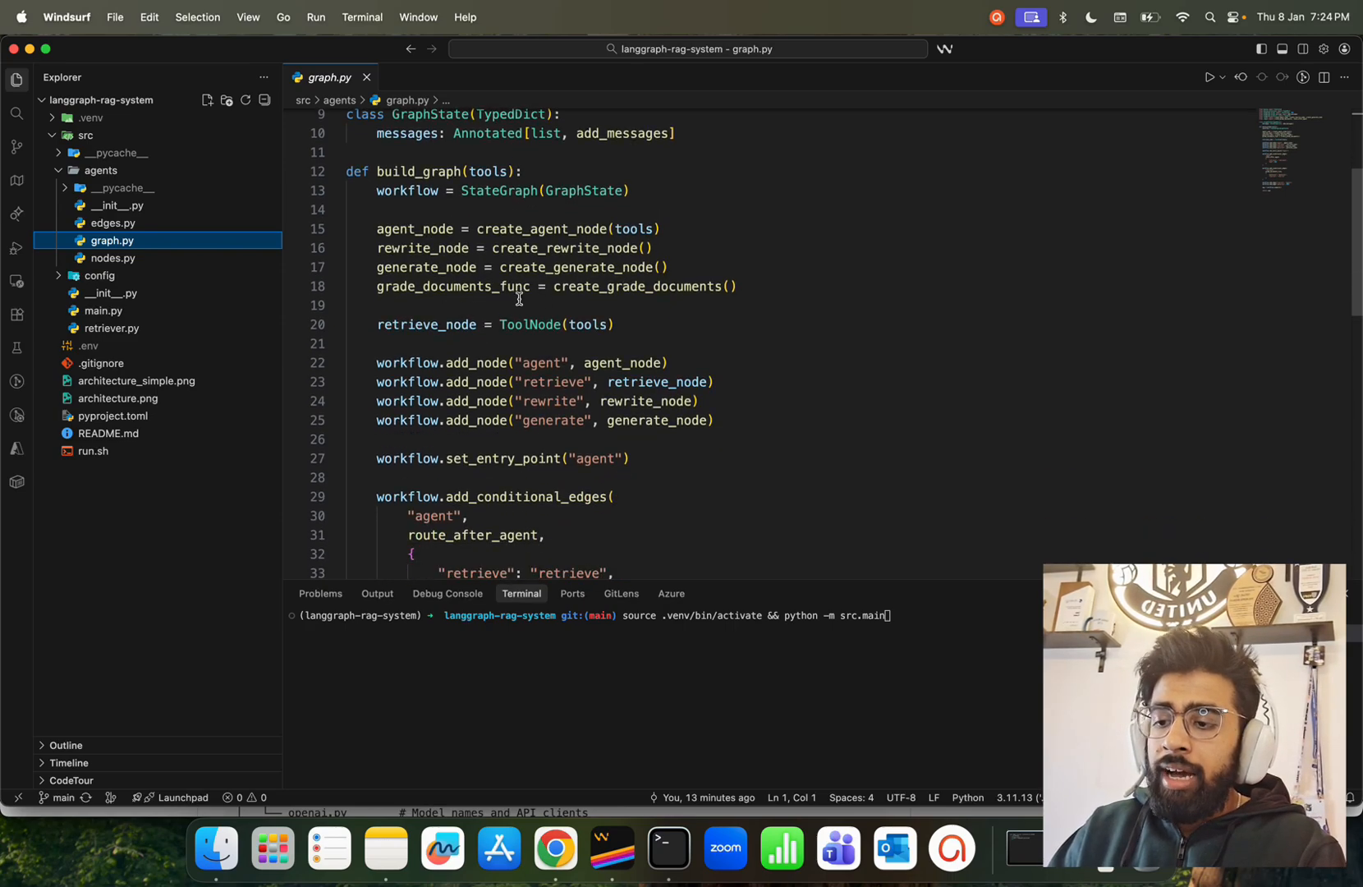
scroll("down", 3)
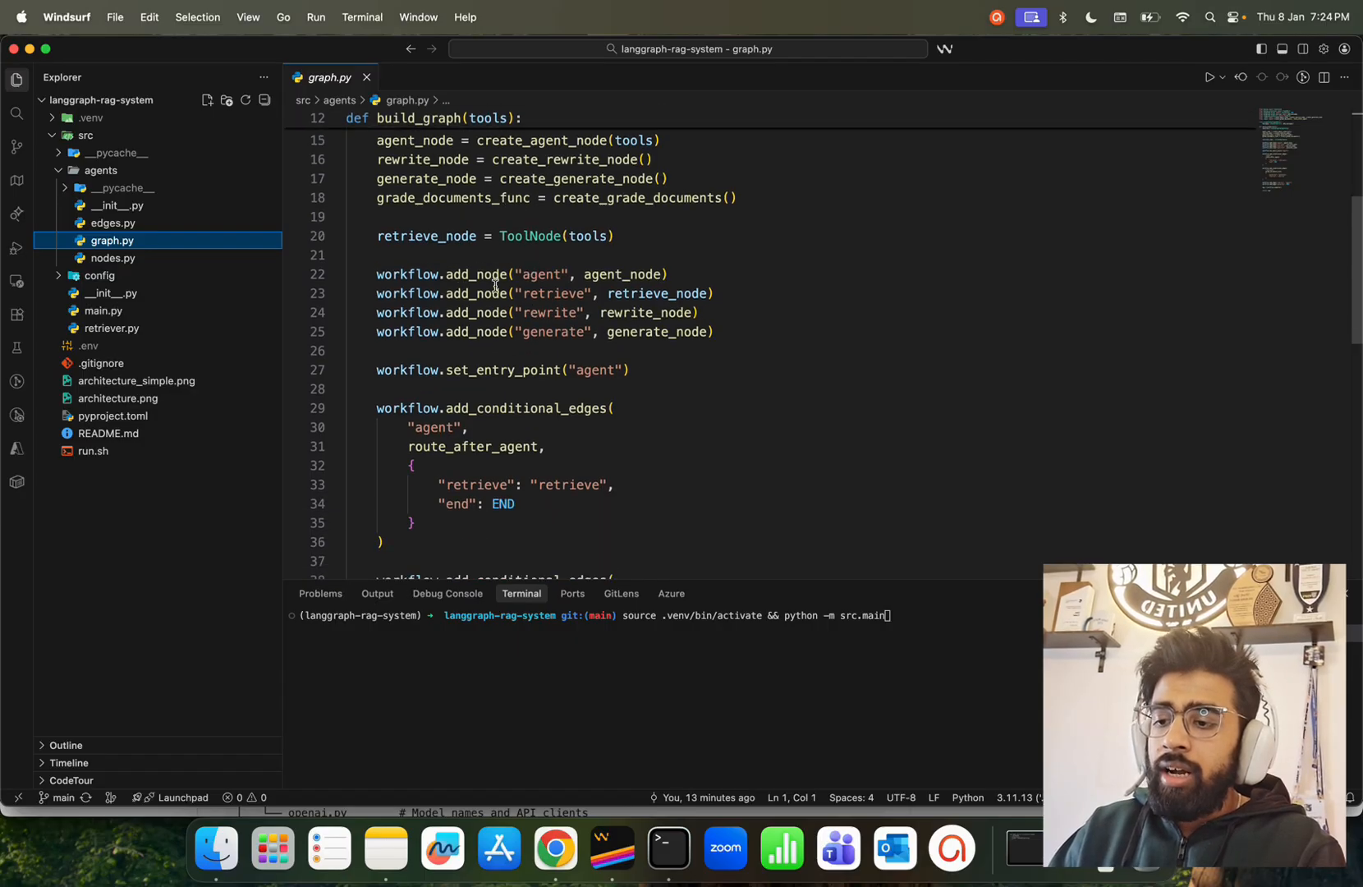
scroll("down", 3)
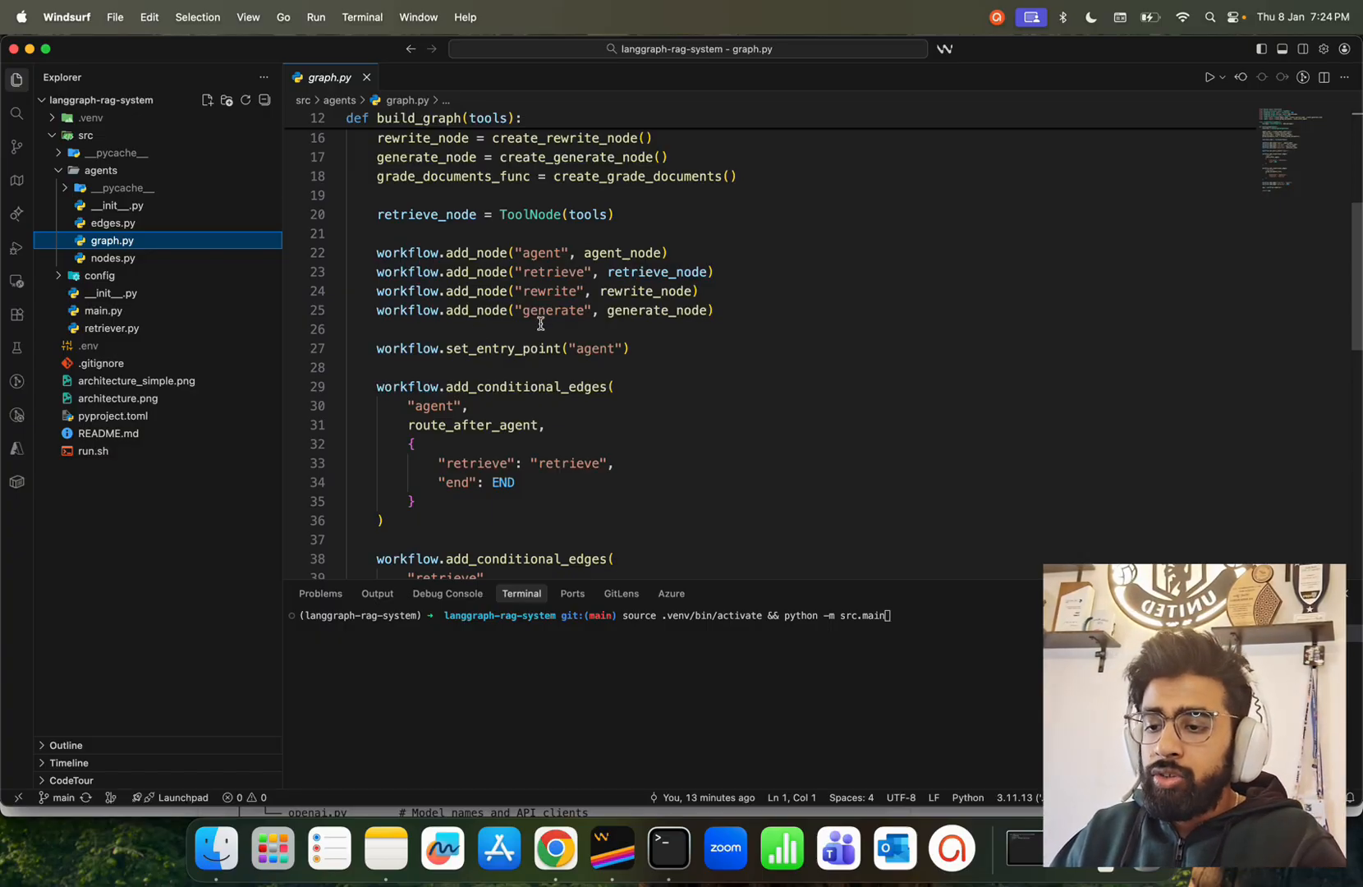
scroll("down", 3)
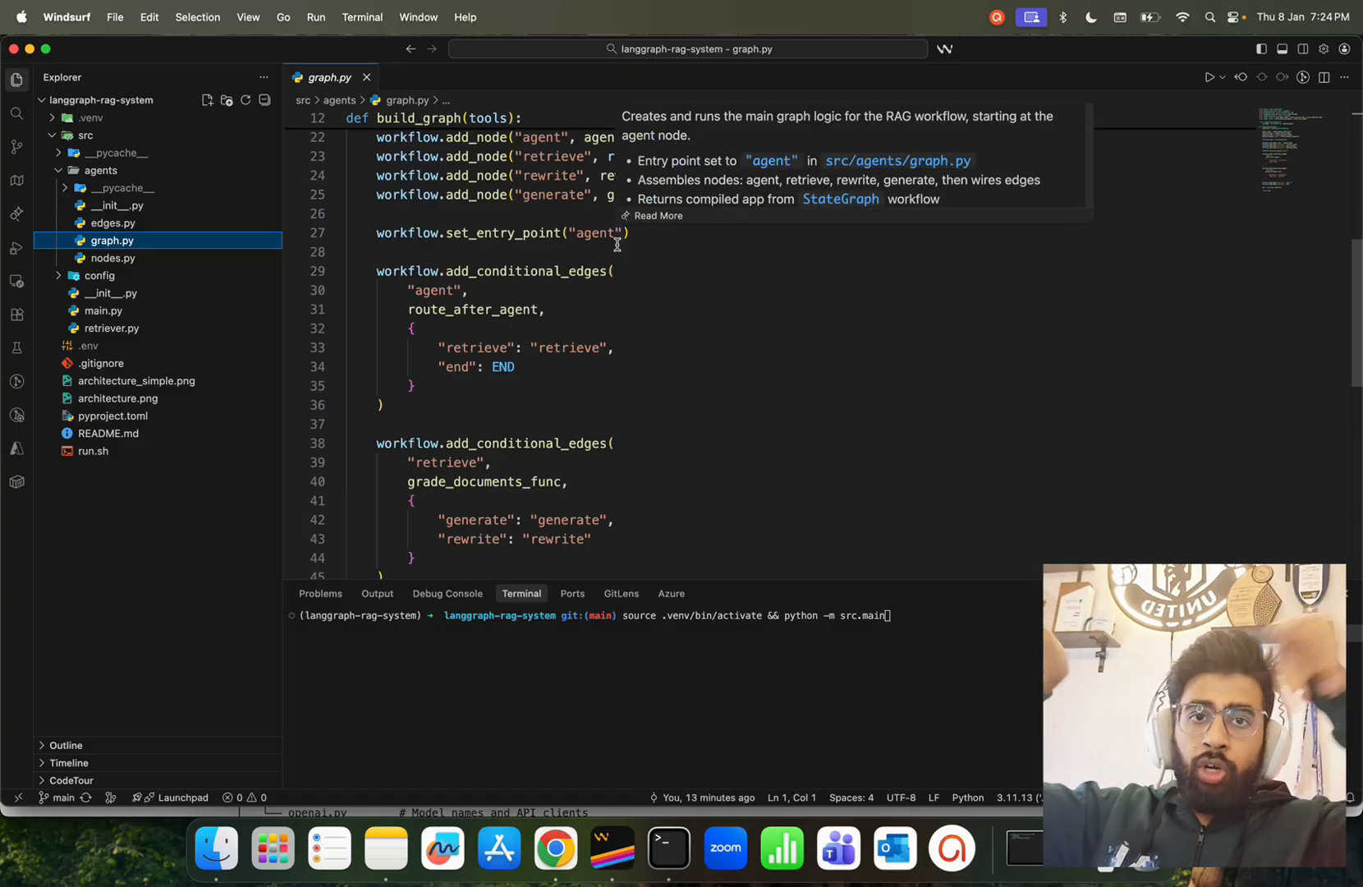
scroll("down", 3)
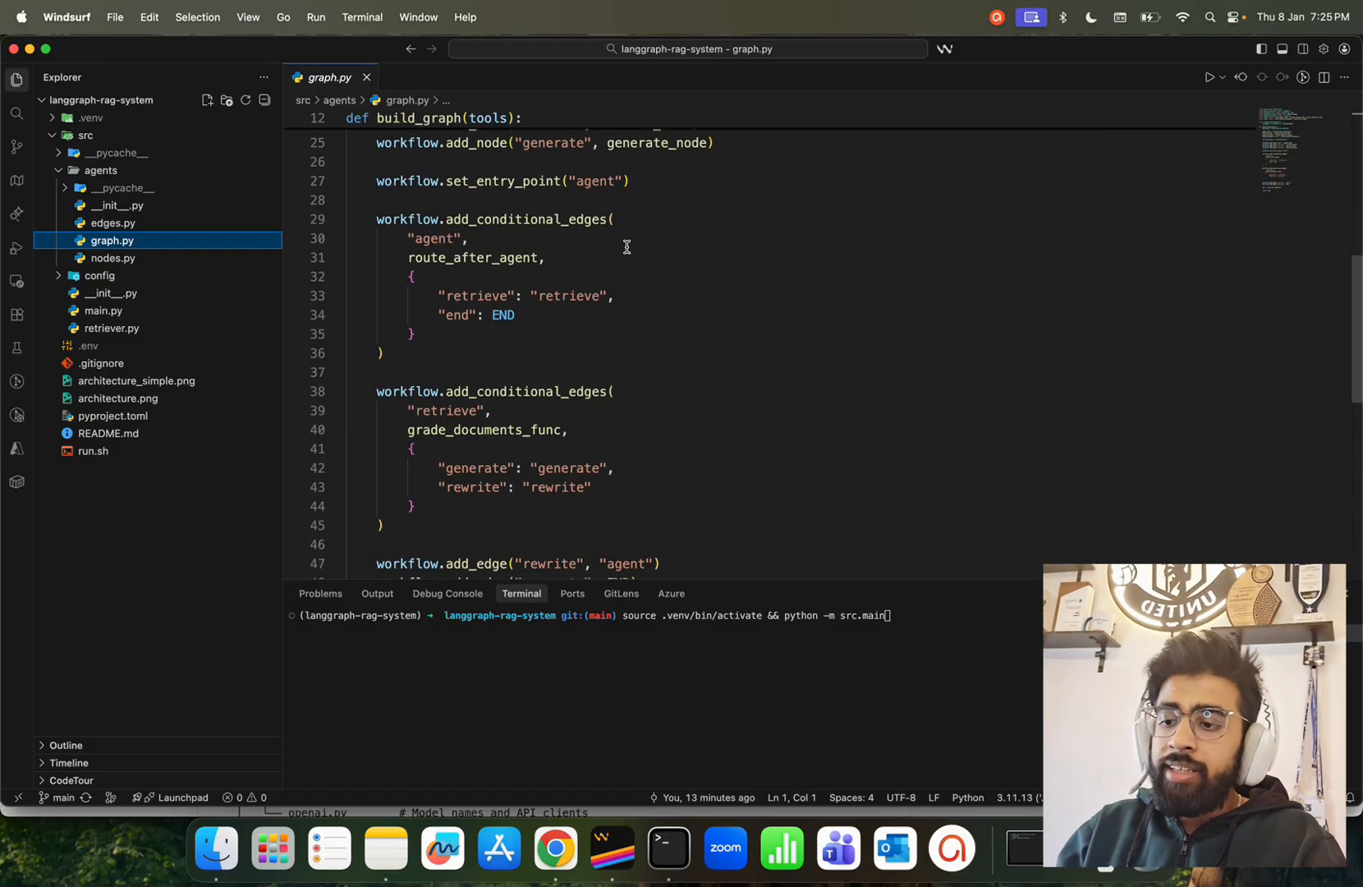
scroll("down", 3)
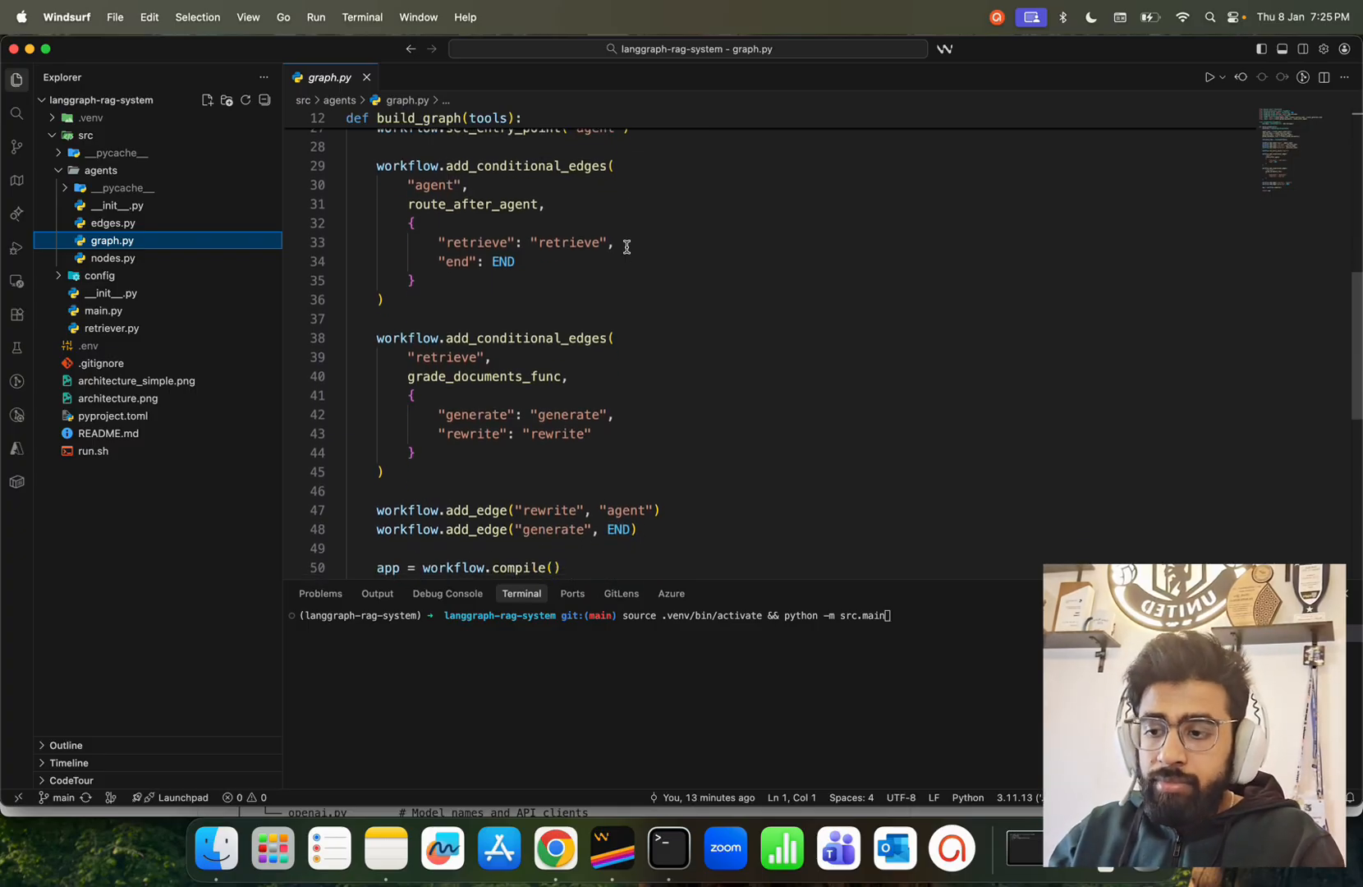
scroll("down", 3)
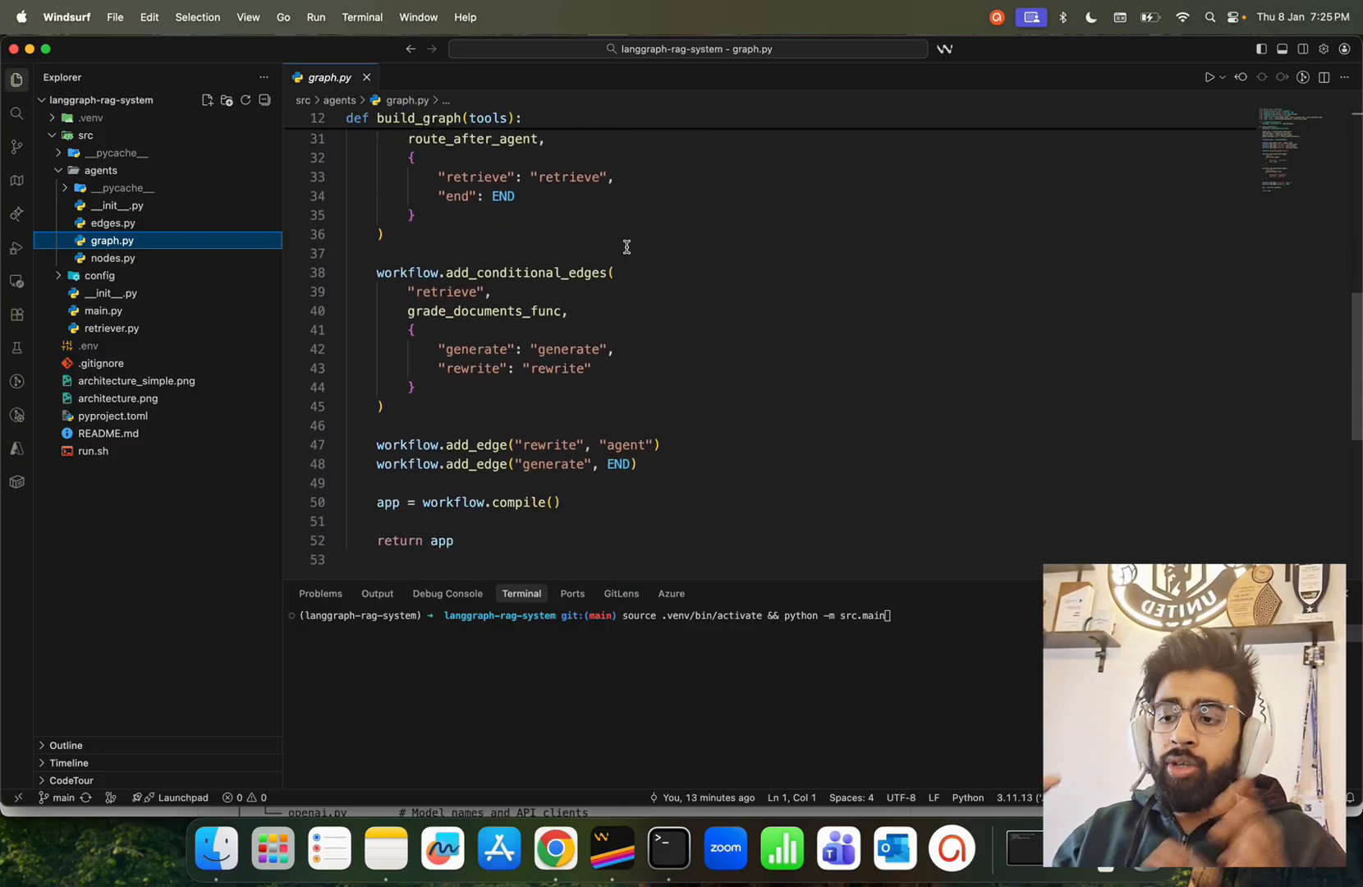
scroll("down", 3)
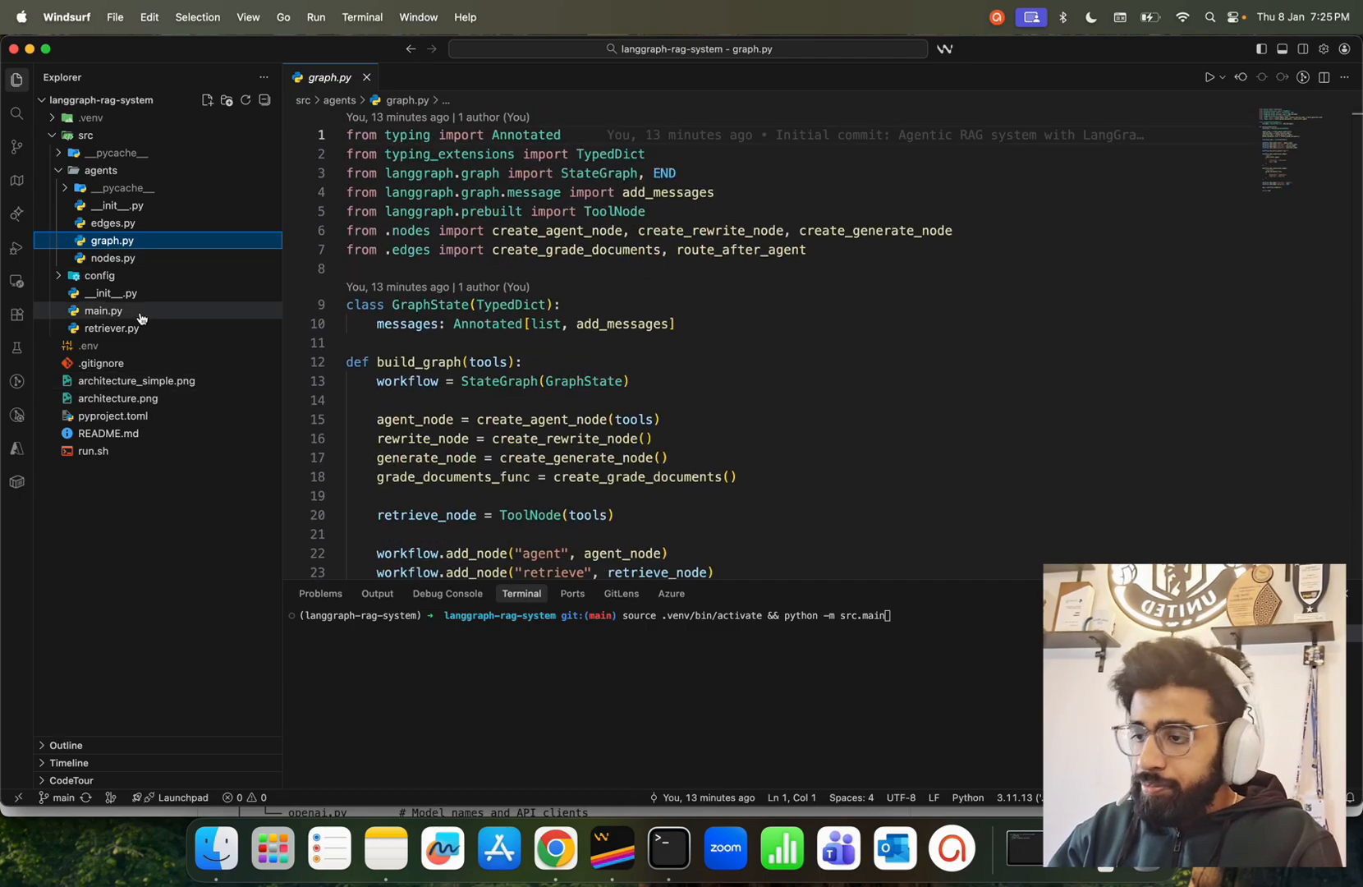
- Review retriever.py's ingestion and retriever-tool code, highlighting a line of it
left_click(111, 329)
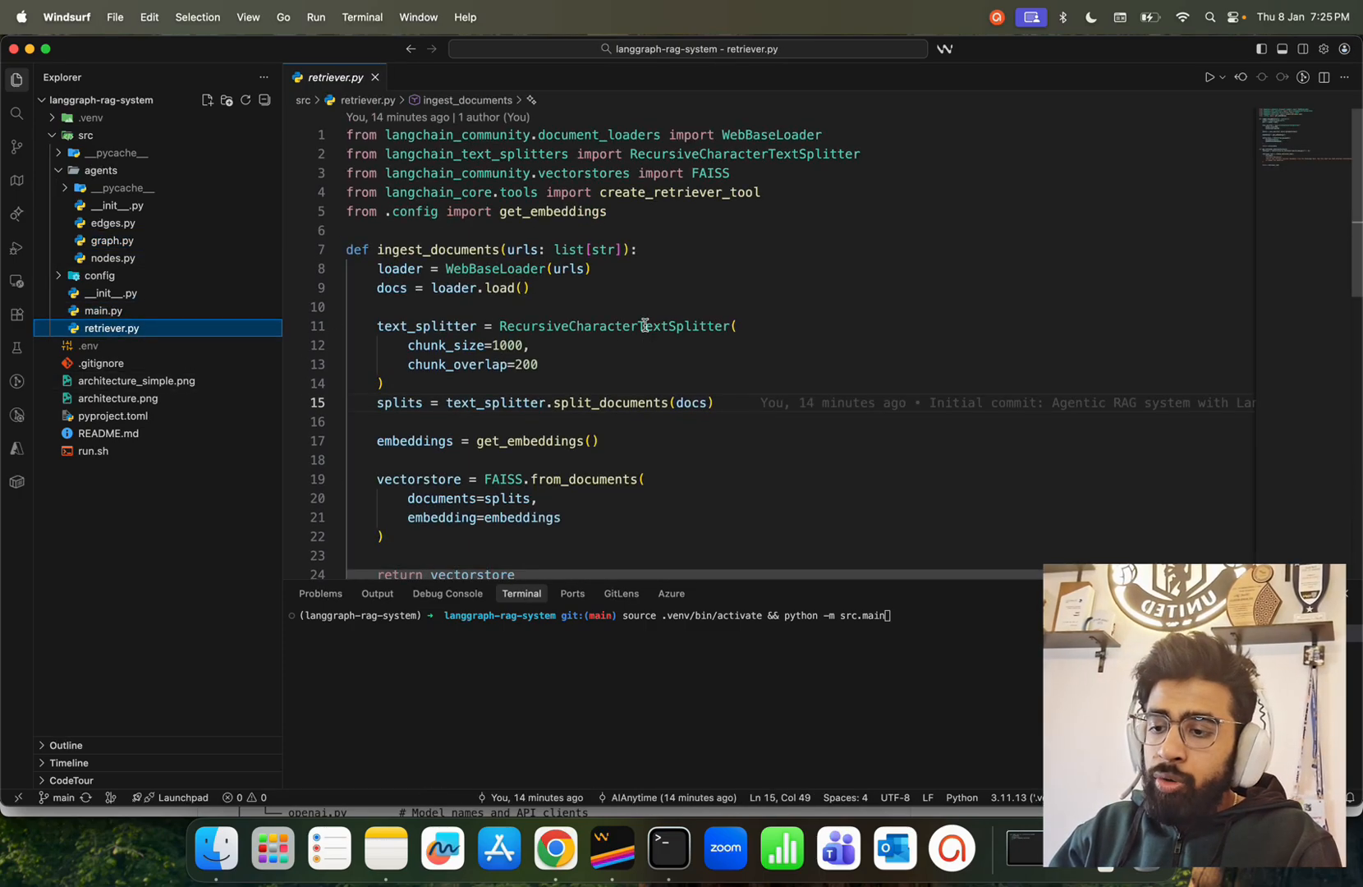
scroll("down", 3)
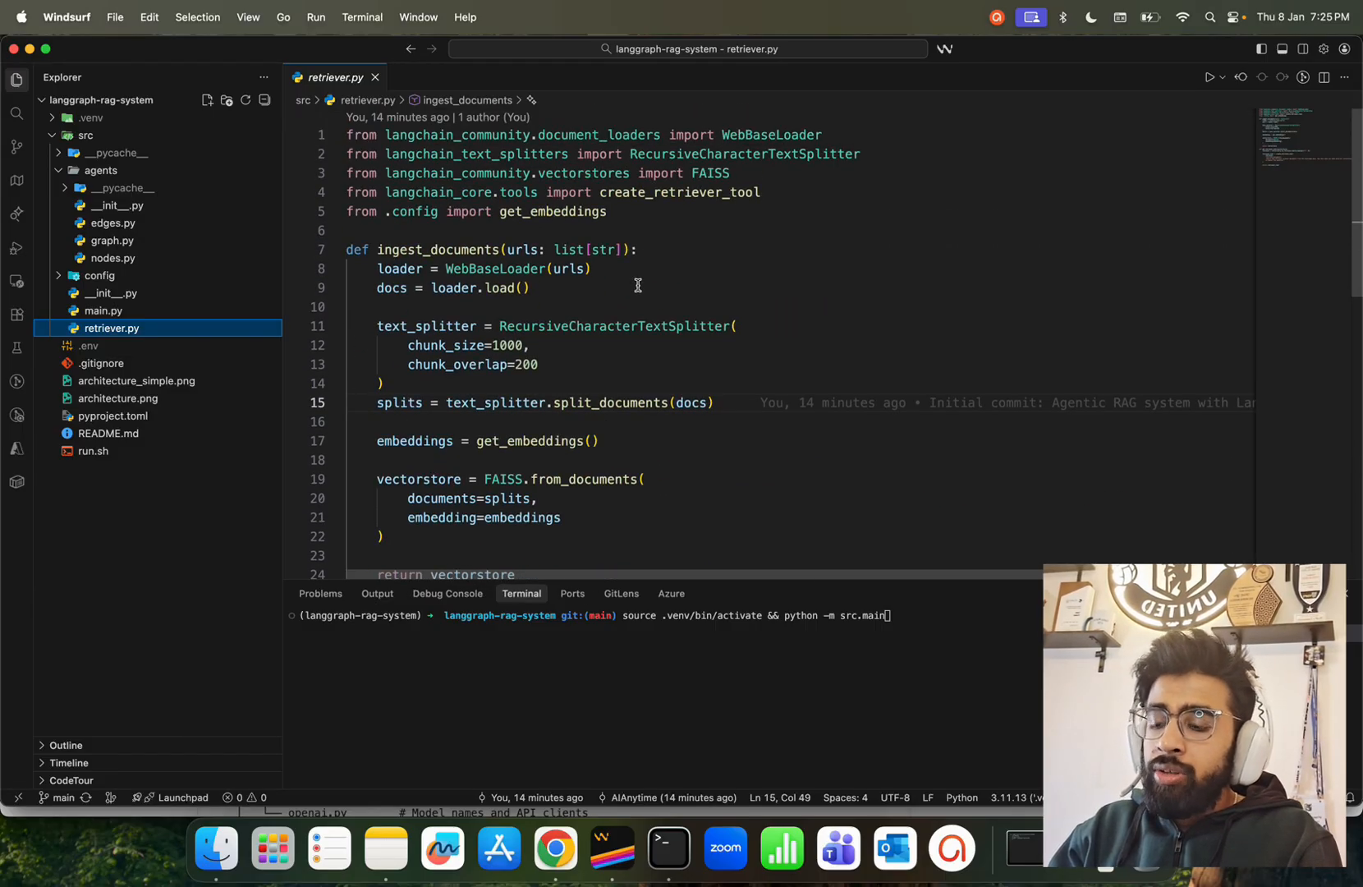
scroll("down", 3)
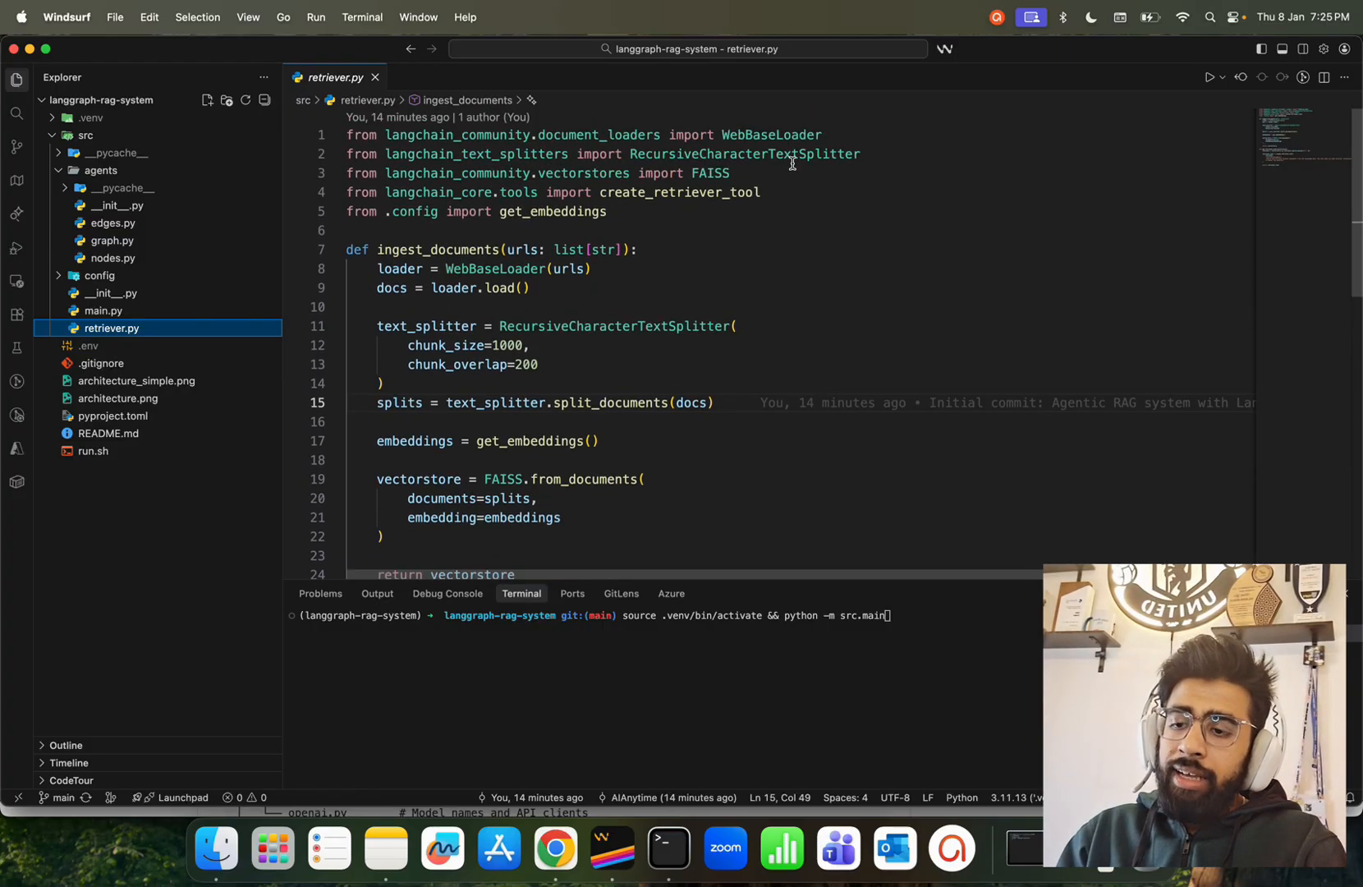
left_click_drag(565, 135, 821, 135)
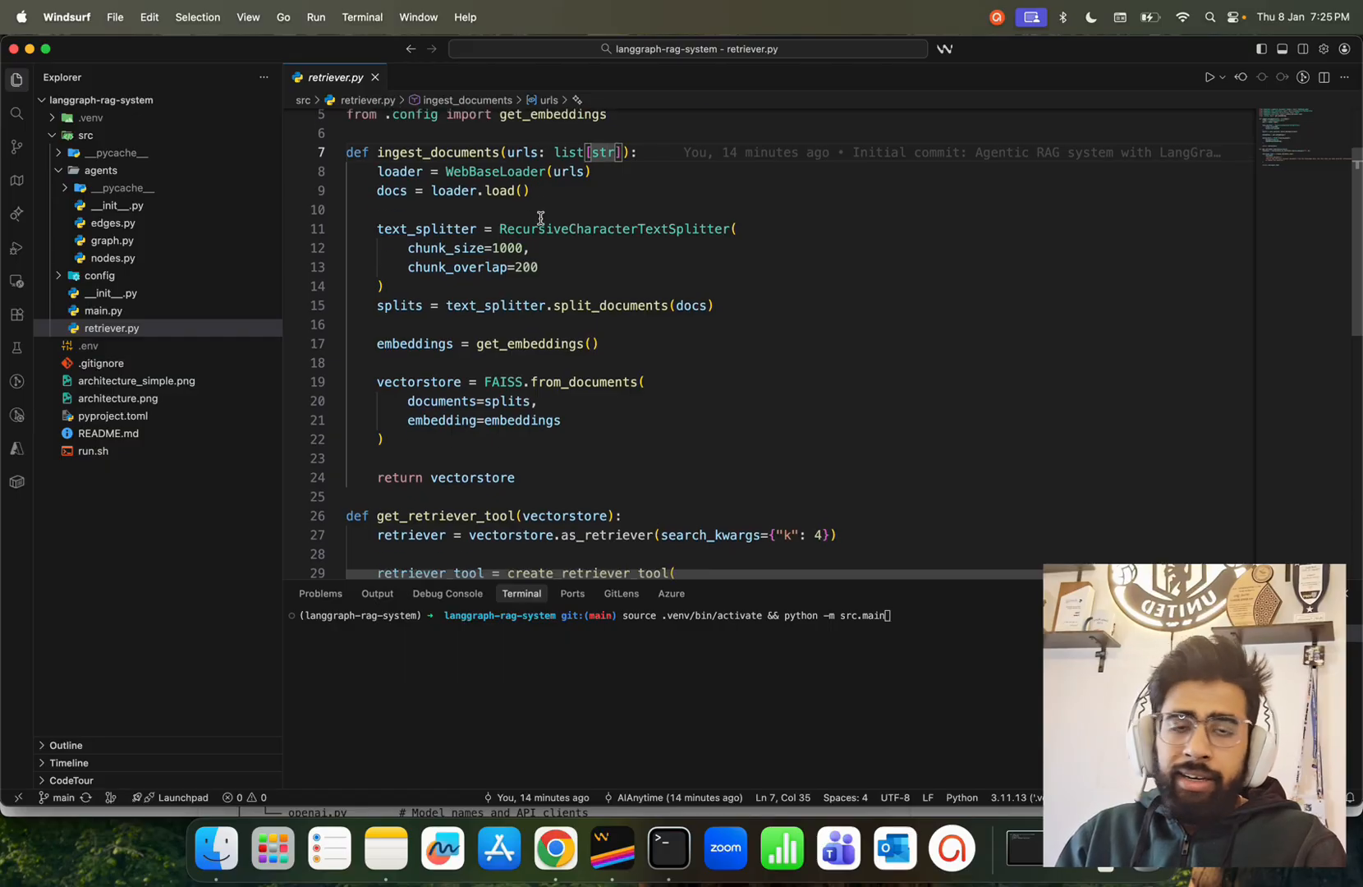
scroll("down", 3)
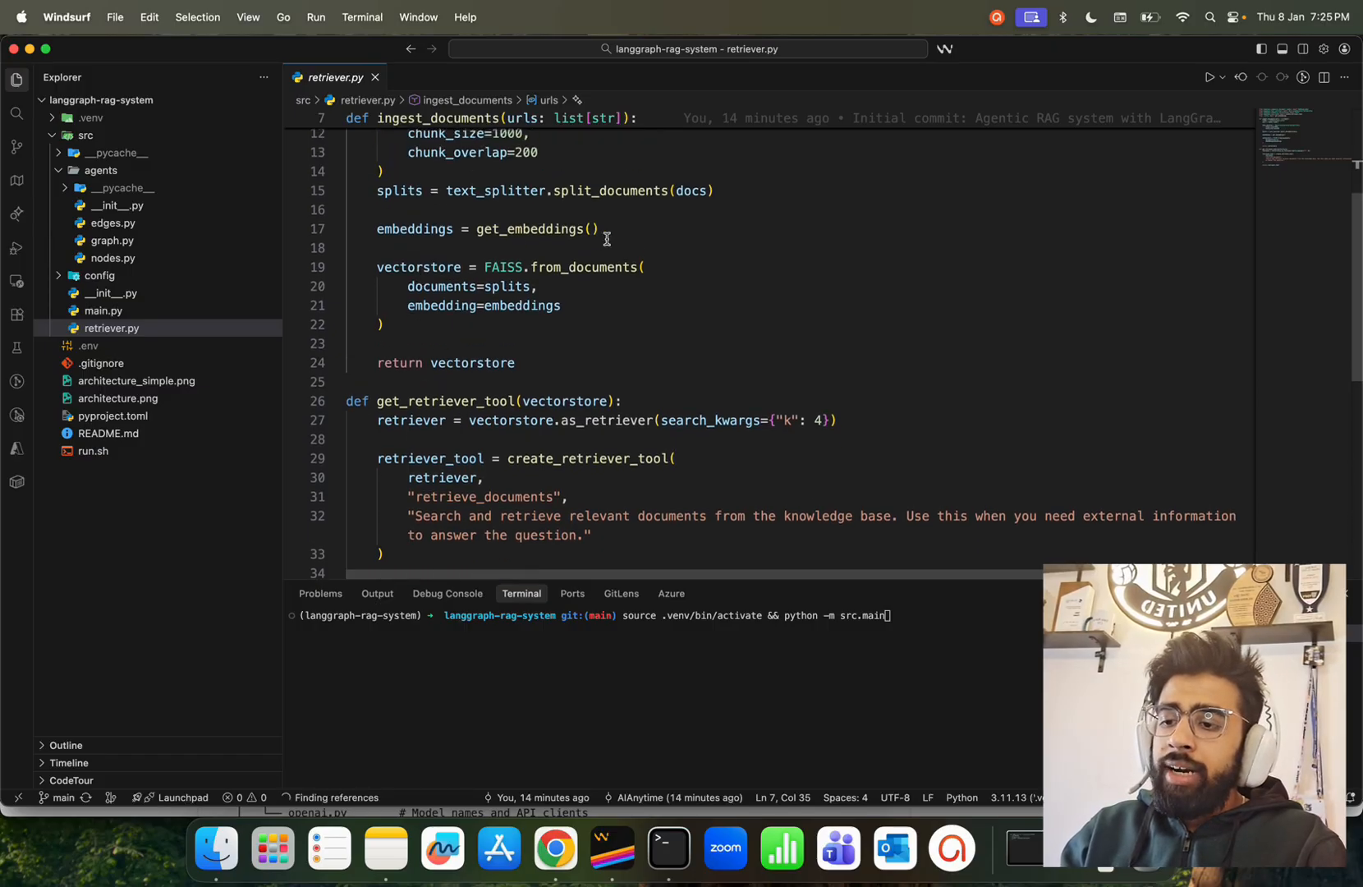
- Switch to main.py and locate the urls list with the two blog-post URLs
left_click(443, 247)
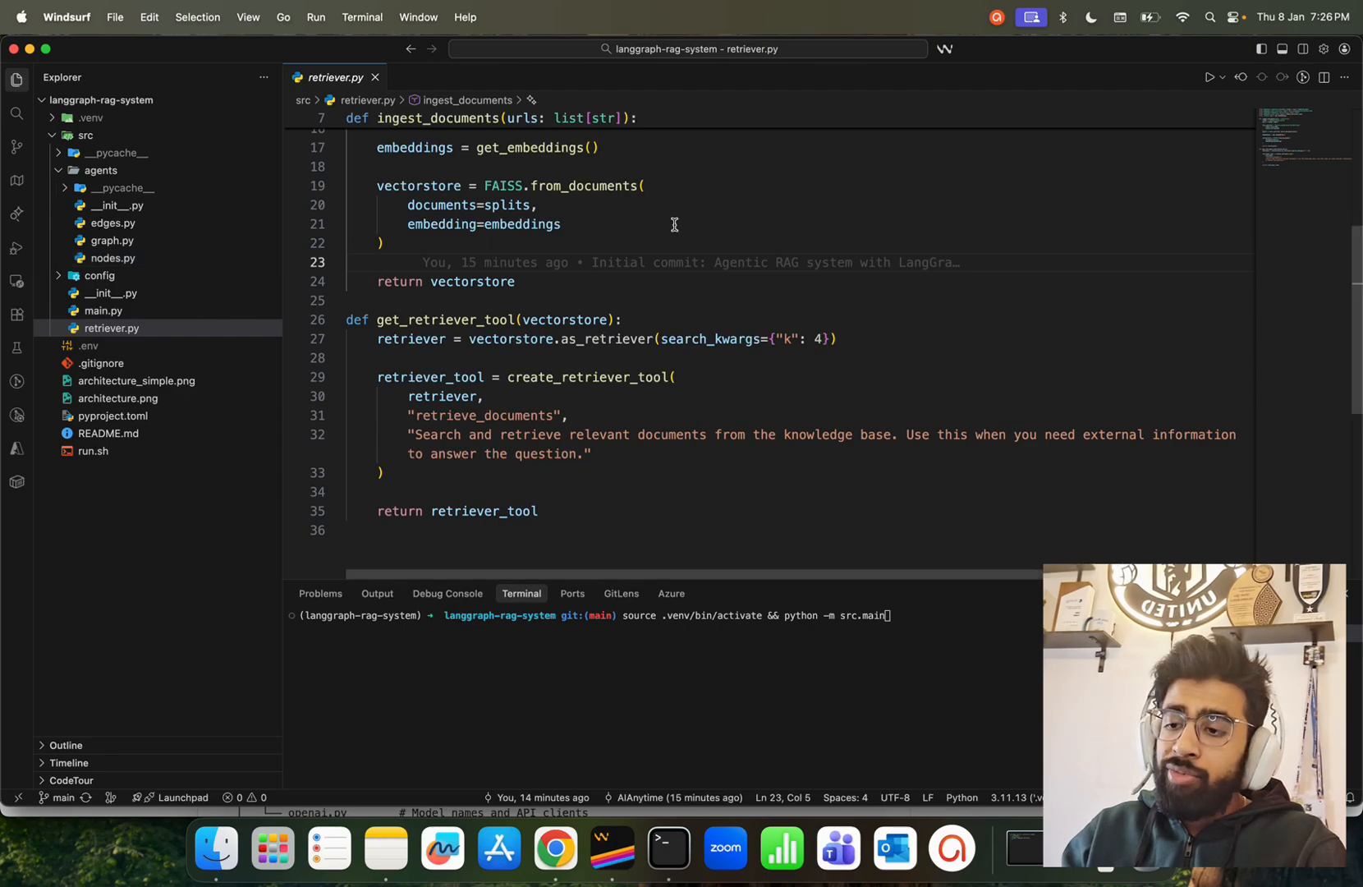
scroll("down", 3)
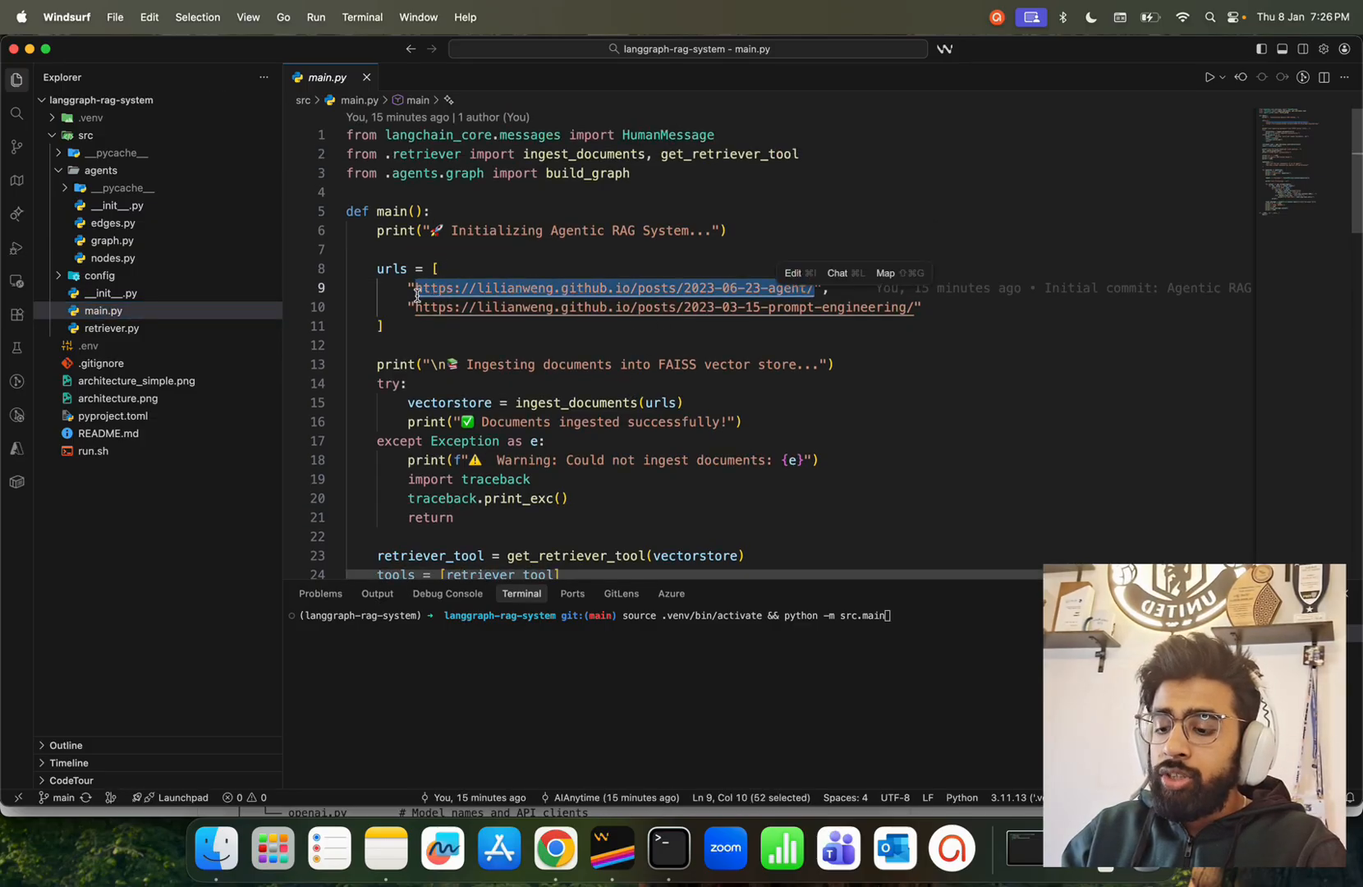
left_click(556, 847)
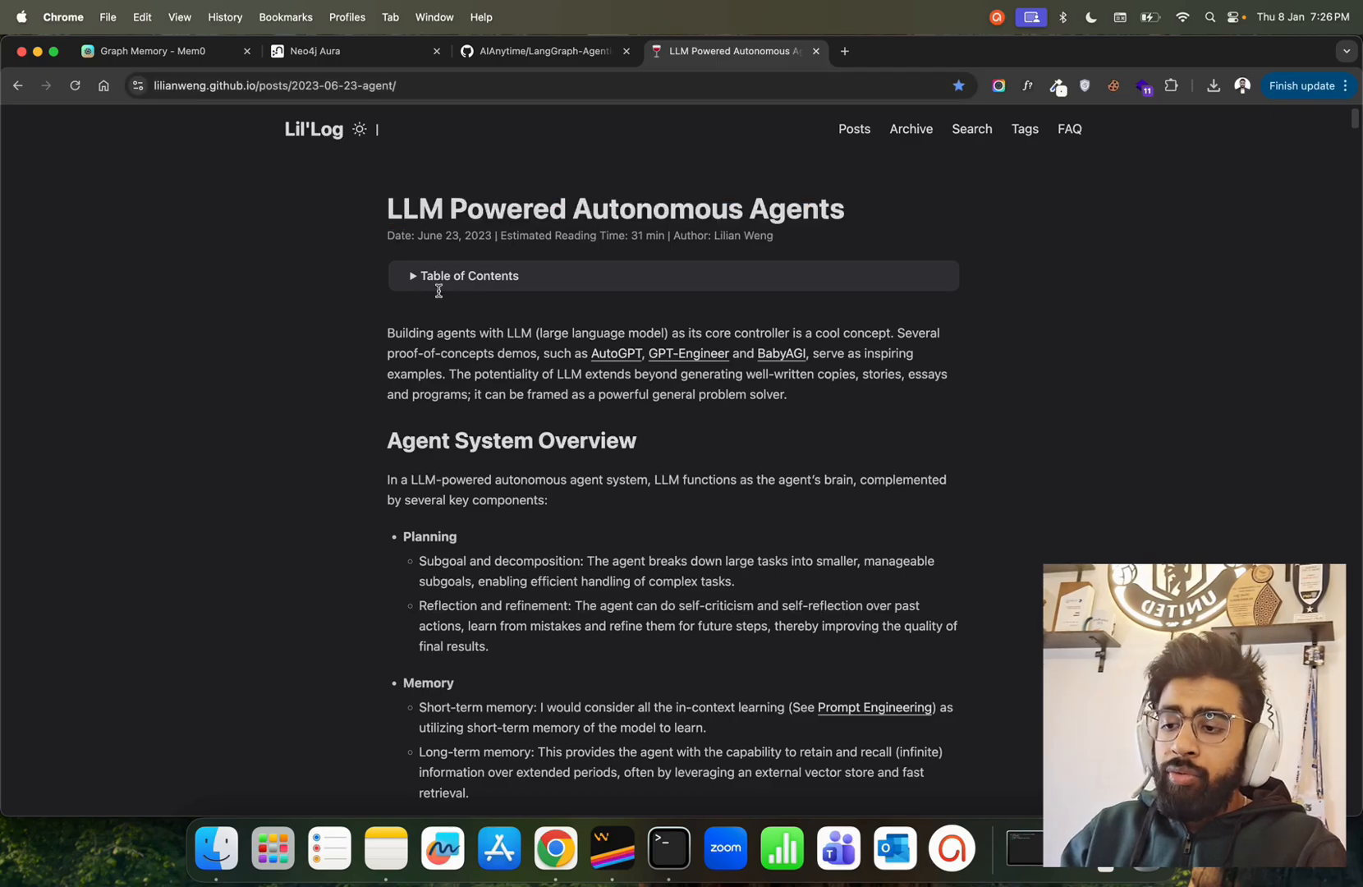
- Skim the LLM Powered Autonomous Agents article in Chrome, then return to Windsurf
scroll("down", 3)
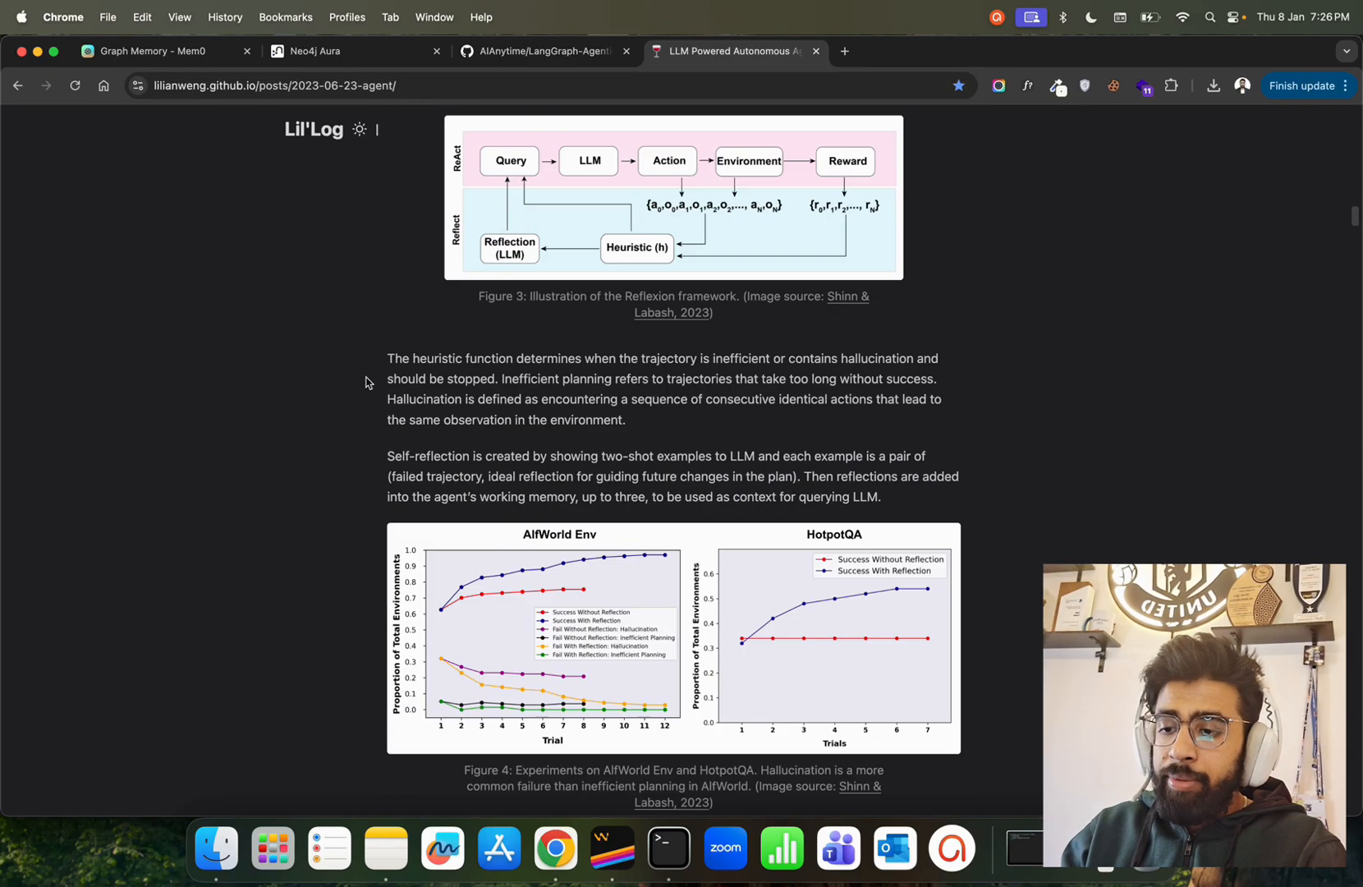
scroll("down", 3)
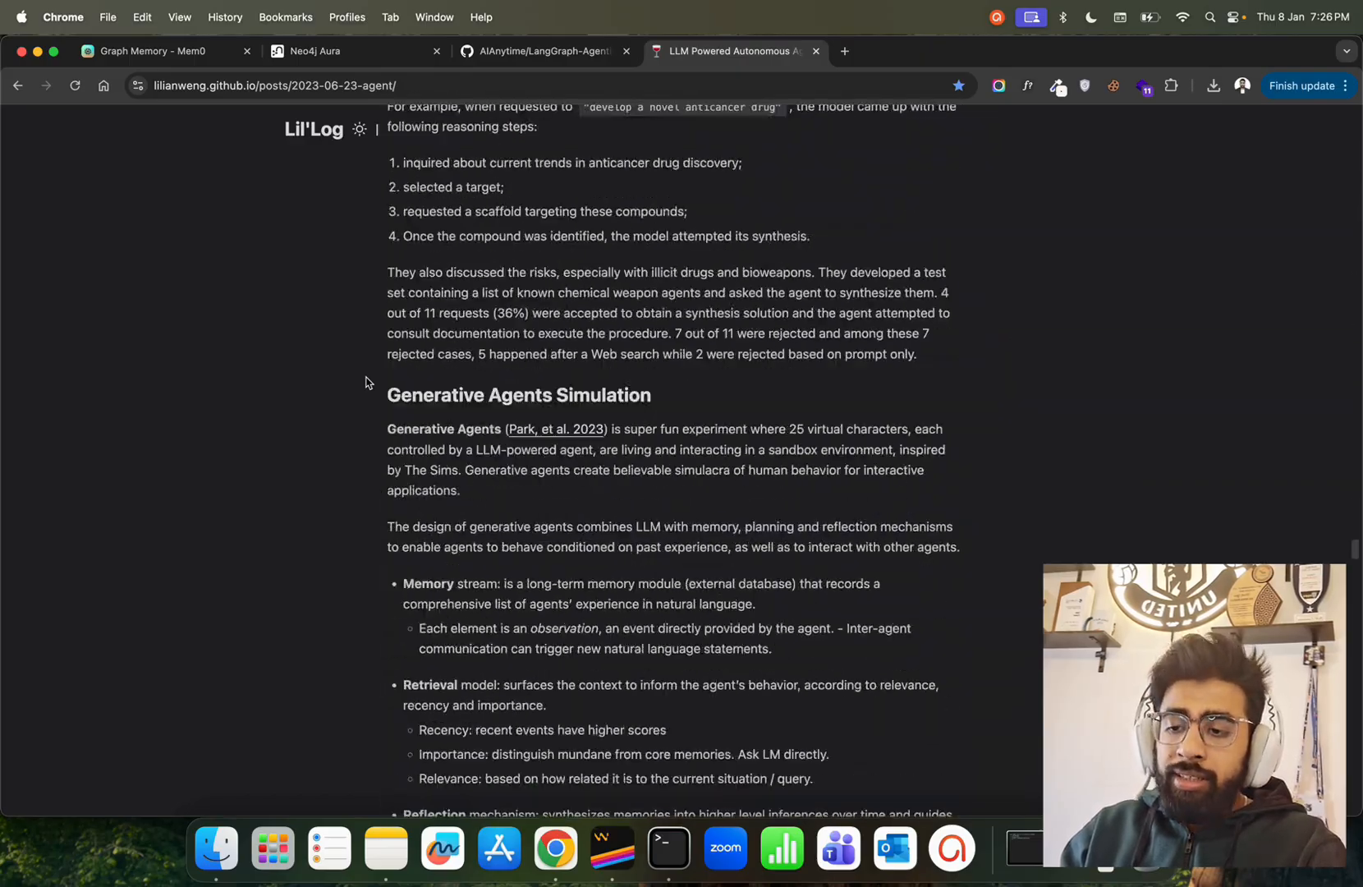
scroll("down", 3)
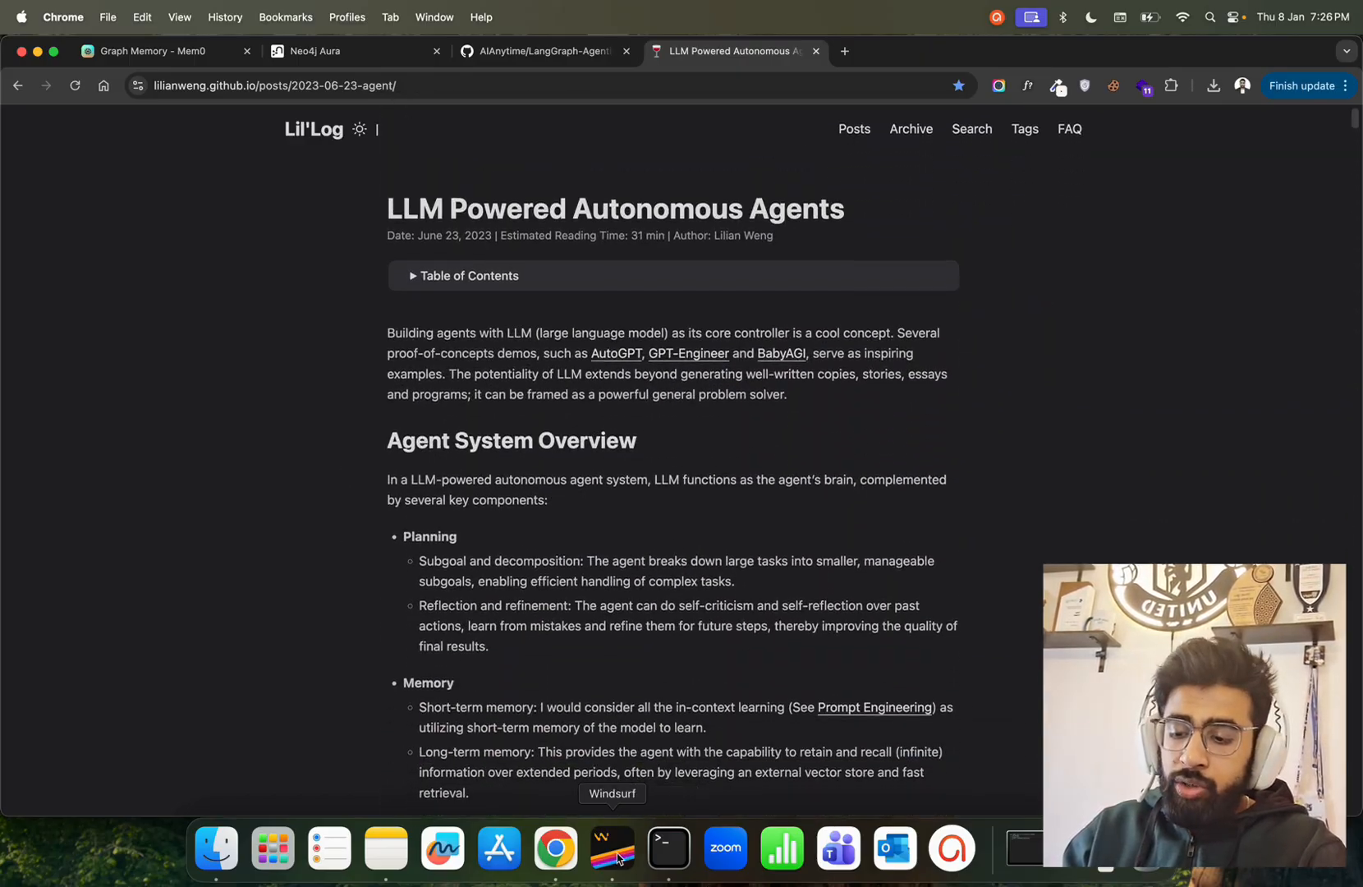
left_click(610, 847)
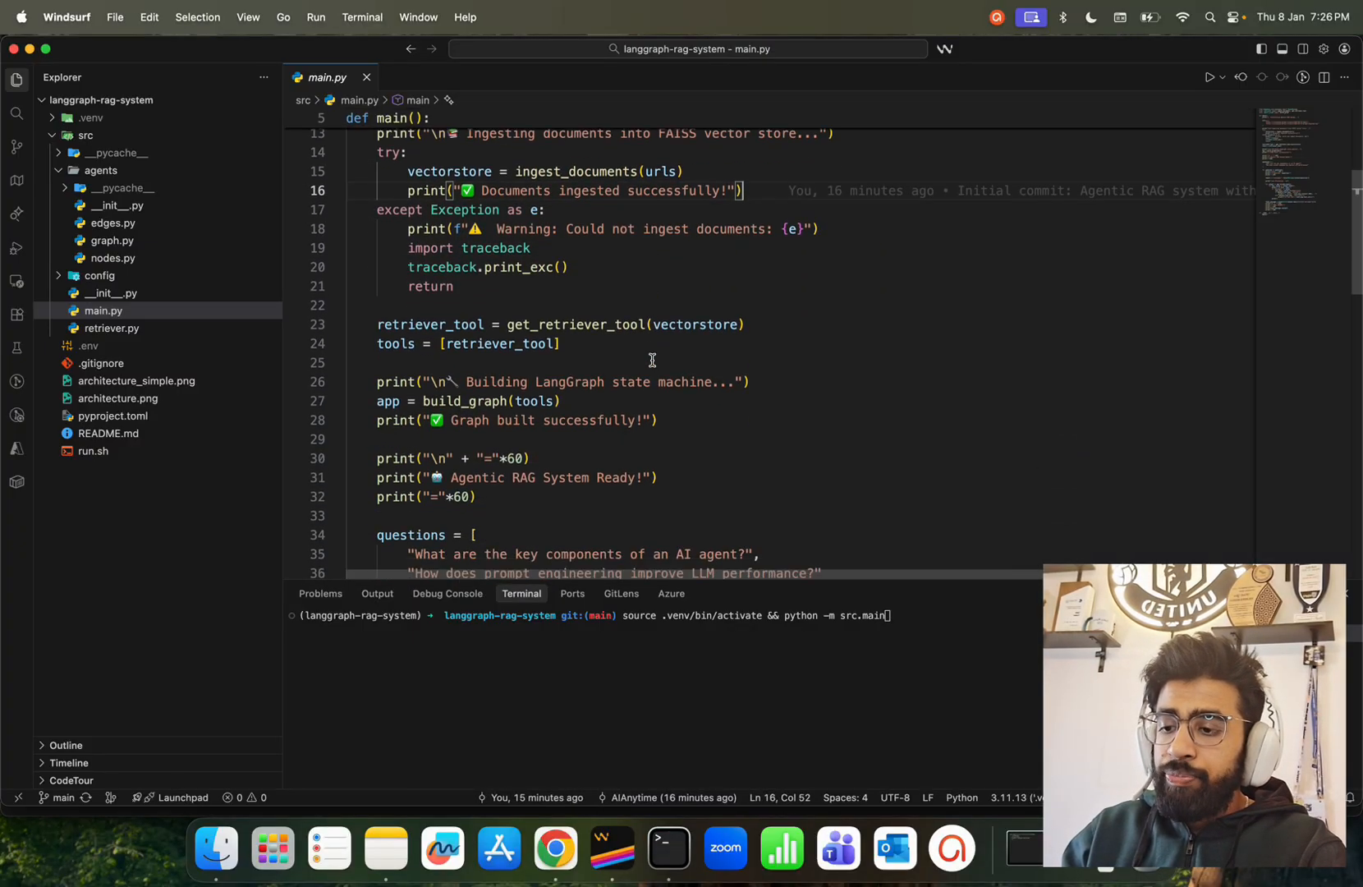
left_click(564, 401)
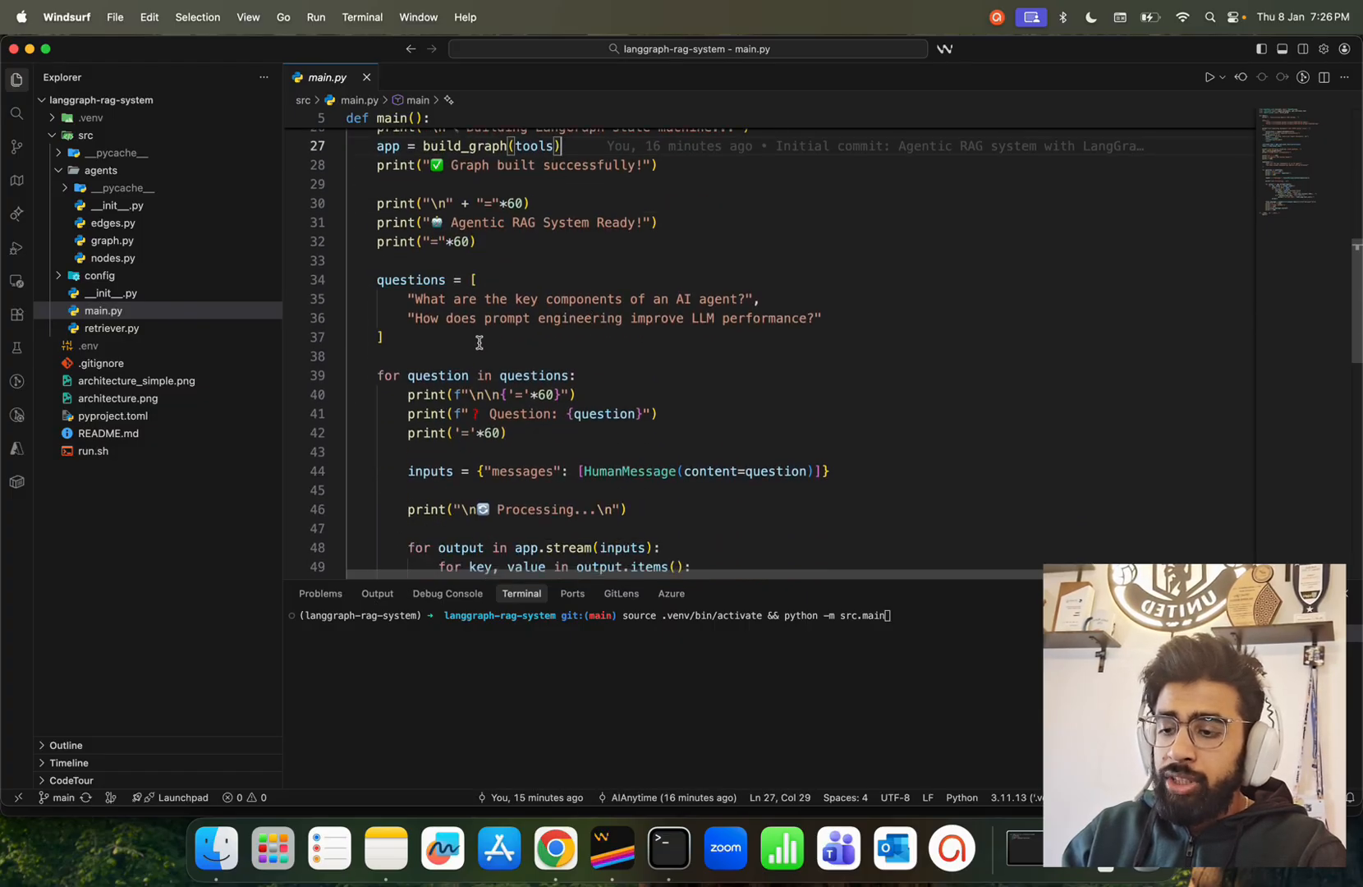
scroll("down", 3)
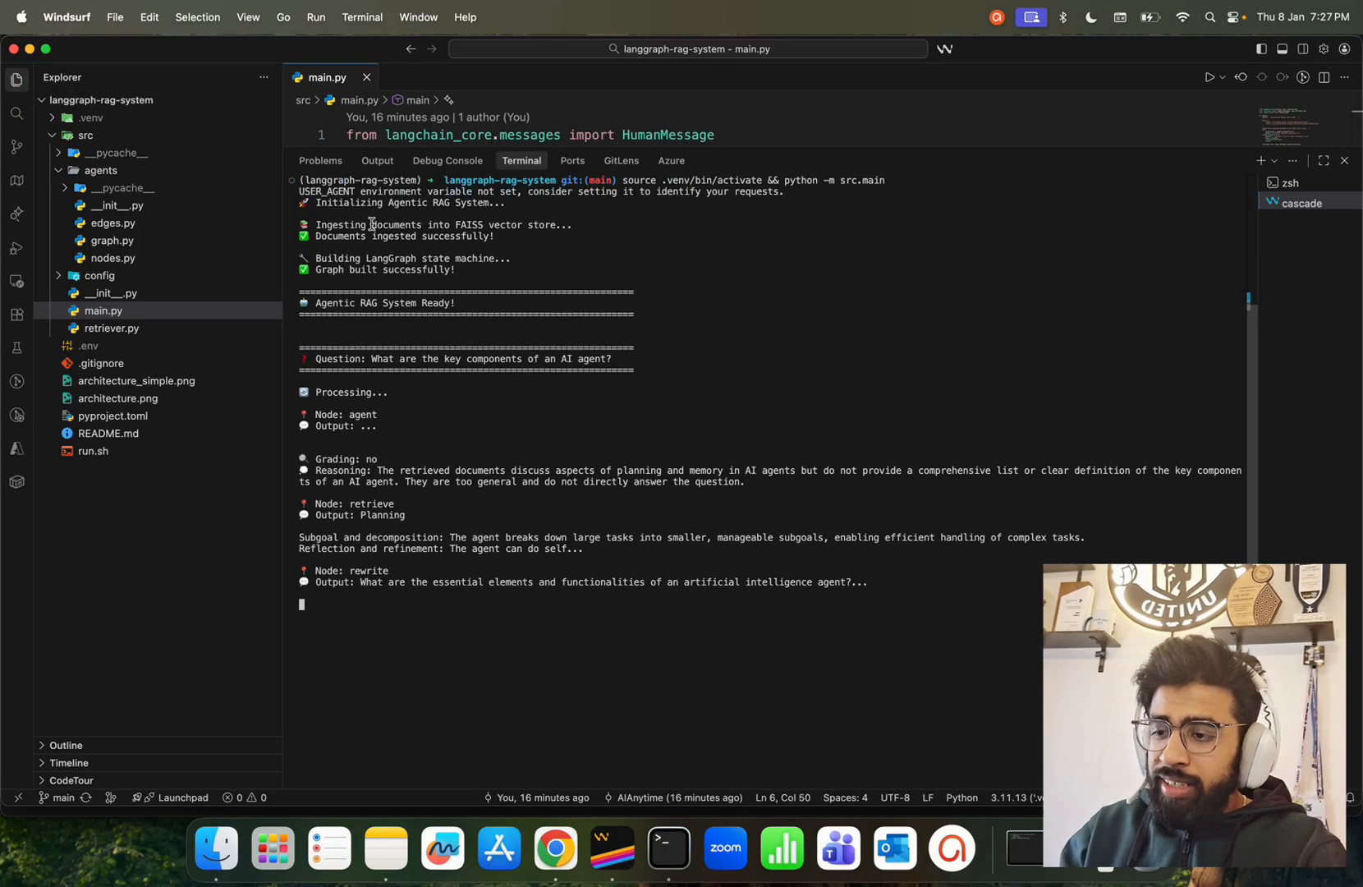
mouse_move(583, 280)
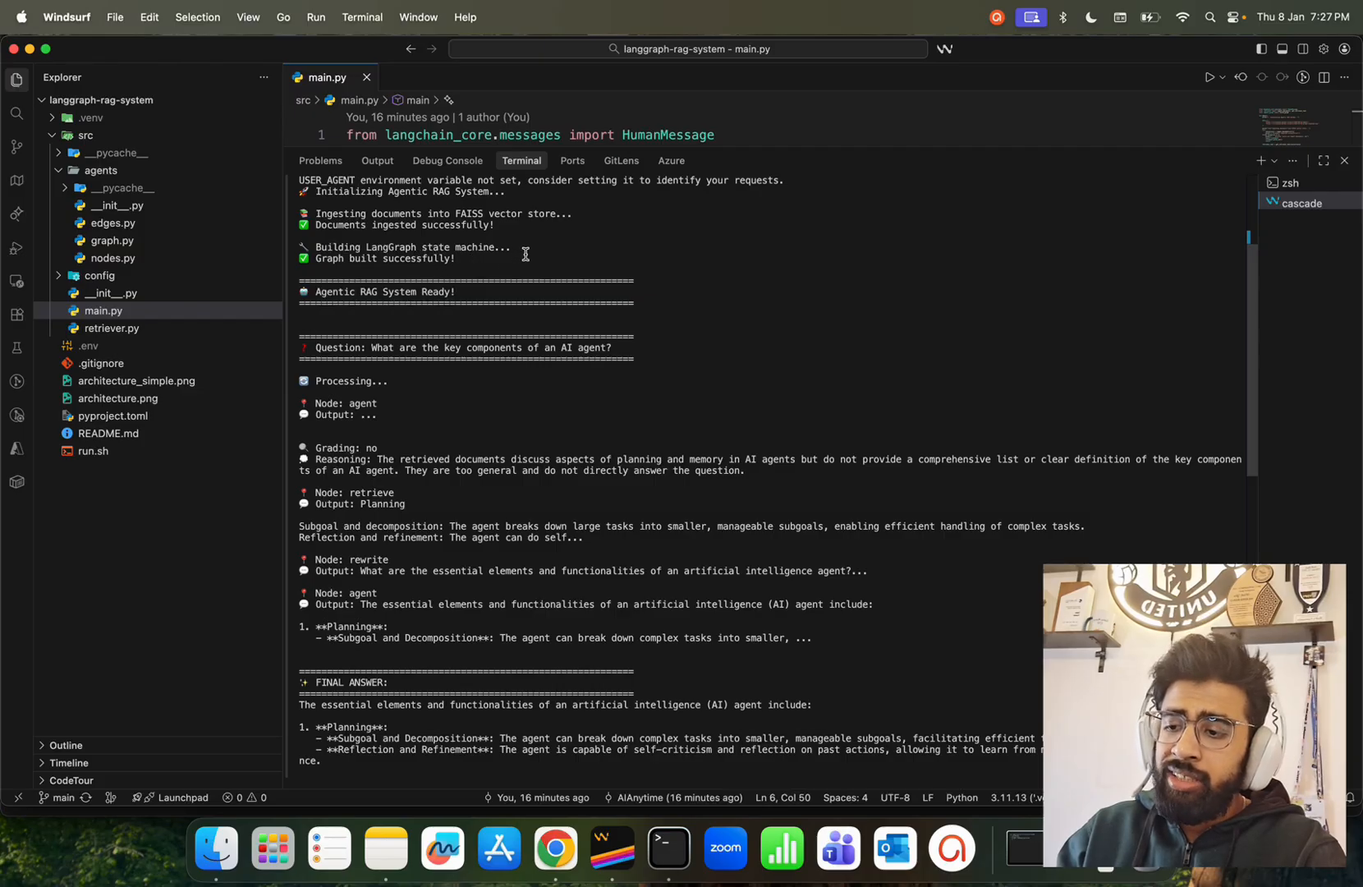
- Scroll the terminal output to the final answer on the key components of an AI agent
scroll("down", 3)
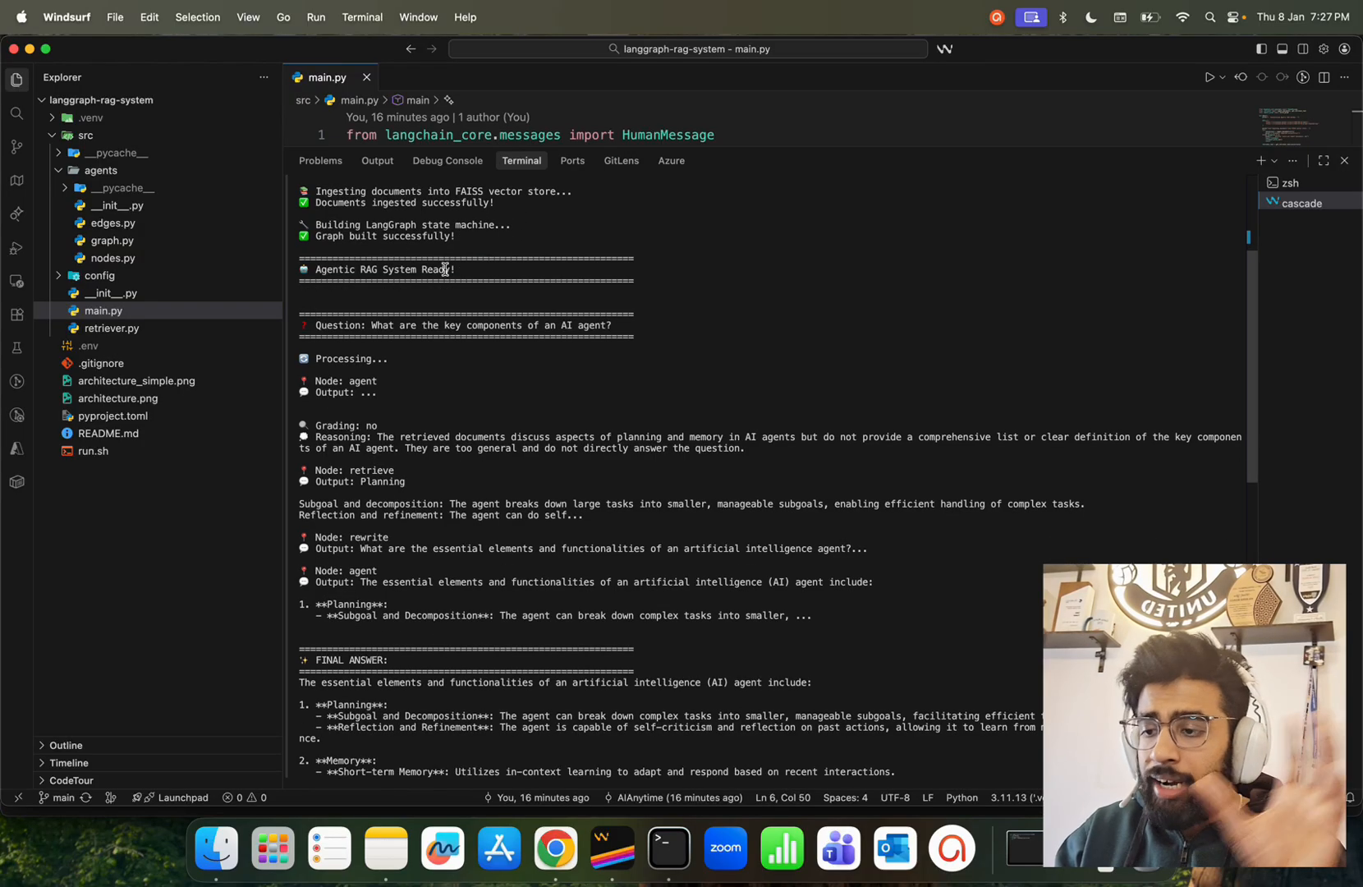
scroll("down", 3)
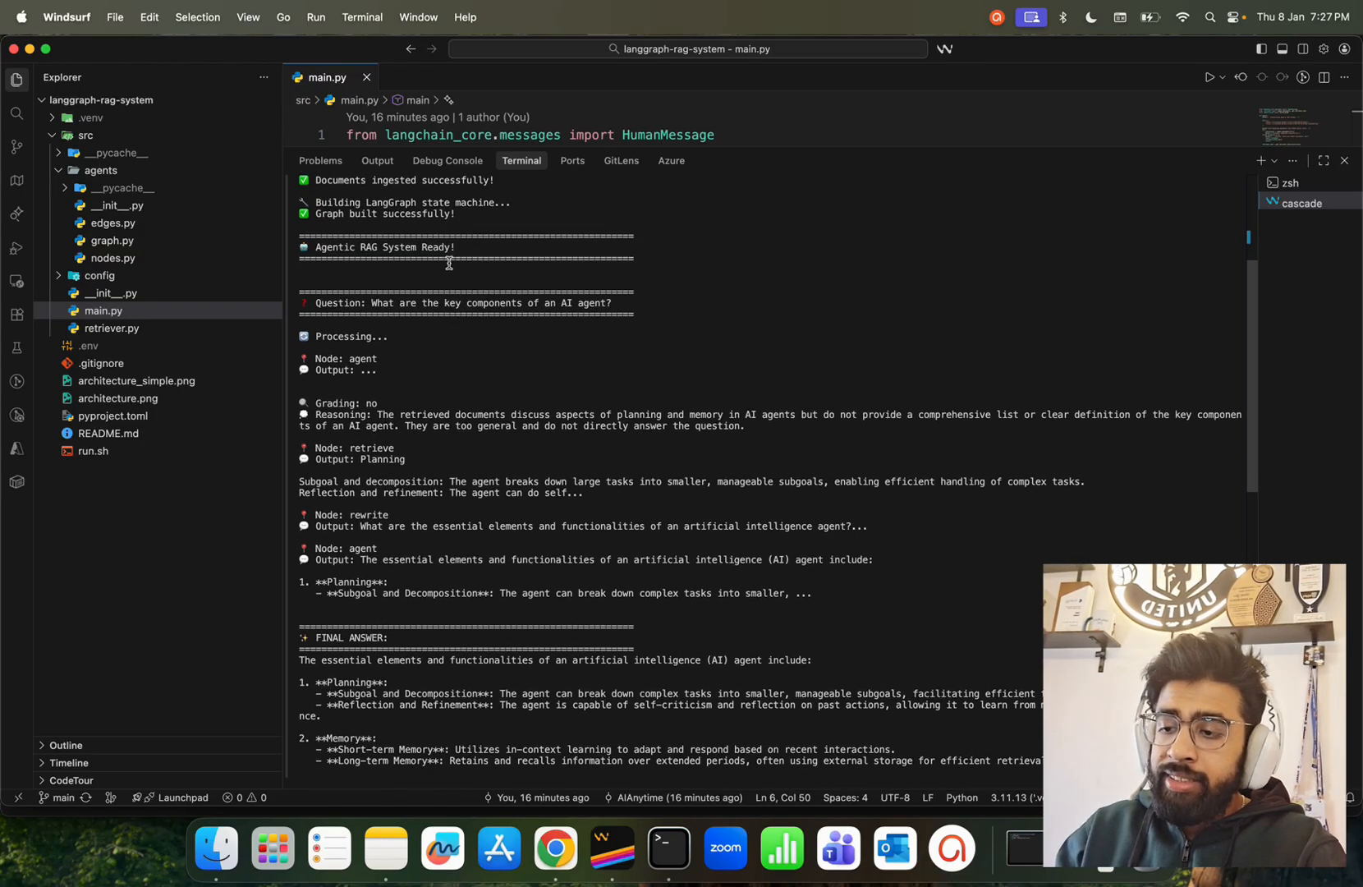
scroll("down", 3)
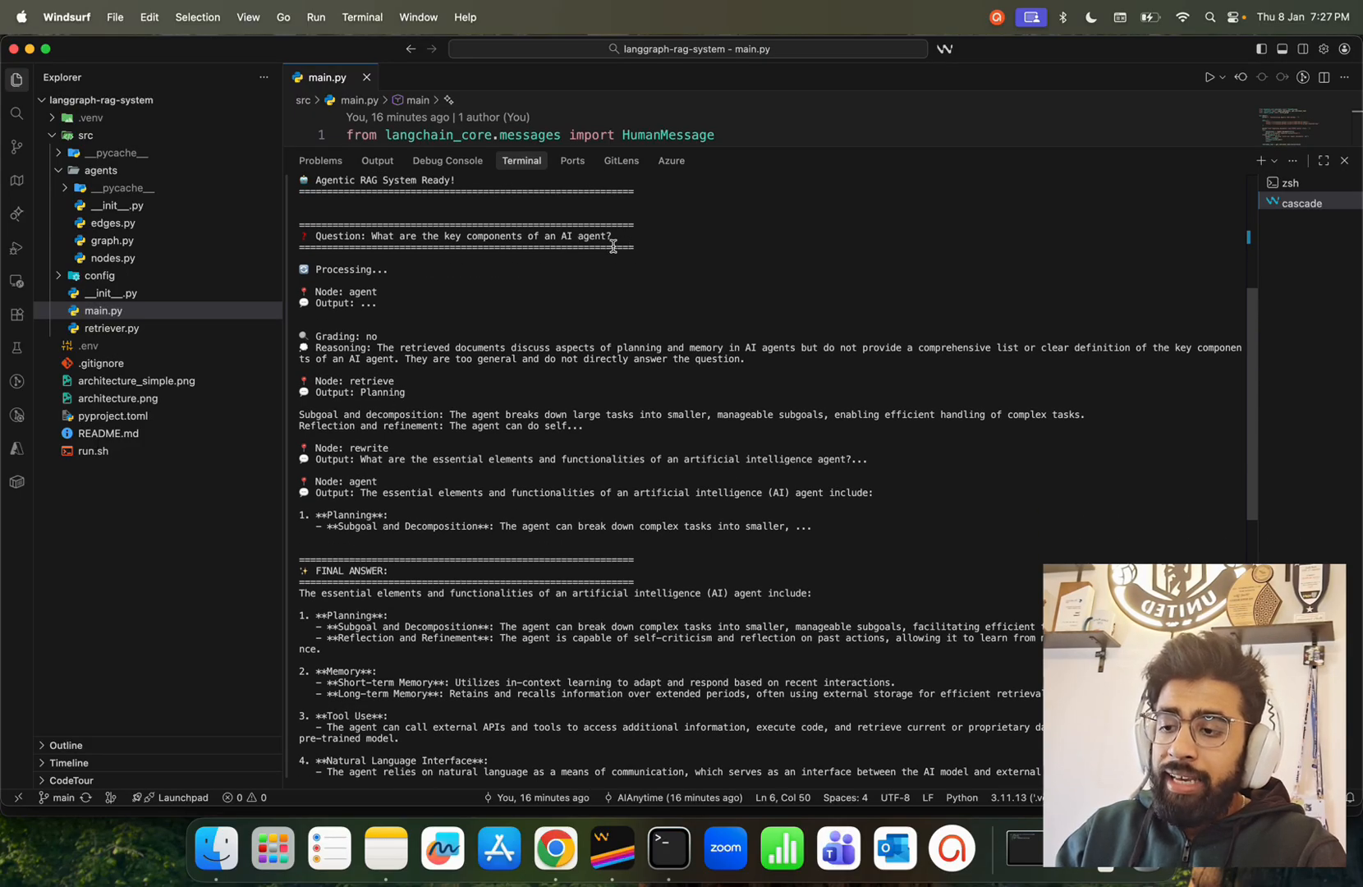
scroll("down", 3)
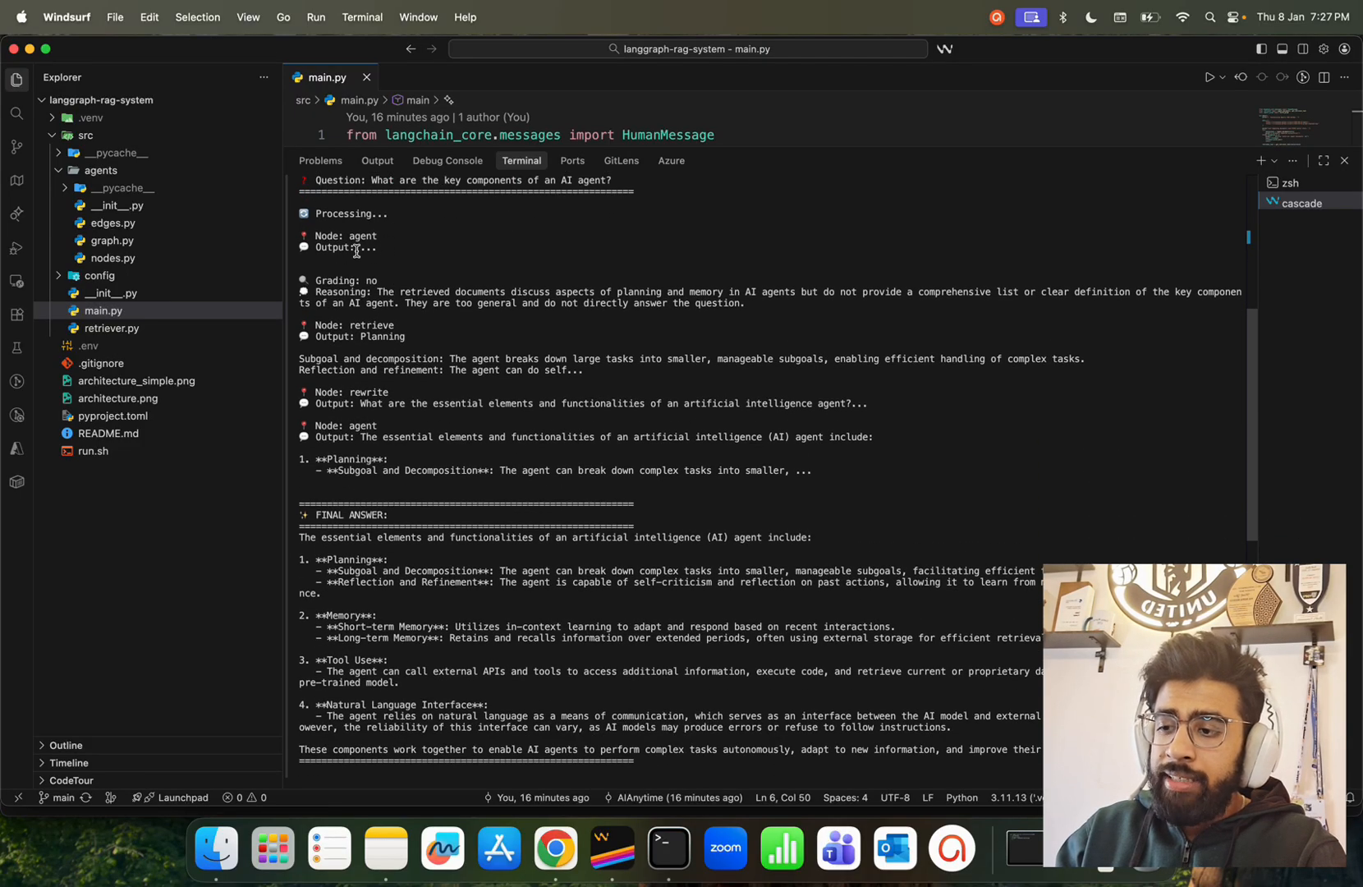
mouse_move(564, 257)
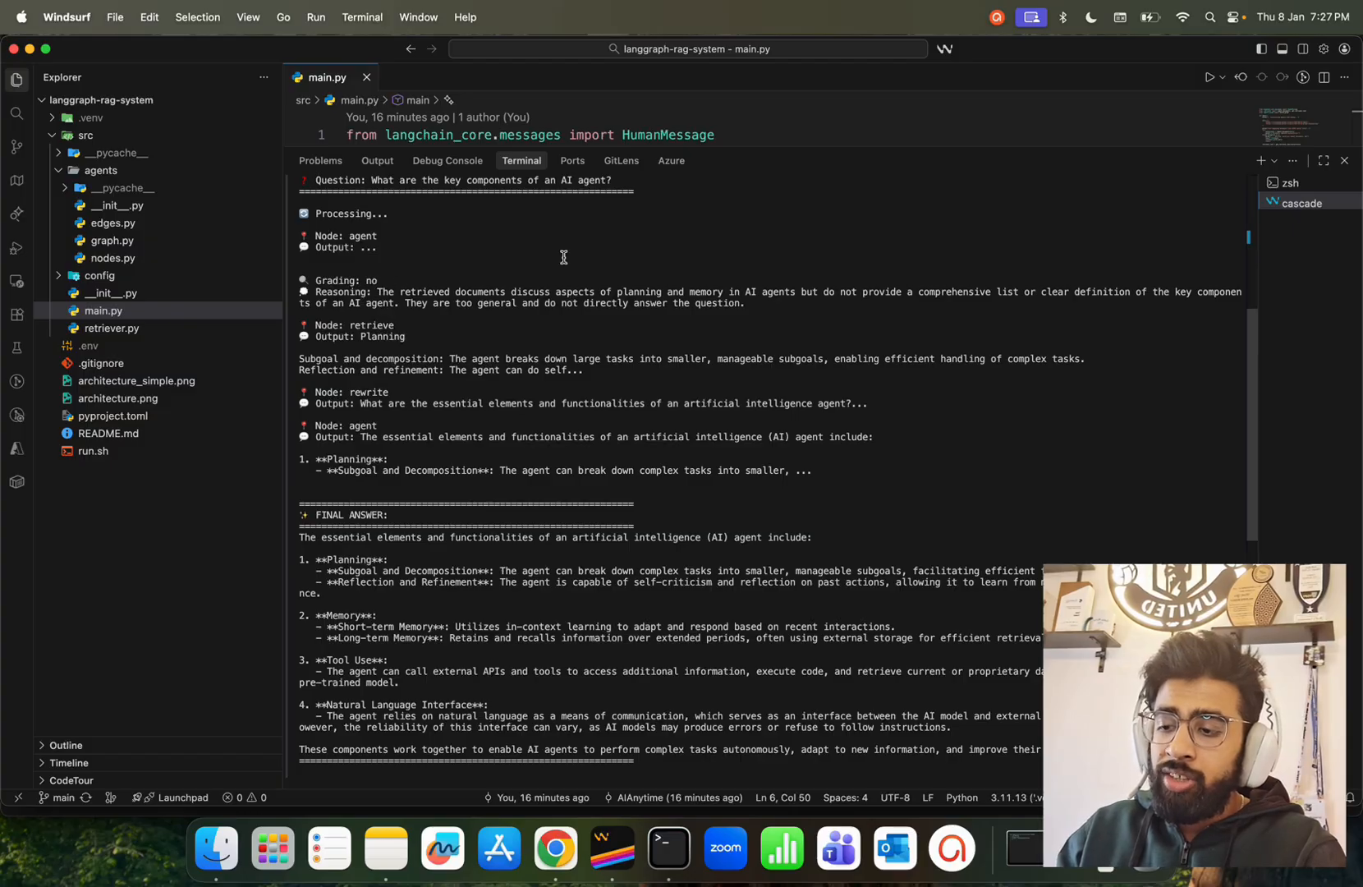
mouse_move(582, 311)
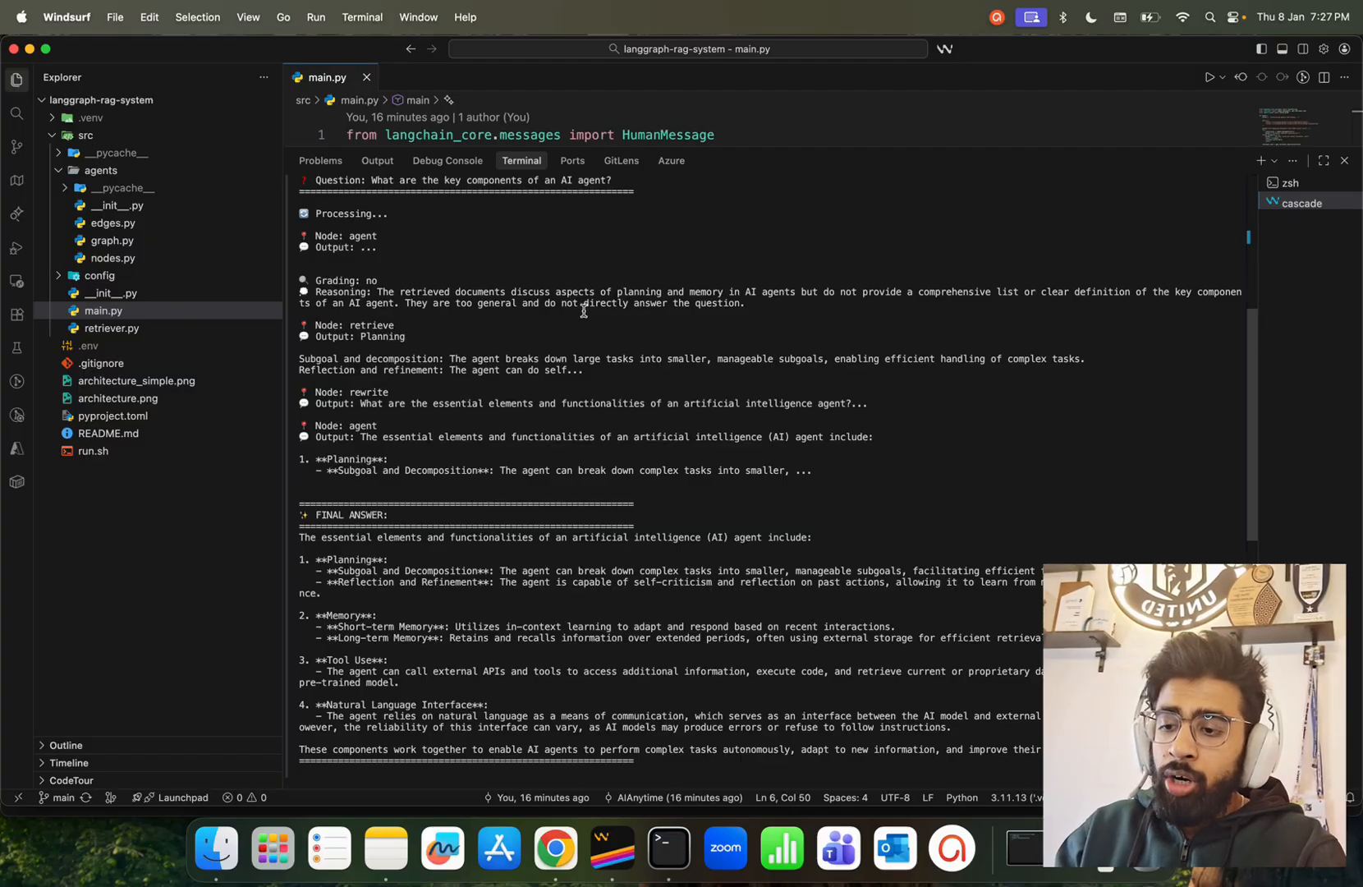
scroll("down", 3)
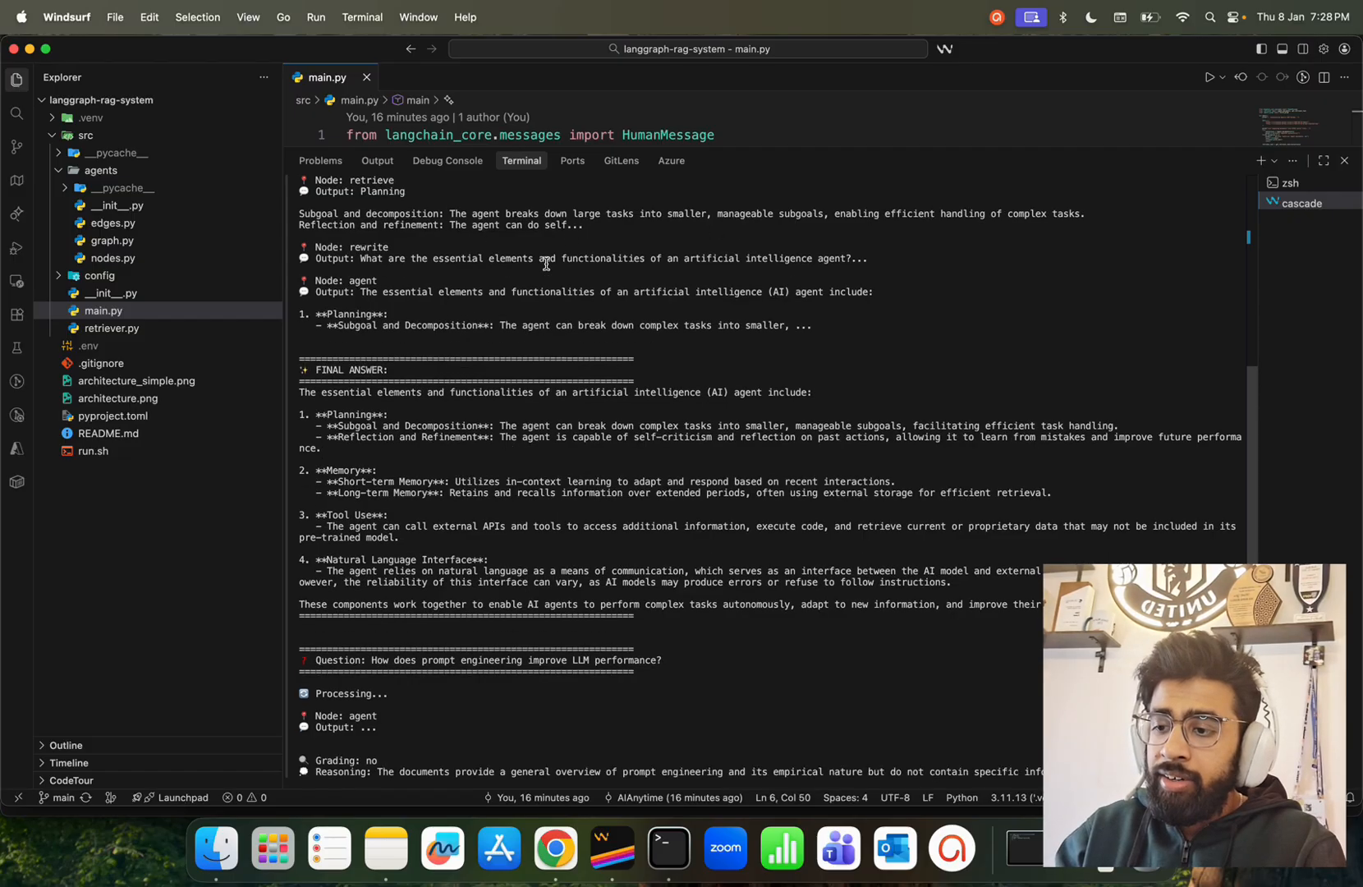
- Follow the terminal output through the prompt engineering question's rewrite to its FINAL ANSWER
scroll("down", 3)
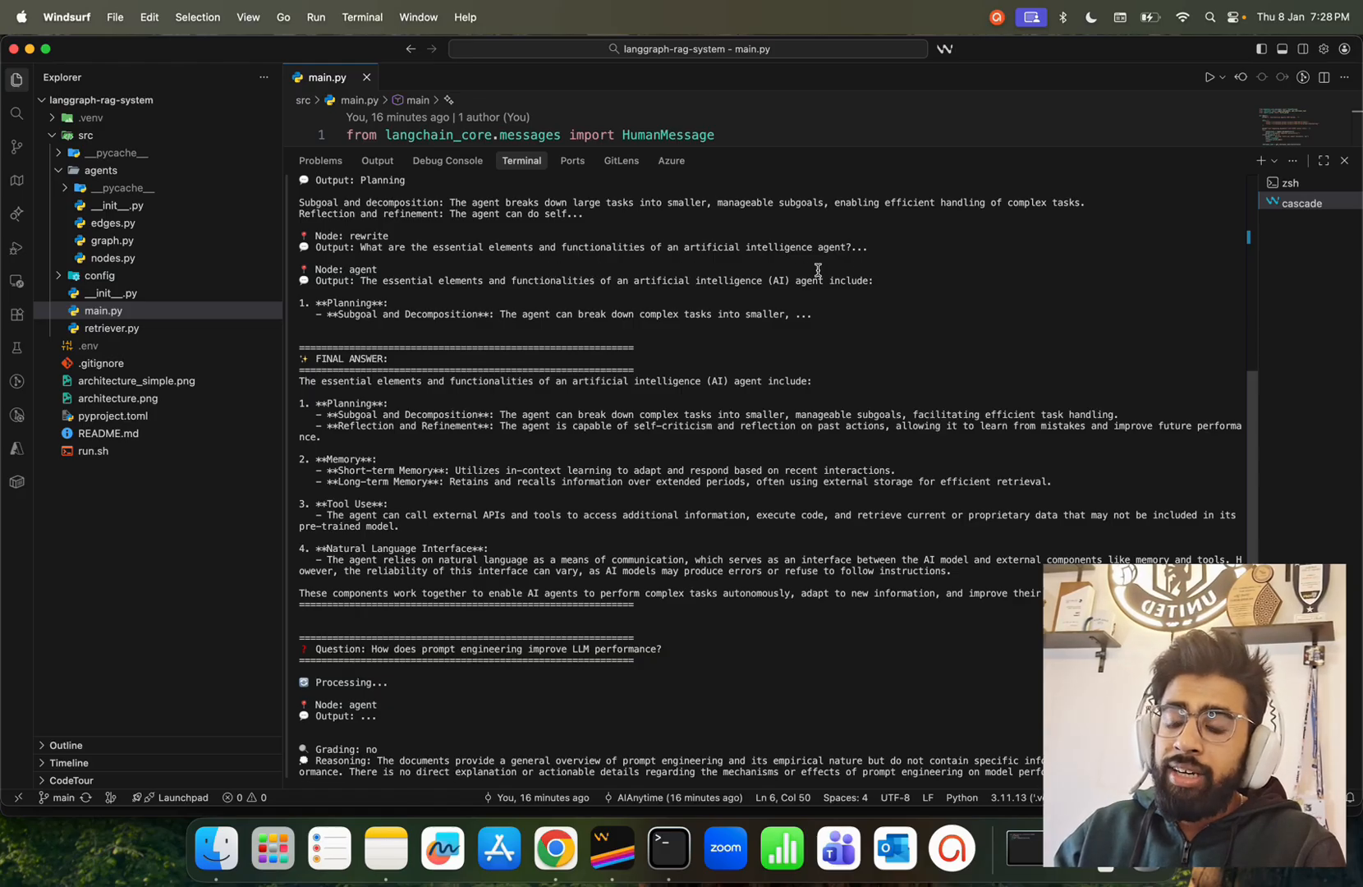
scroll("down", 3)
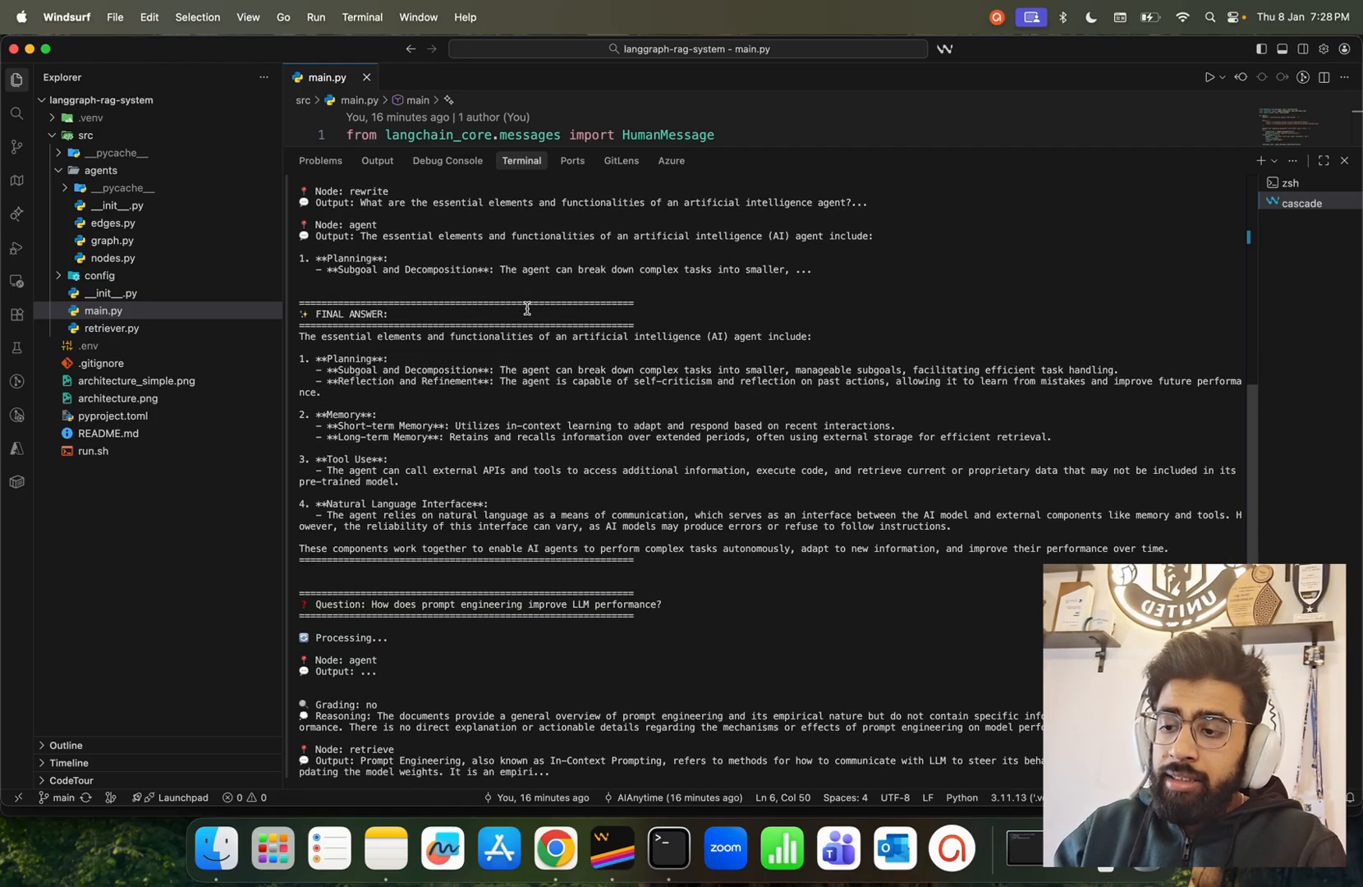
scroll("down", 3)
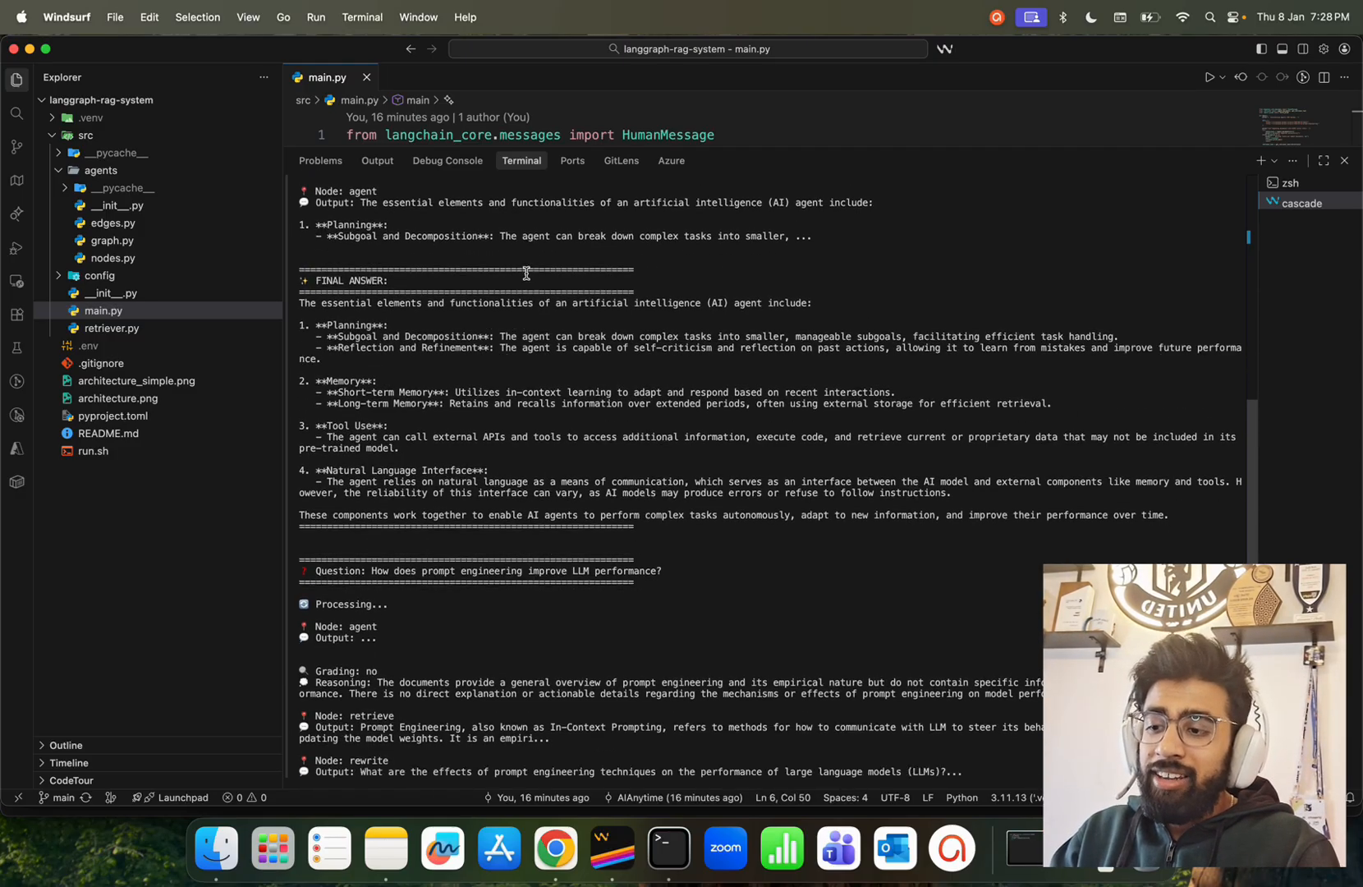
scroll("down", 3)
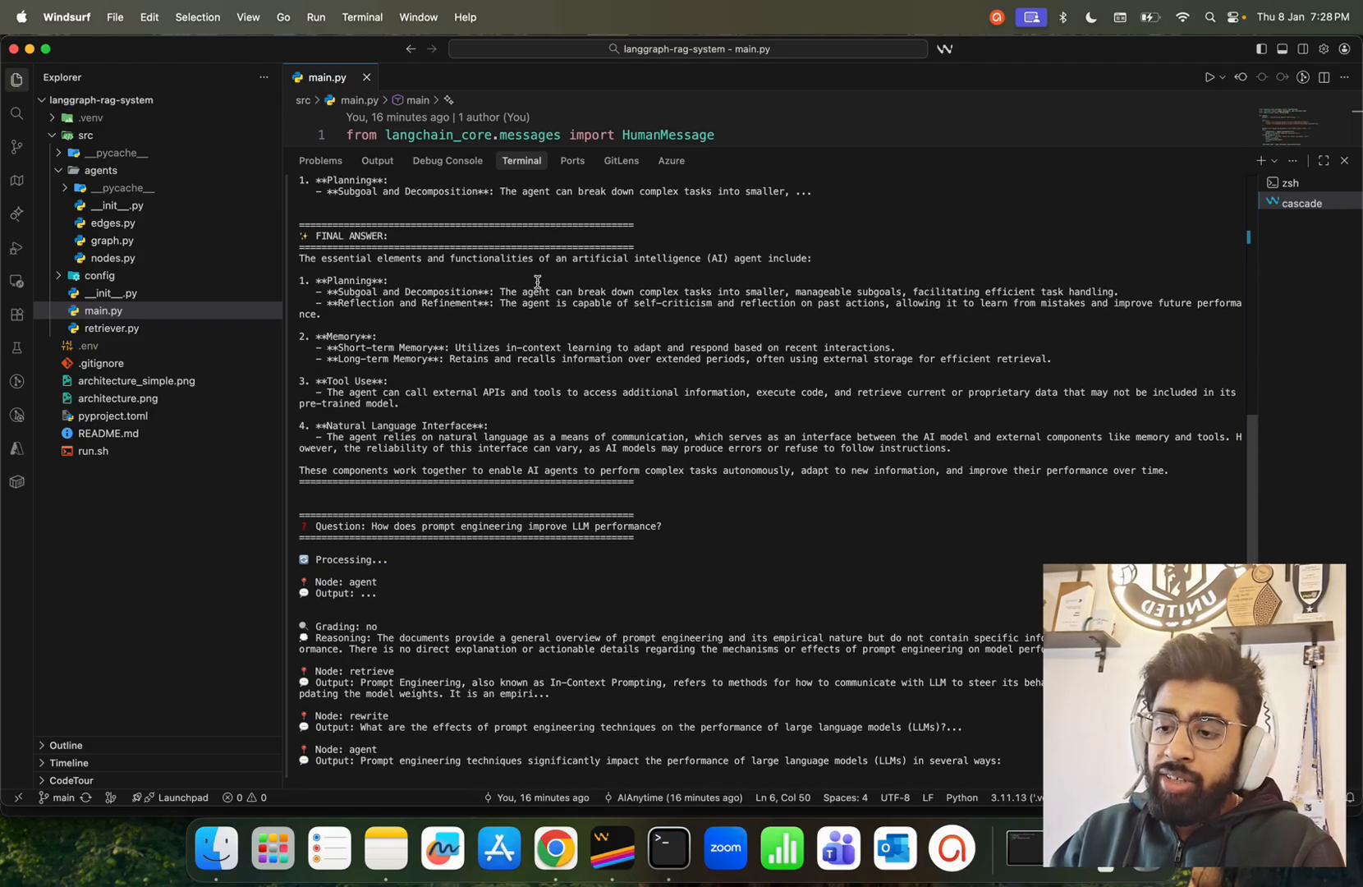
scroll("down", 3)
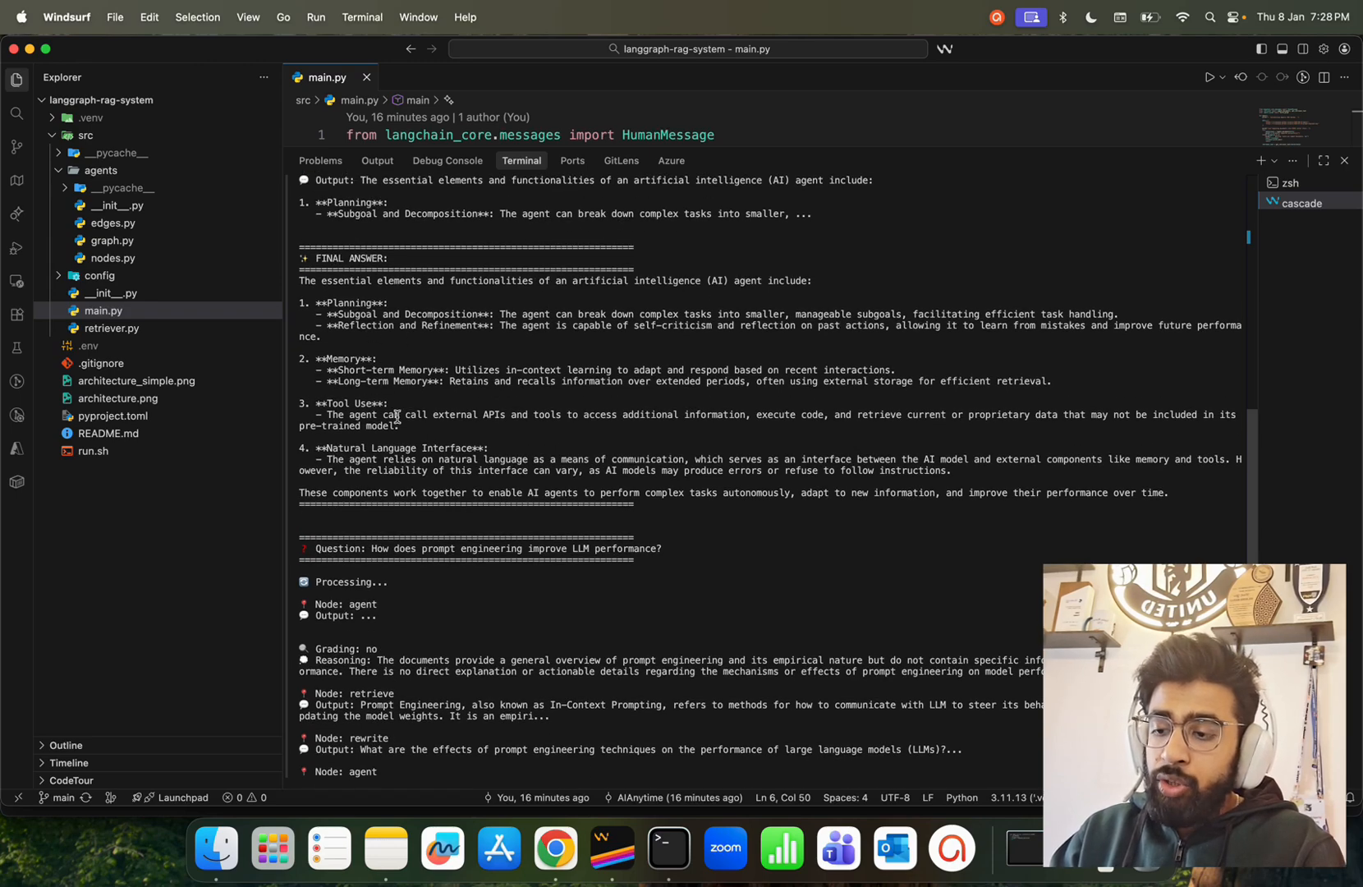
mouse_move(672, 433)
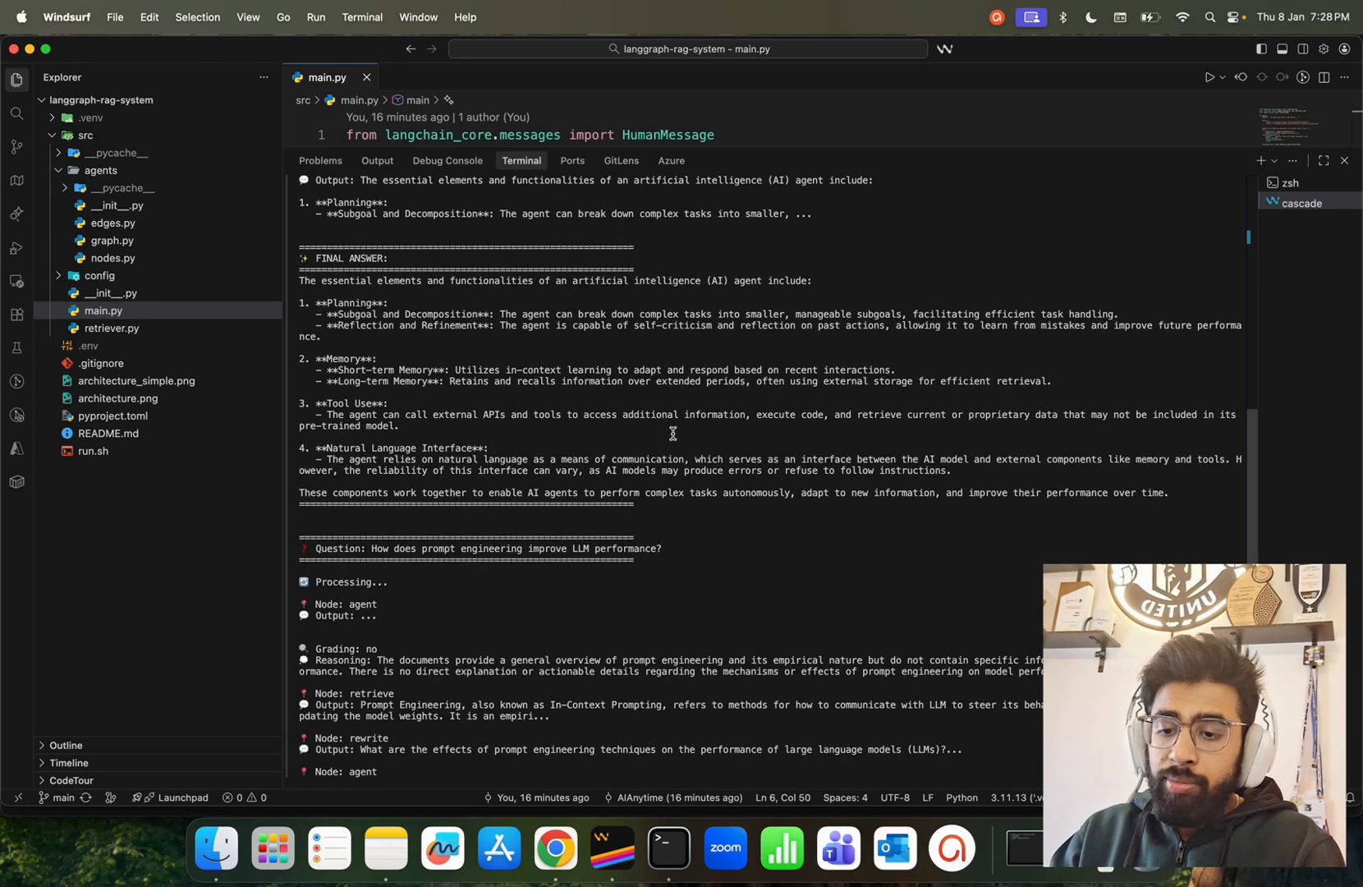
scroll("down", 3)
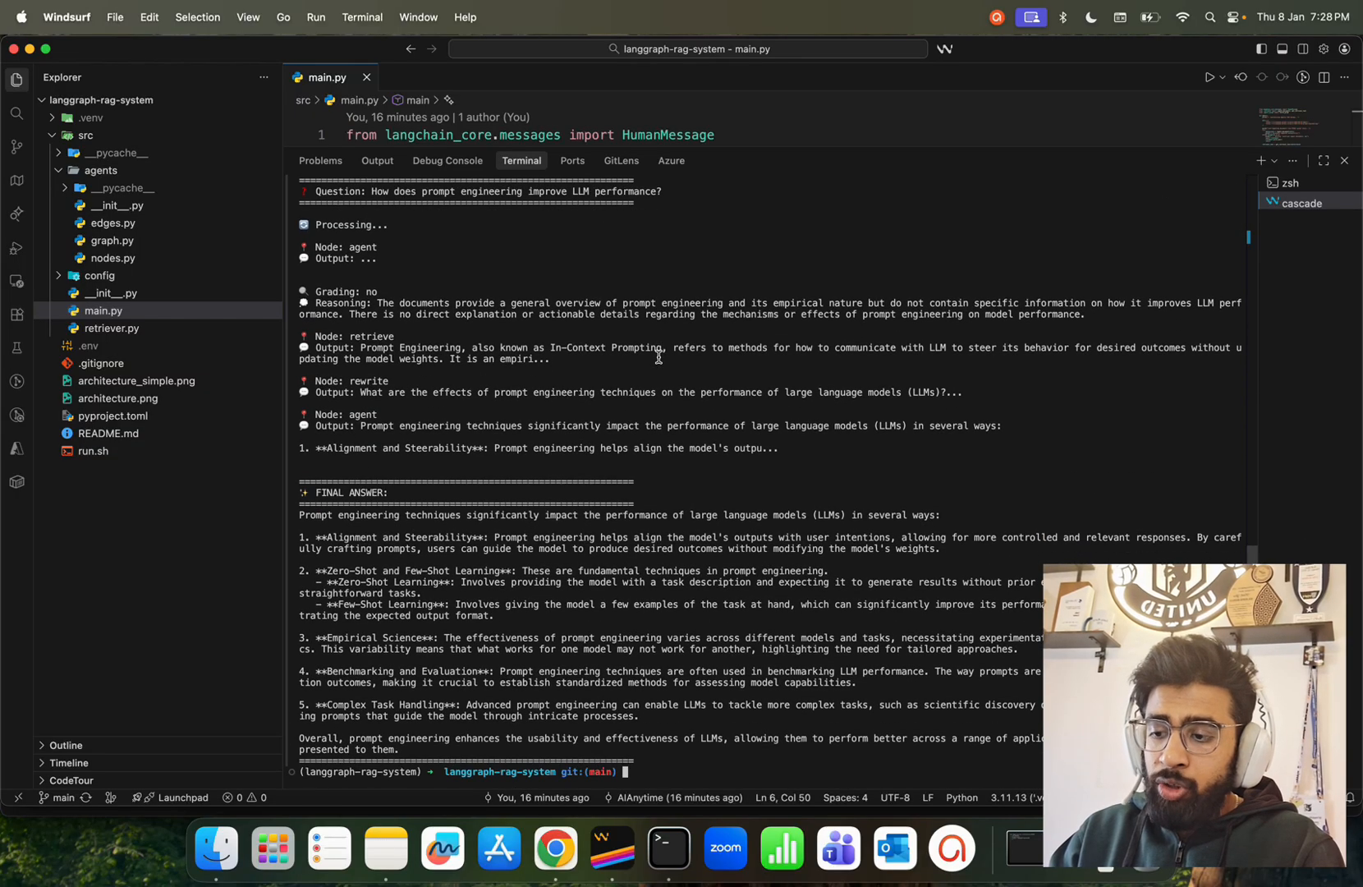
mouse_move(545, 561)
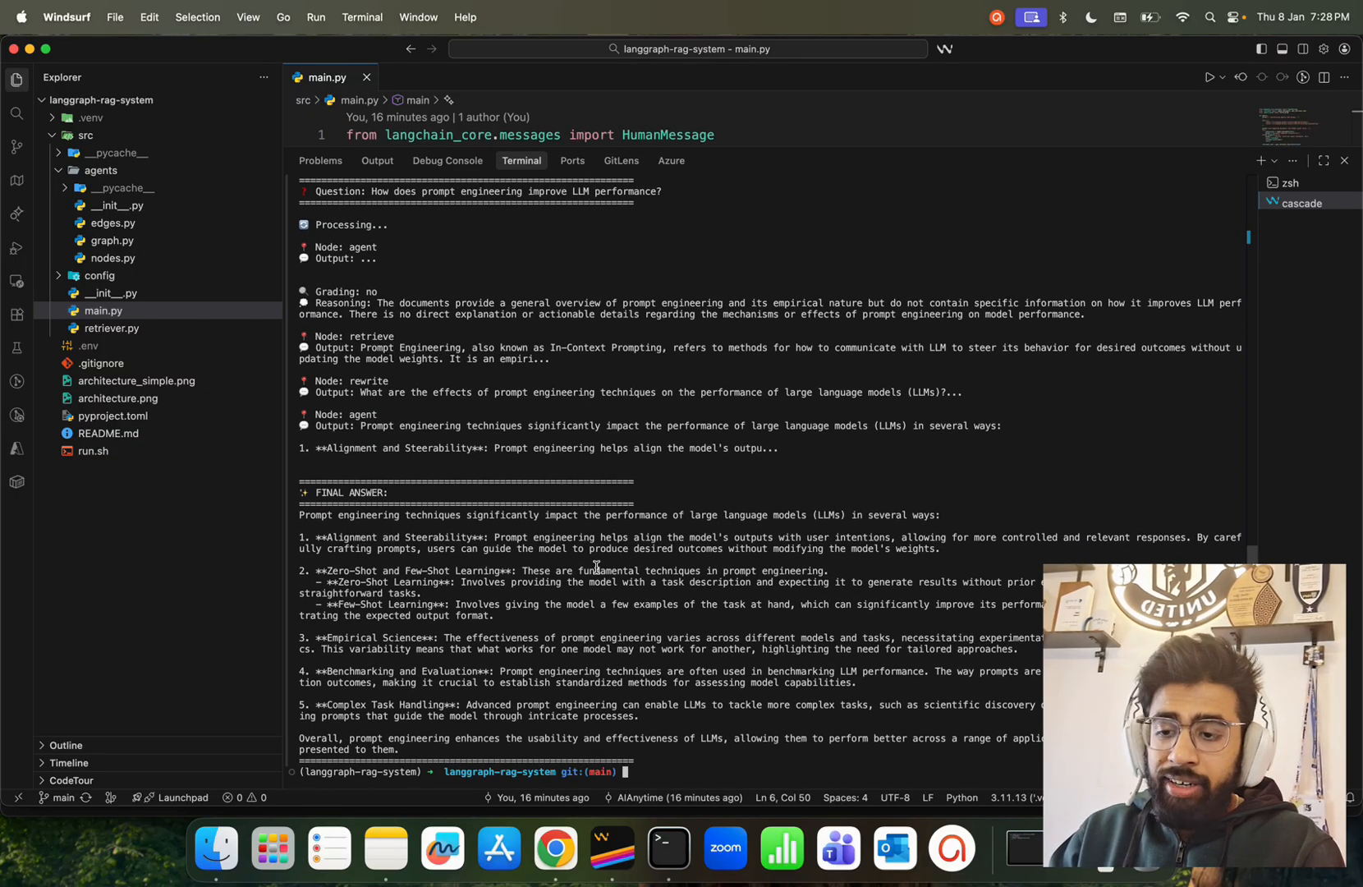
- Highlight portions of the prompt engineering final answer in the terminal
left_click_drag(704, 392, 795, 393)
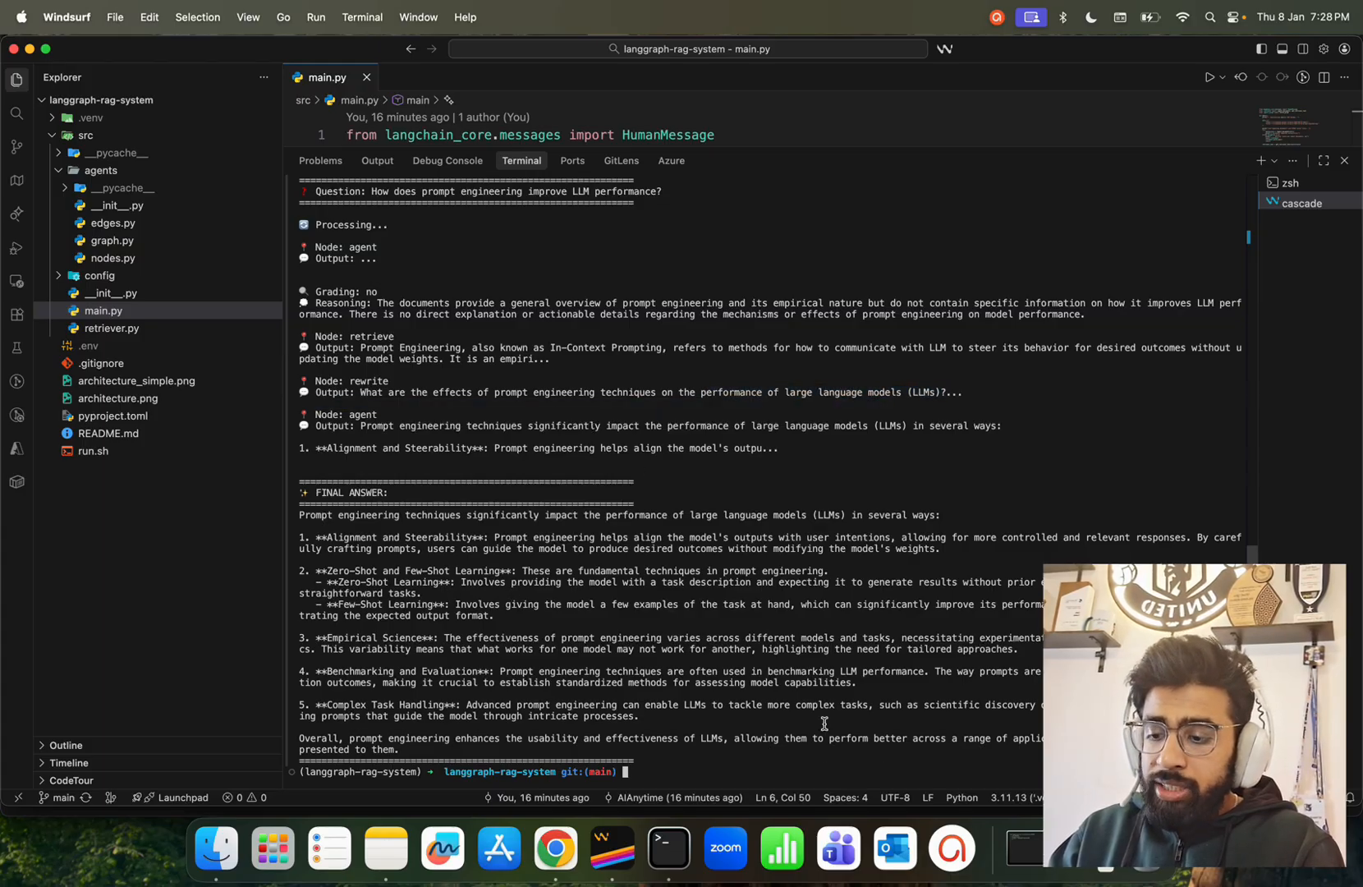
left_click_drag(298, 514, 398, 750)
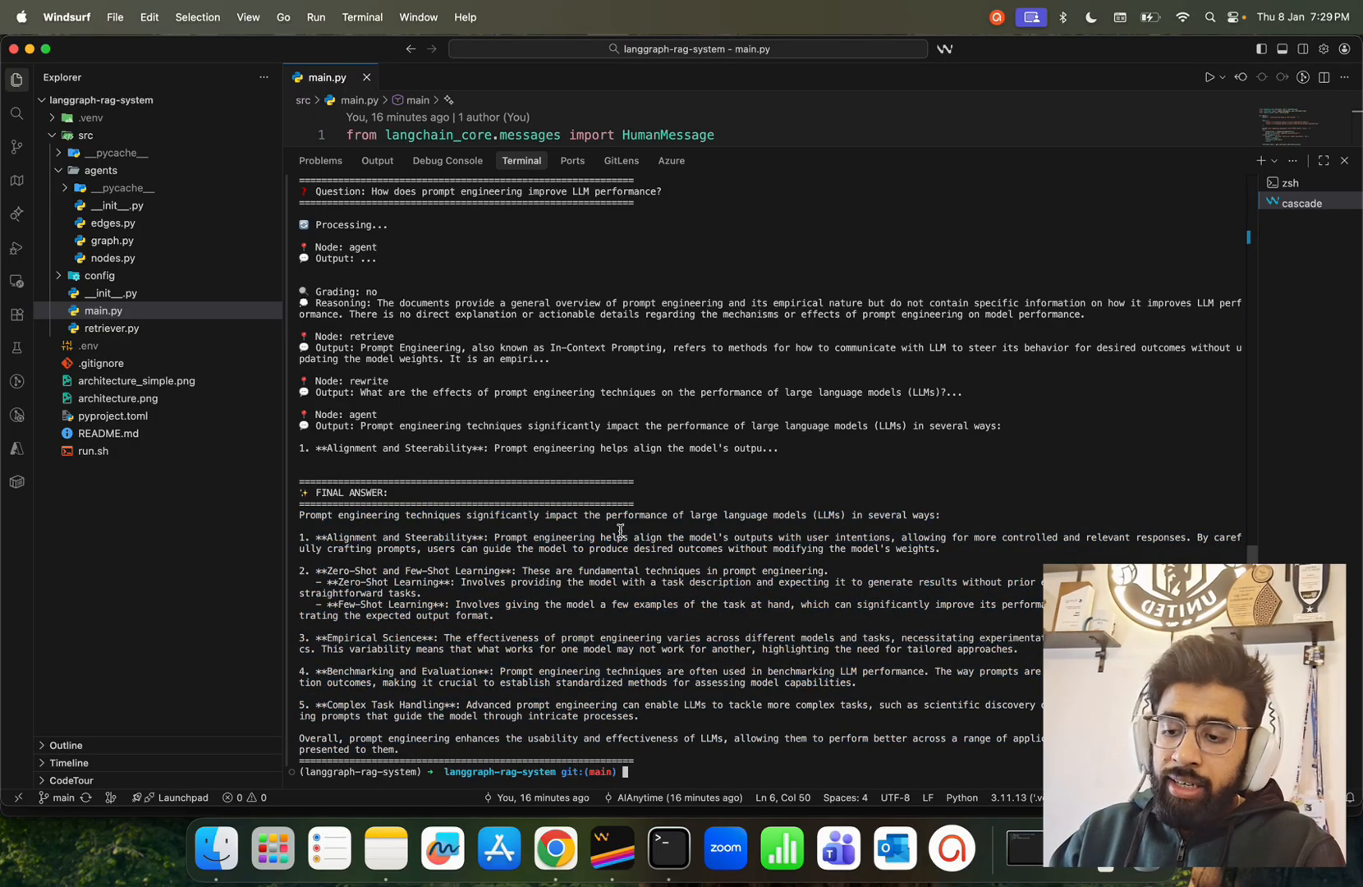
mouse_move(468, 543)
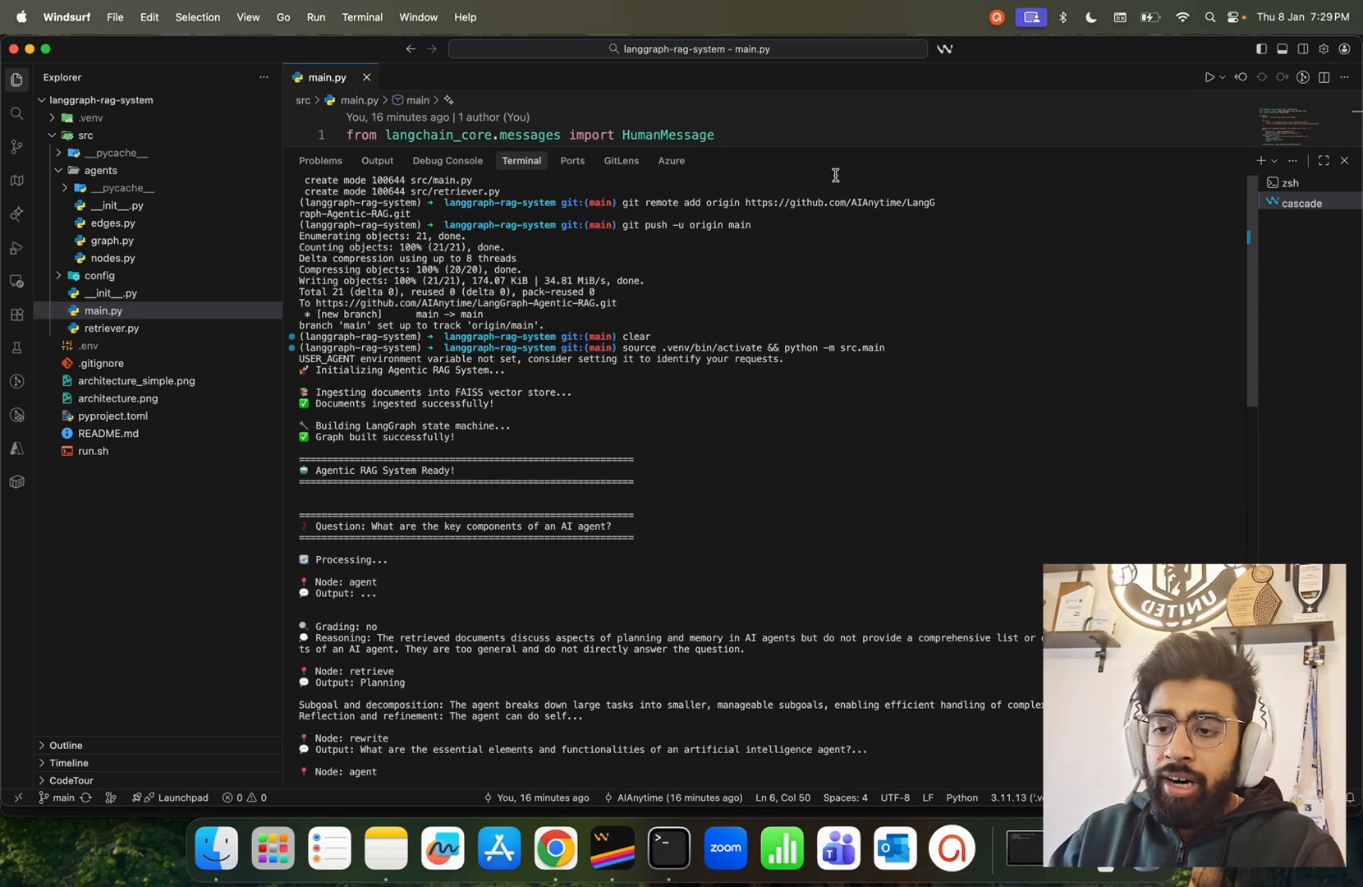
- Shrink the terminal panel and focus main.py so its source URLs are visible again
left_click_drag(821, 174, 821, 374)
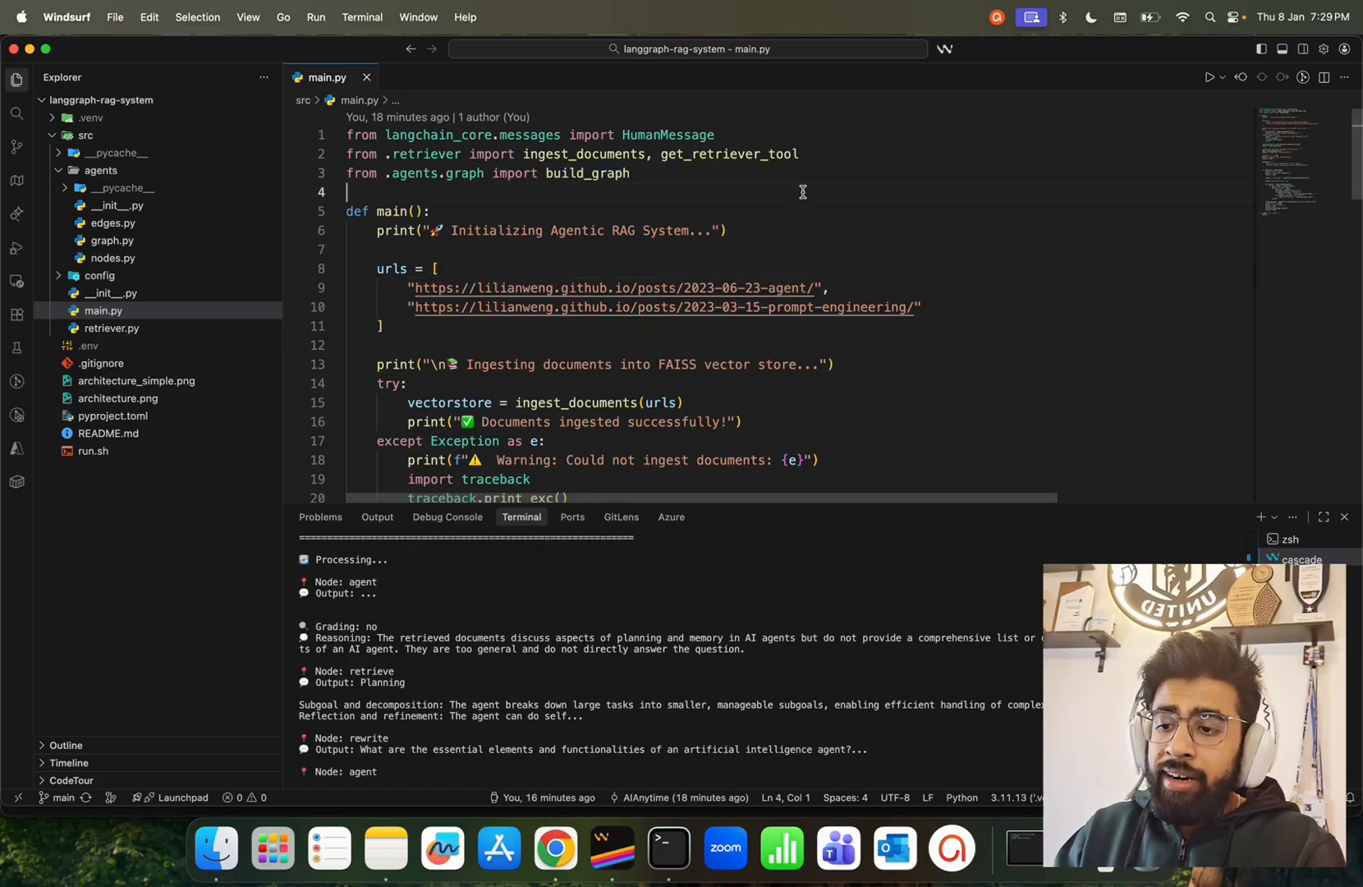
left_click(385, 326)
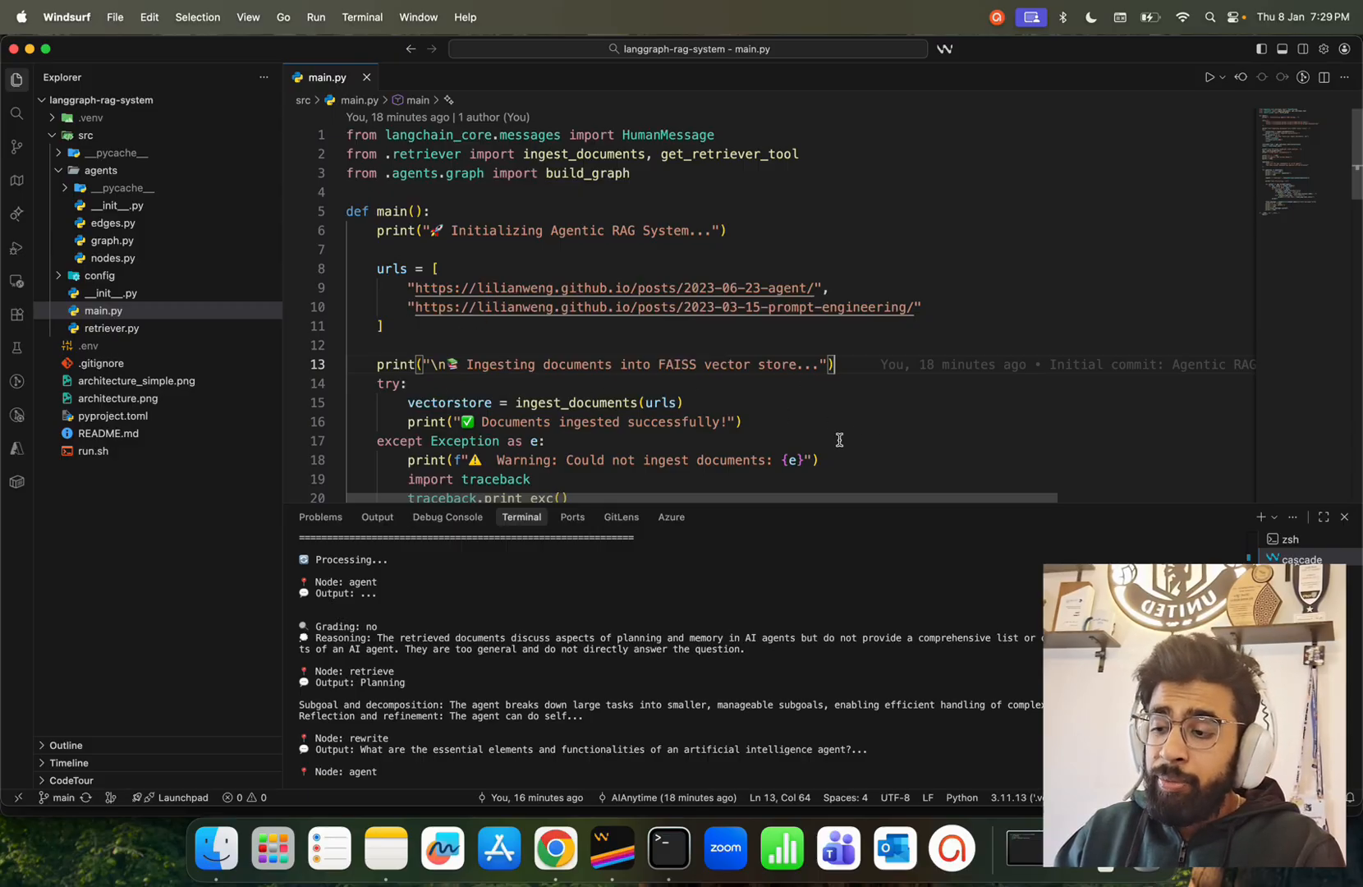
mouse_move(555, 848)
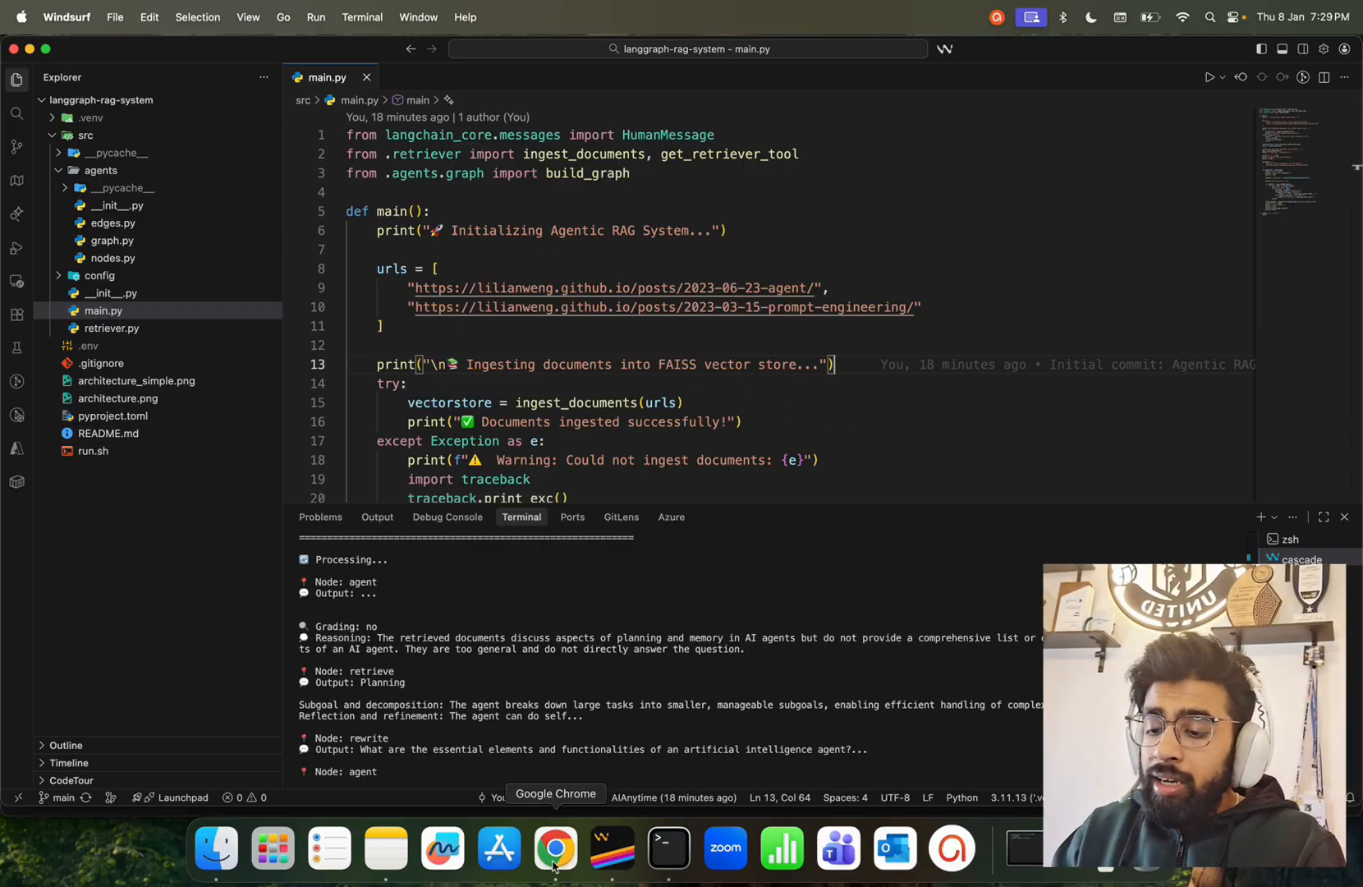
- Switch to Chrome and scroll the LangGraph-Agentic-RAG README through its features and workflow
left_click(555, 846)
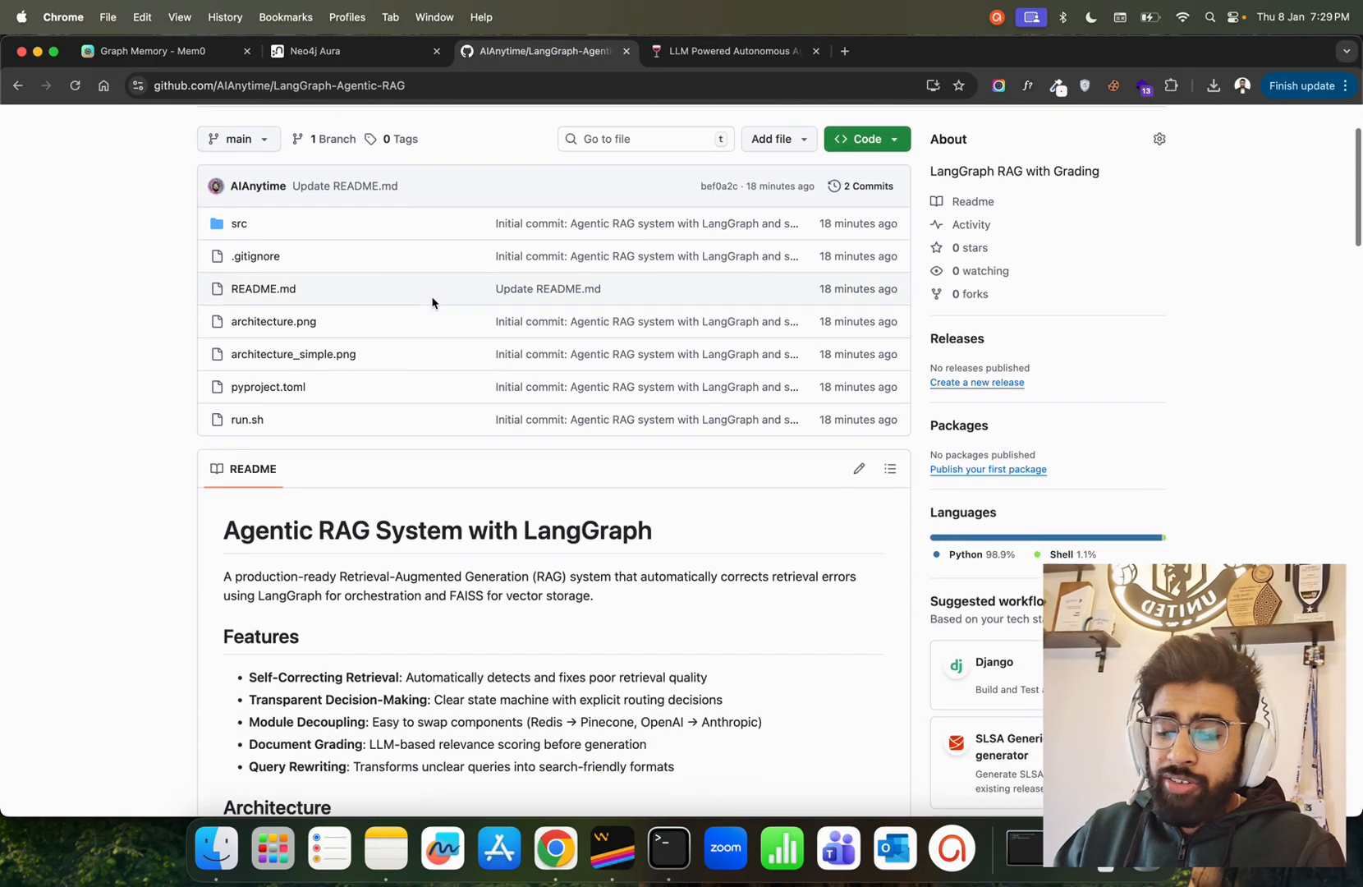
scroll("down", 3)
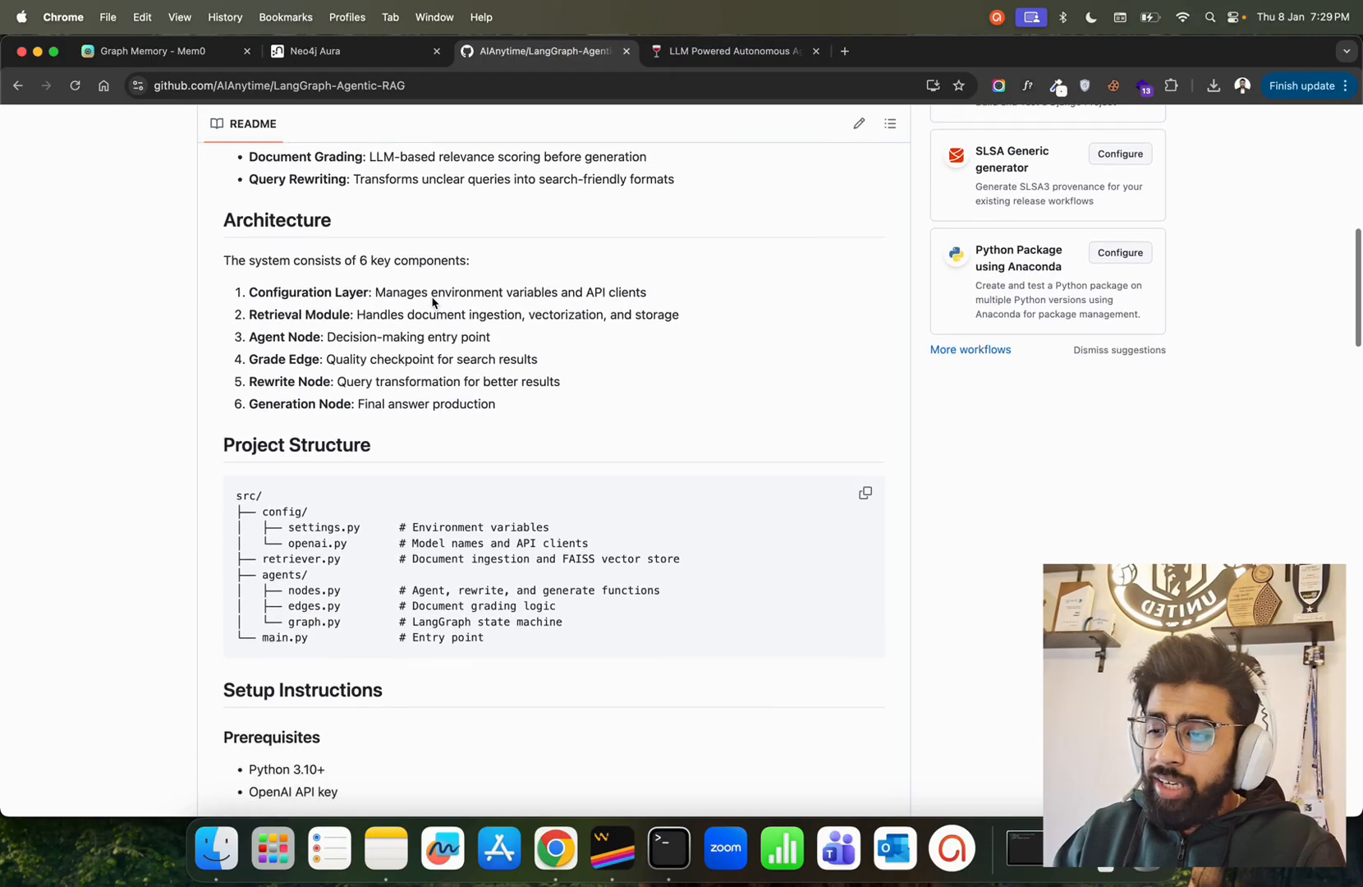
scroll("down", 3)
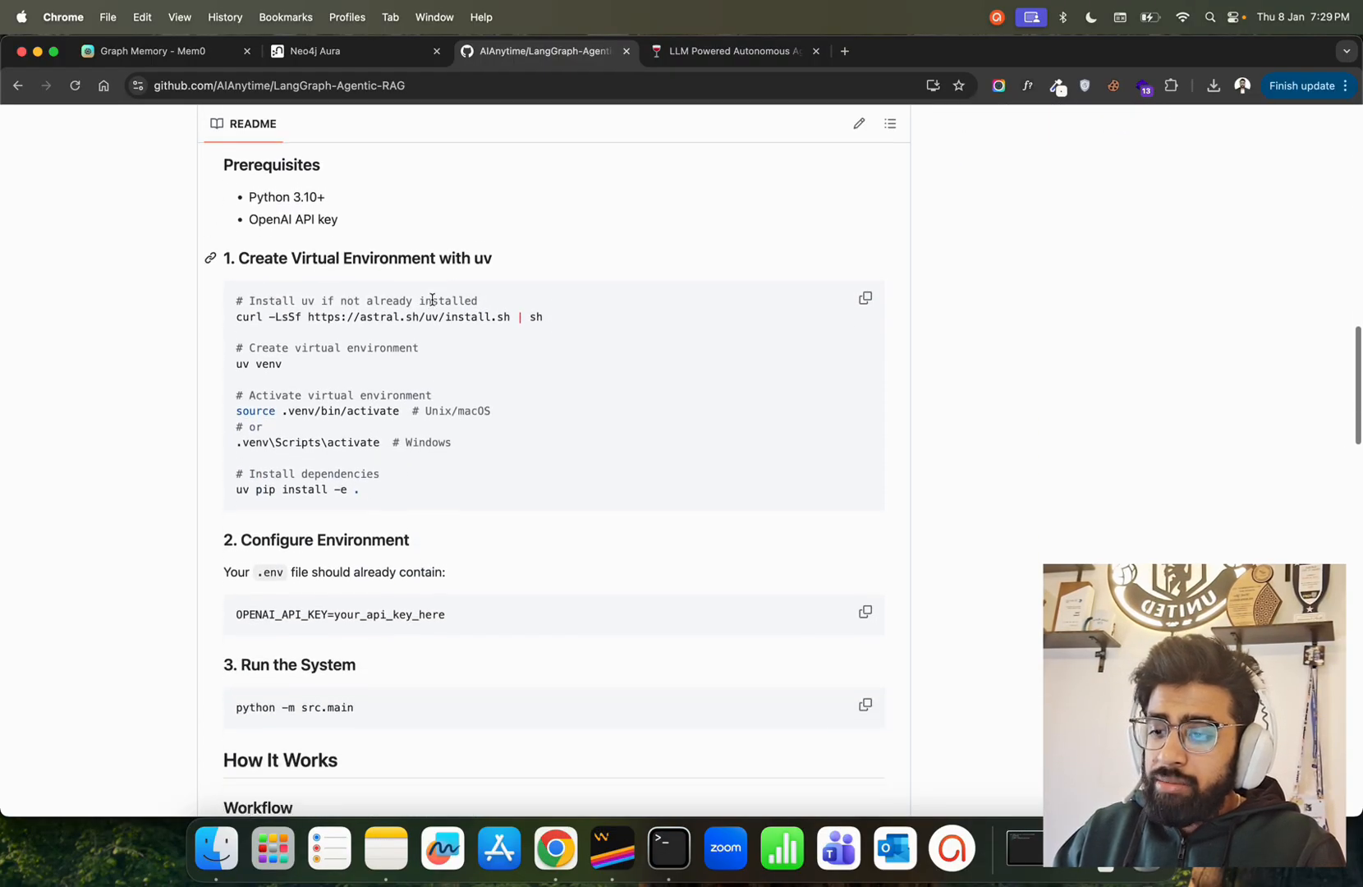
scroll("down", 3)
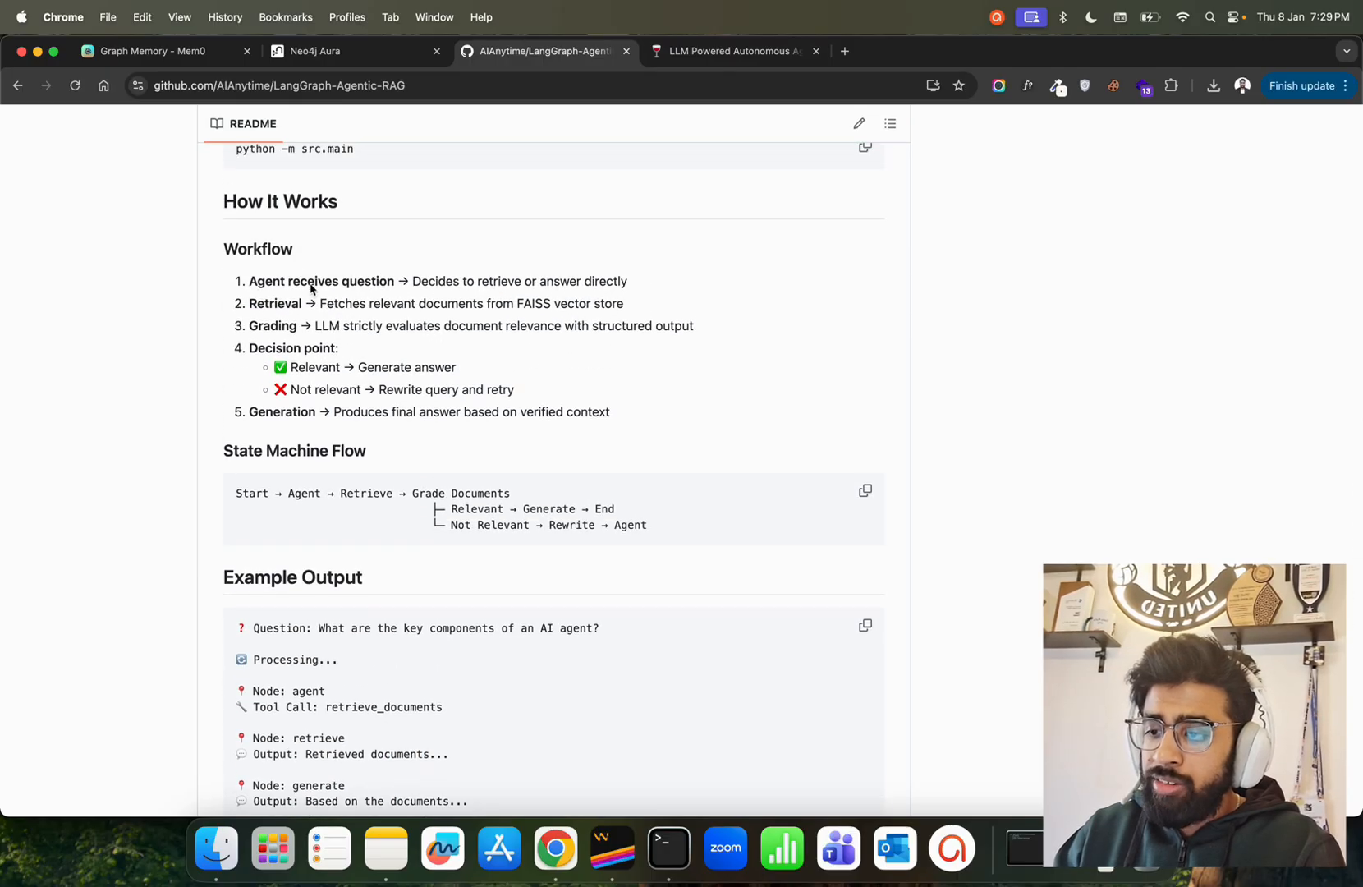
double_click(321, 302)
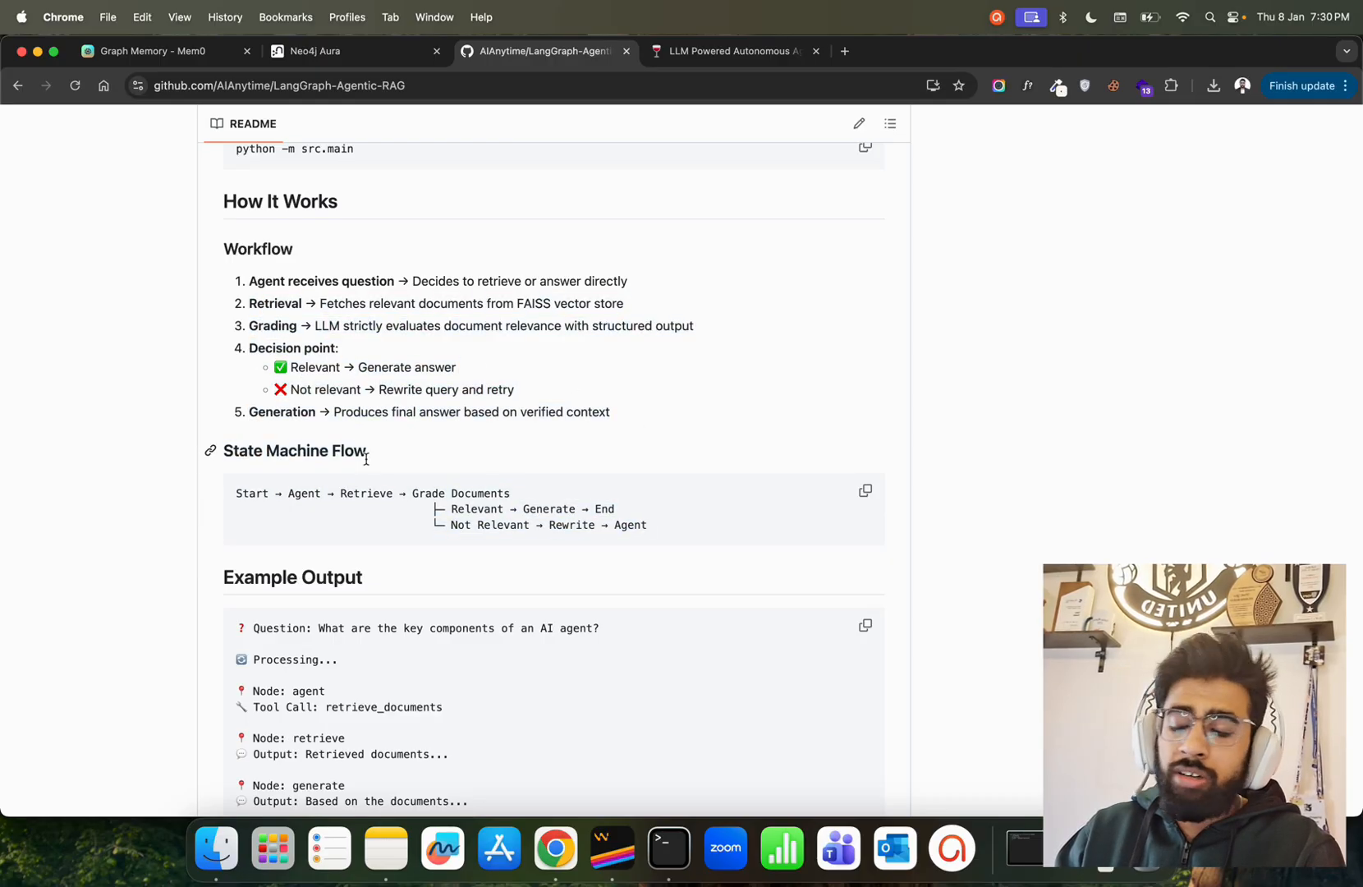
- Continue down to the README's example output, then scroll back toward the top
scroll("down", 3)
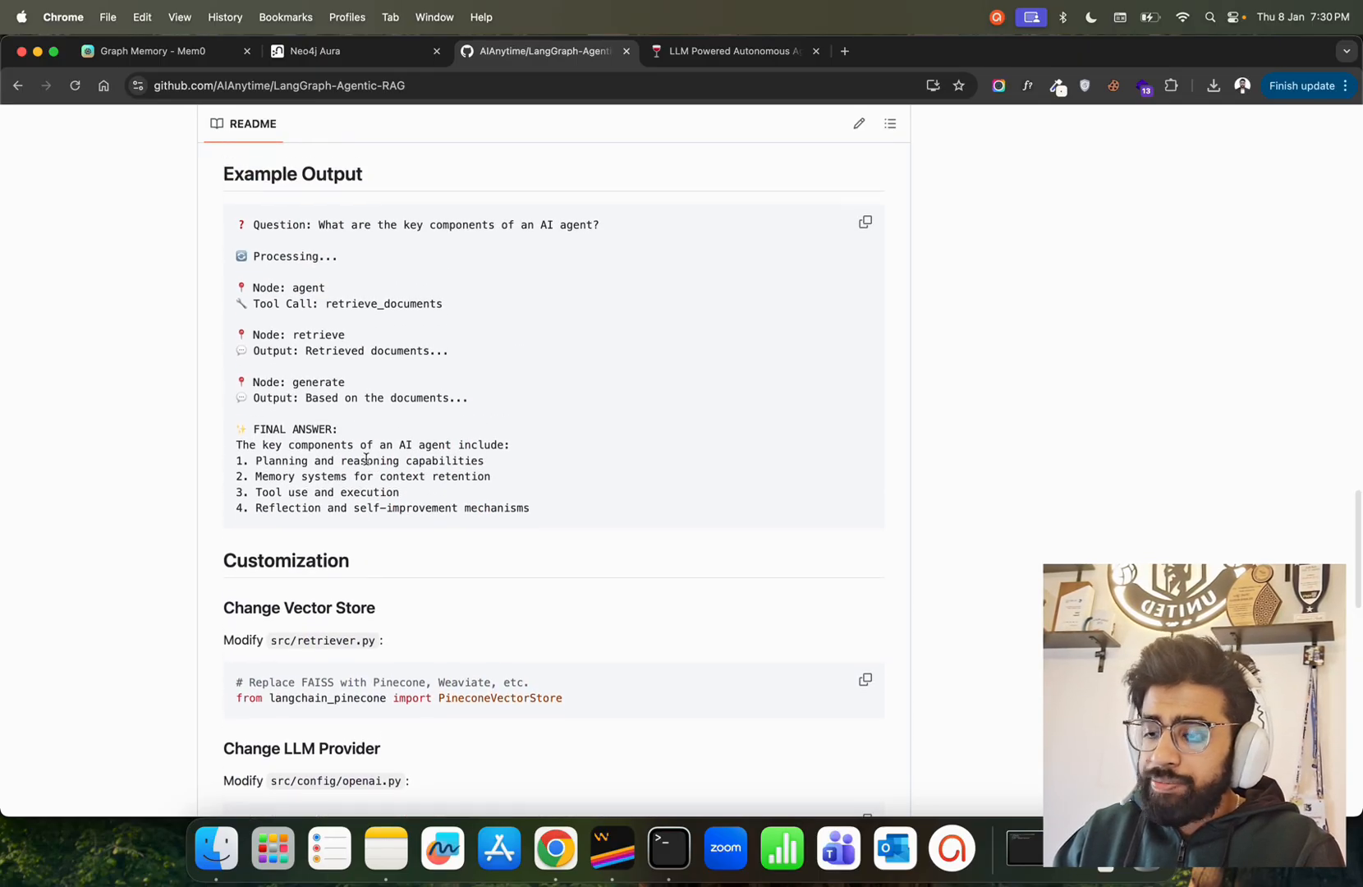
scroll("down", 3)
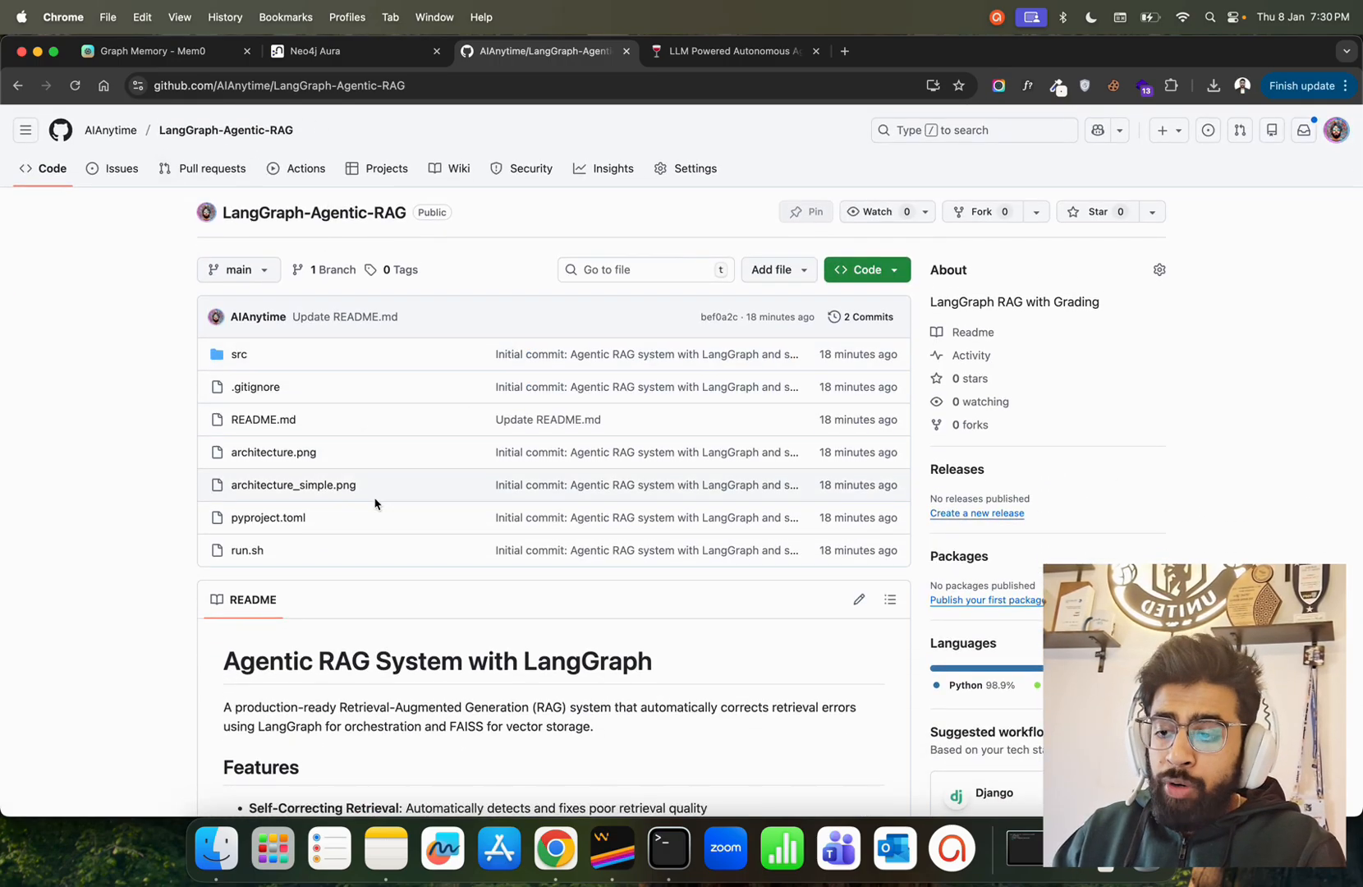
scroll("down", 3)
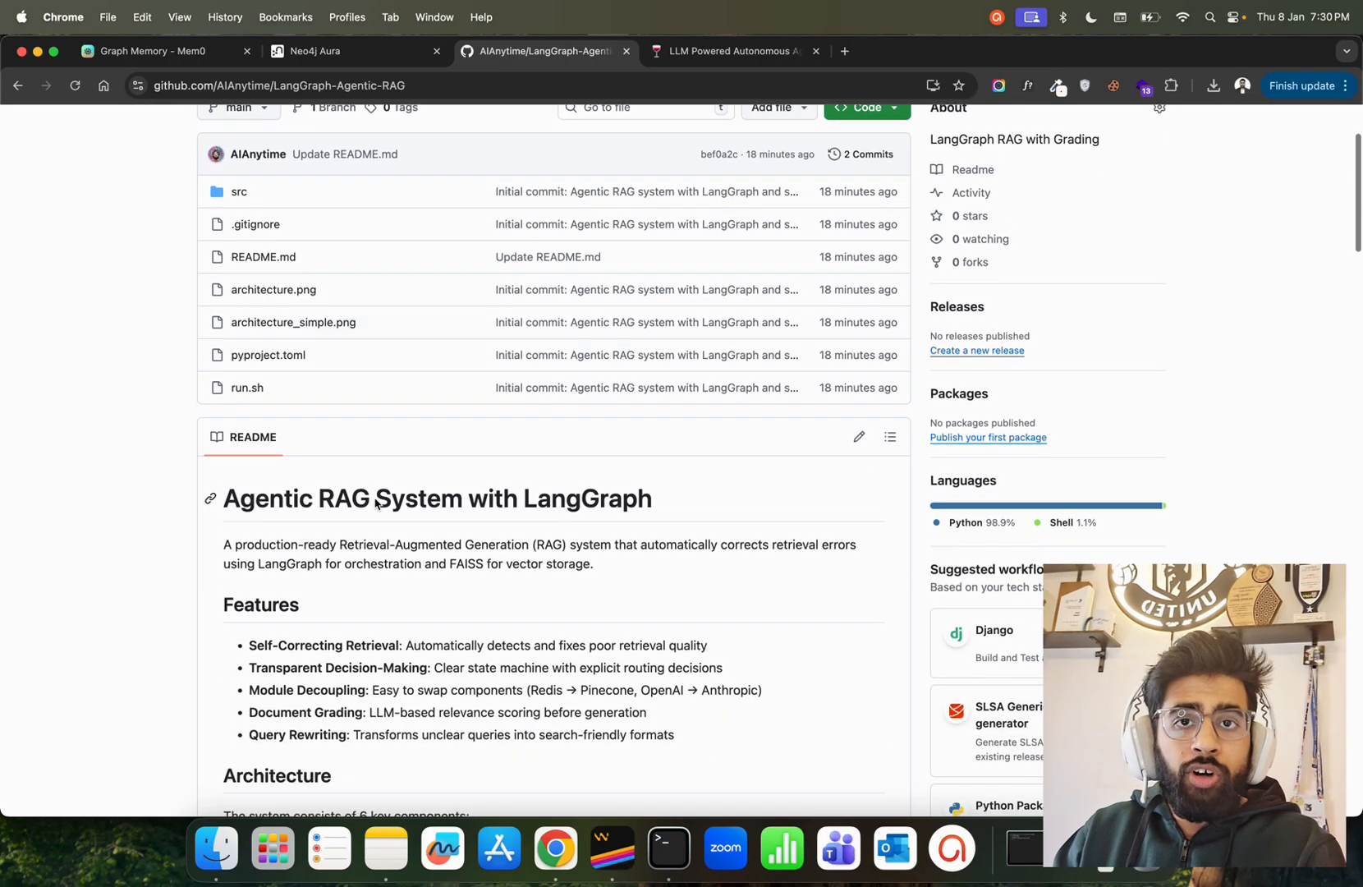
scroll("up", 3)
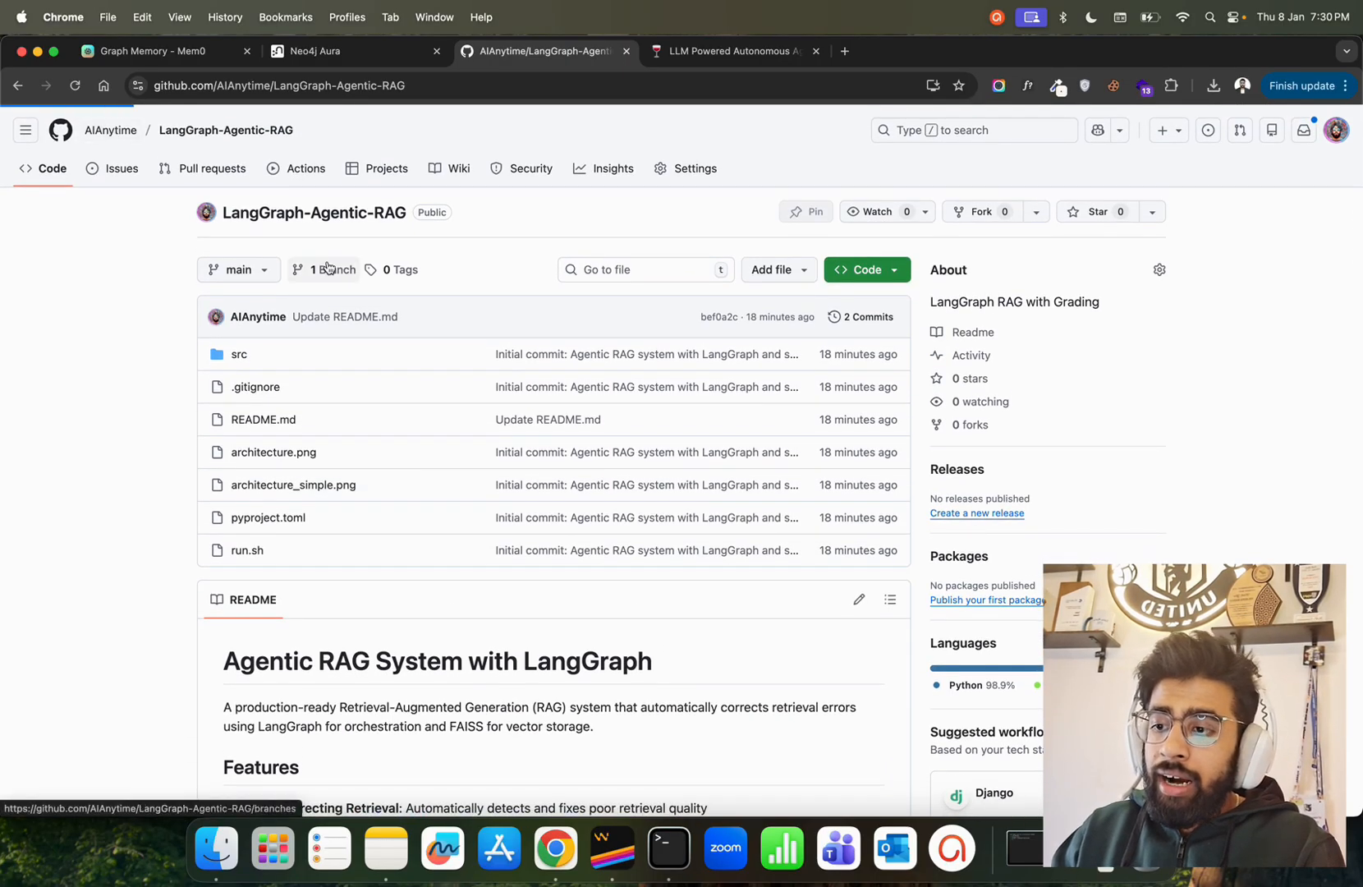
- Go to the repository owner's profile and list their repositories
left_click(110, 129)
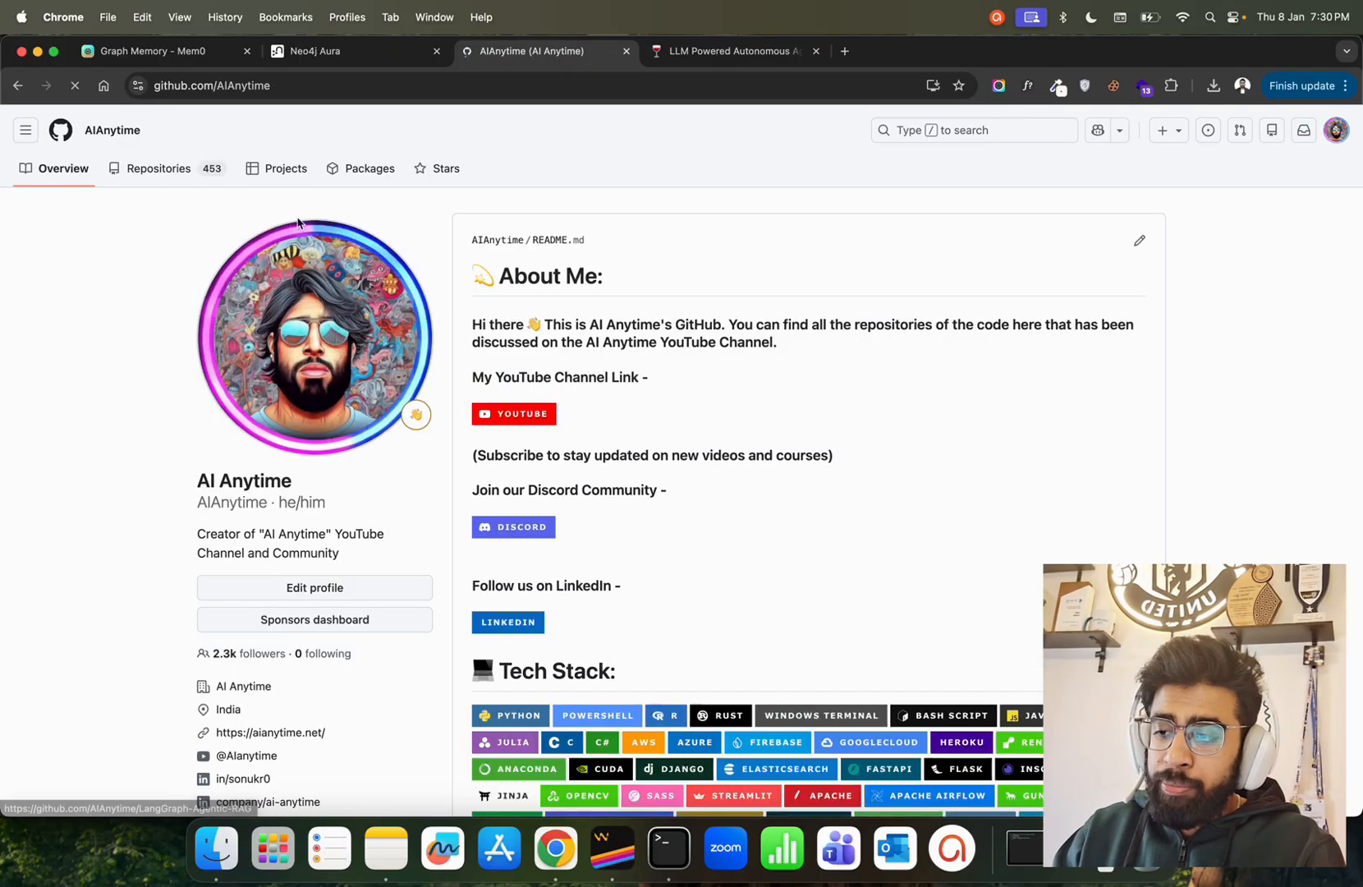
left_click(158, 168)
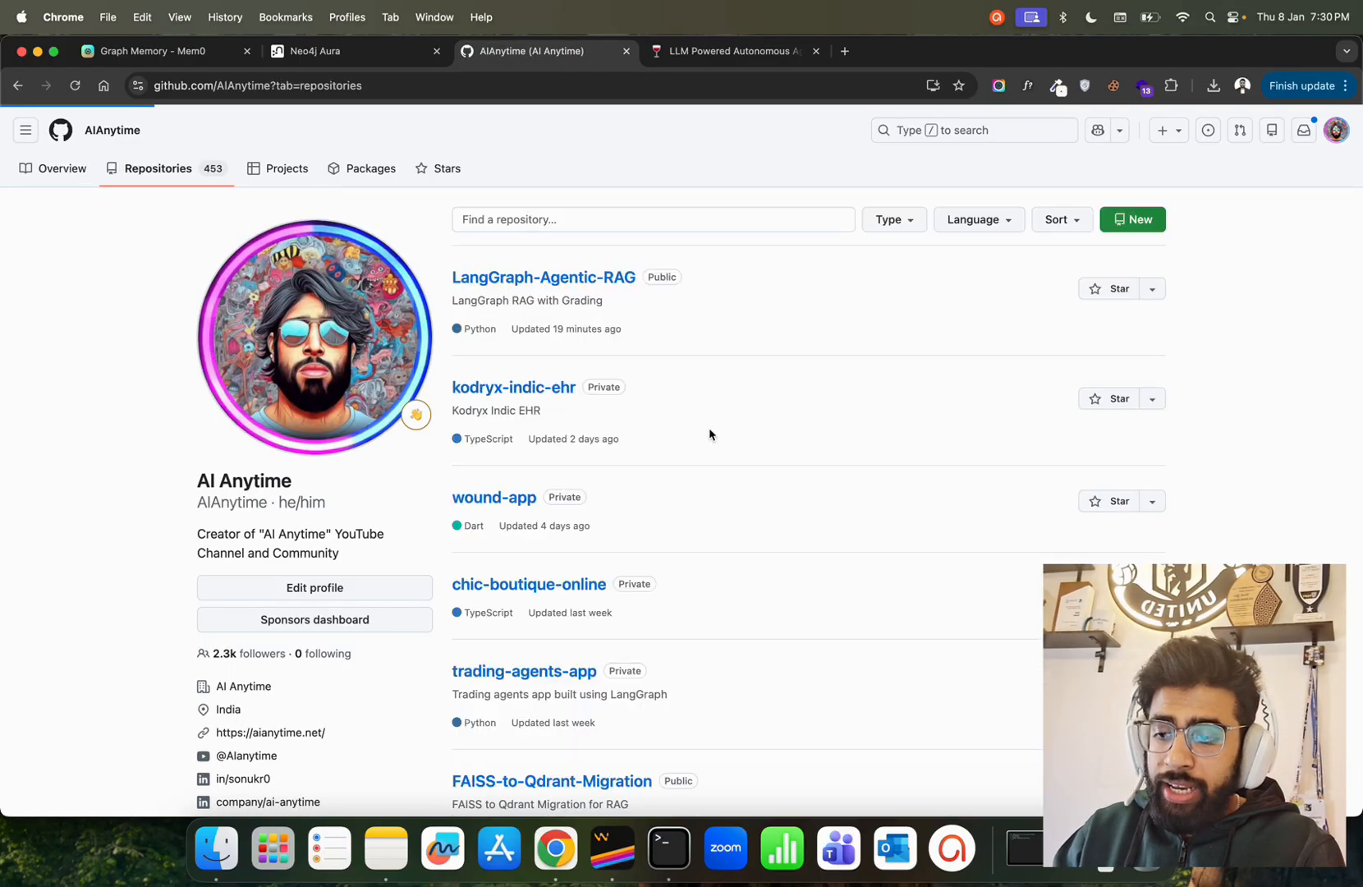
scroll("down", 3)
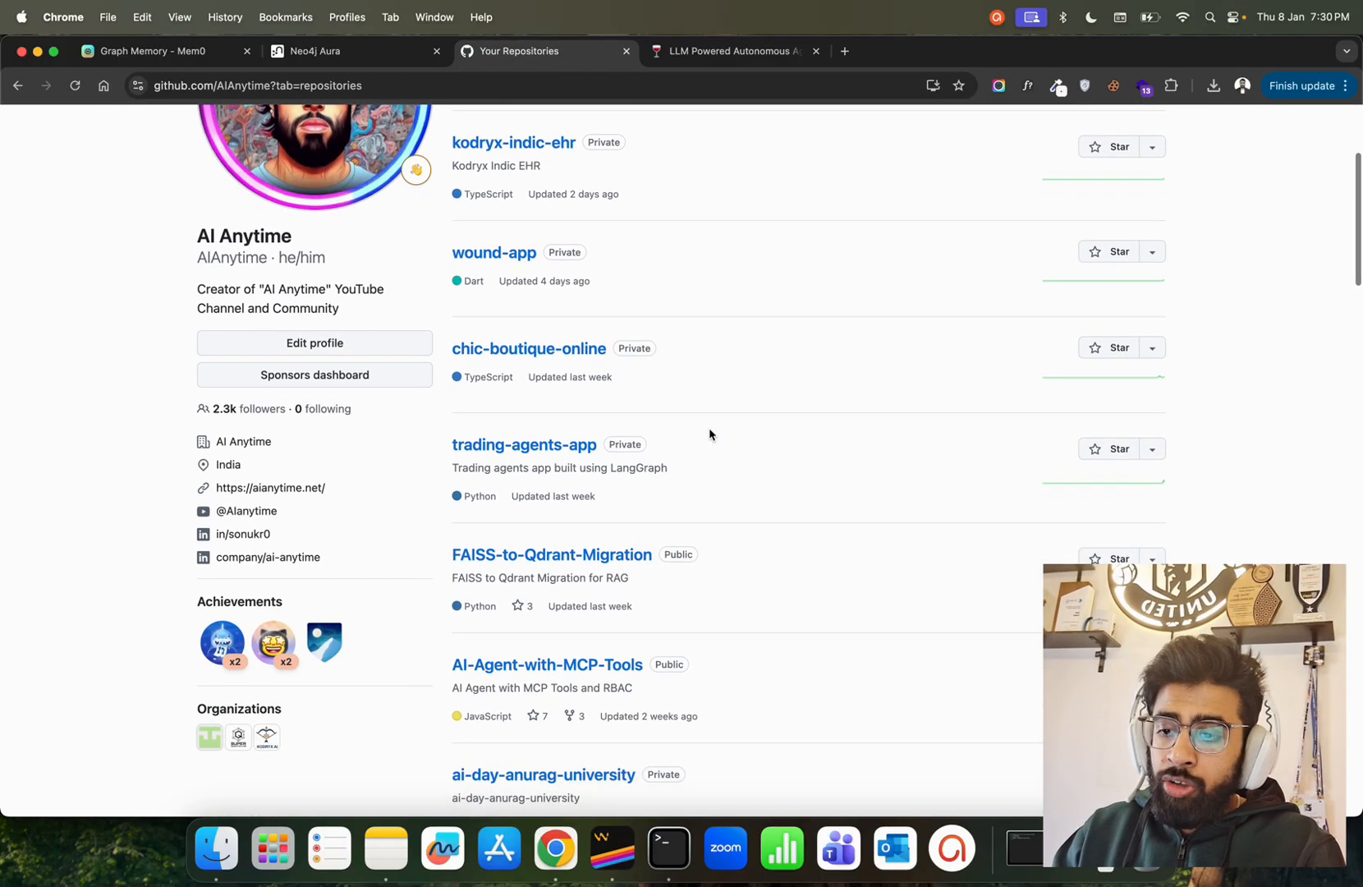
scroll("down", 3)
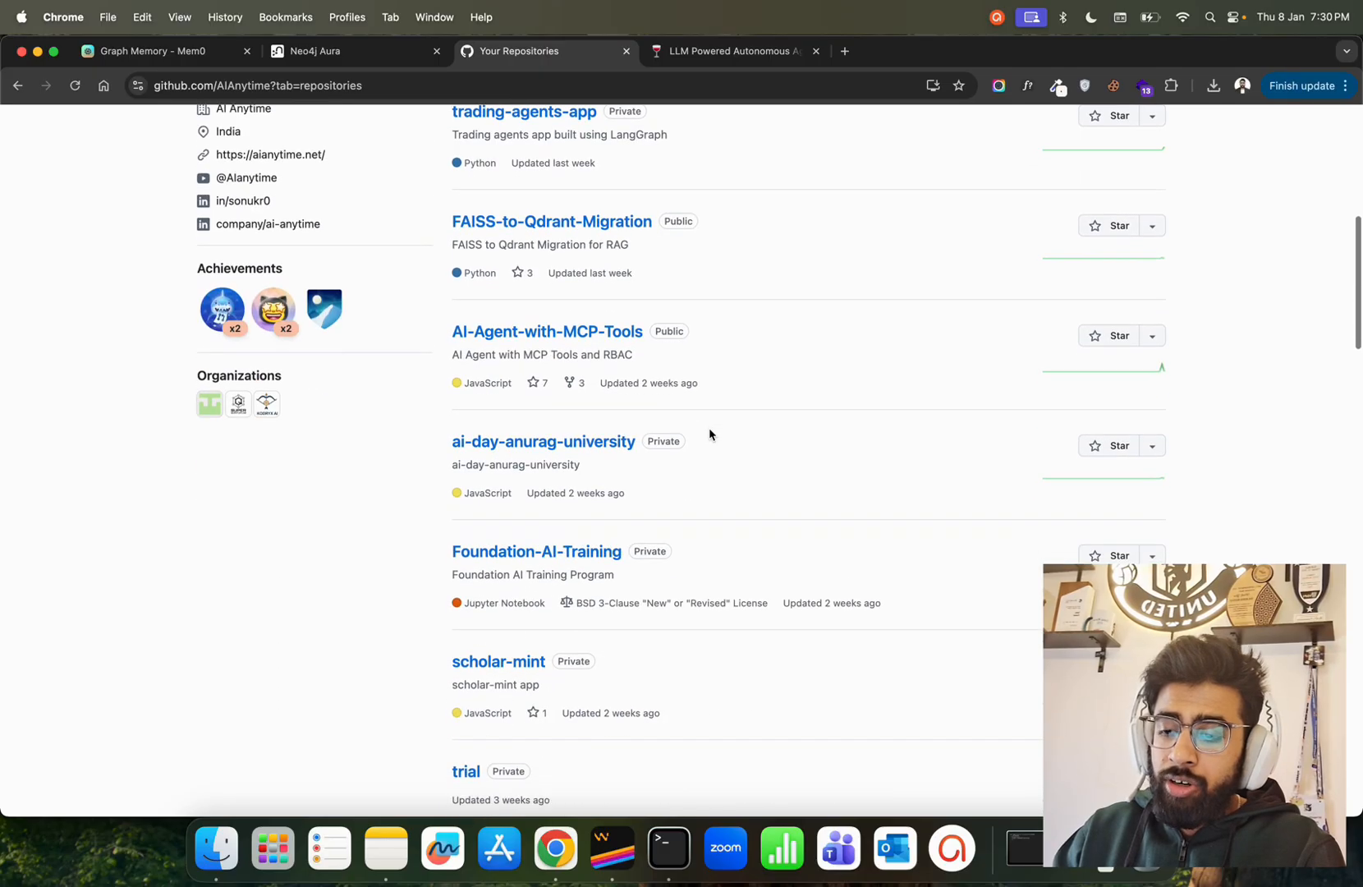
- Scroll down the repository list to reach Self-Healing-RAG
scroll("down", 3)
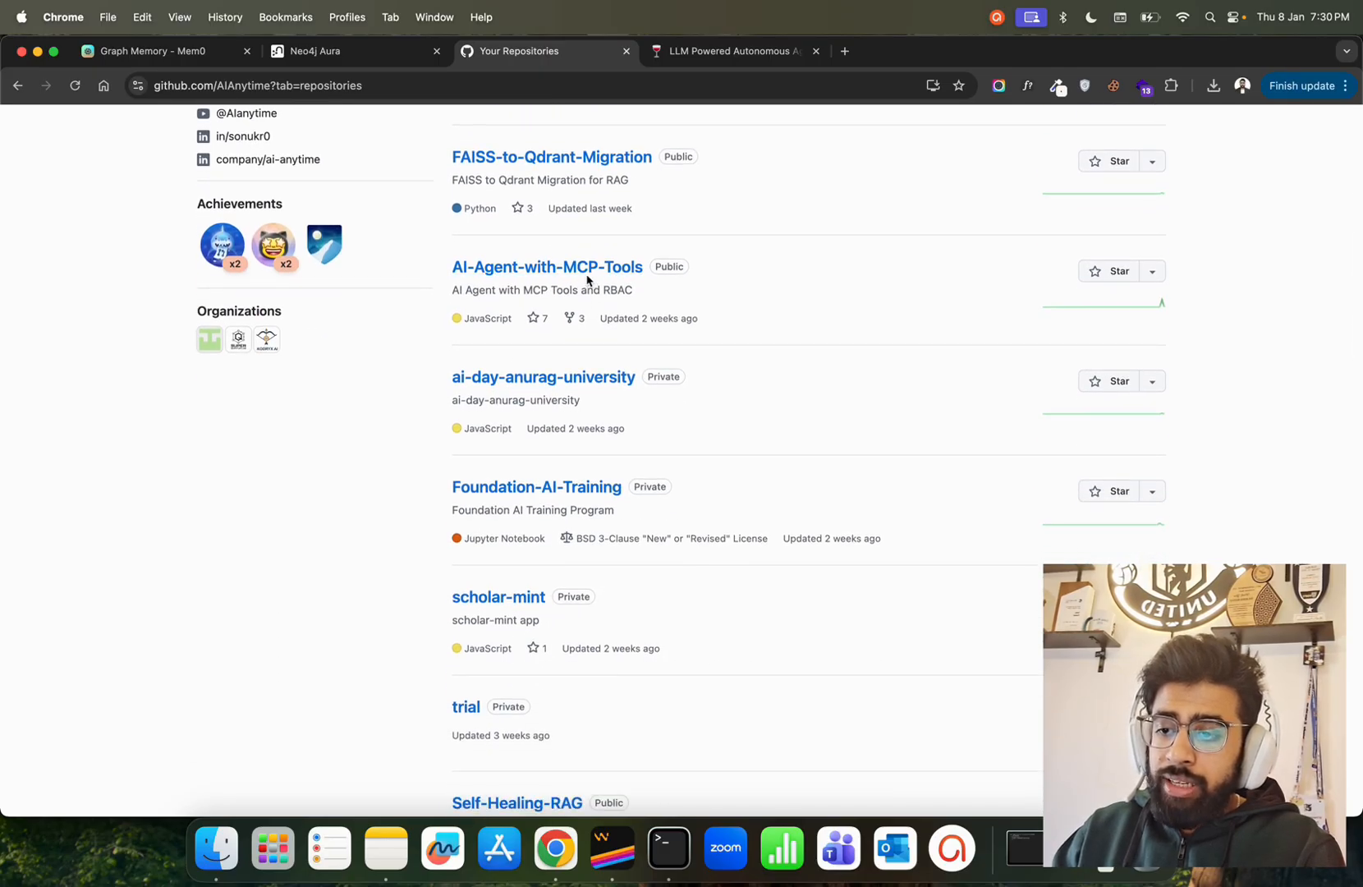
scroll("down", 3)
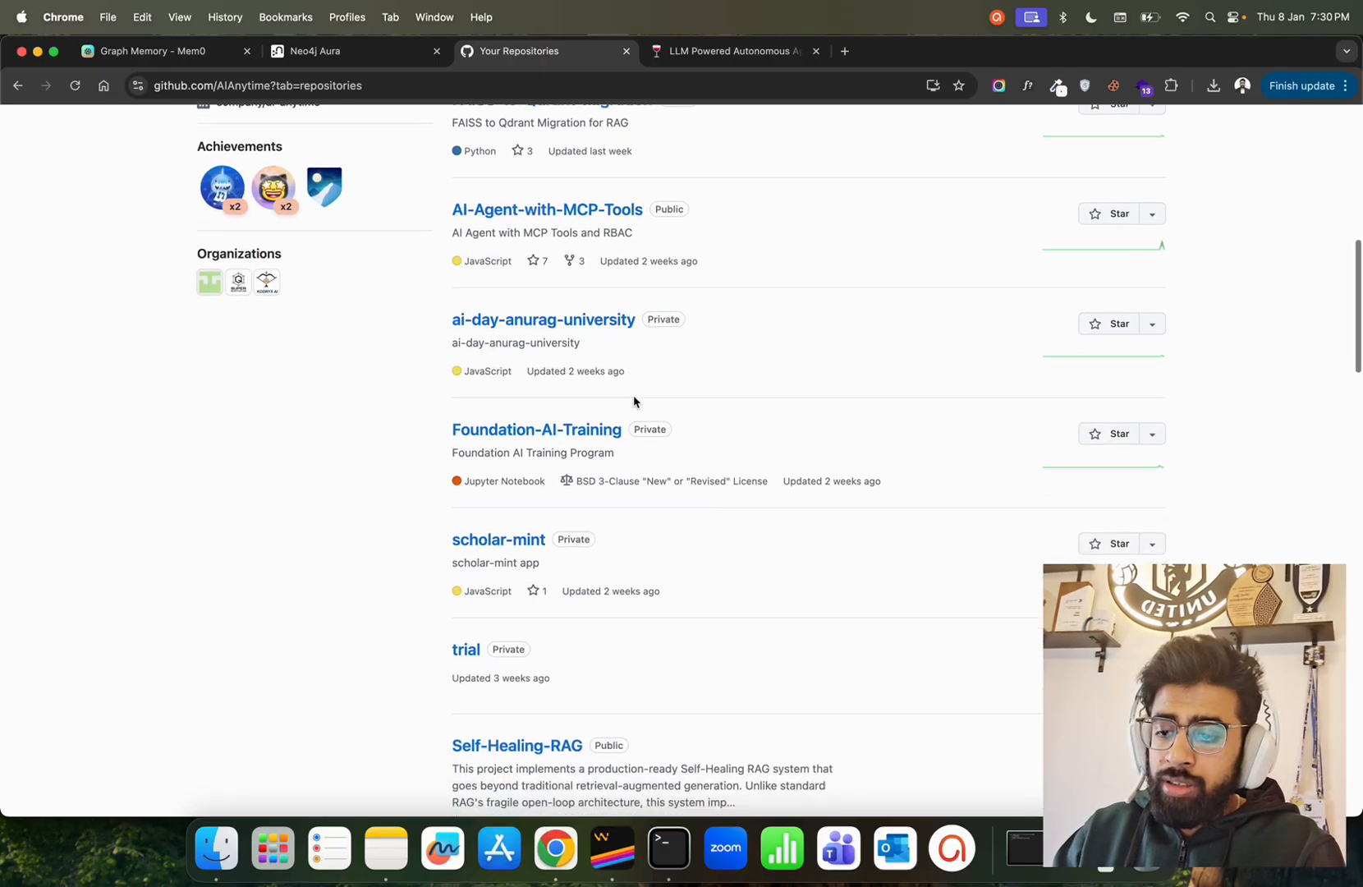
scroll("down", 3)
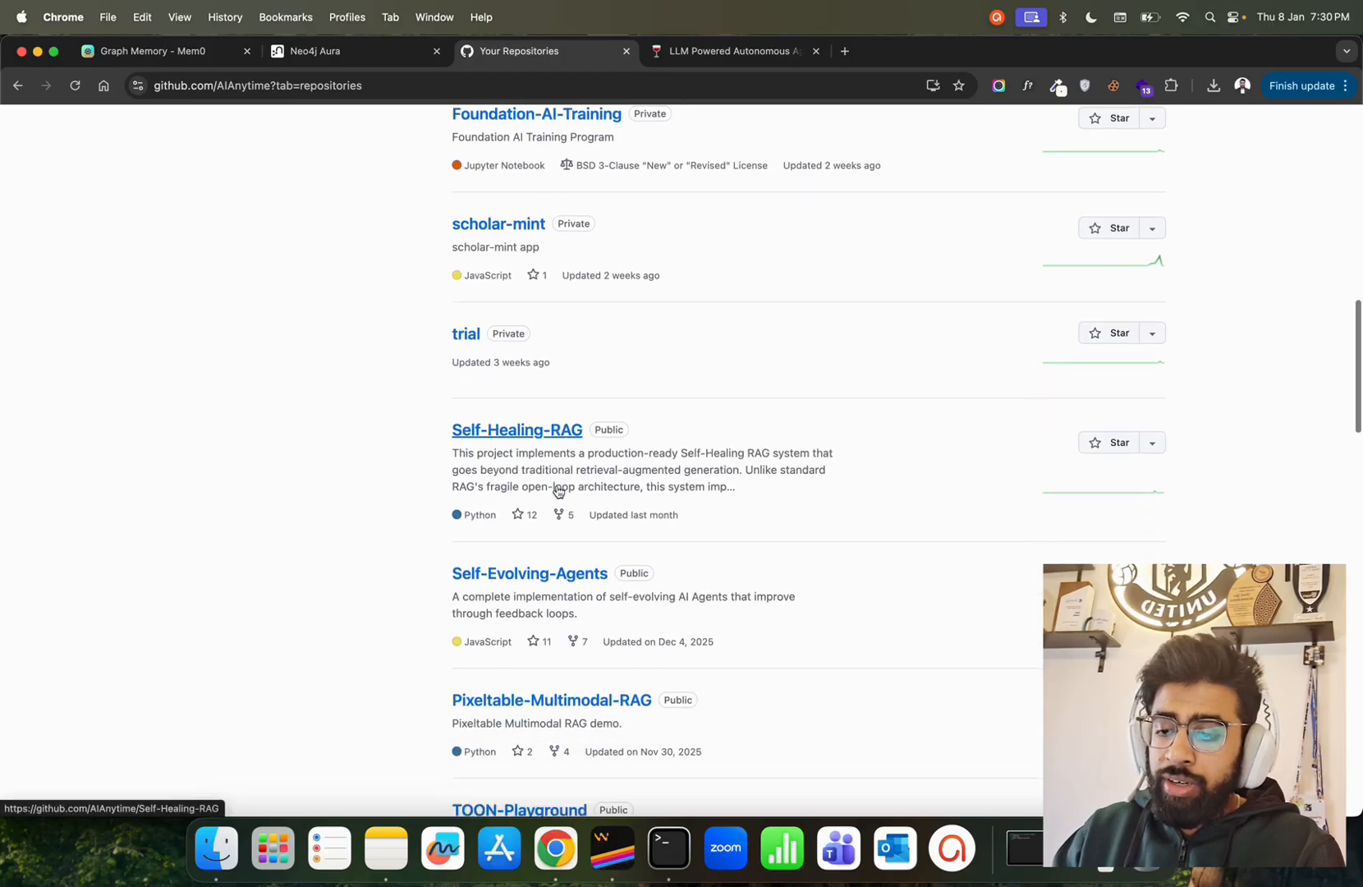
scroll("down", 3)
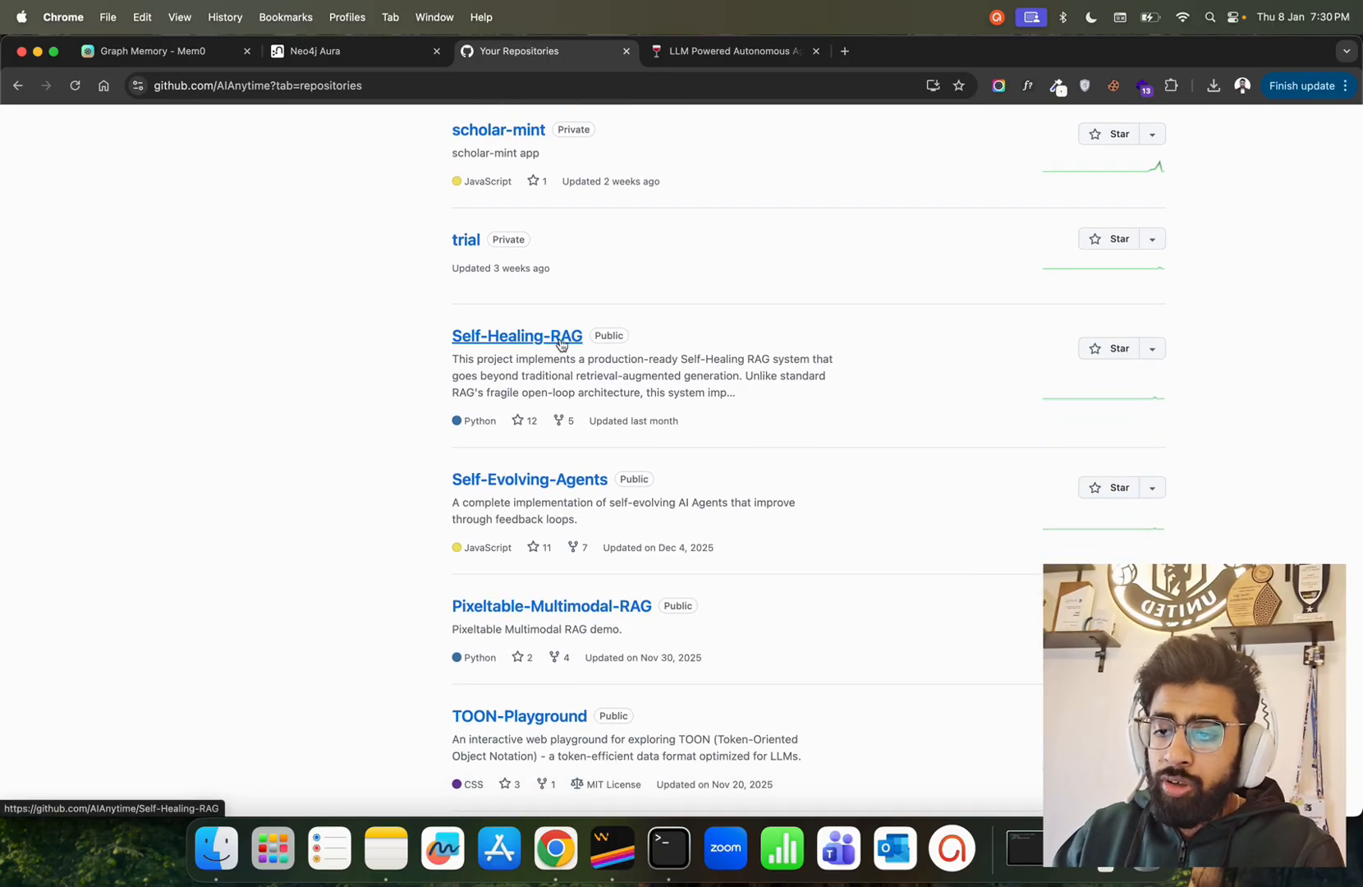
scroll("down", 3)
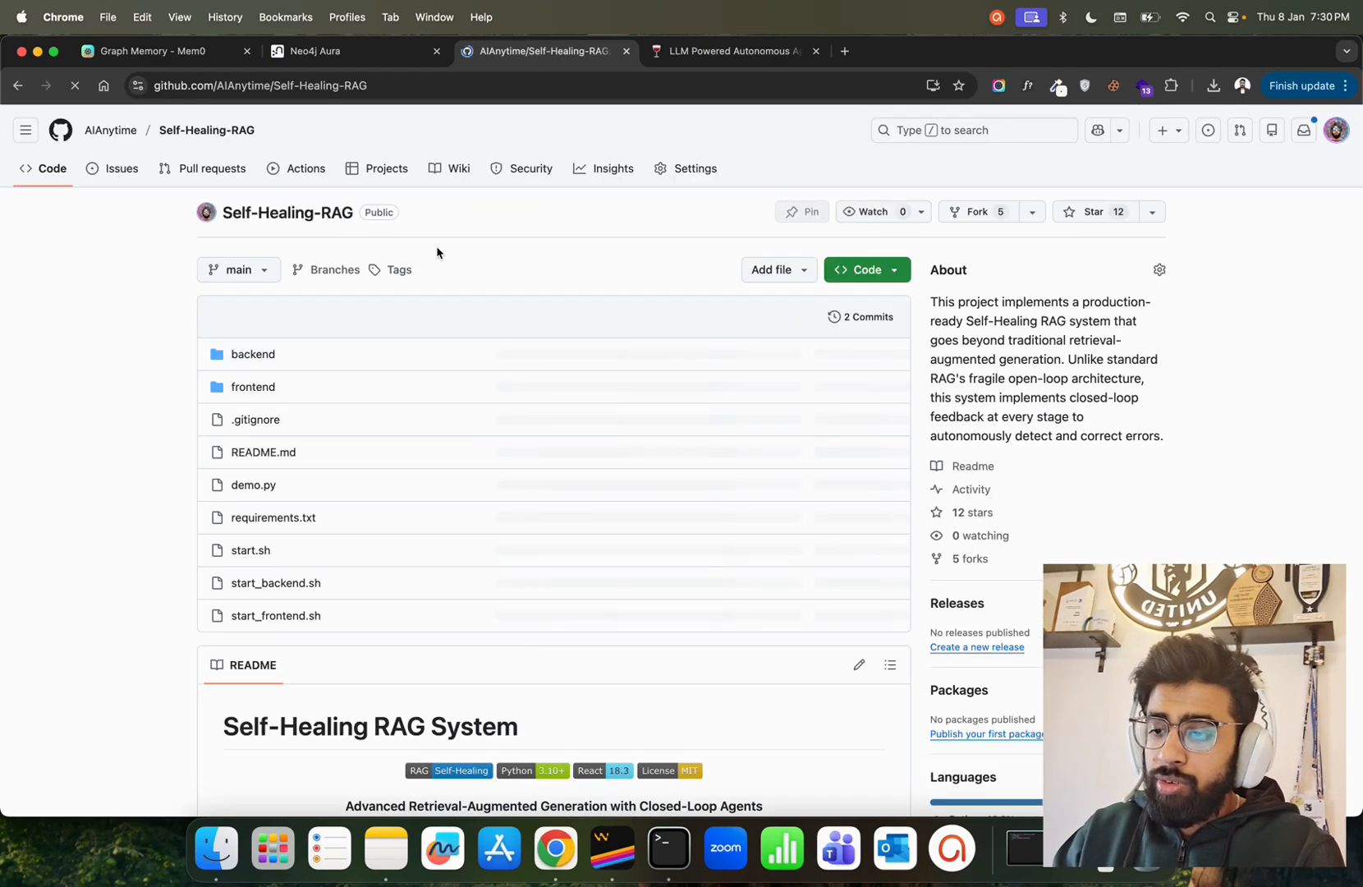
- Scroll the Self-Healing-RAG README to its Our Solution list and highlight the Query Decomposition description
scroll("down", 3)
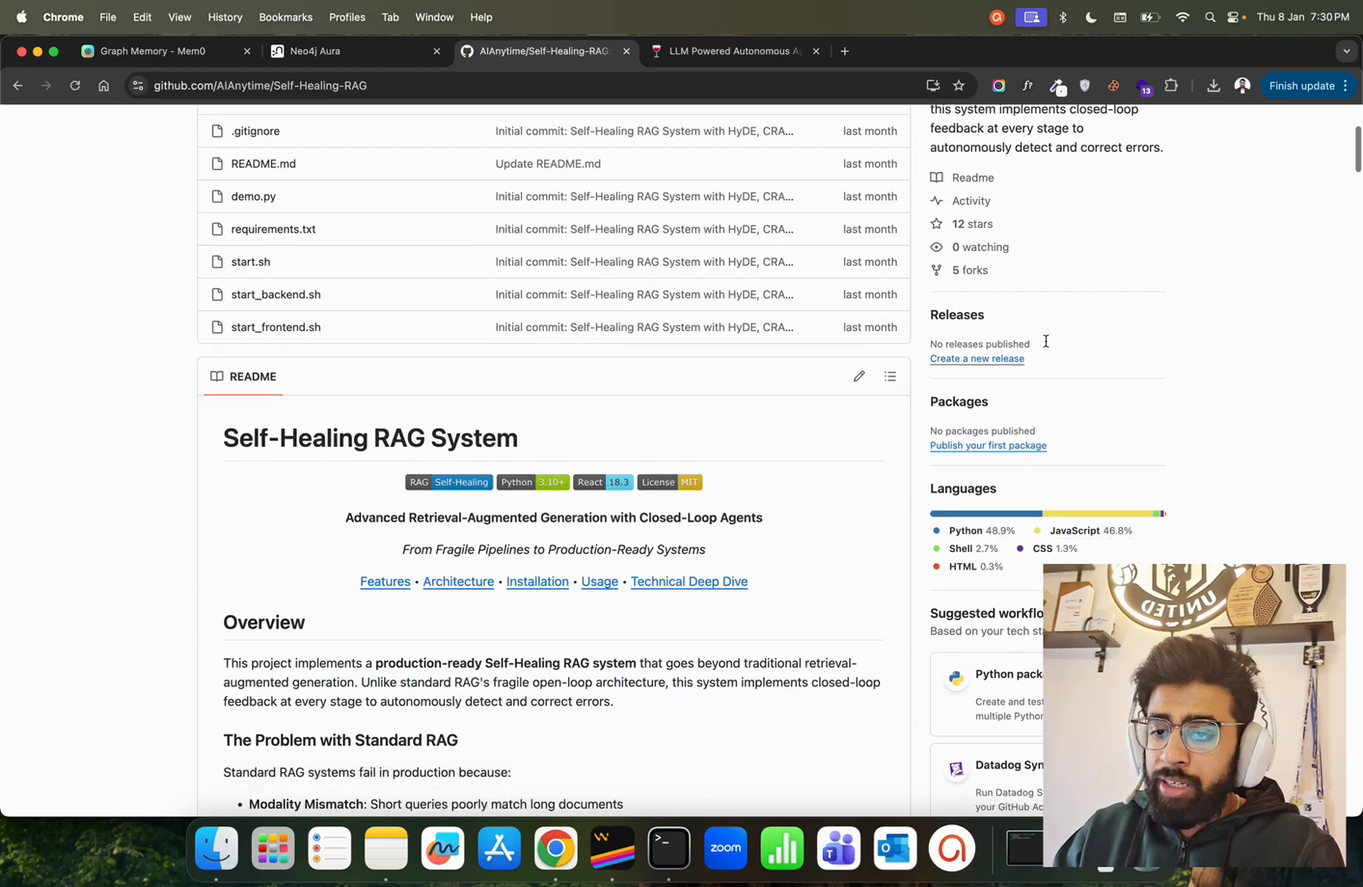
scroll("down", 3)
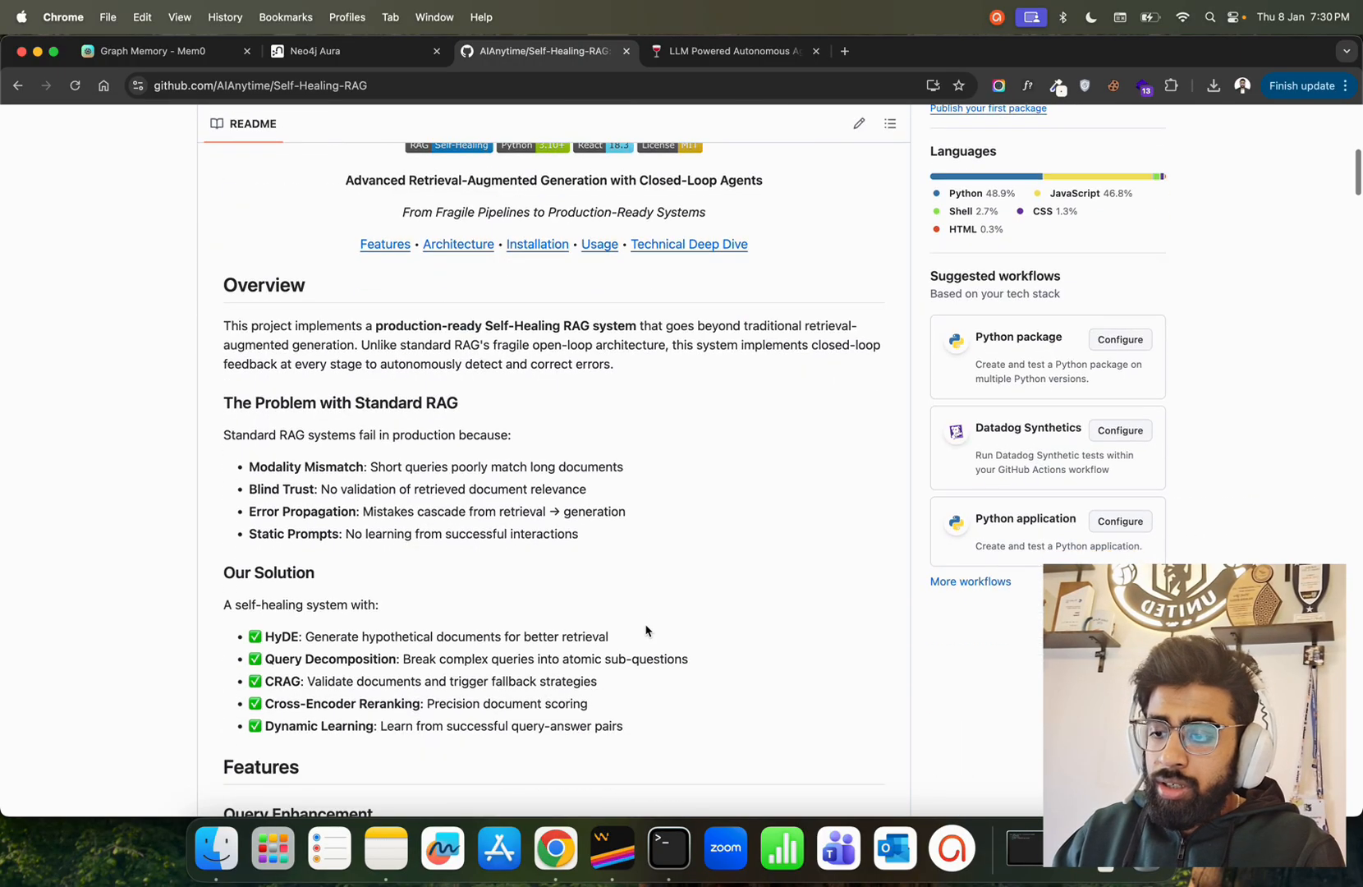
scroll("down", 3)
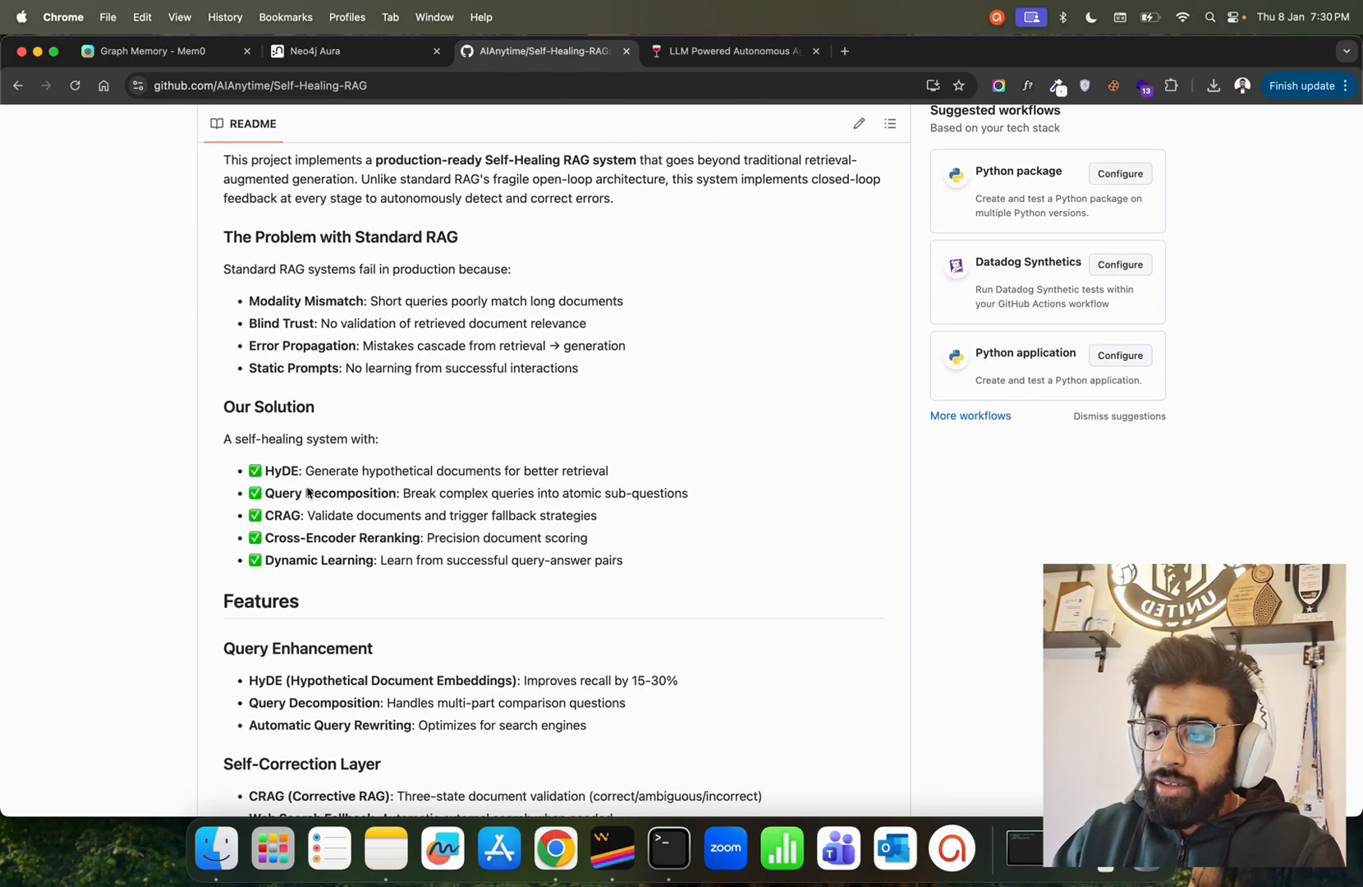
scroll("down", 3)
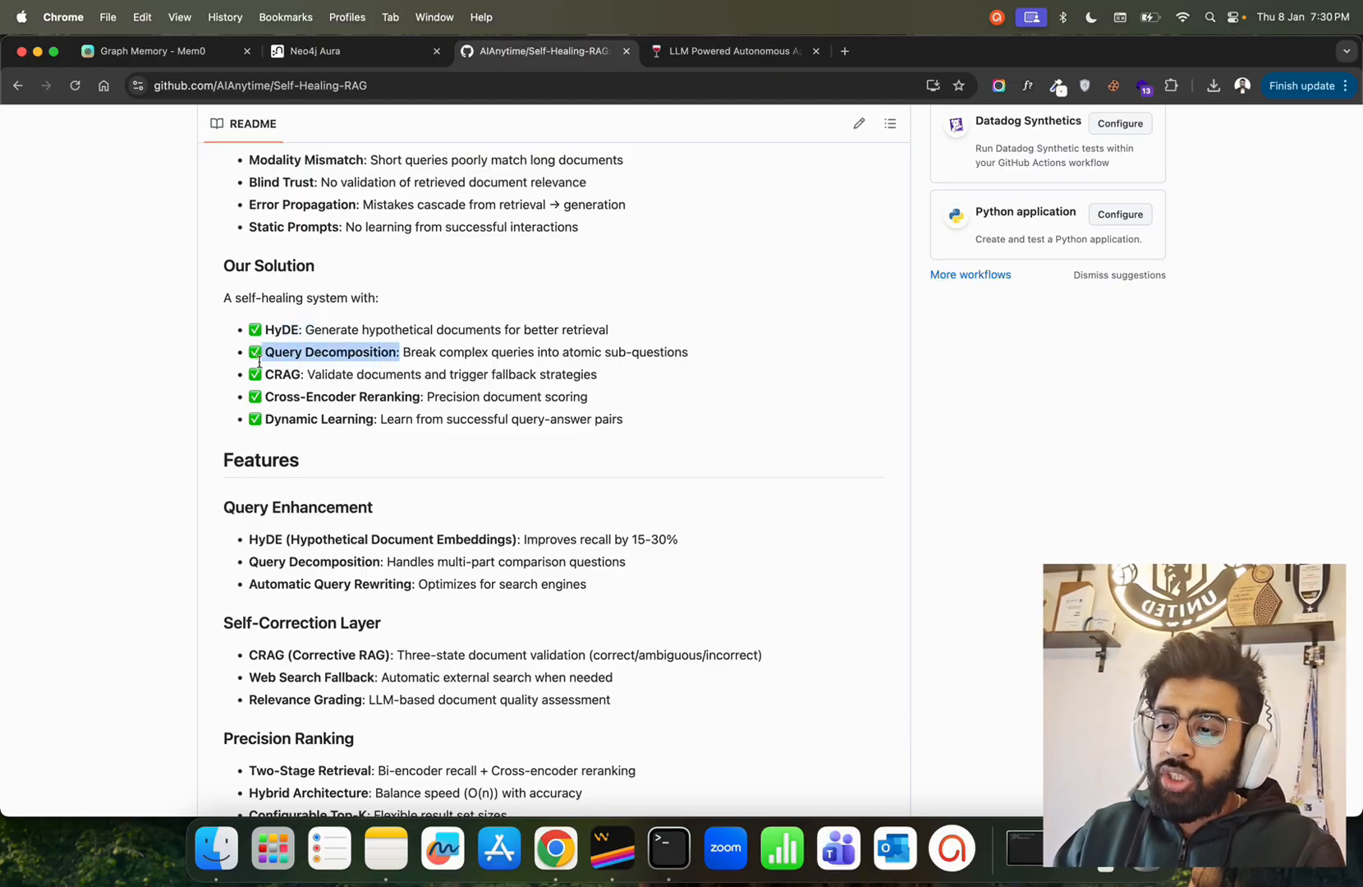
left_click_drag(270, 352, 600, 353)
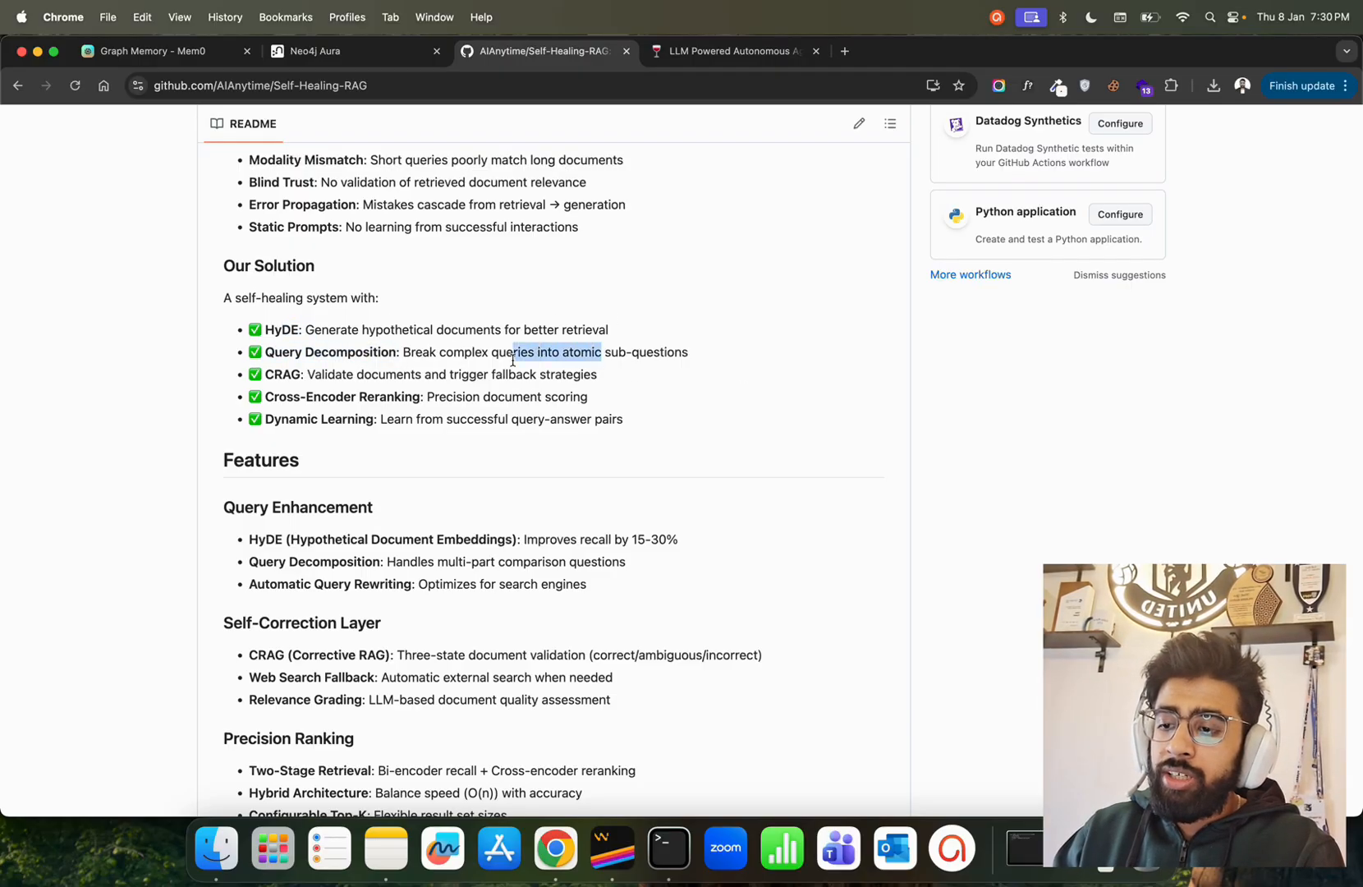